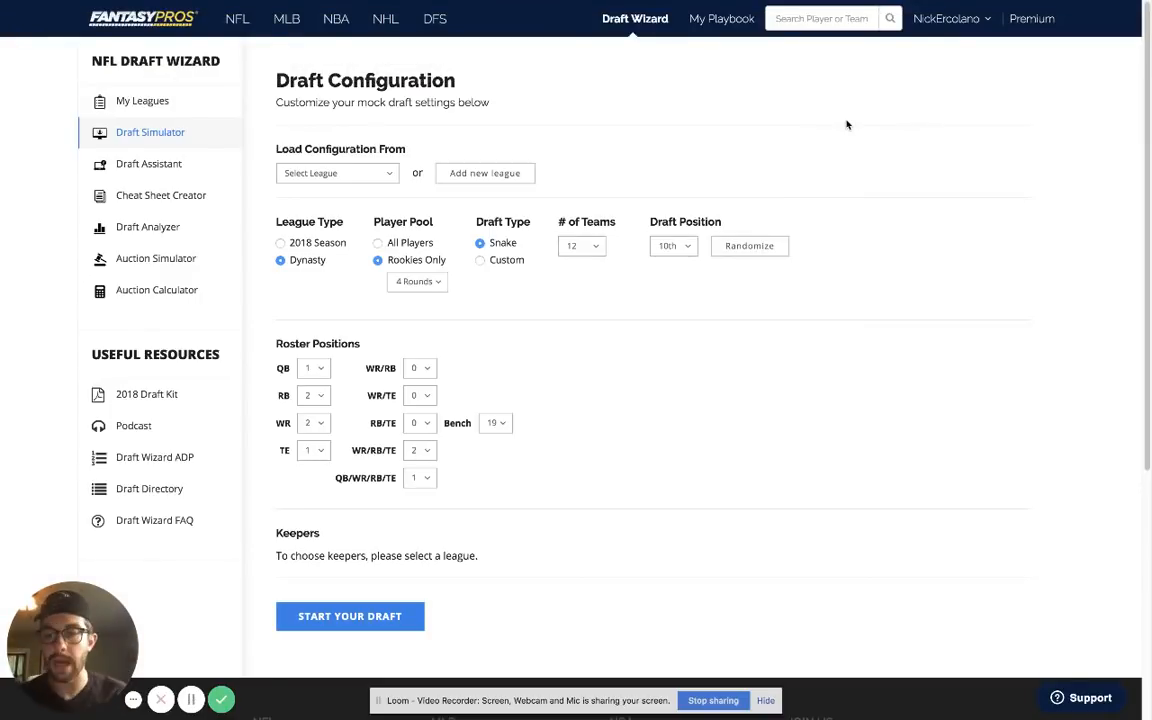
{"action": "mouse_move", "coordinate": [828, 108]}
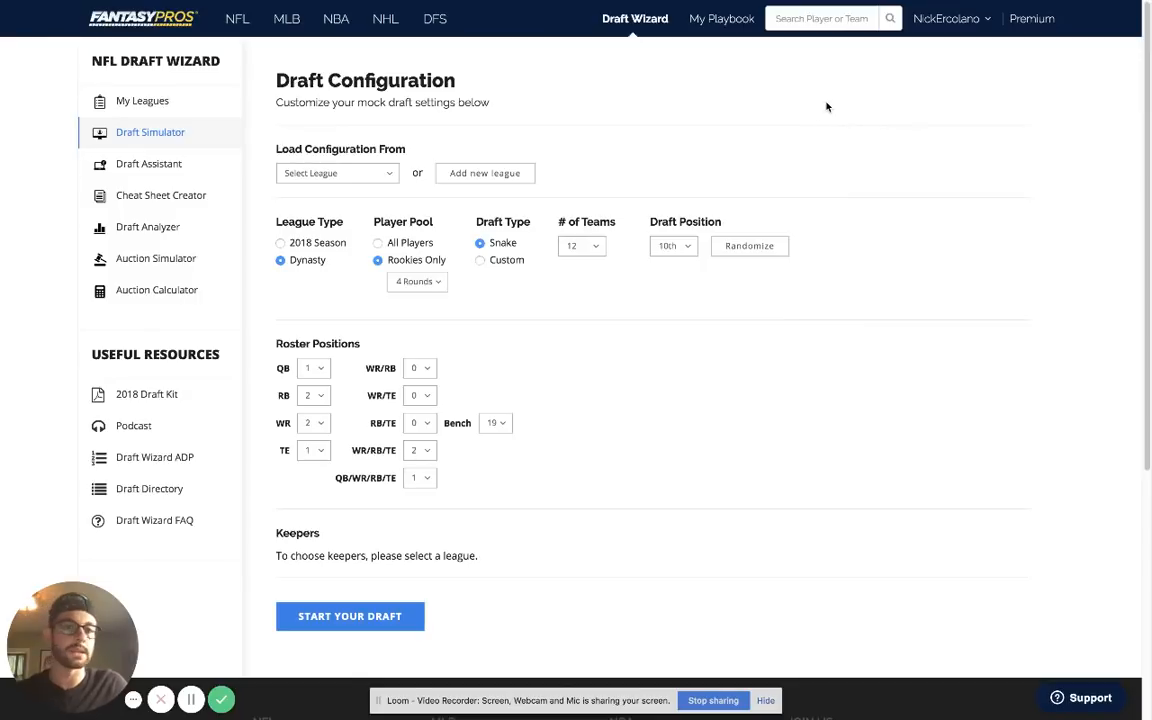
{"action": "mouse_move", "coordinate": [804, 104]}
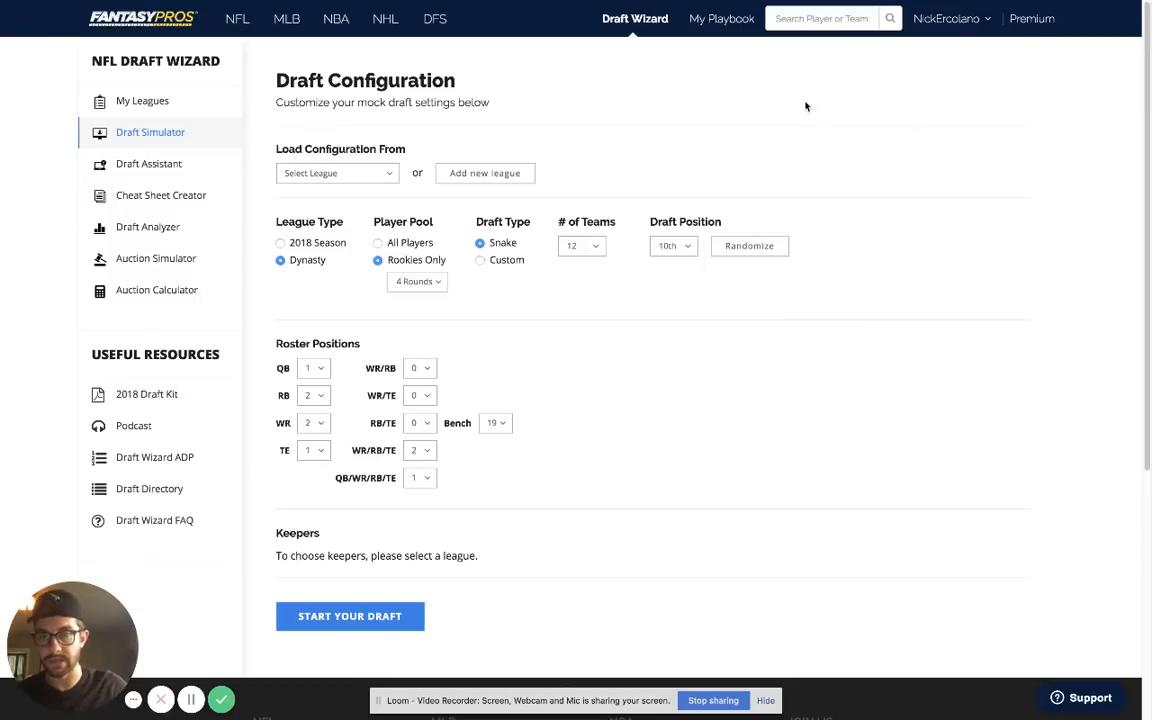
{"action": "mouse_move", "coordinate": [812, 98]}
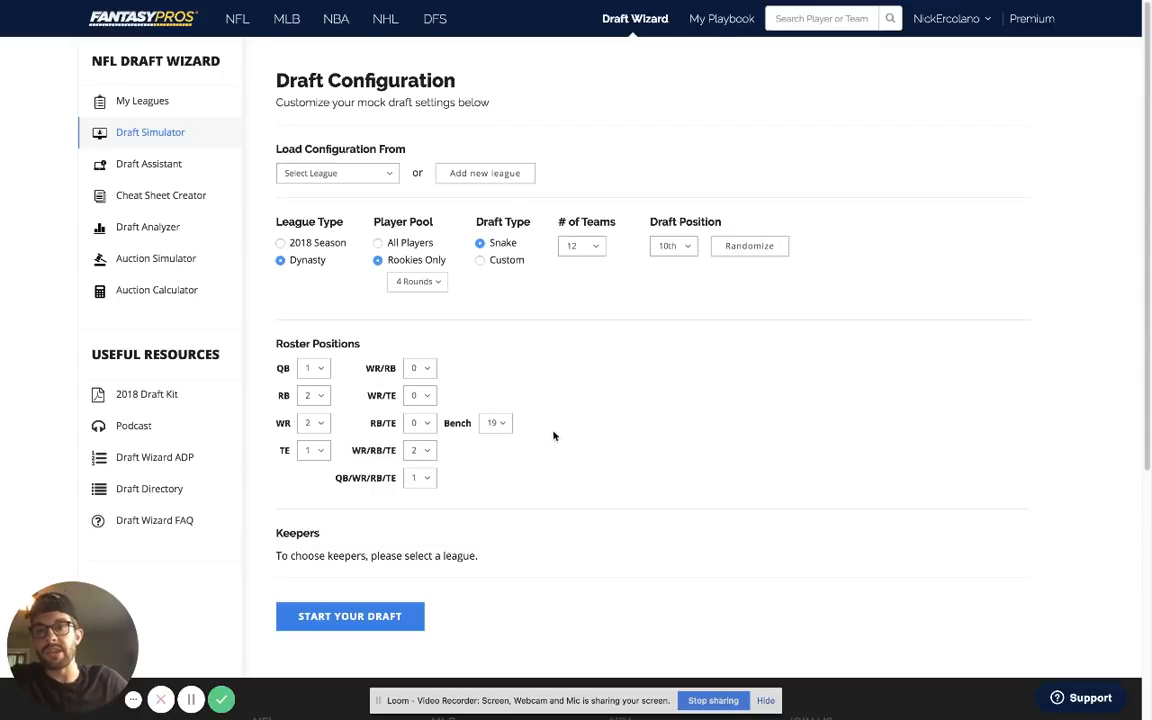
{"action": "mouse_move", "coordinate": [672, 396]}
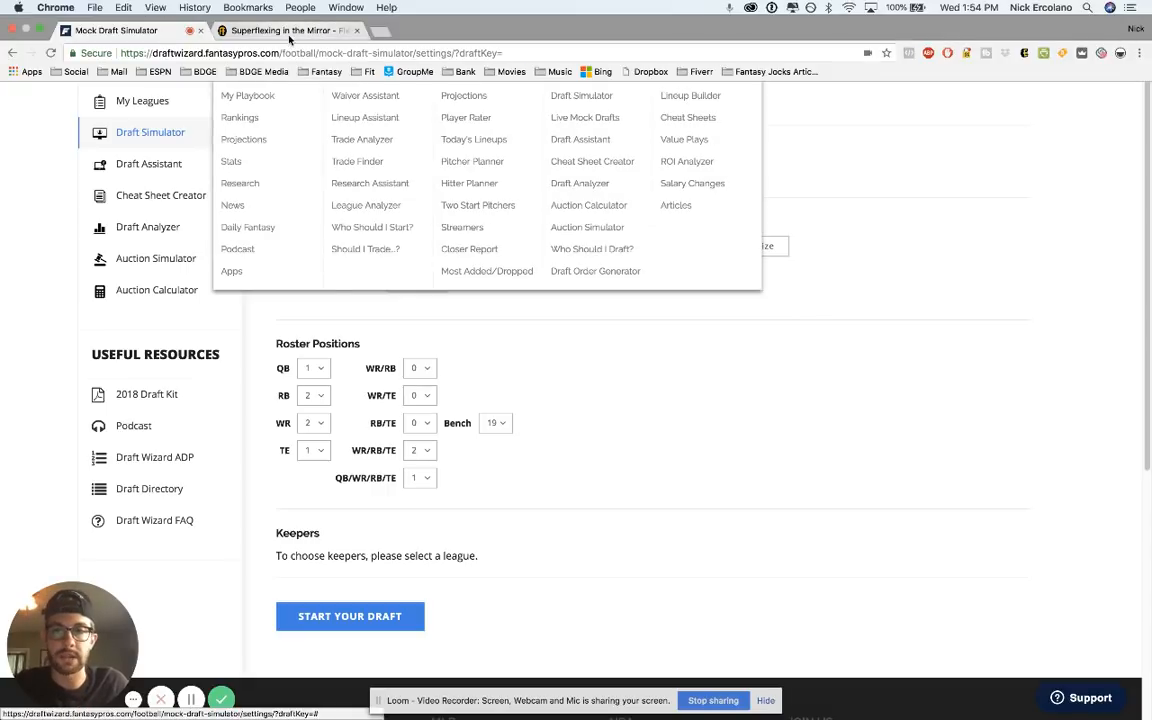
Step: Switch to the Fleaflicker tab showing the SuperFlexing in the Mirror draft board
{"action": "left_click", "coordinate": [290, 30]}
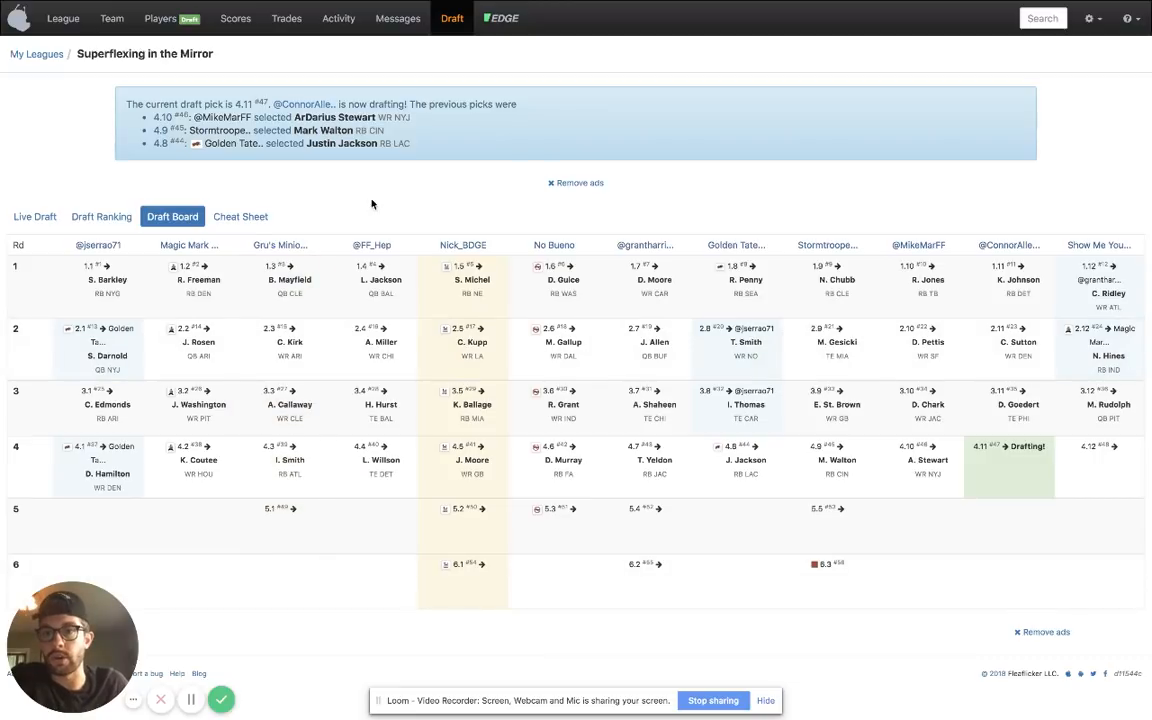
{"action": "mouse_move", "coordinate": [358, 204]}
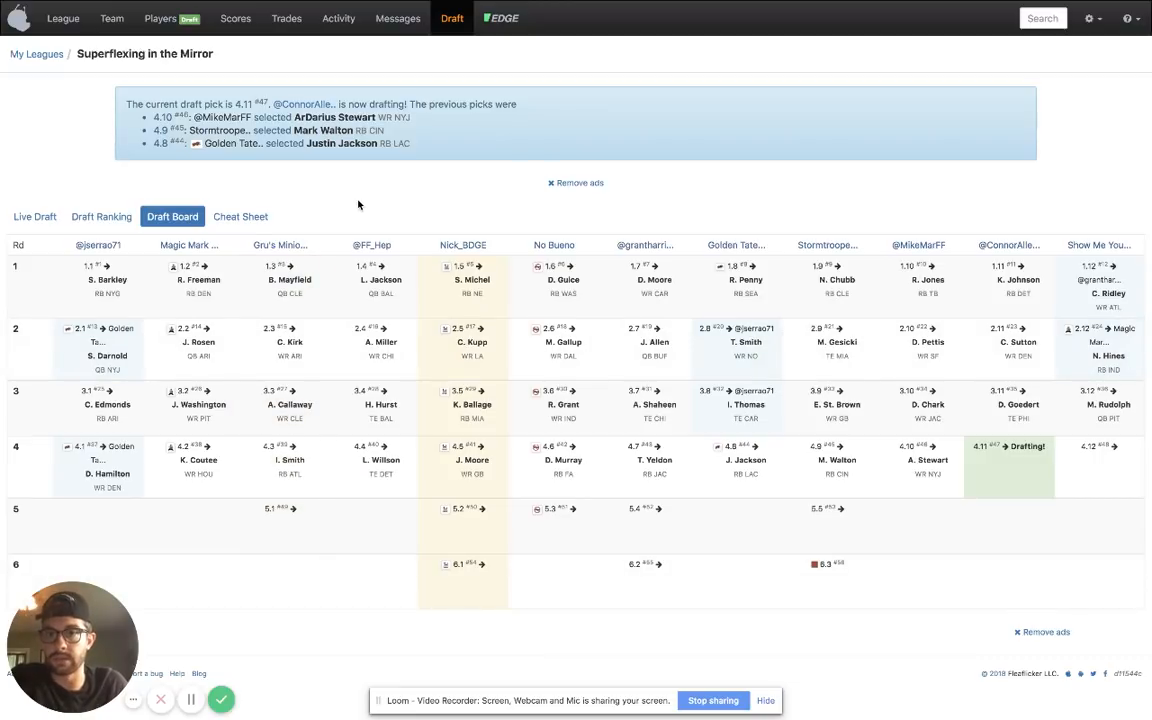
{"action": "mouse_move", "coordinate": [276, 82]}
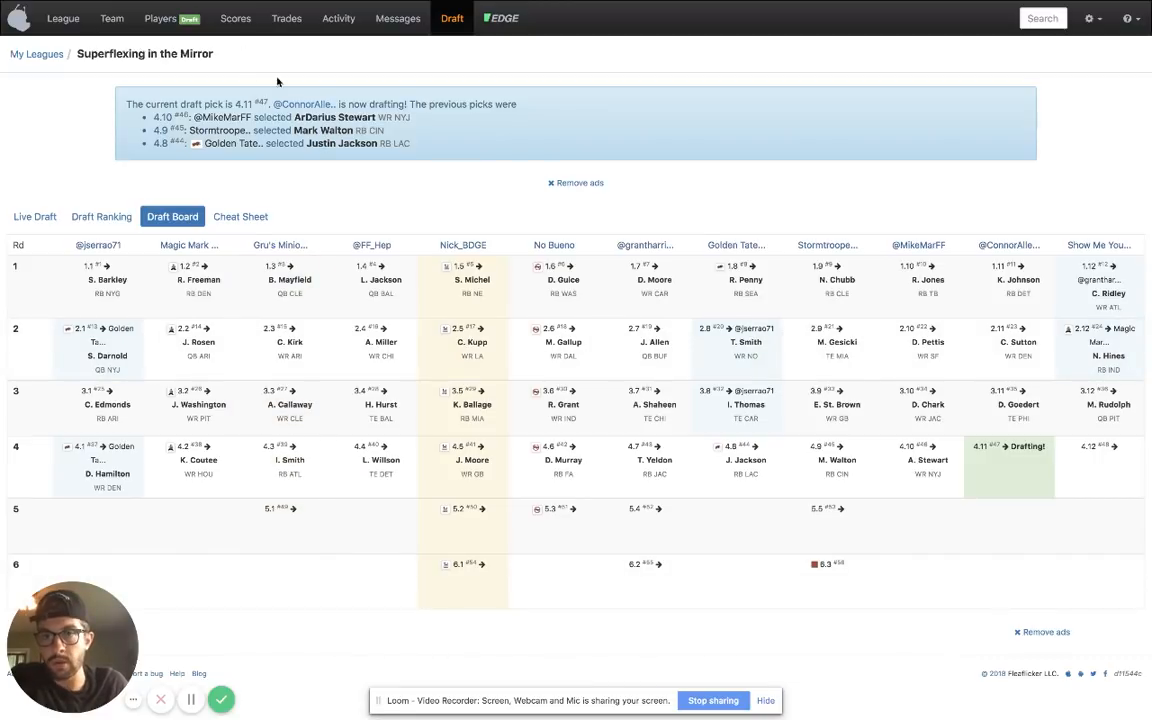
Step: Go to the BDGE team roster and review starters and benched players
{"action": "left_click", "coordinate": [160, 18]}
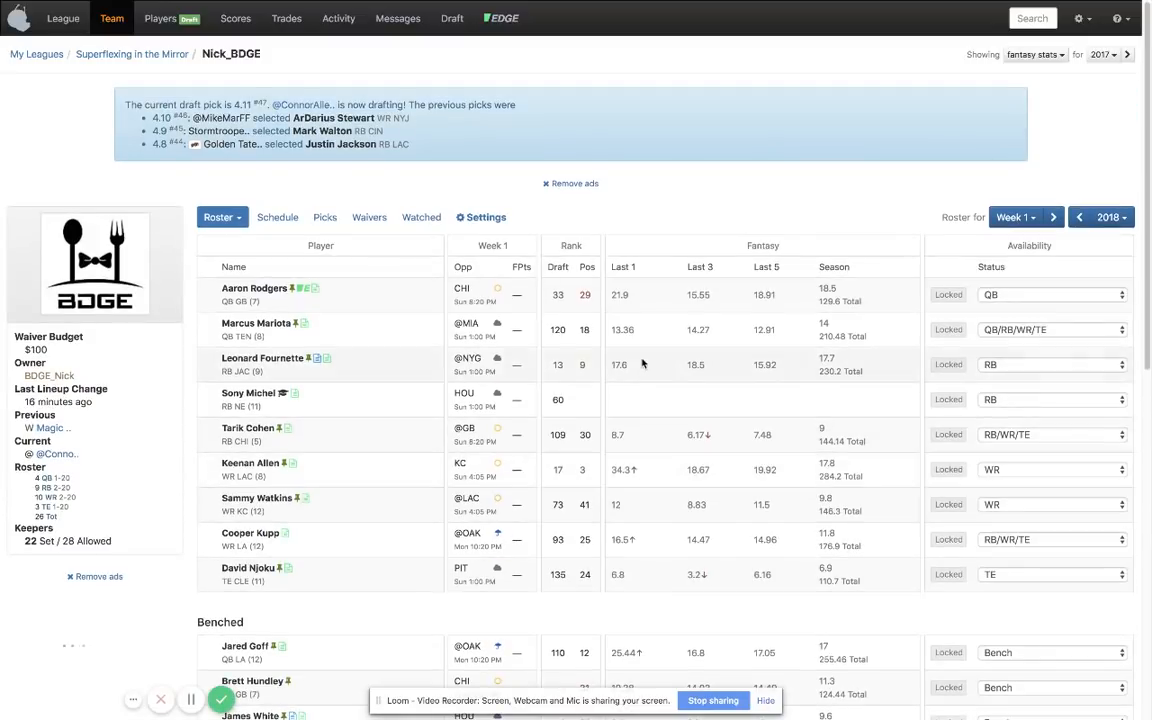
{"action": "scroll", "scroll_direction": "down", "scroll_amount": 3}
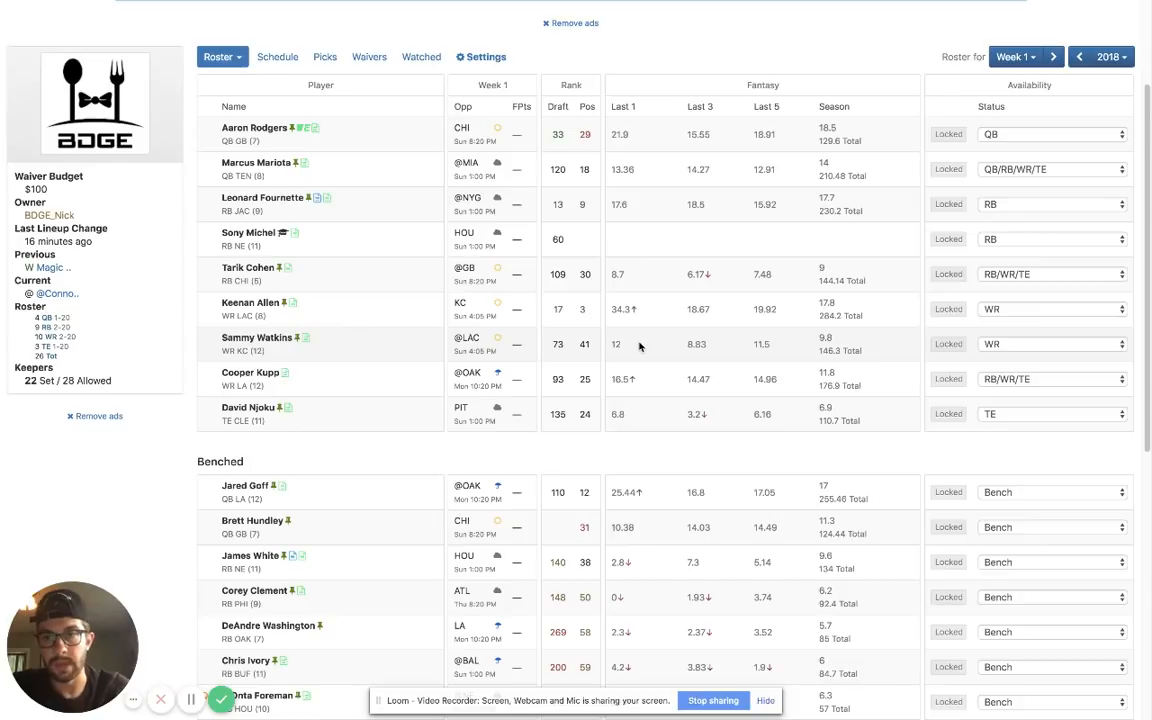
{"action": "mouse_move", "coordinate": [628, 352]}
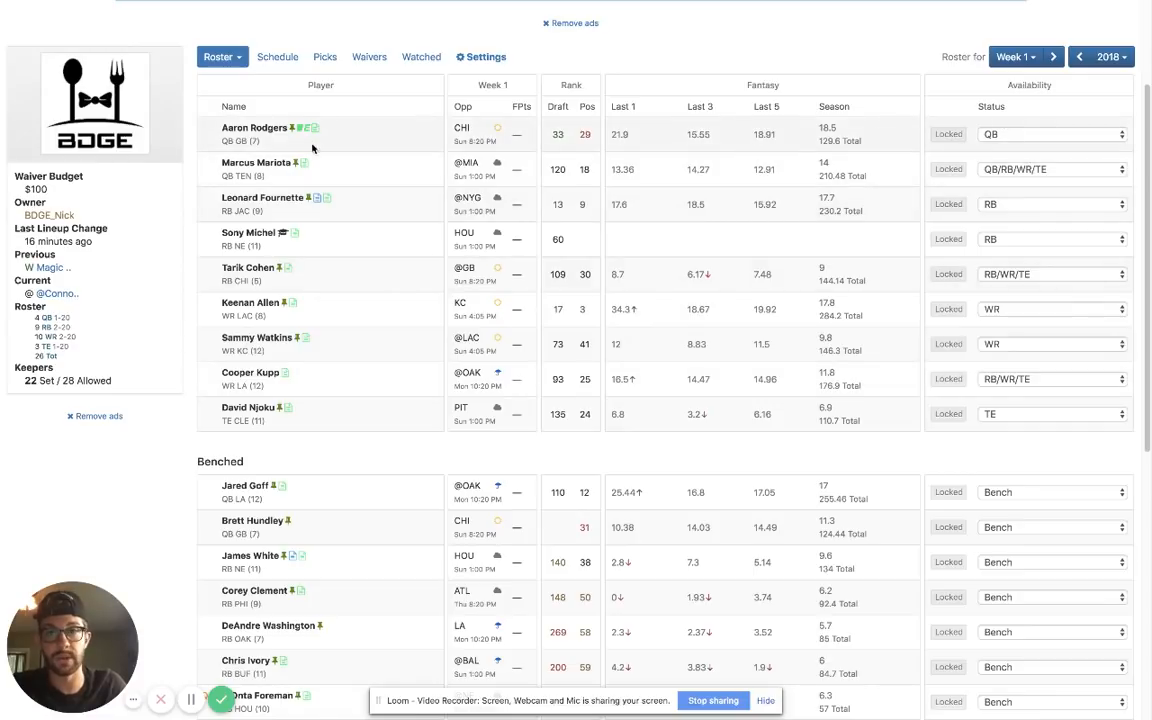
{"action": "mouse_move", "coordinate": [952, 184]}
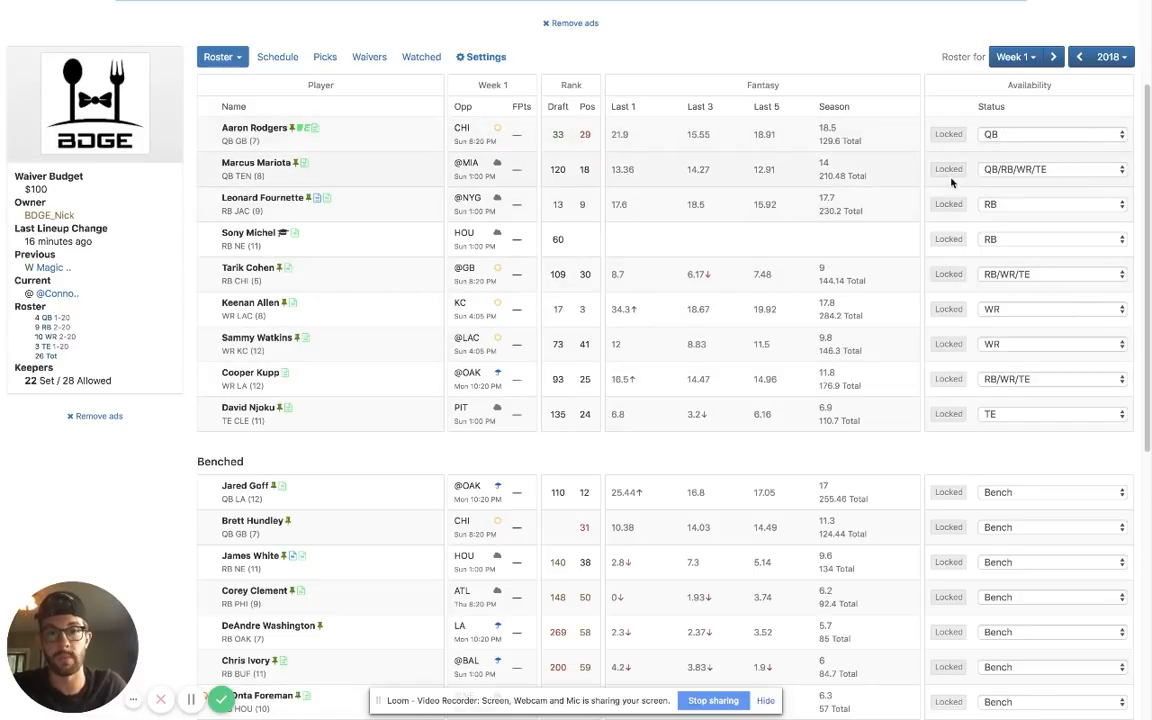
{"action": "mouse_move", "coordinate": [886, 228]}
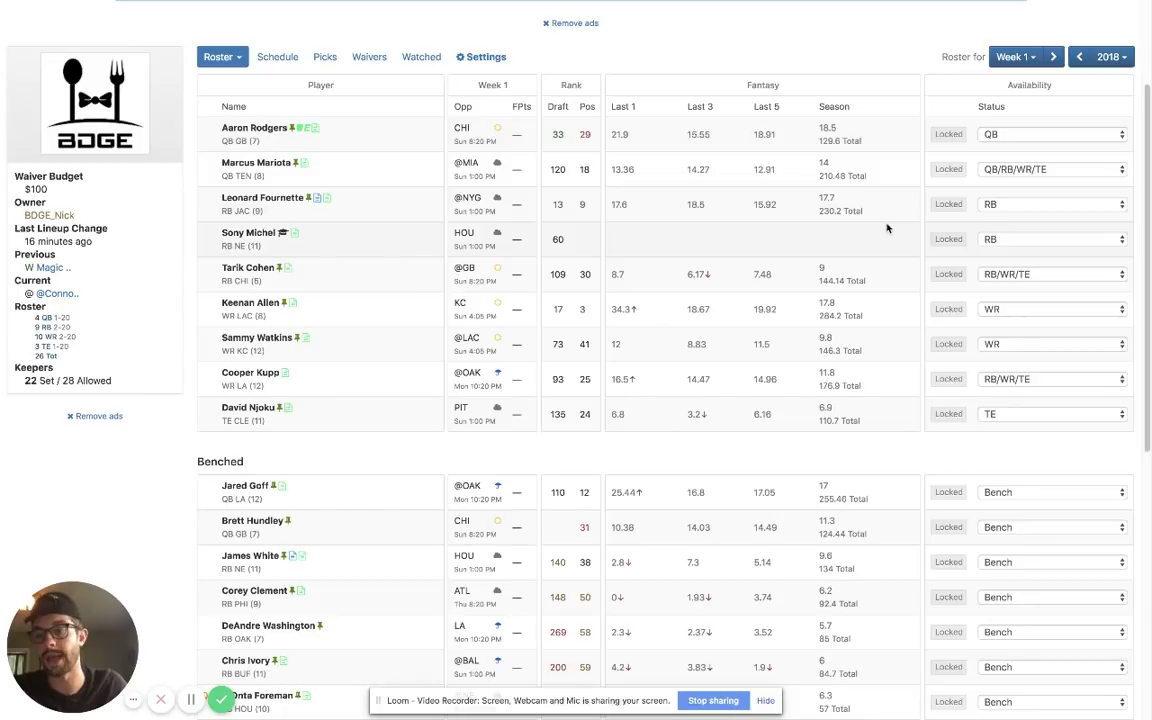
{"action": "mouse_move", "coordinate": [446, 268]}
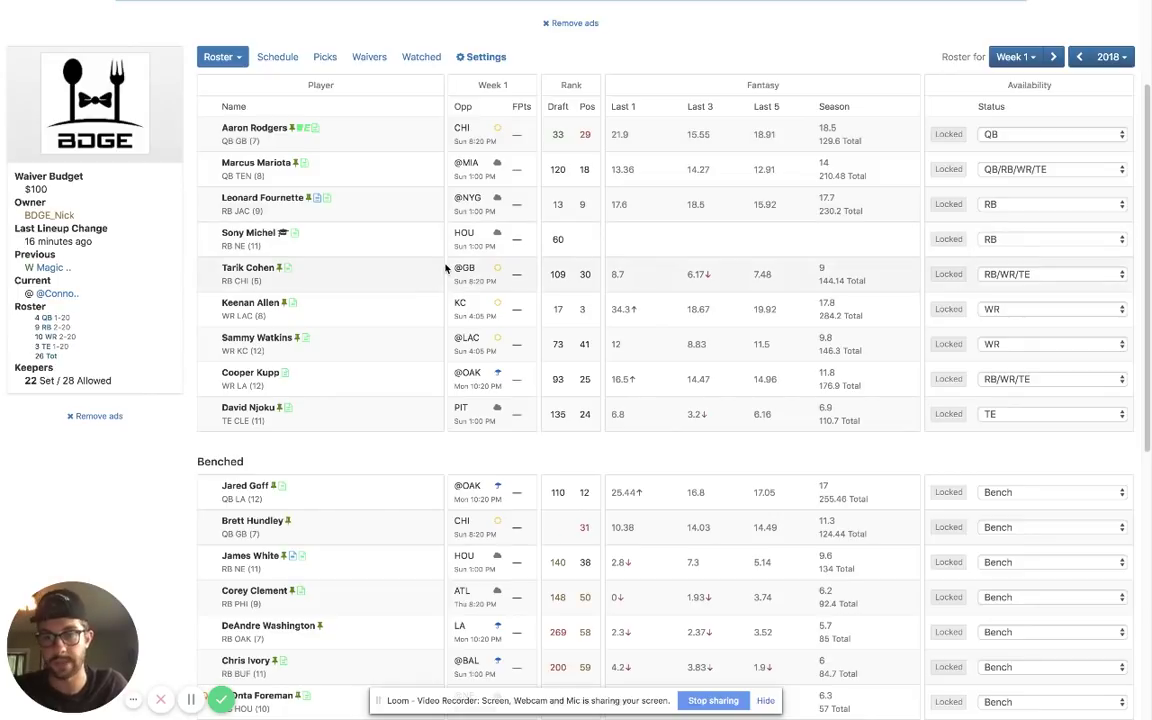
{"action": "mouse_move", "coordinate": [590, 224]}
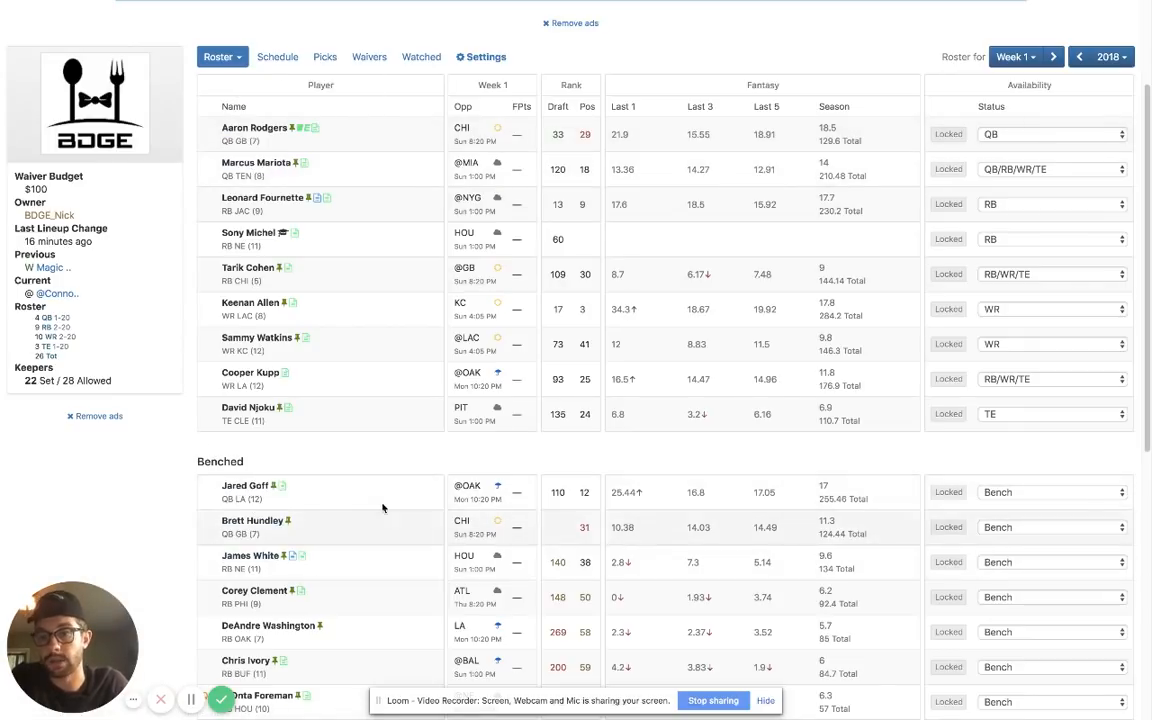
{"action": "mouse_move", "coordinate": [396, 466]}
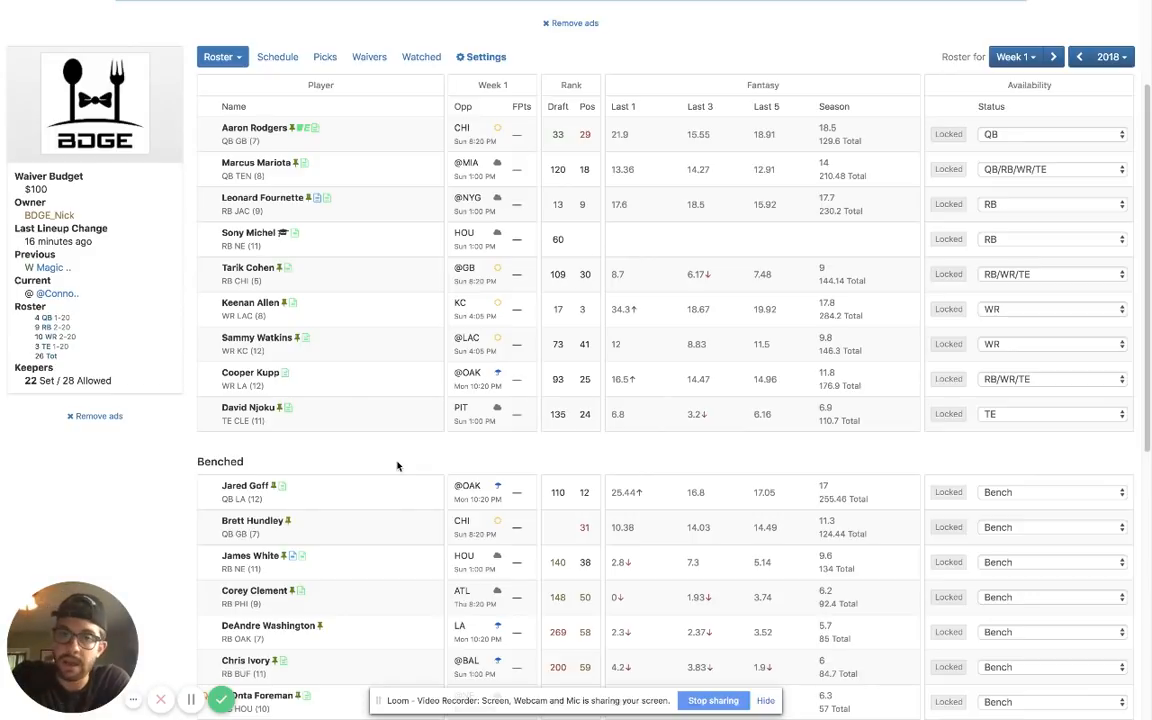
{"action": "mouse_move", "coordinate": [416, 454]}
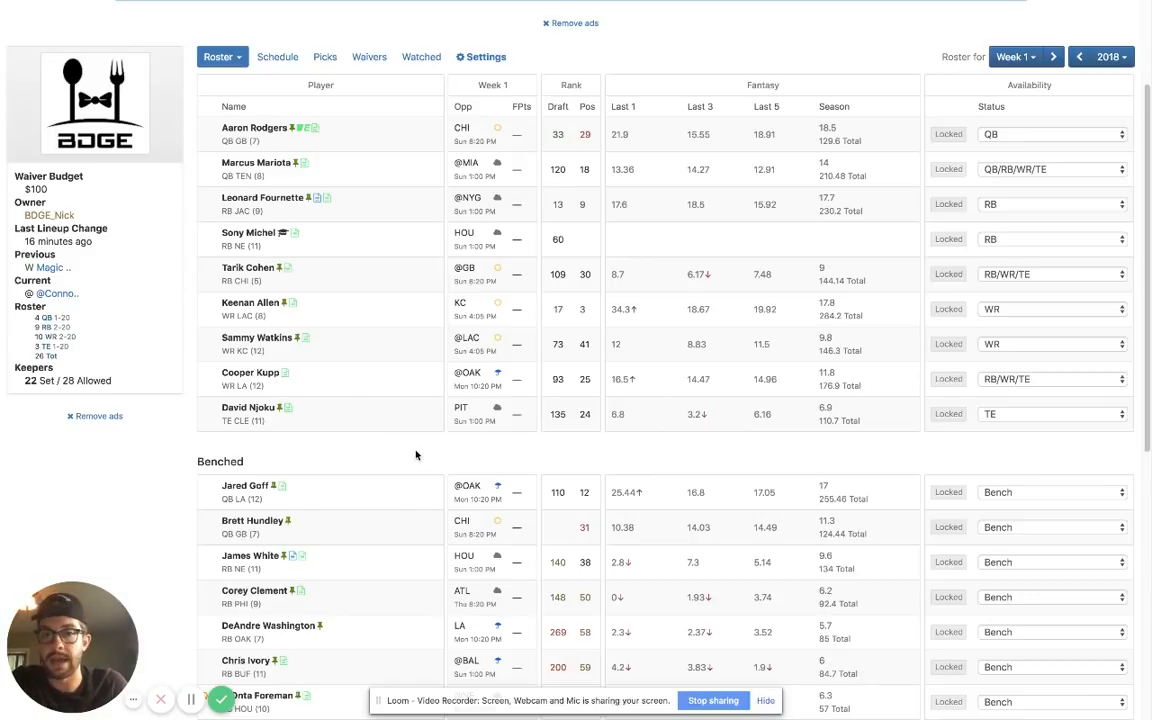
{"action": "scroll", "scroll_direction": "down", "scroll_amount": 3}
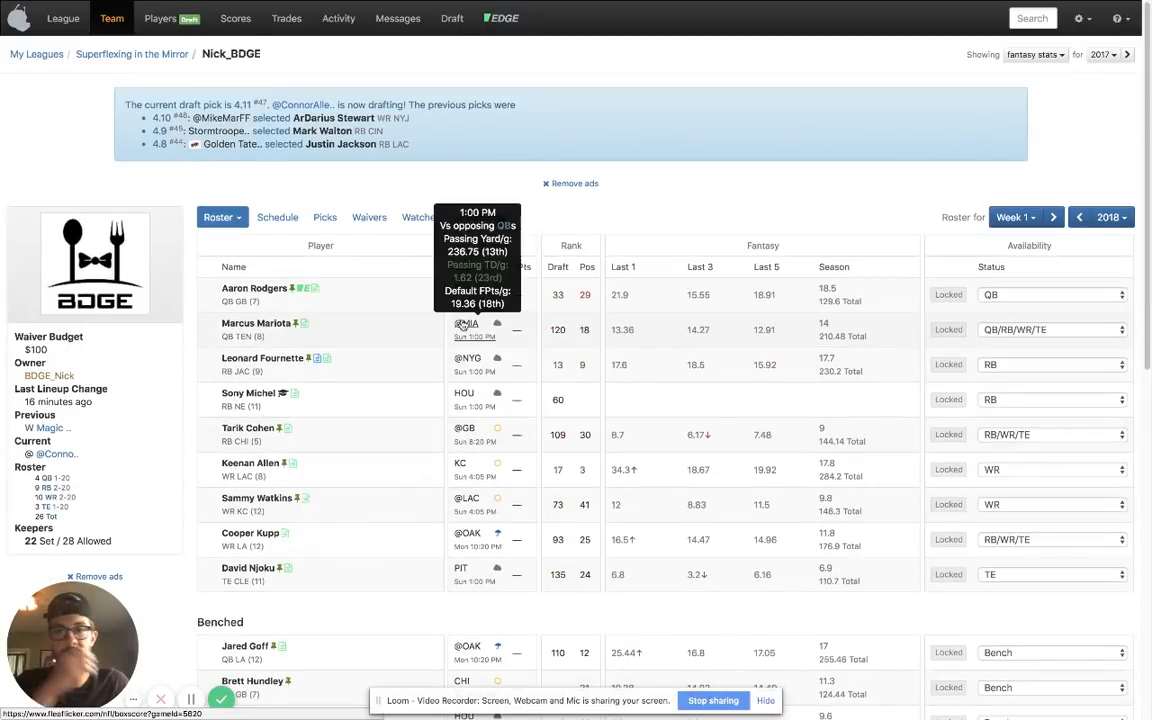
{"action": "scroll", "scroll_direction": "down", "scroll_amount": 3}
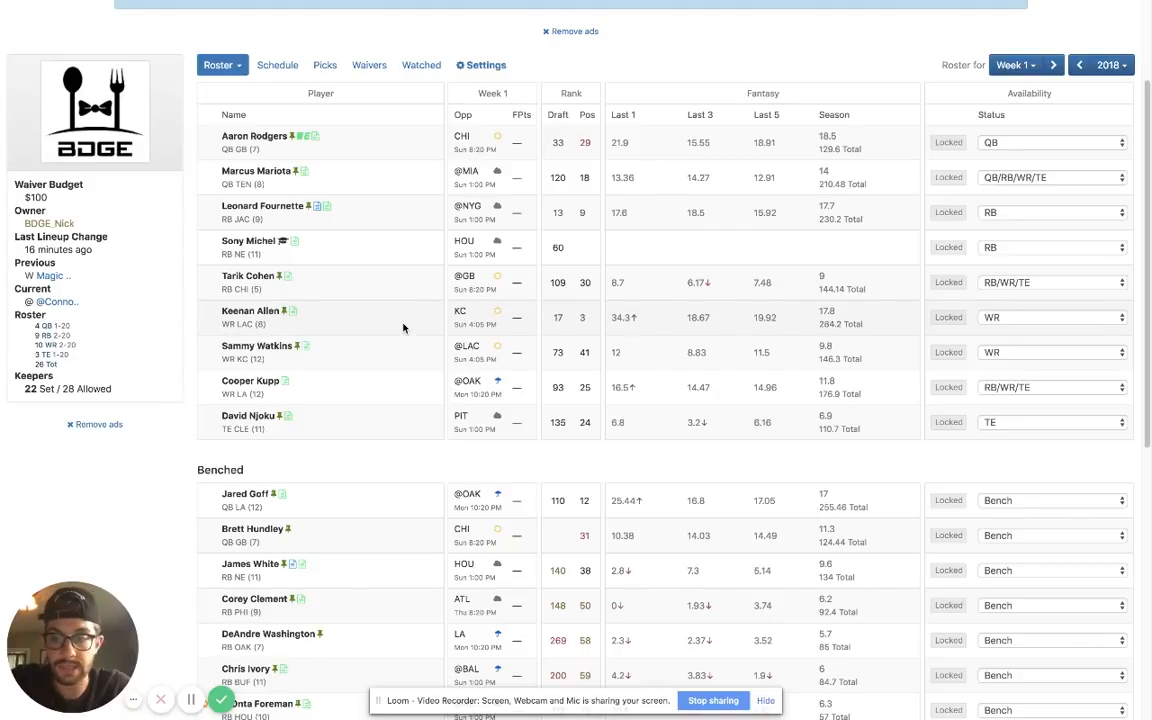
{"action": "mouse_move", "coordinate": [400, 328]}
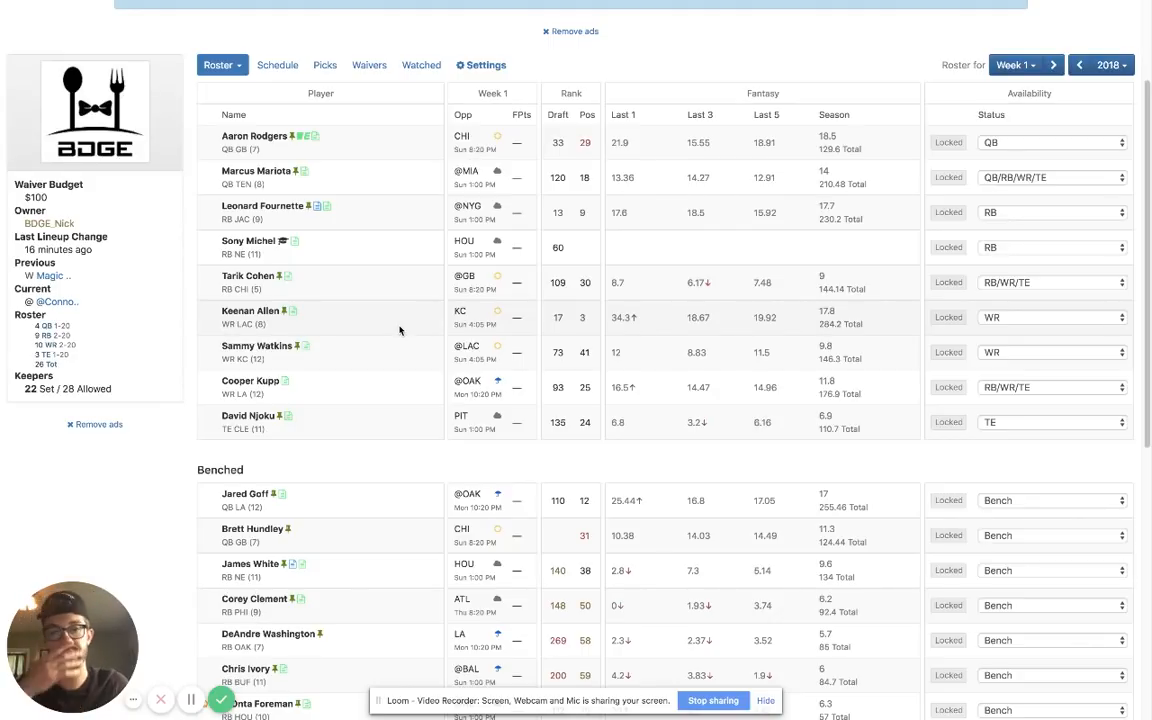
{"action": "mouse_move", "coordinate": [400, 474]}
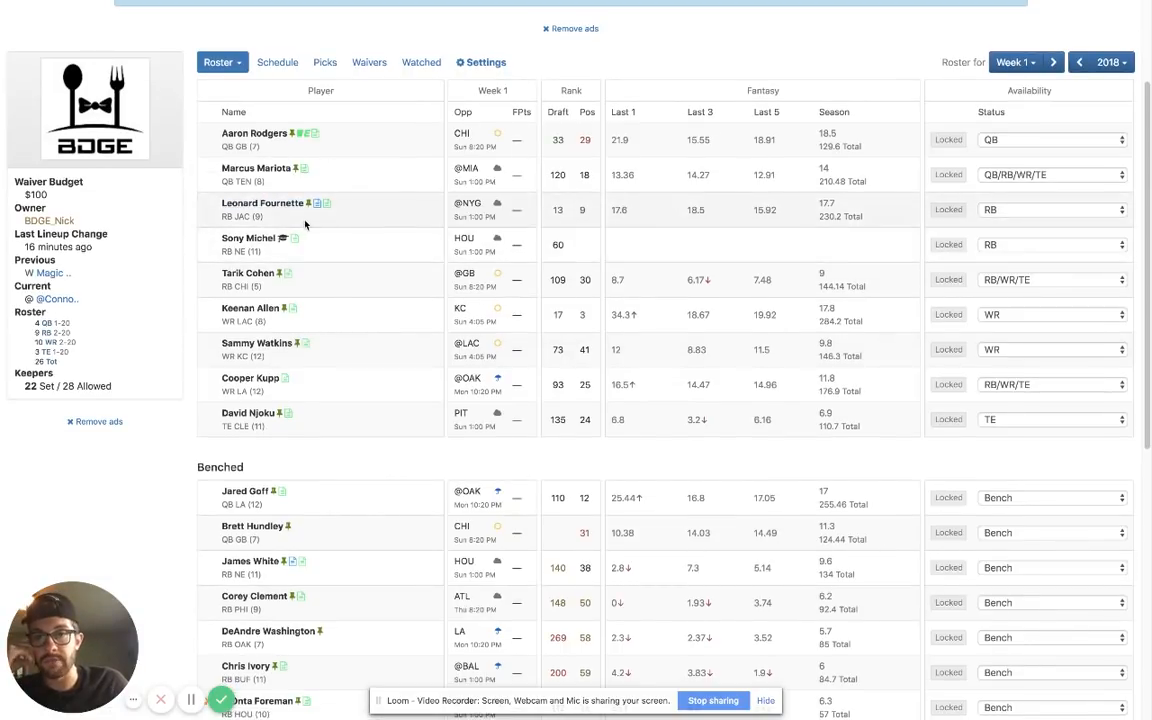
{"action": "mouse_move", "coordinate": [386, 308]}
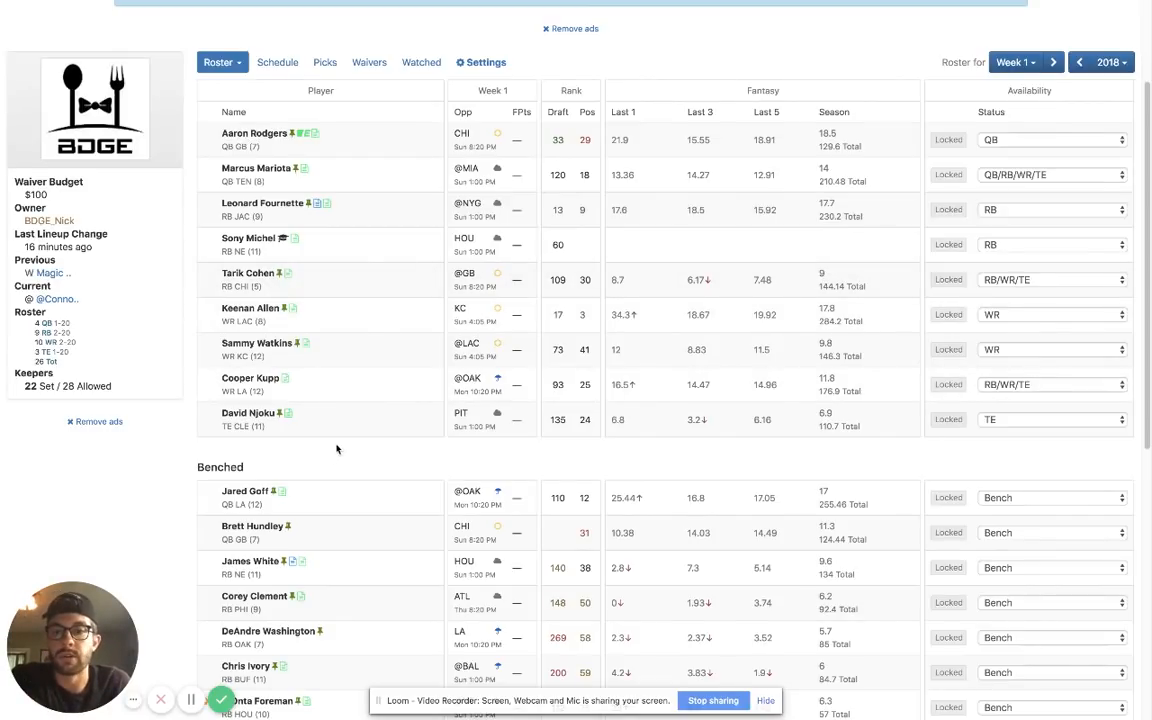
{"action": "scroll", "scroll_direction": "down", "scroll_amount": 3}
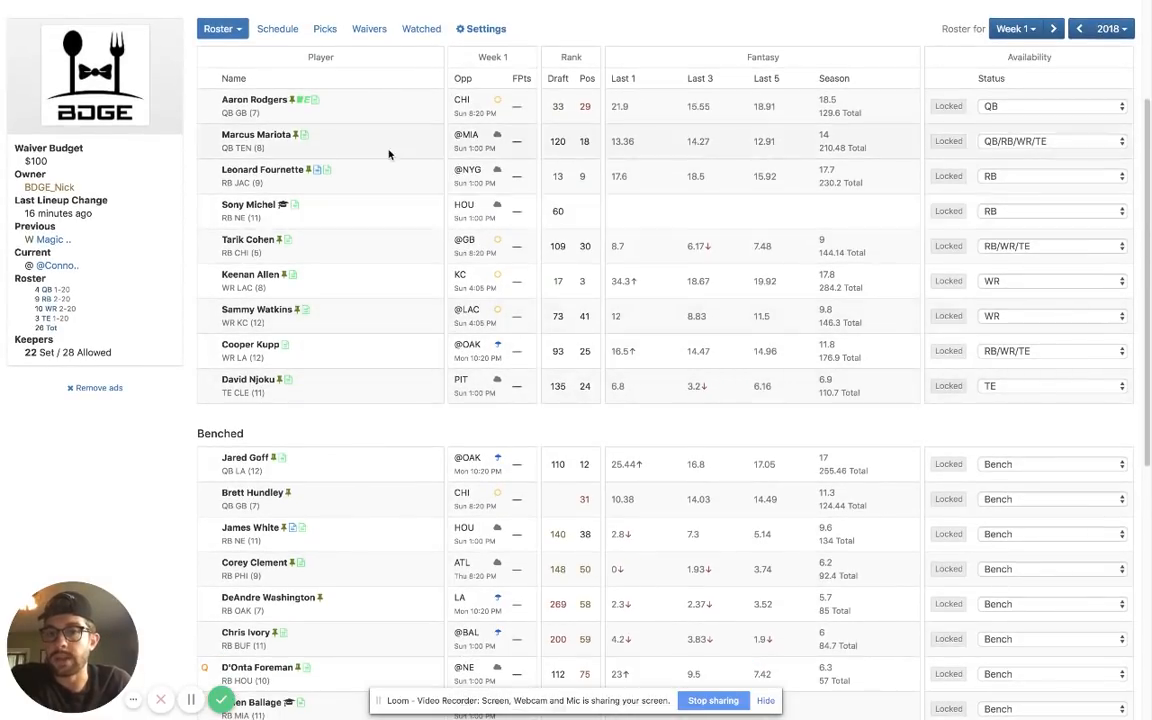
{"action": "mouse_move", "coordinate": [204, 220]}
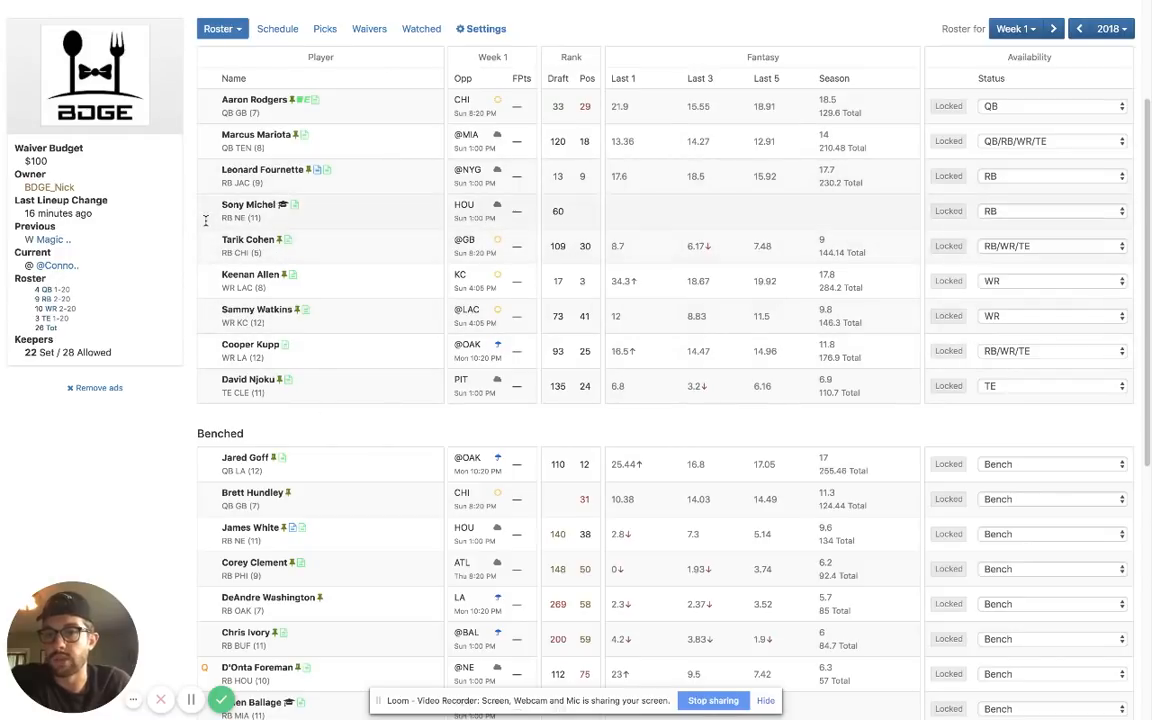
{"action": "mouse_move", "coordinate": [372, 260]}
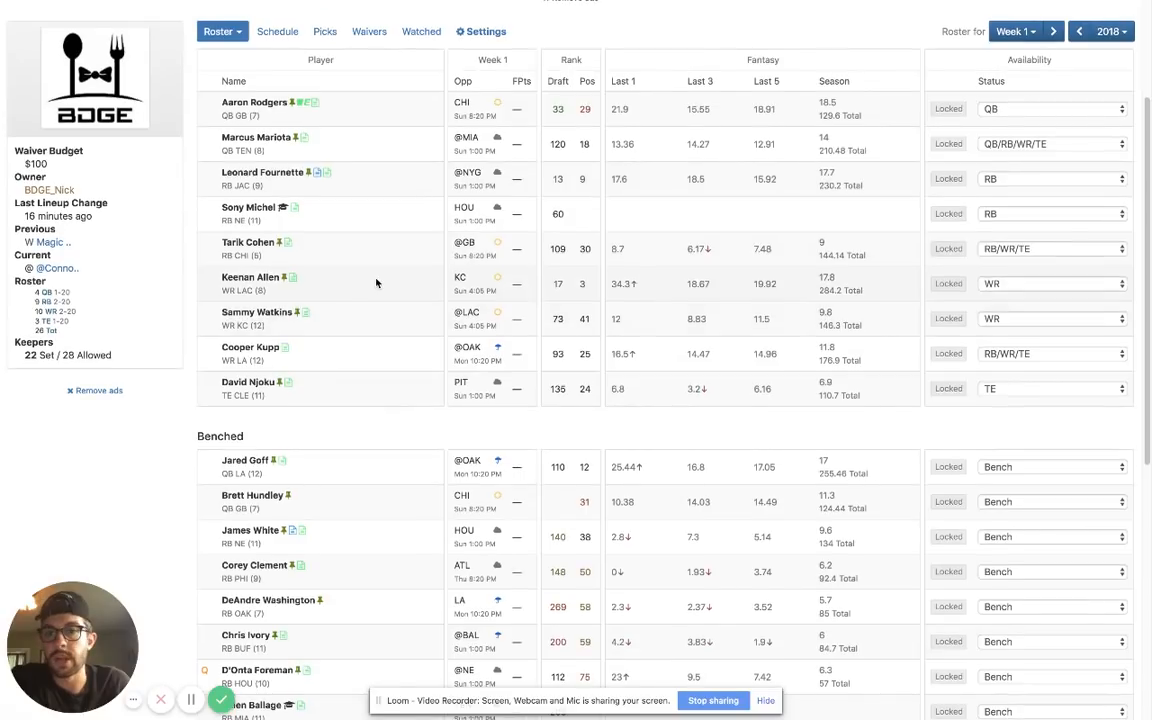
{"action": "mouse_move", "coordinate": [376, 248]}
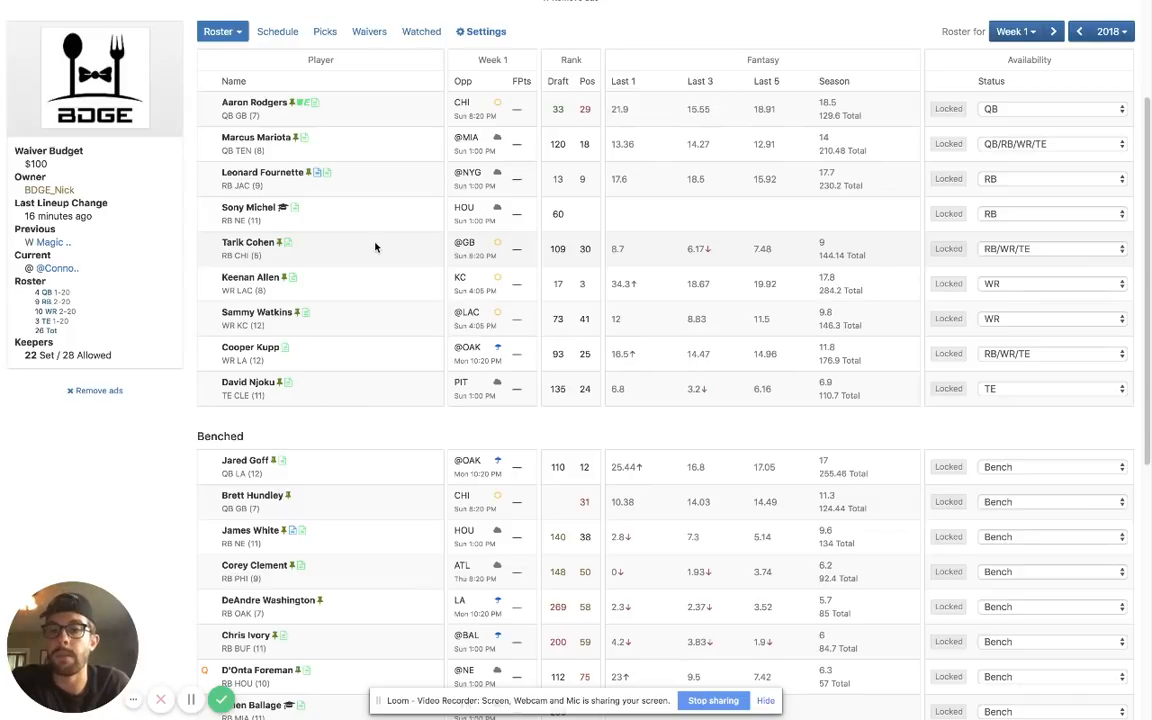
{"action": "mouse_move", "coordinate": [380, 248]}
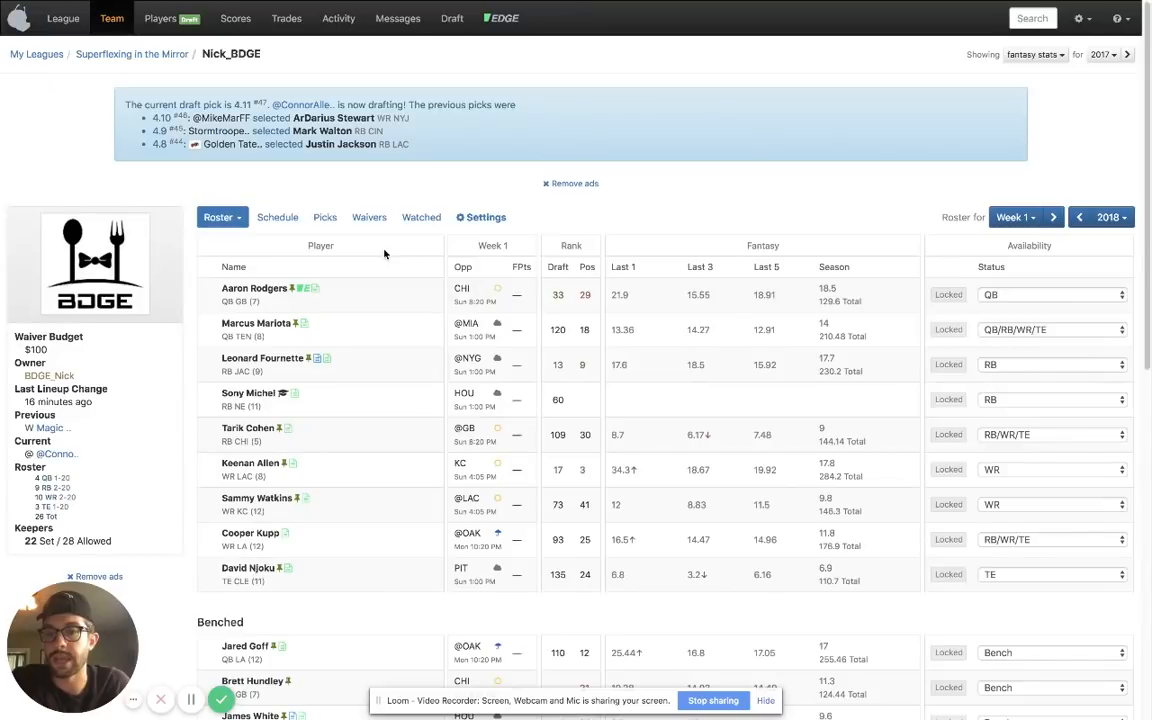
{"action": "scroll", "scroll_direction": "down", "scroll_amount": 3}
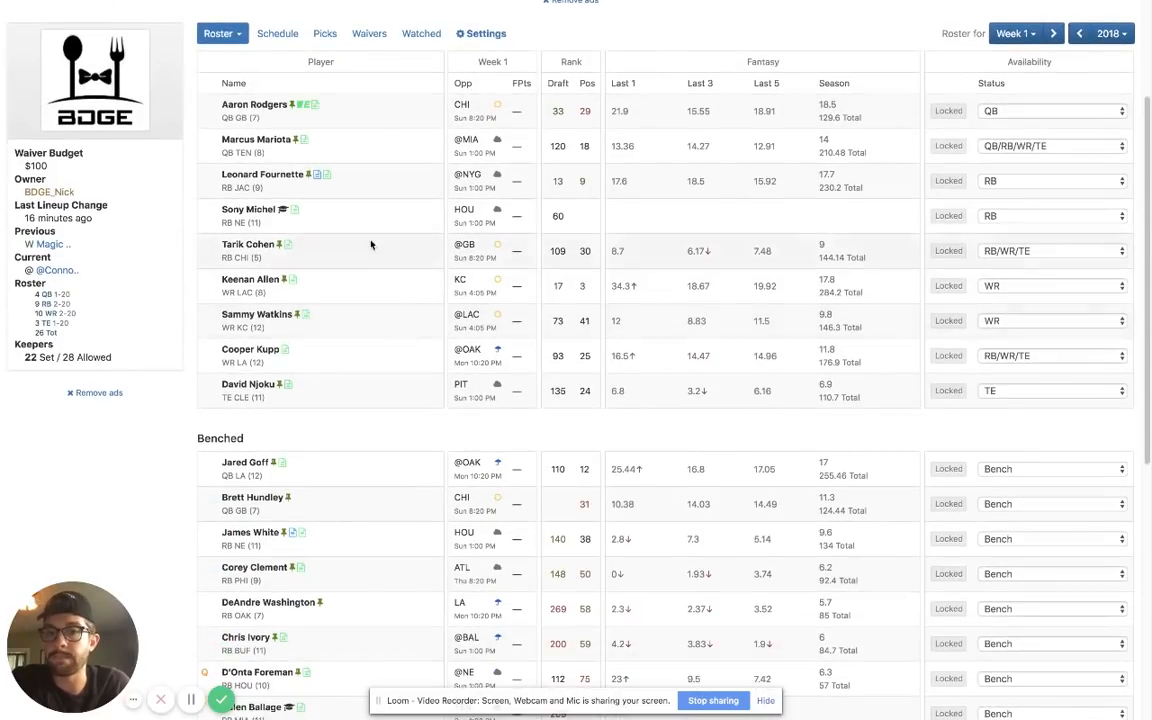
{"action": "scroll", "scroll_direction": "down", "scroll_amount": 3}
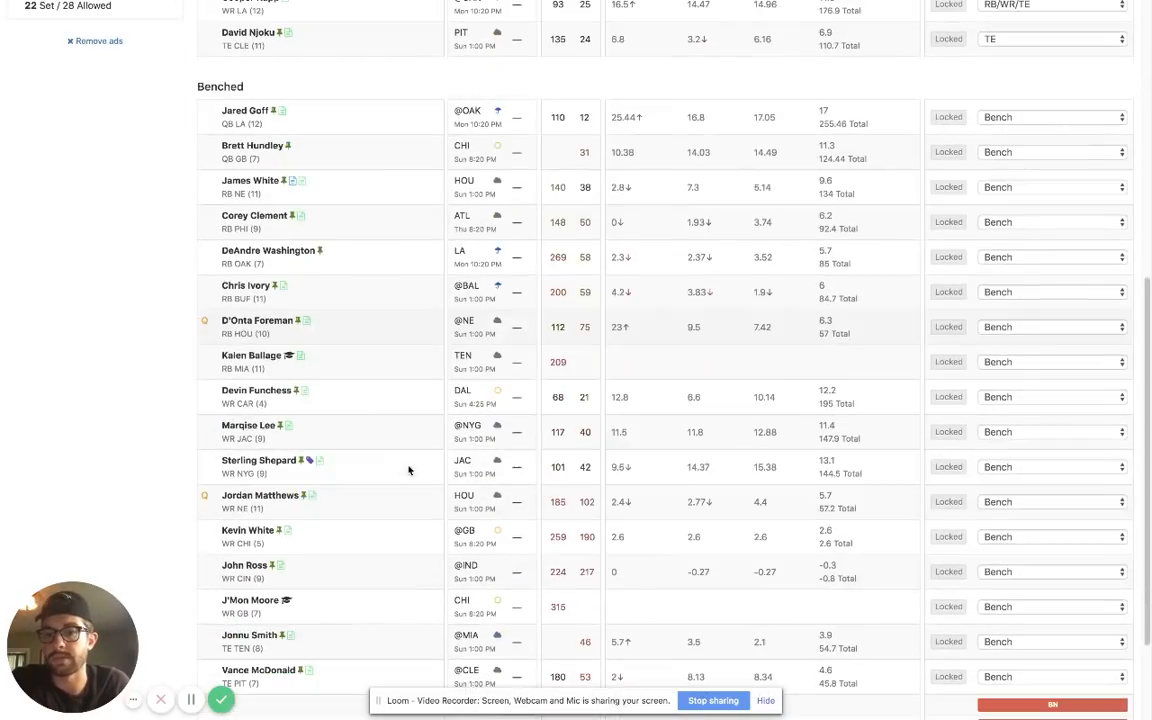
{"action": "scroll", "scroll_direction": "down", "scroll_amount": 3}
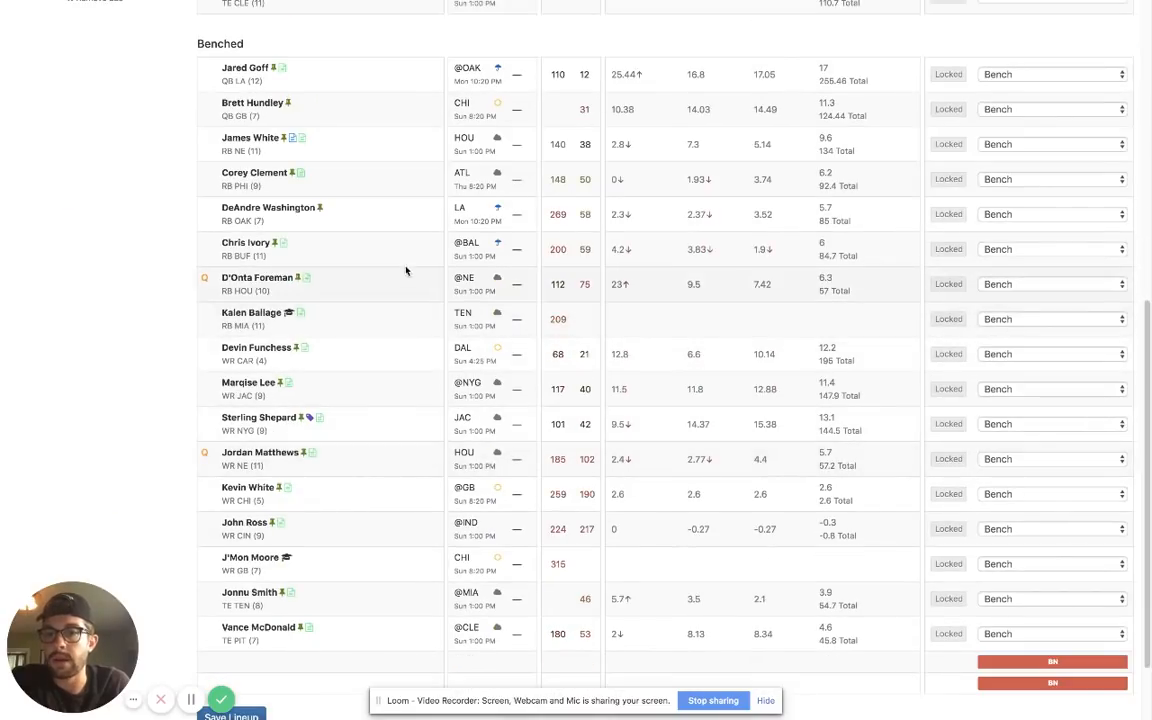
{"action": "mouse_move", "coordinate": [392, 200]}
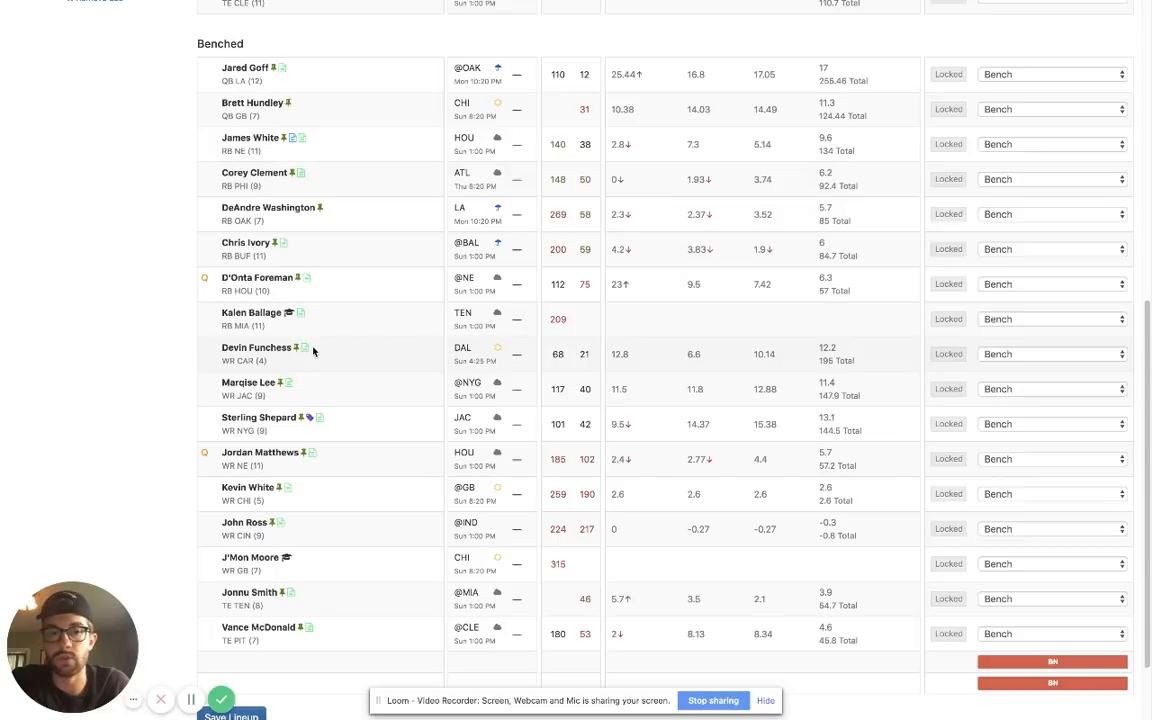
{"action": "mouse_move", "coordinate": [320, 348]}
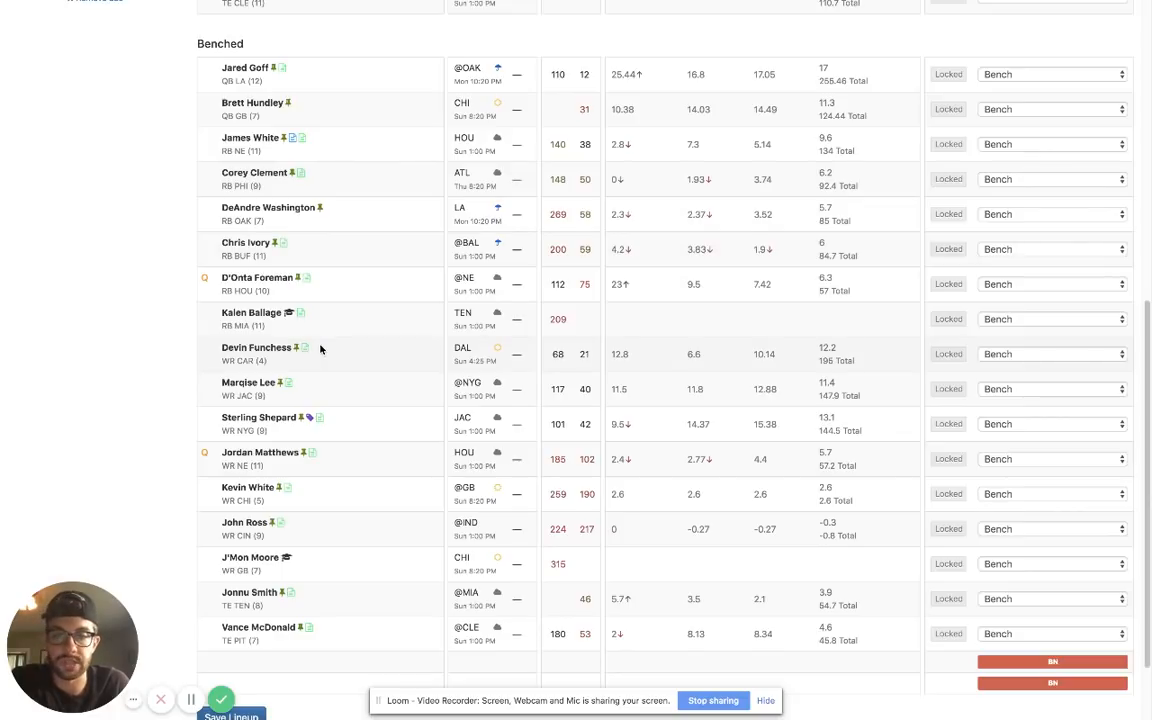
{"action": "mouse_move", "coordinate": [318, 388]}
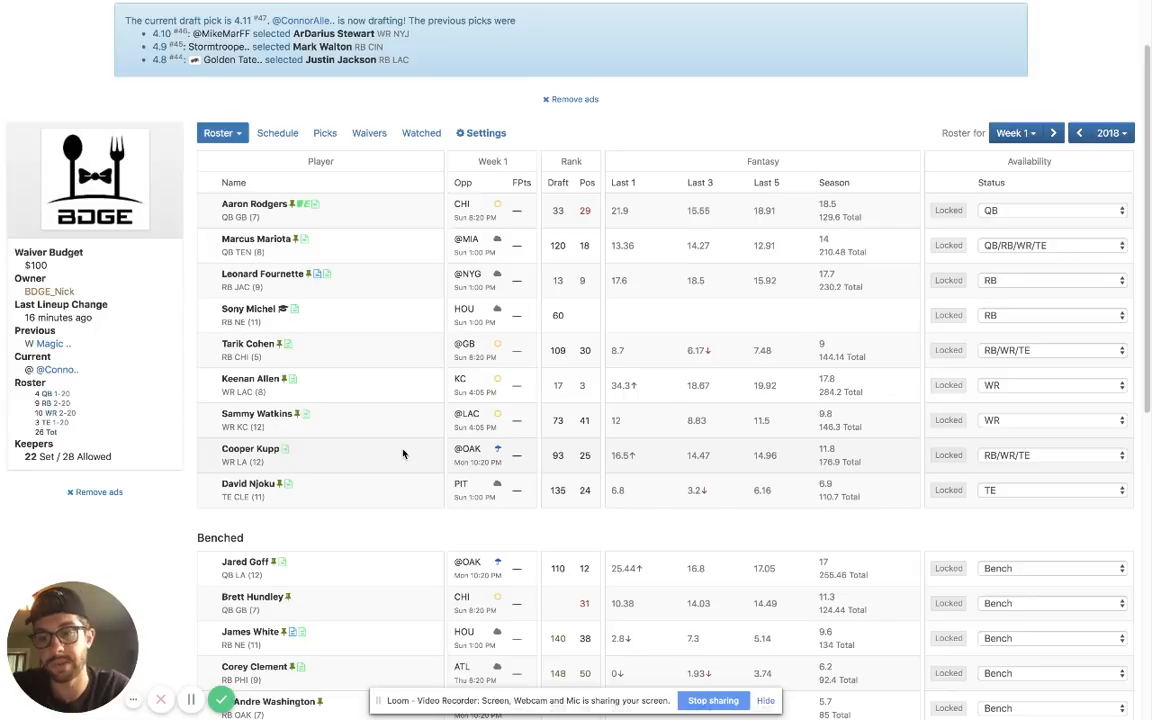
{"action": "scroll", "scroll_direction": "down", "scroll_amount": 3}
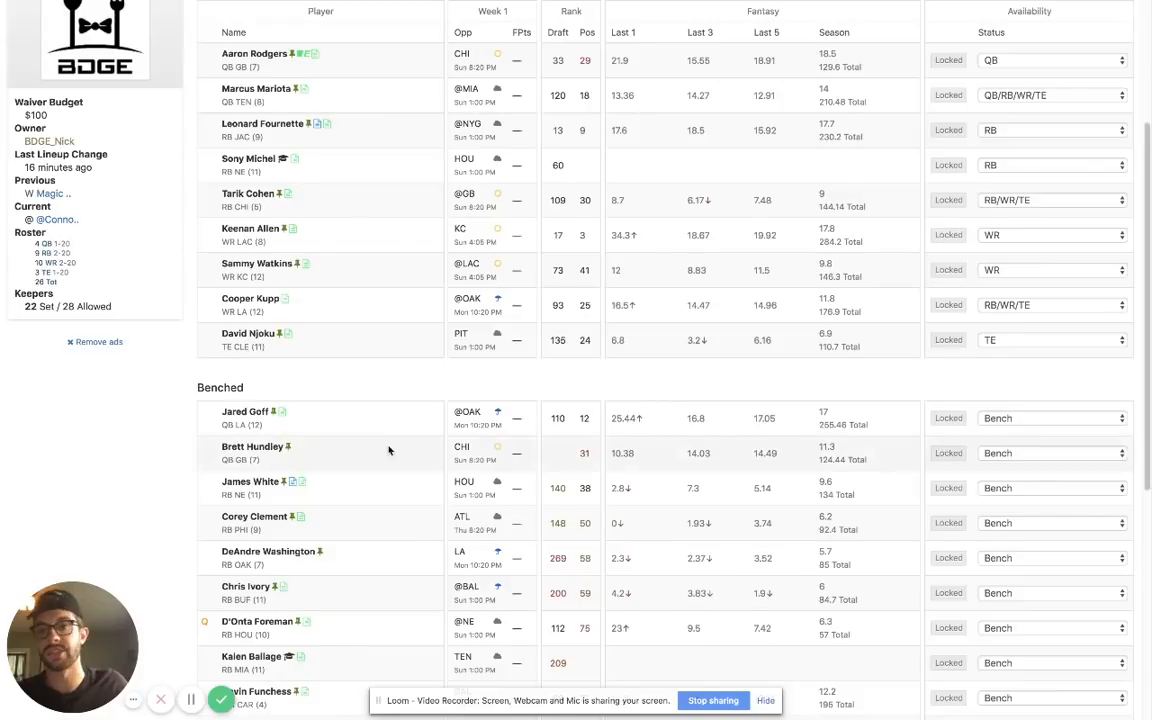
{"action": "scroll", "scroll_direction": "down", "scroll_amount": 3}
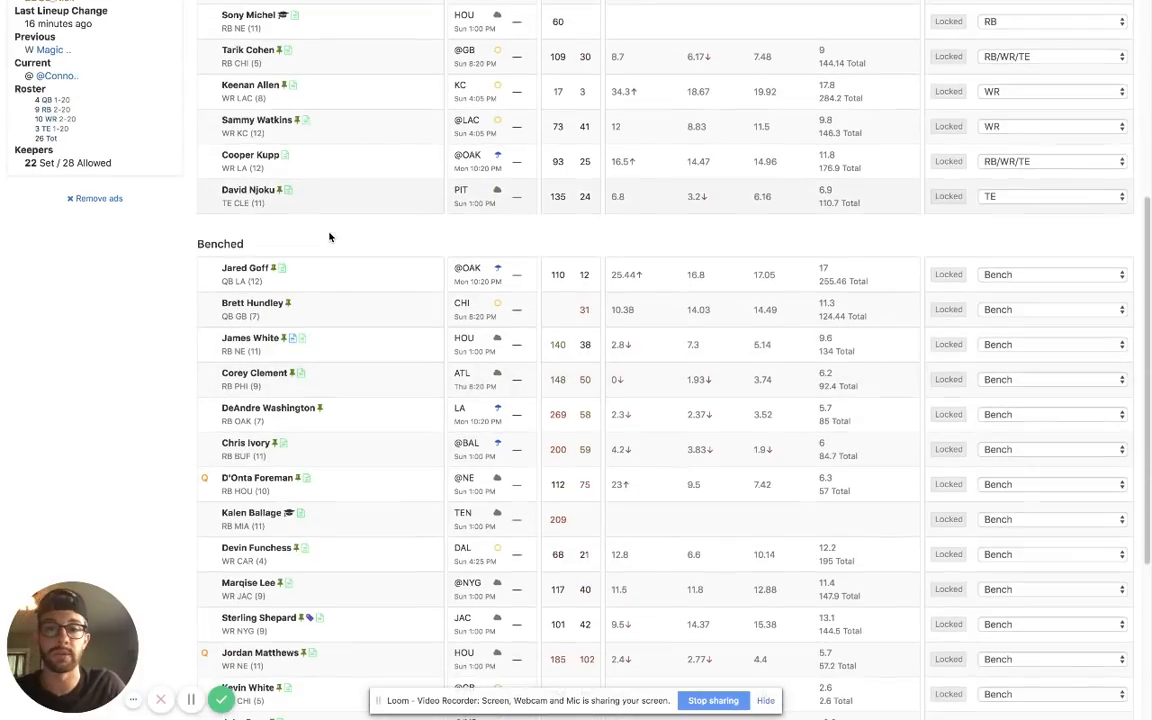
{"action": "scroll", "scroll_direction": "down", "scroll_amount": 3}
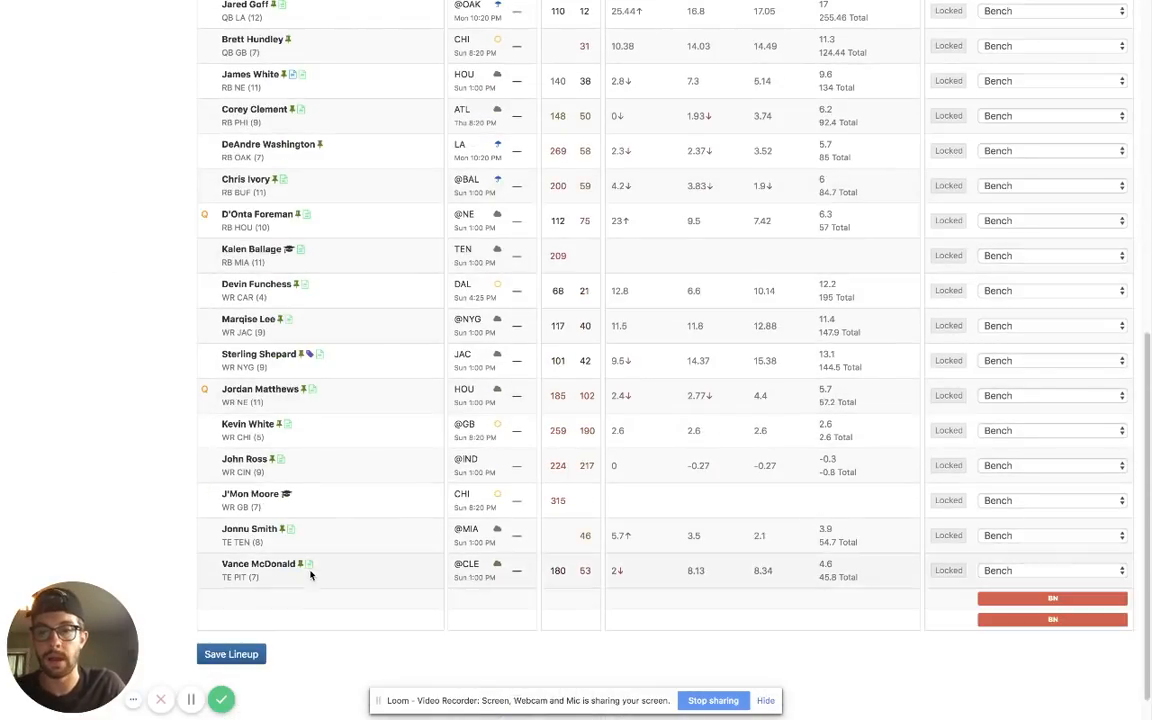
{"action": "mouse_move", "coordinate": [212, 520]}
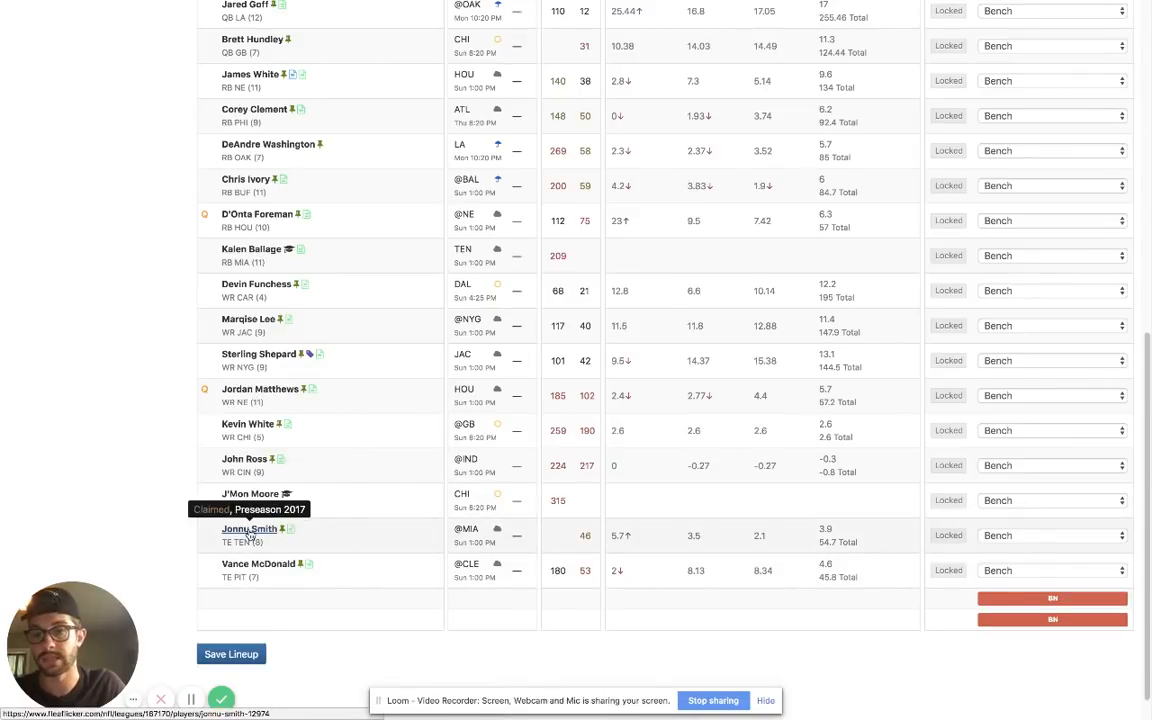
{"action": "mouse_move", "coordinate": [344, 576]}
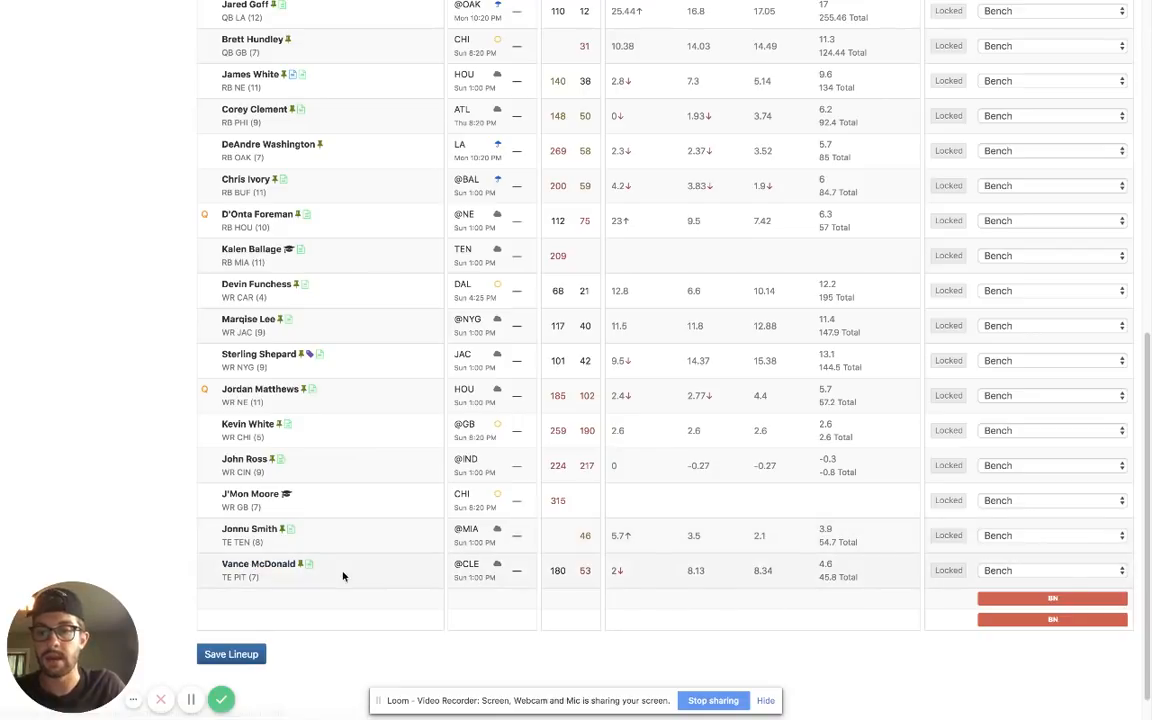
{"action": "mouse_move", "coordinate": [388, 548]}
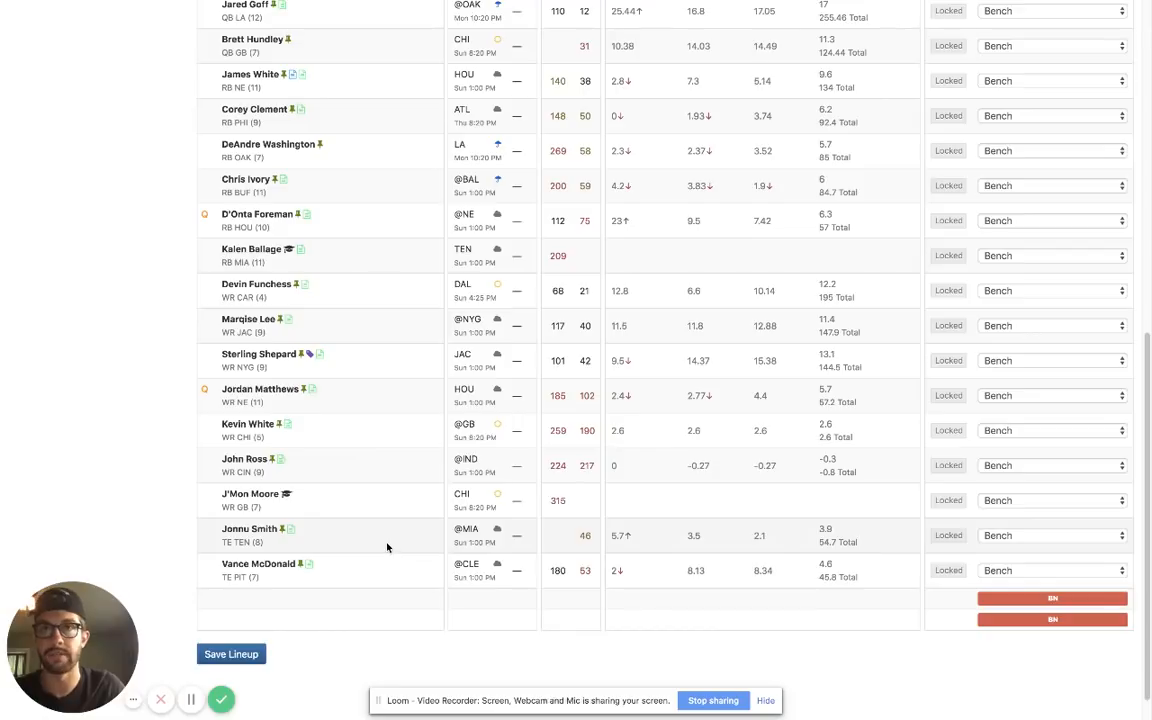
{"action": "mouse_move", "coordinate": [384, 580]}
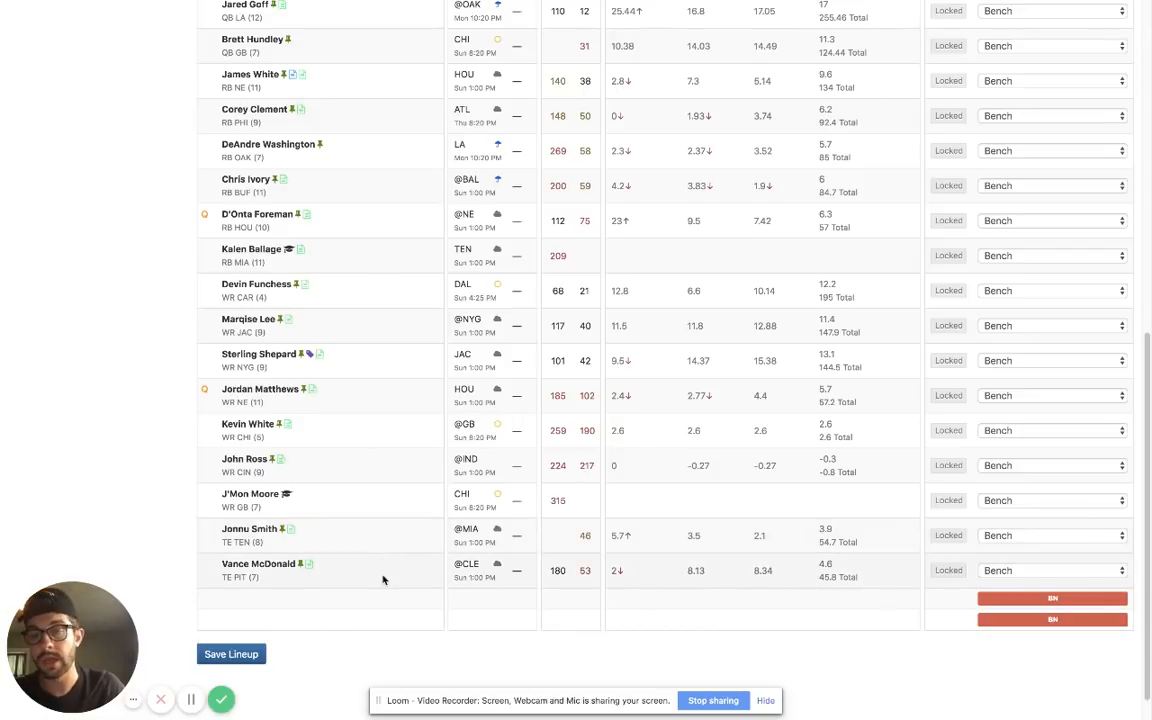
{"action": "mouse_move", "coordinate": [378, 560]}
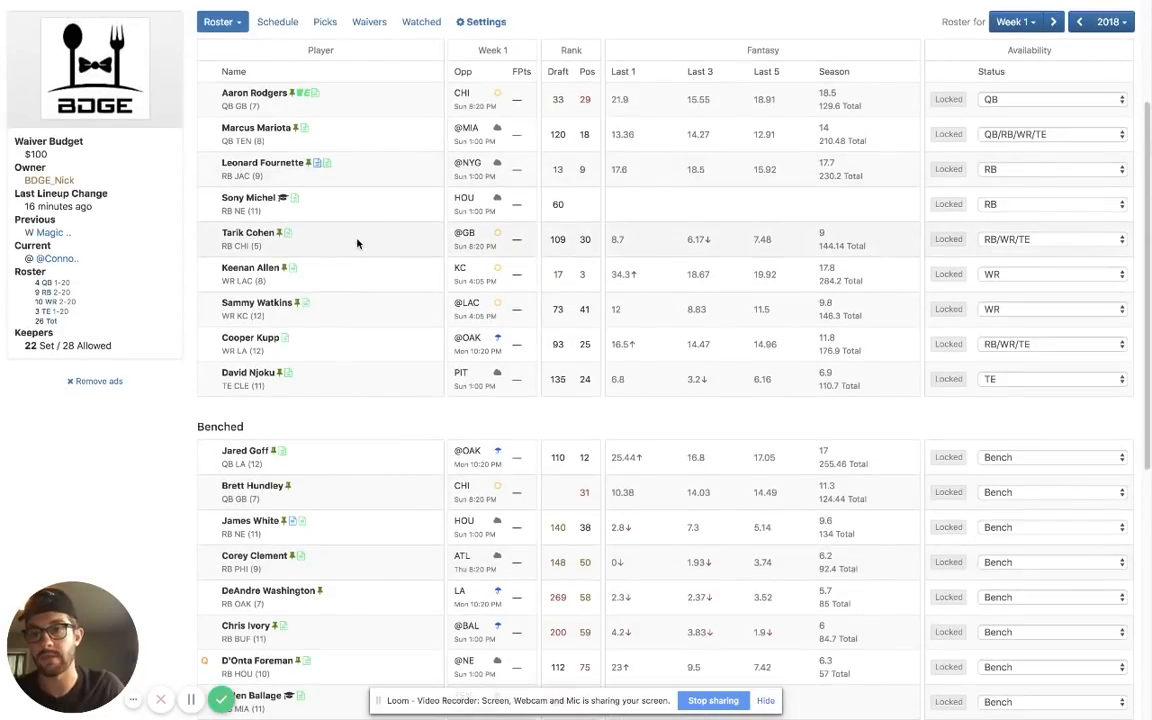
{"action": "scroll", "scroll_direction": "down", "scroll_amount": 3}
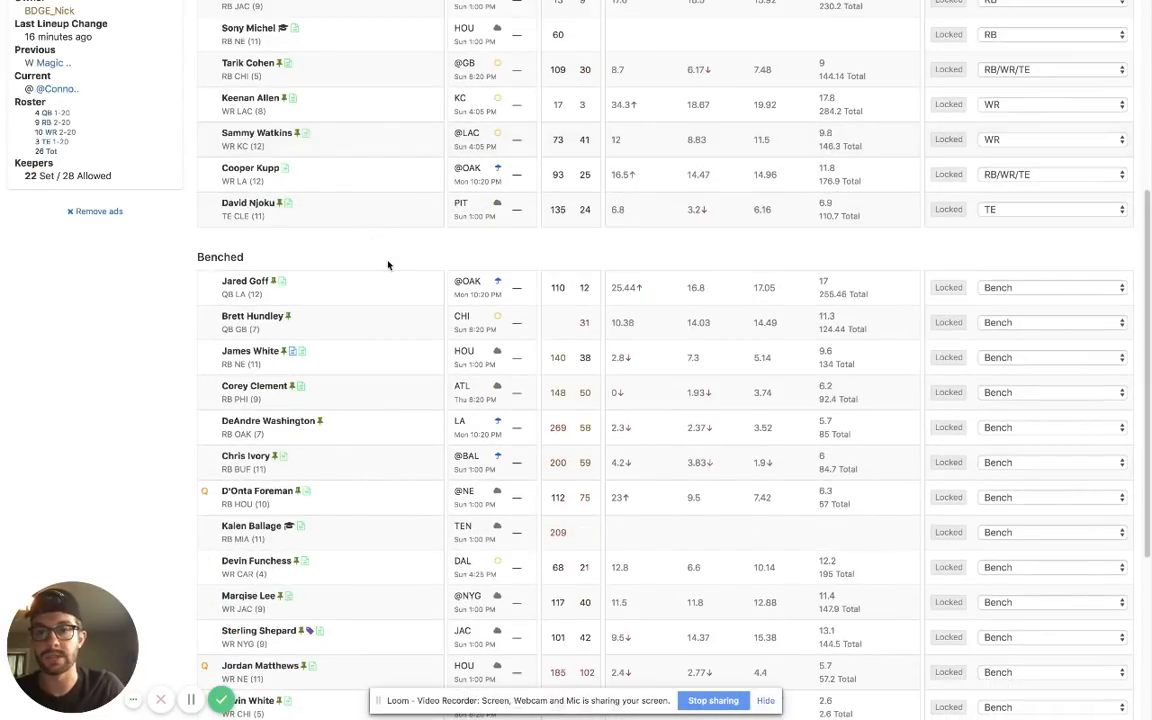
{"action": "scroll", "scroll_direction": "down", "scroll_amount": 3}
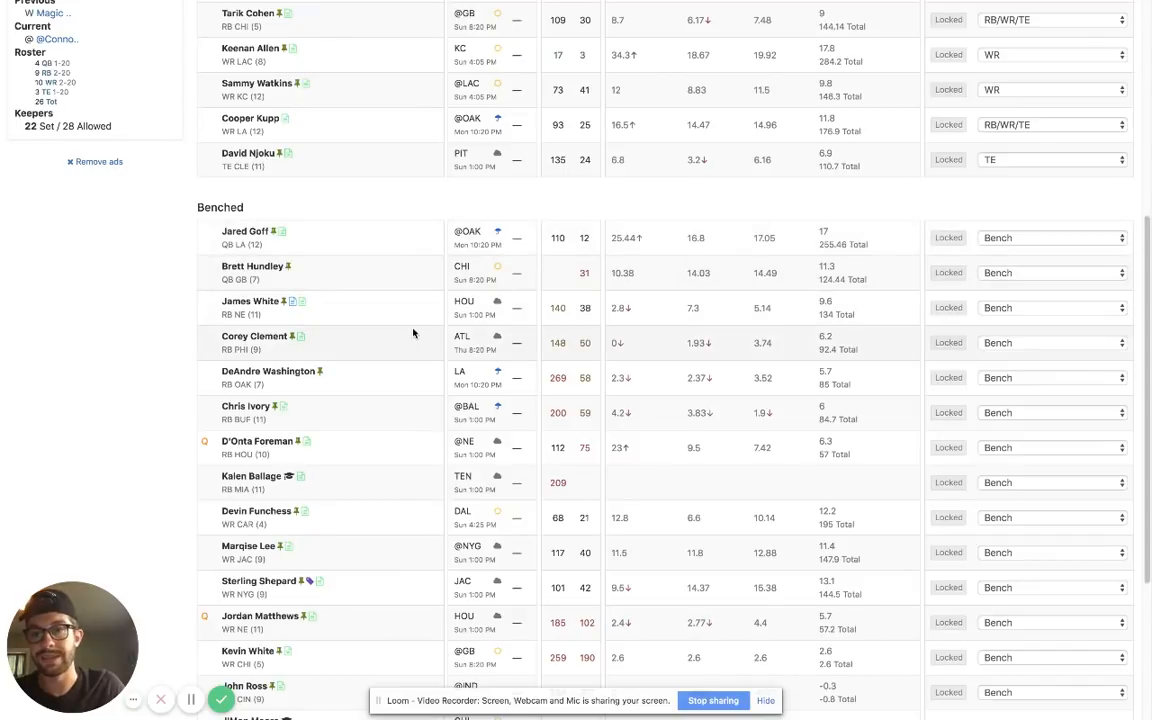
{"action": "mouse_move", "coordinate": [388, 352]}
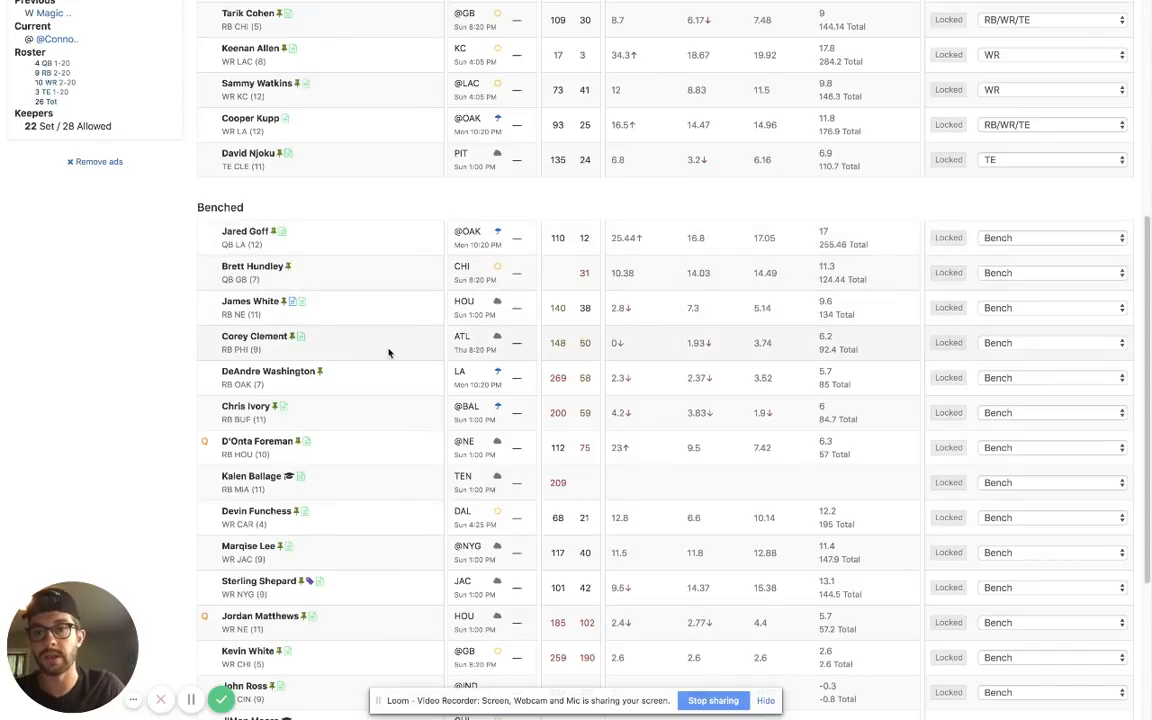
{"action": "scroll", "scroll_direction": "down", "scroll_amount": 3}
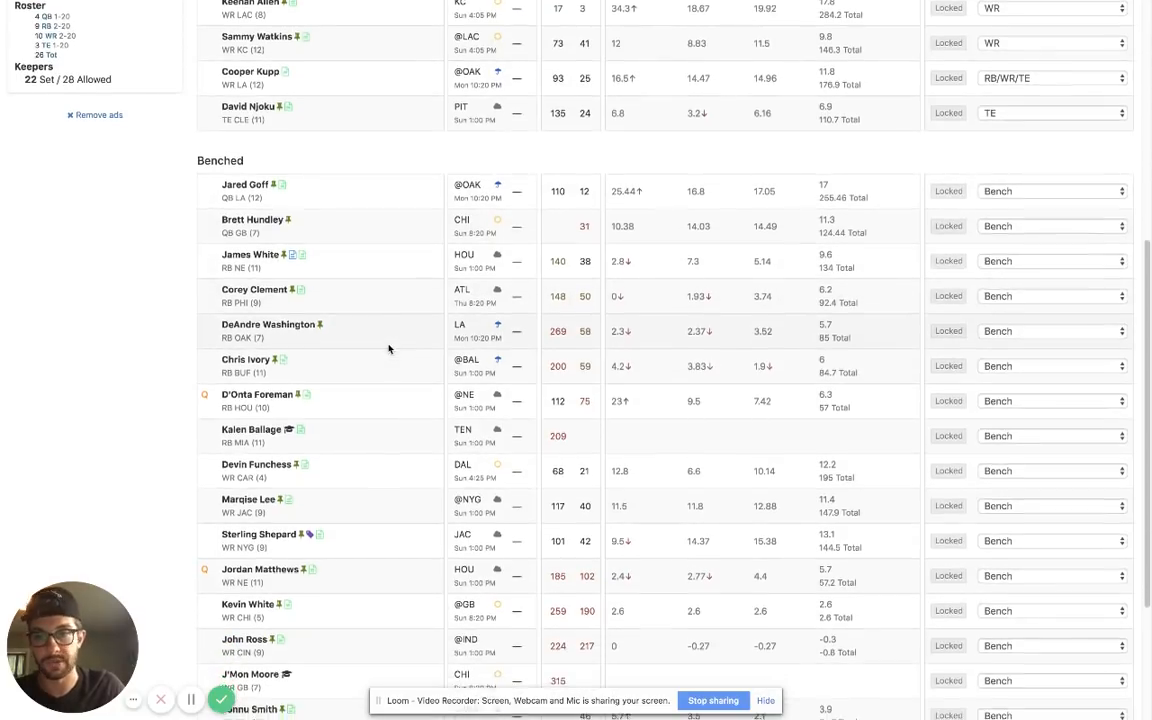
{"action": "scroll", "scroll_direction": "down", "scroll_amount": 3}
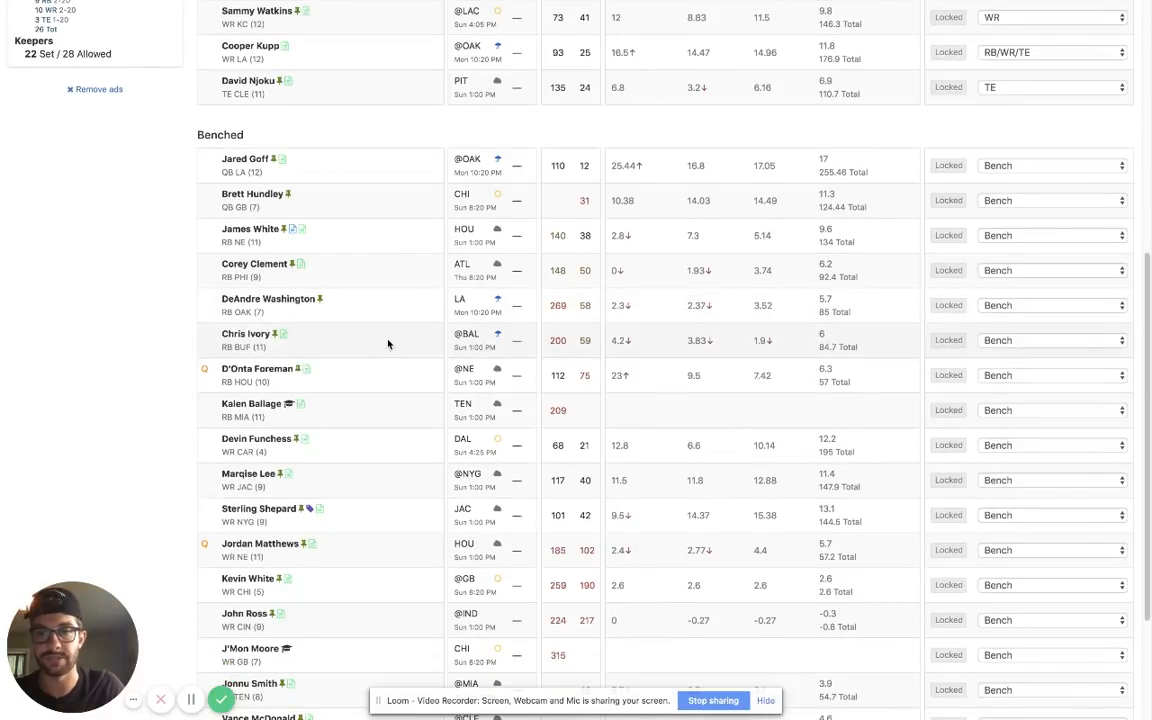
{"action": "scroll", "scroll_direction": "down", "scroll_amount": 3}
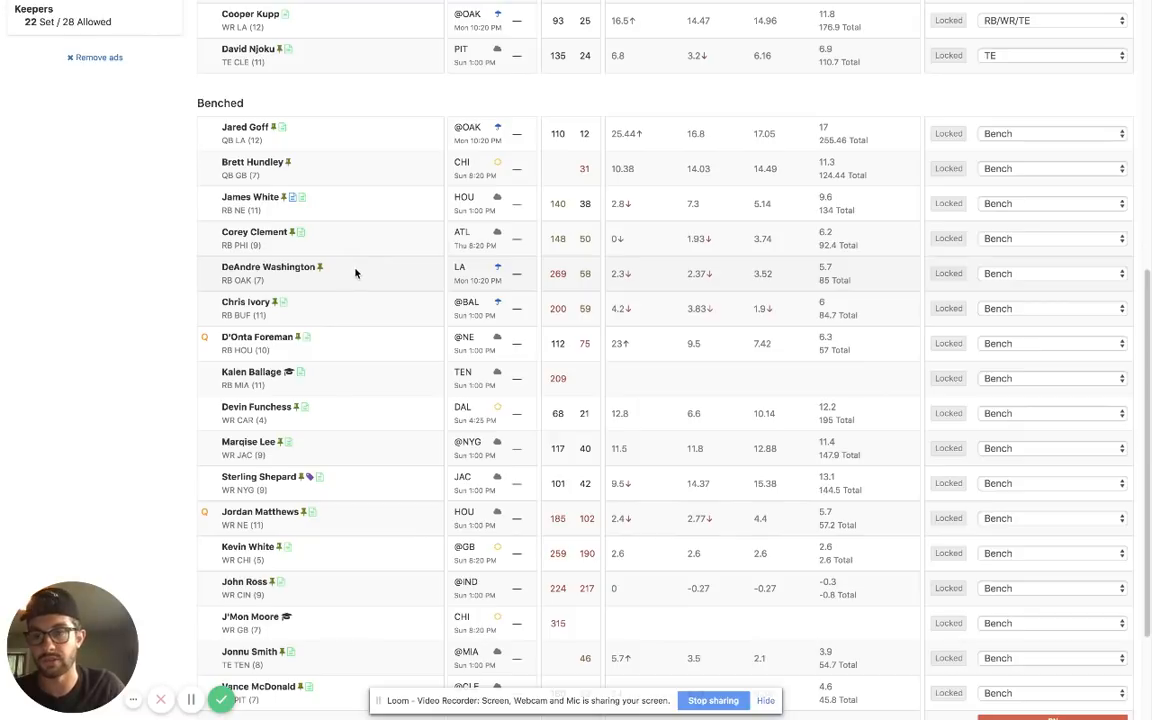
{"action": "mouse_move", "coordinate": [366, 288]}
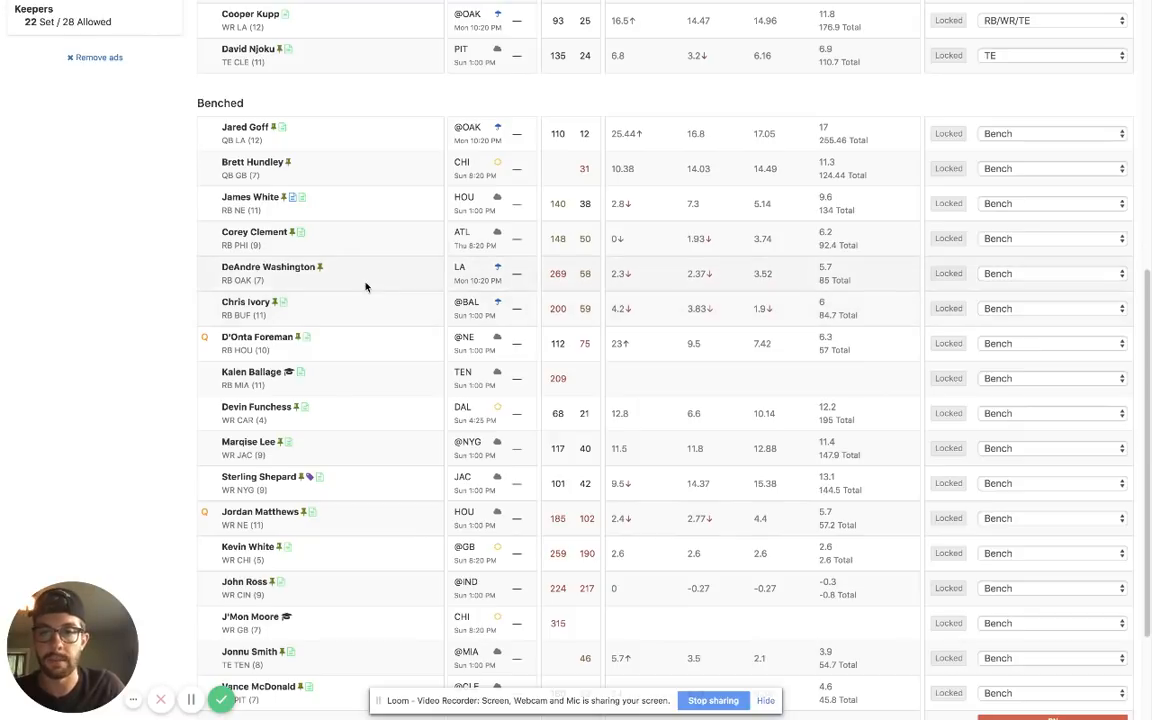
{"action": "scroll", "scroll_direction": "down", "scroll_amount": 3}
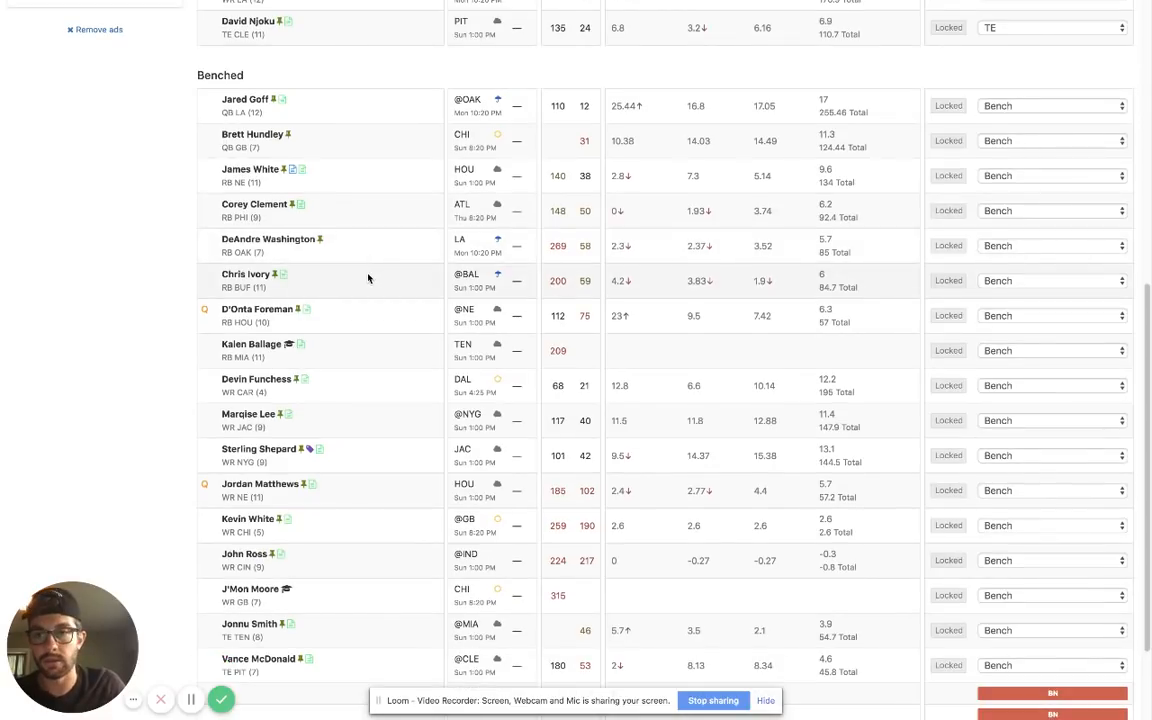
{"action": "mouse_move", "coordinate": [360, 288]}
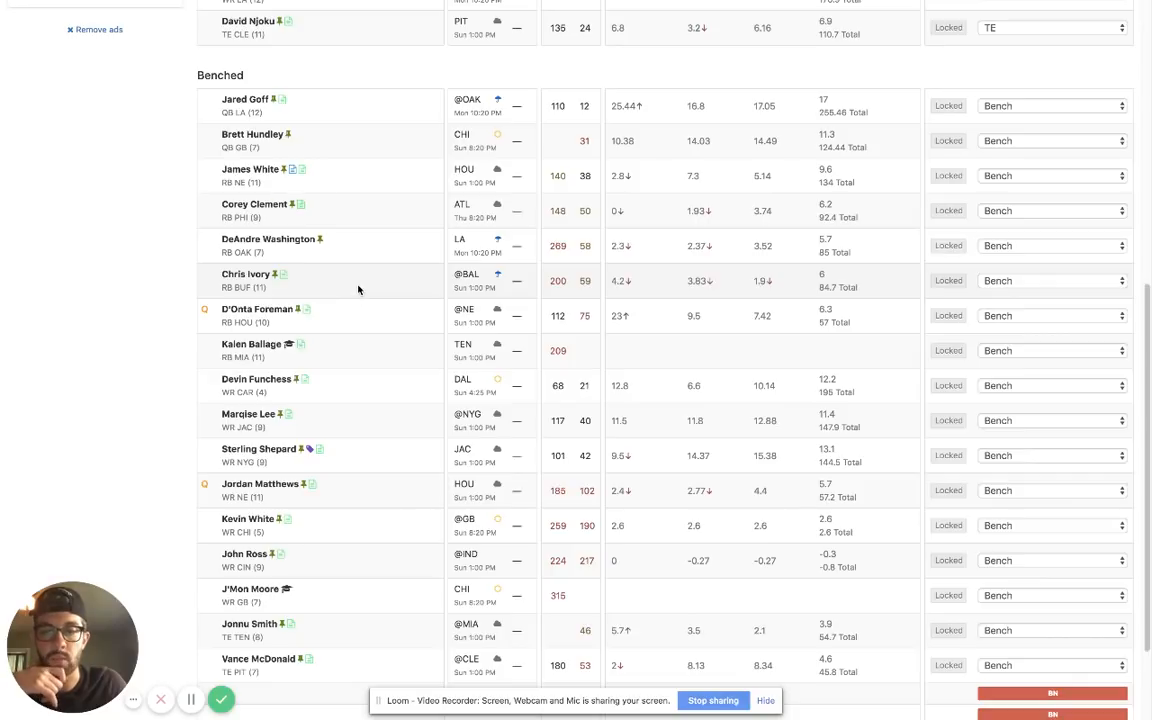
{"action": "scroll", "scroll_direction": "down", "scroll_amount": 3}
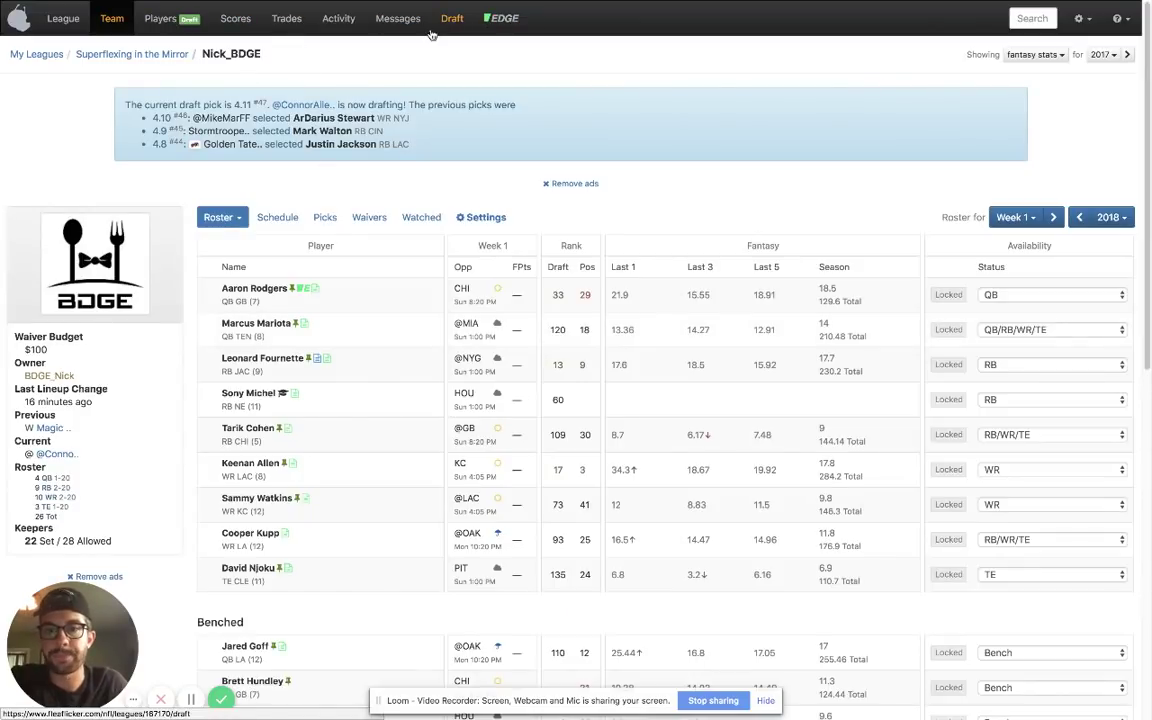
Step: Return to the league's draft page and show the board of all picks so far
{"action": "left_click", "coordinate": [452, 18]}
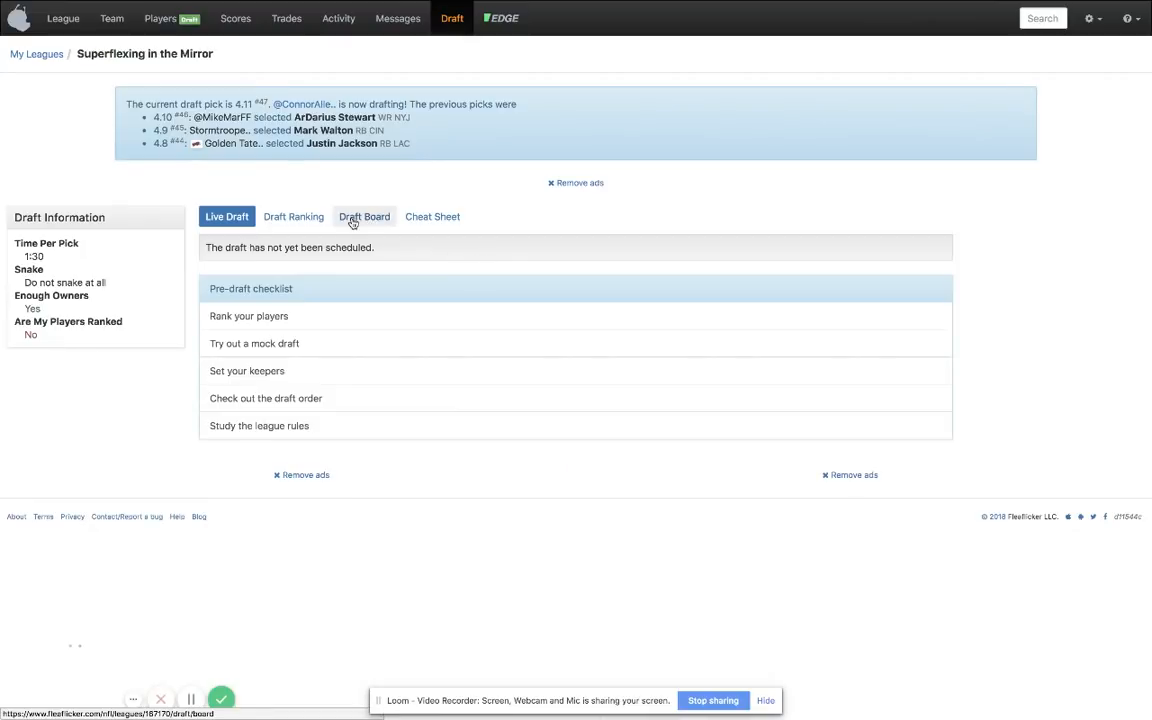
{"action": "left_click", "coordinate": [364, 216]}
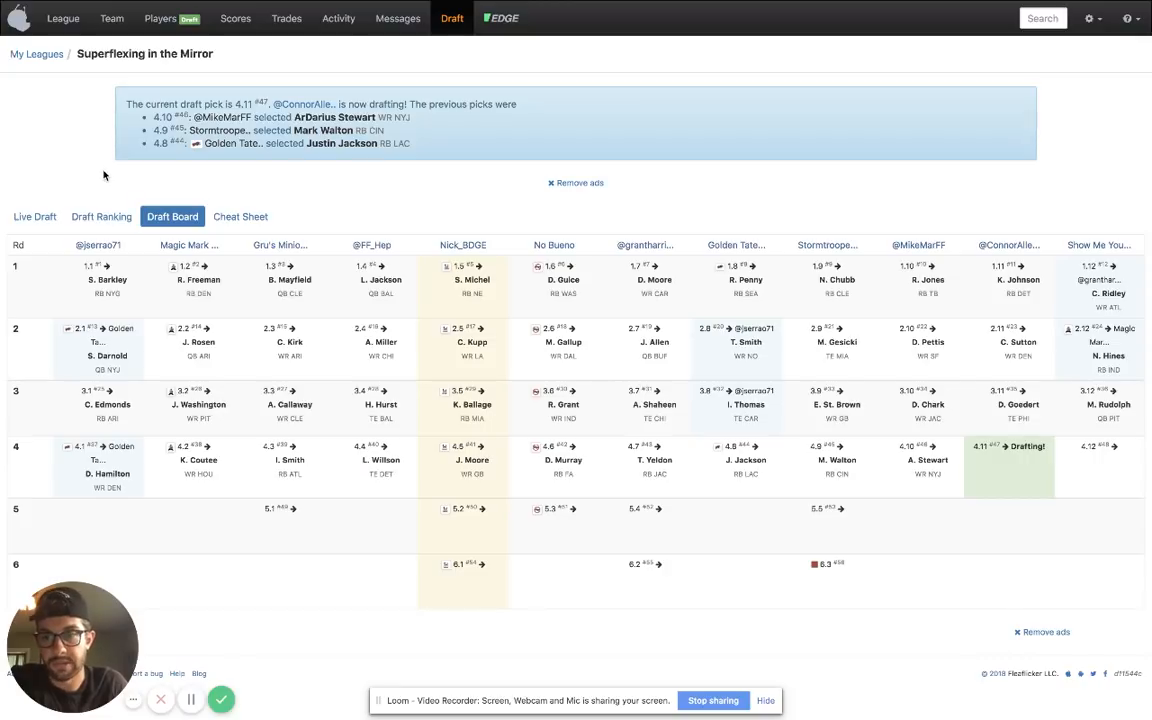
{"action": "mouse_move", "coordinate": [140, 184]}
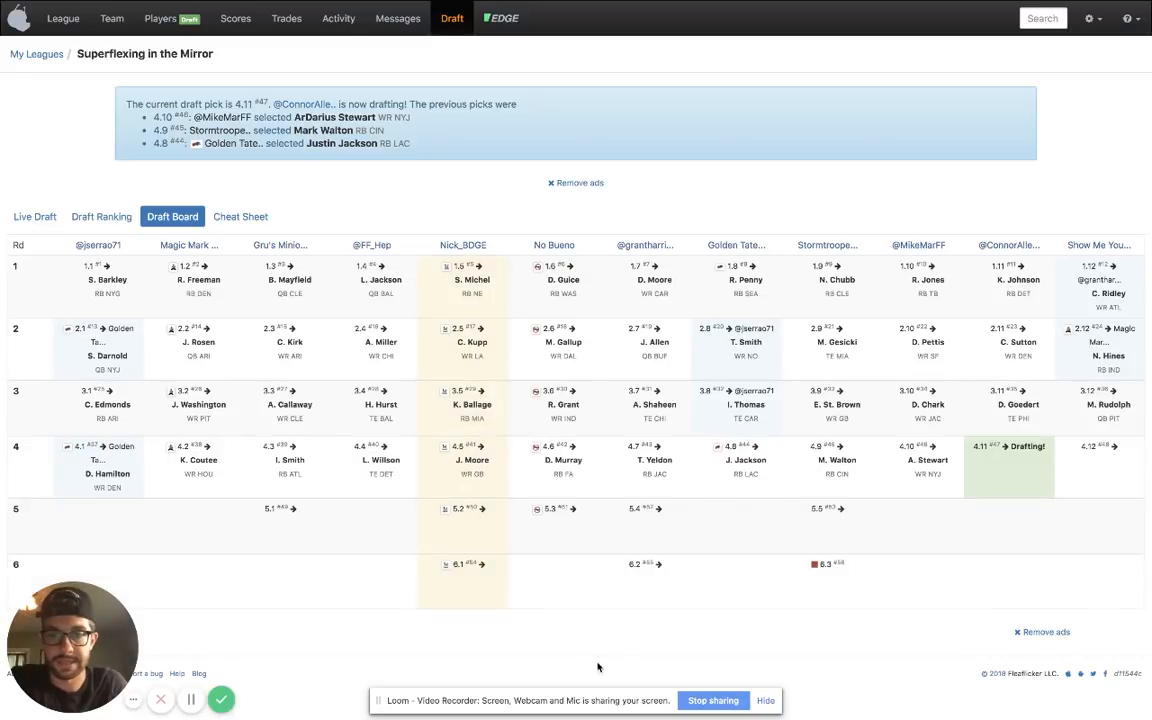
{"action": "mouse_move", "coordinate": [608, 658]}
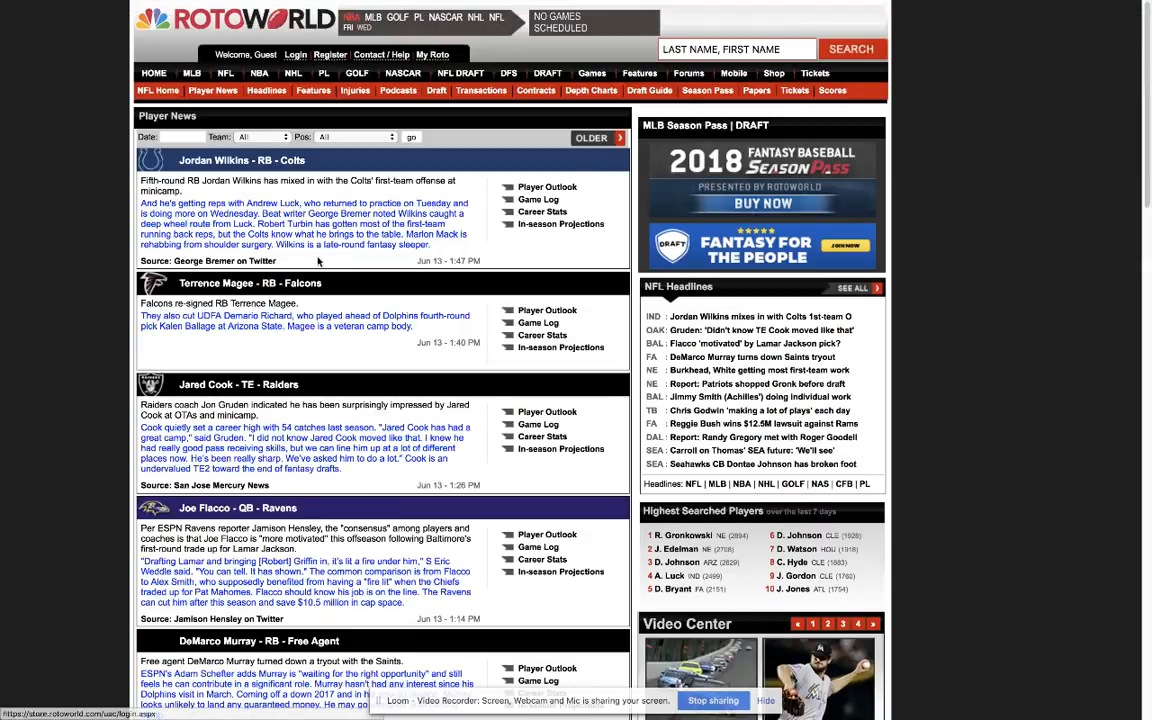
Step: Check the league draft board, then move to the Rotoworld player news tab
{"action": "left_click", "coordinate": [290, 32]}
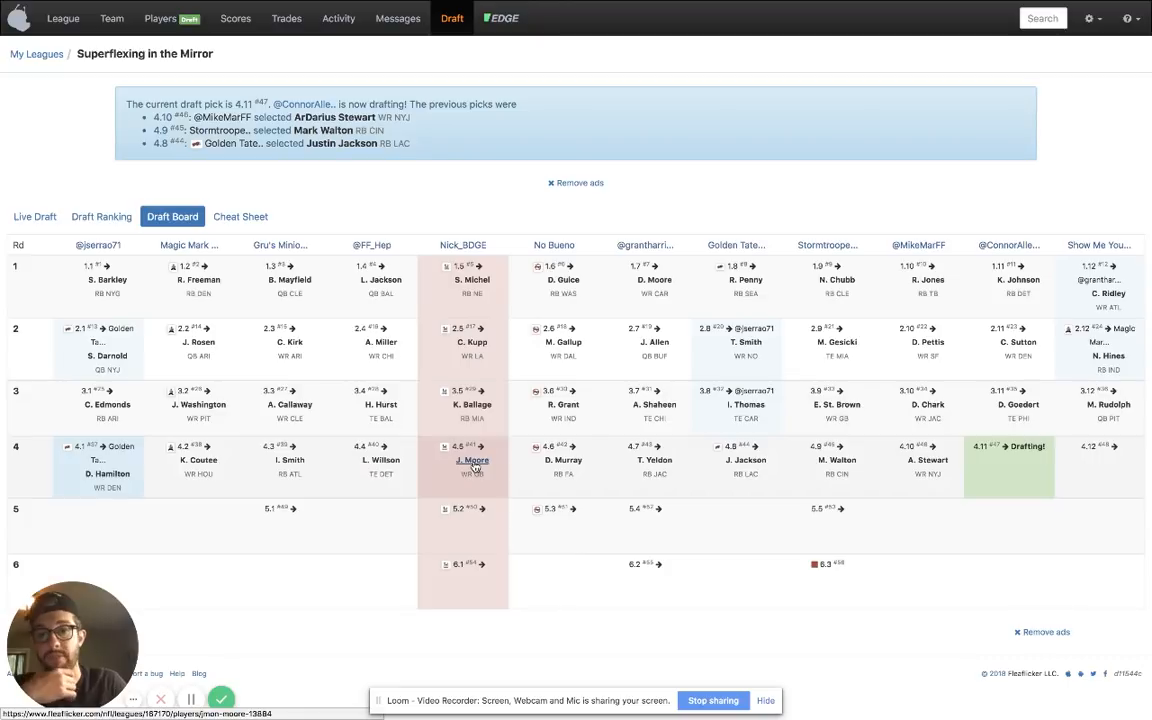
{"action": "left_click", "coordinate": [452, 32]}
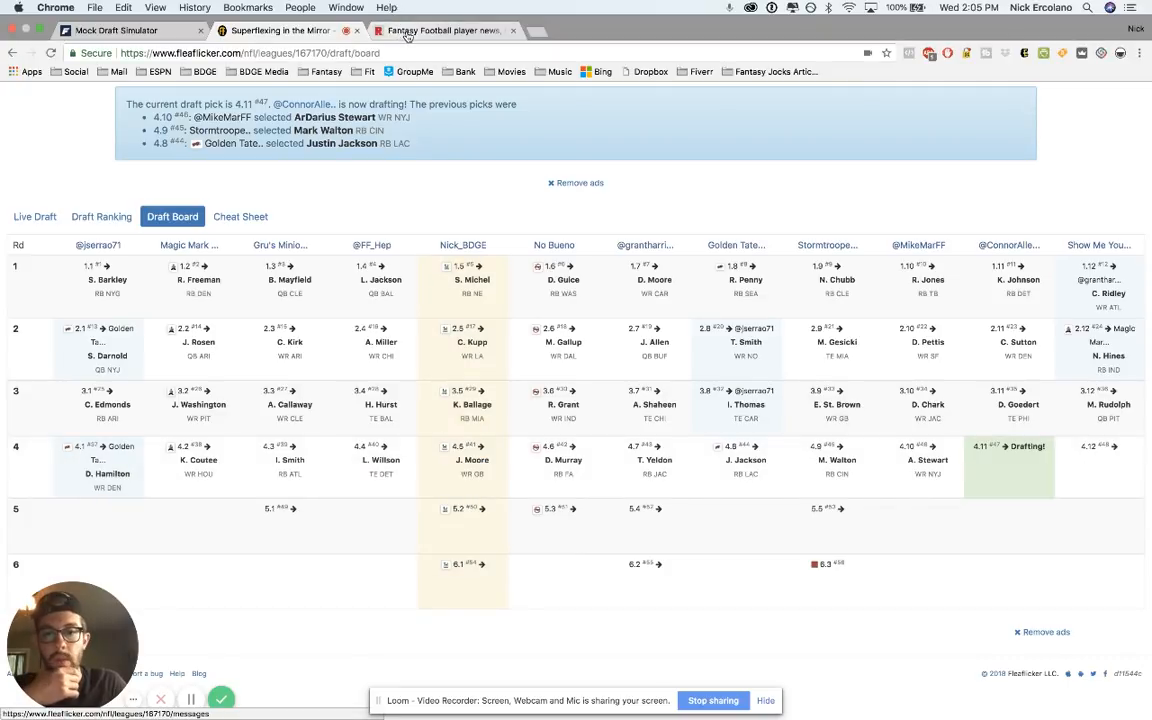
{"action": "mouse_move", "coordinate": [440, 32]}
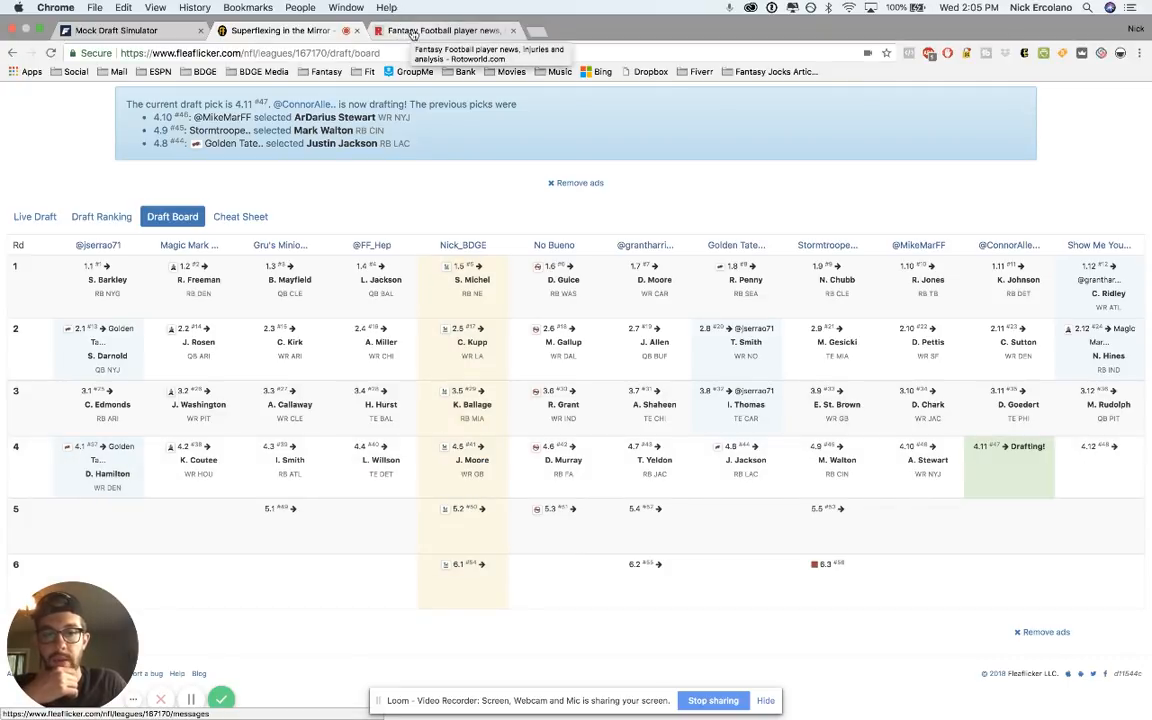
{"action": "left_click", "coordinate": [456, 30]}
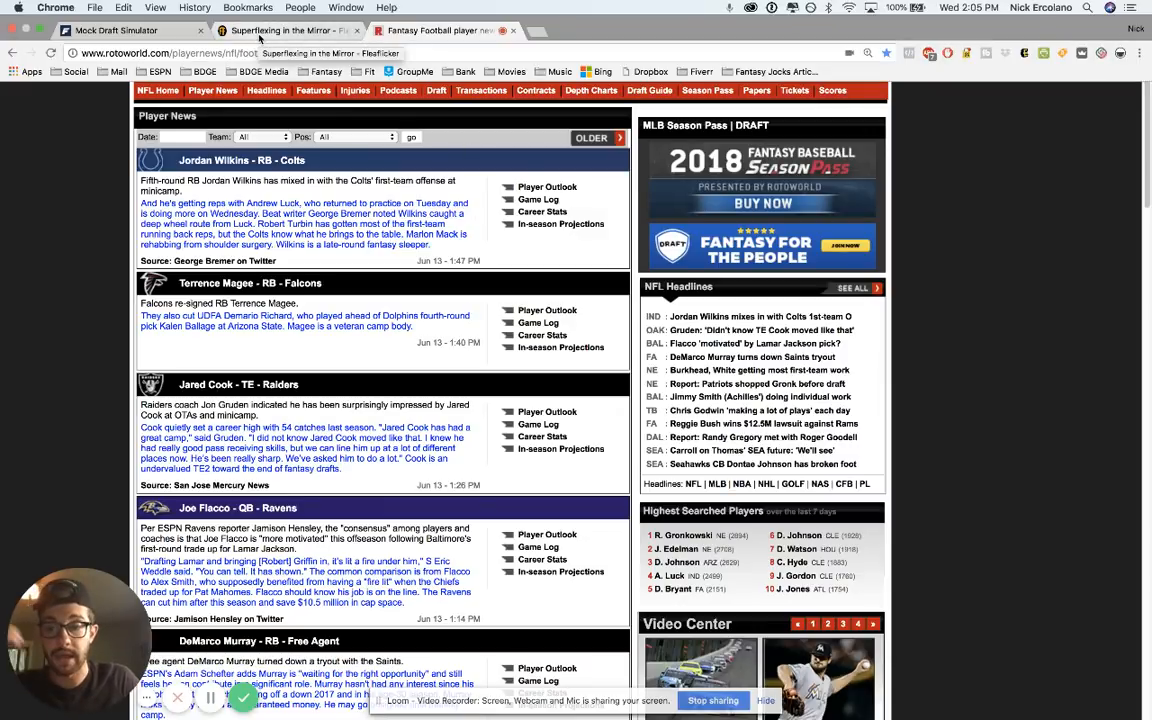
Step: Search Rotoworld players for 'ballage, kalen'
{"action": "left_click", "coordinate": [460, 30]}
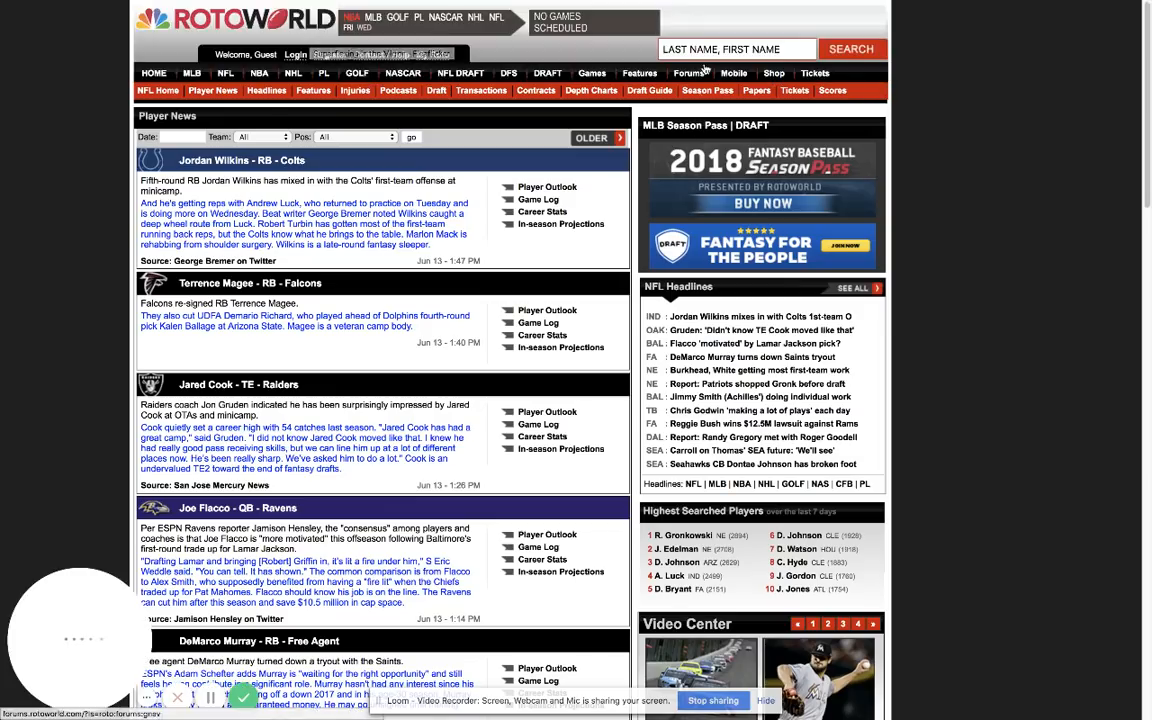
{"action": "left_click", "coordinate": [732, 48]}
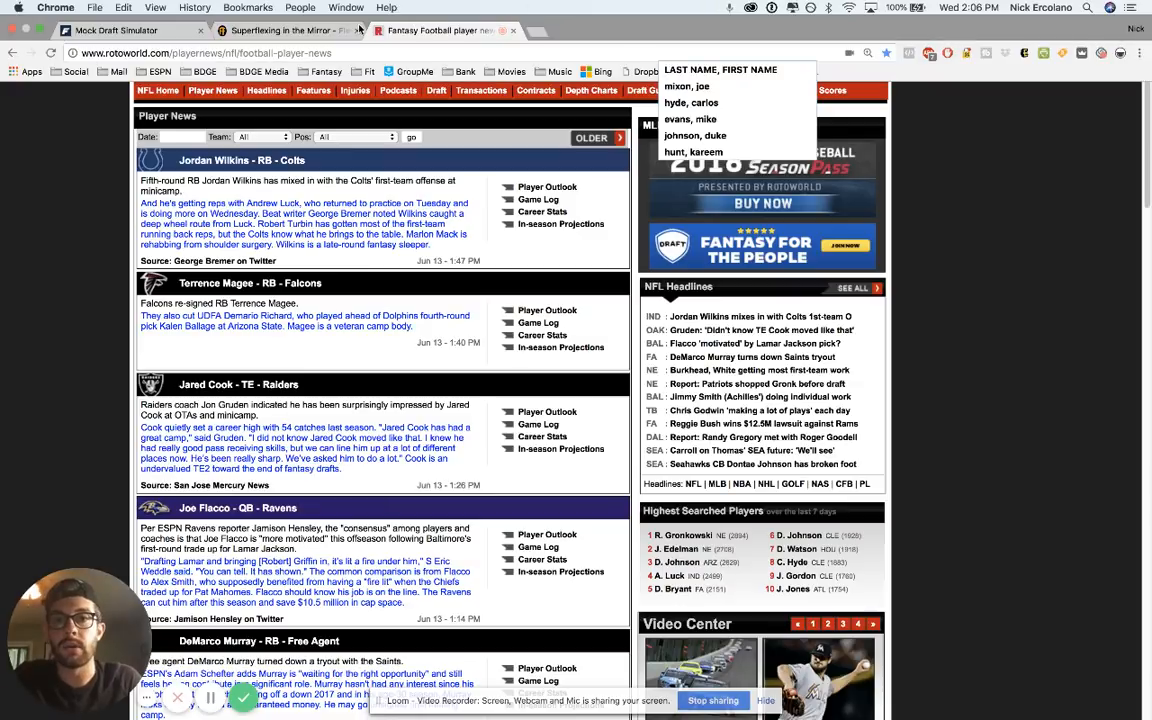
{"action": "type", "text": "b"}
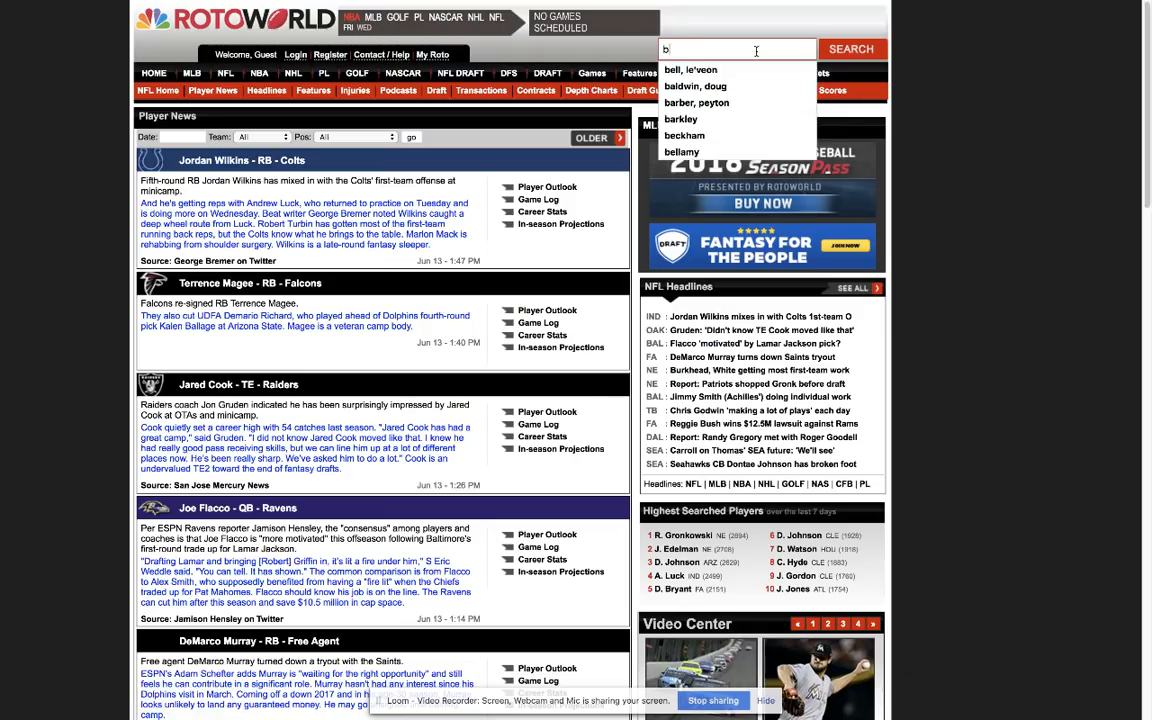
{"action": "type", "text": "ballage, kalen"}
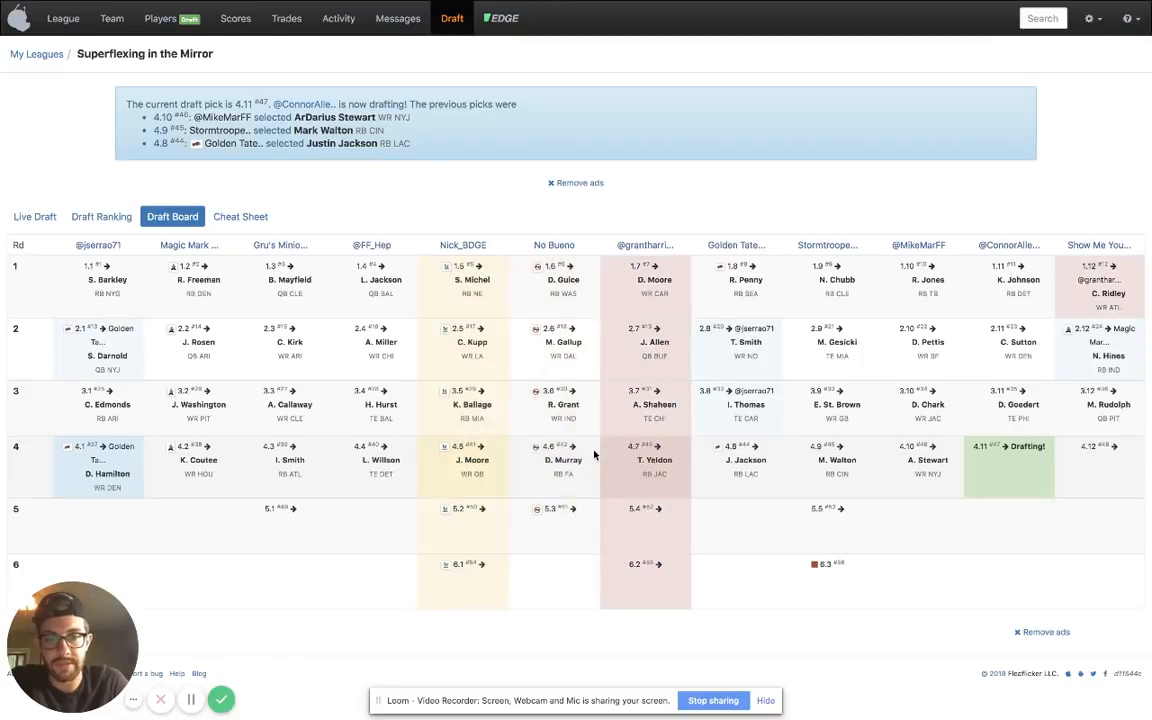
{"action": "mouse_move", "coordinate": [628, 478]}
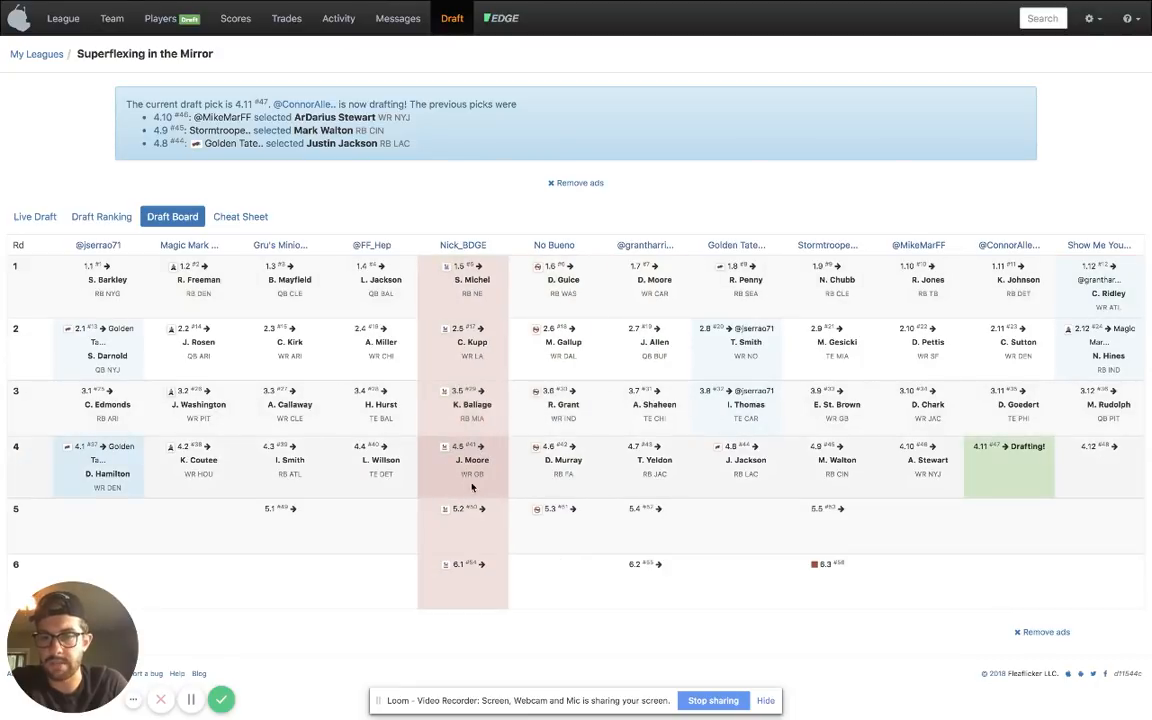
{"action": "mouse_move", "coordinate": [452, 462]}
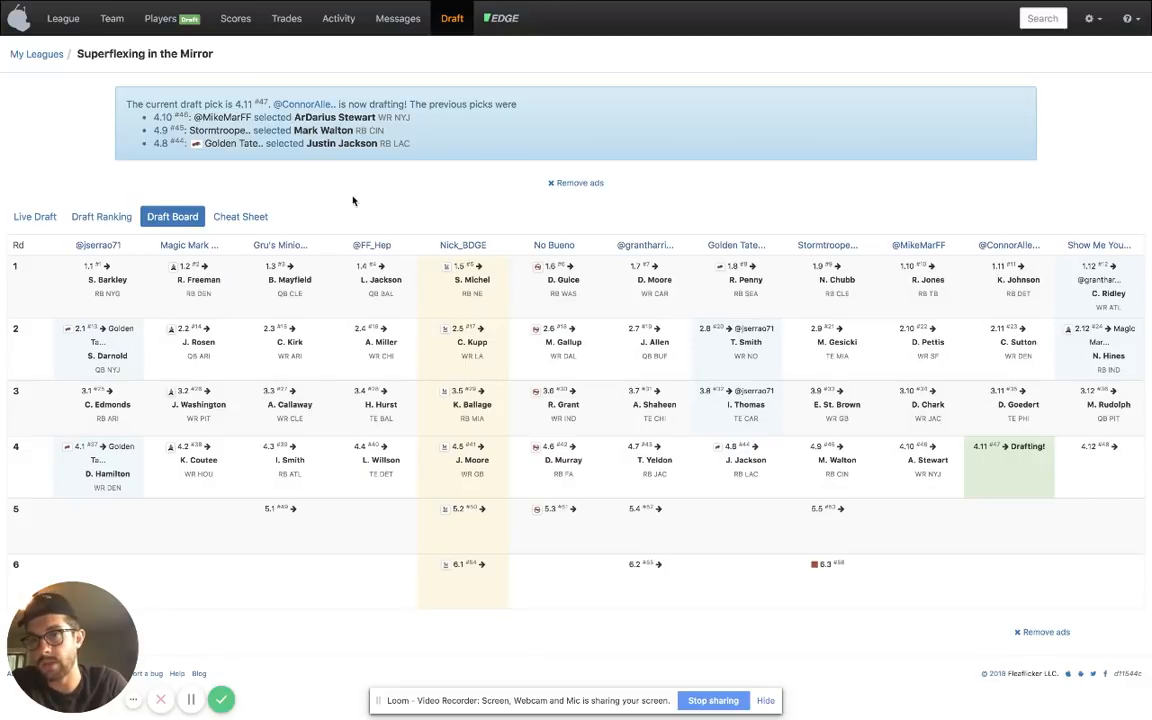
{"action": "mouse_move", "coordinate": [356, 202]}
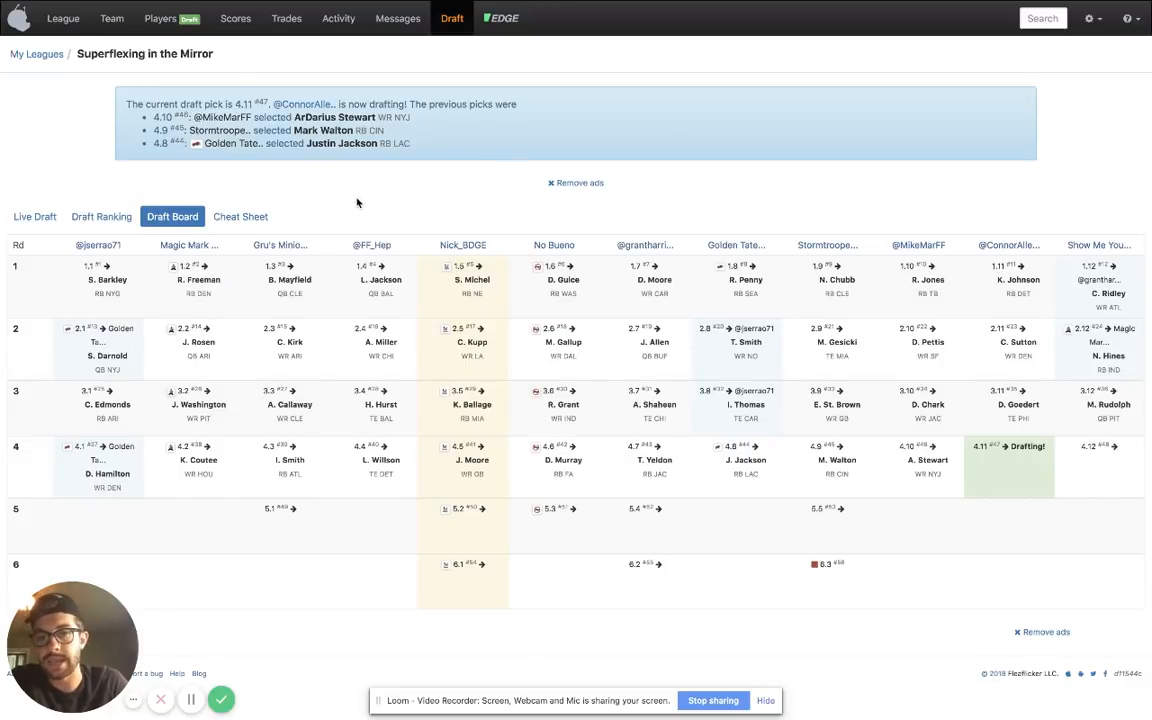
{"action": "mouse_move", "coordinate": [444, 450]}
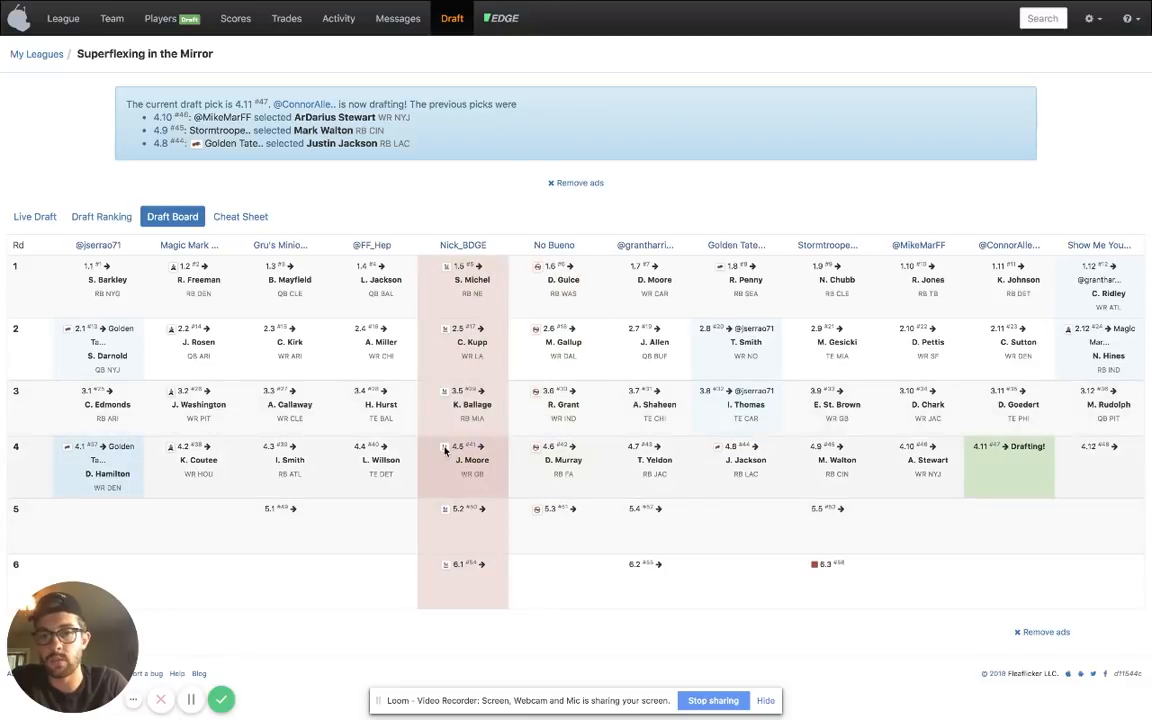
{"action": "mouse_move", "coordinate": [470, 464]}
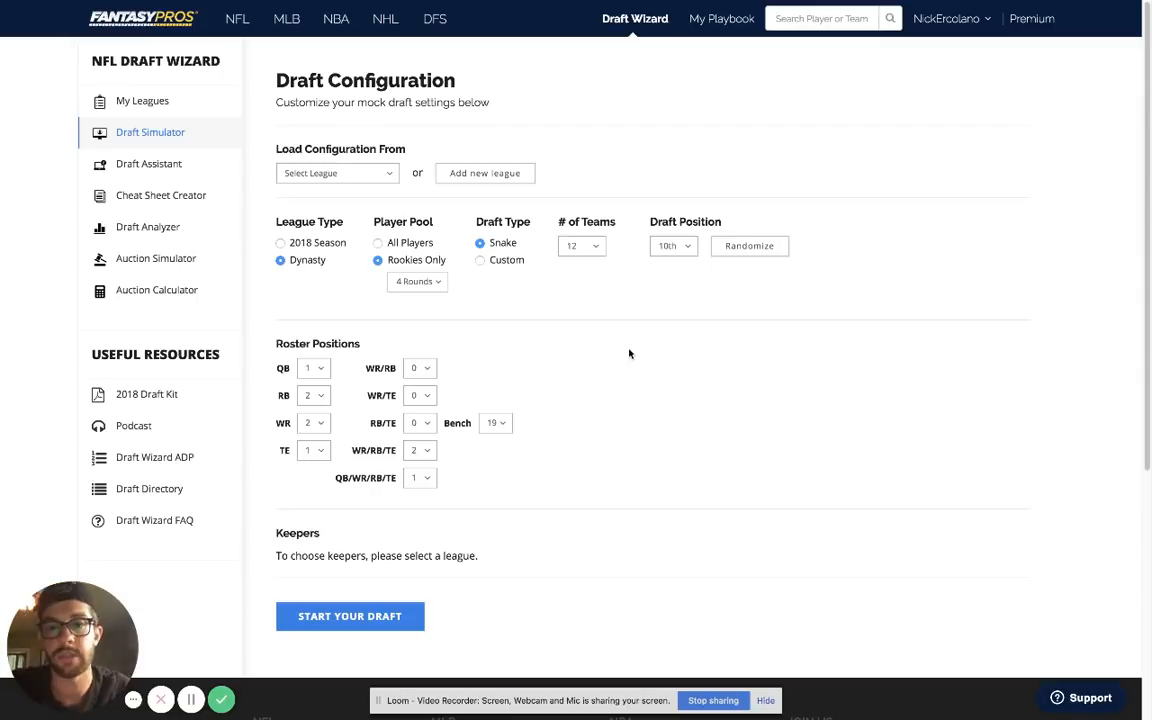
{"action": "mouse_move", "coordinate": [540, 292]}
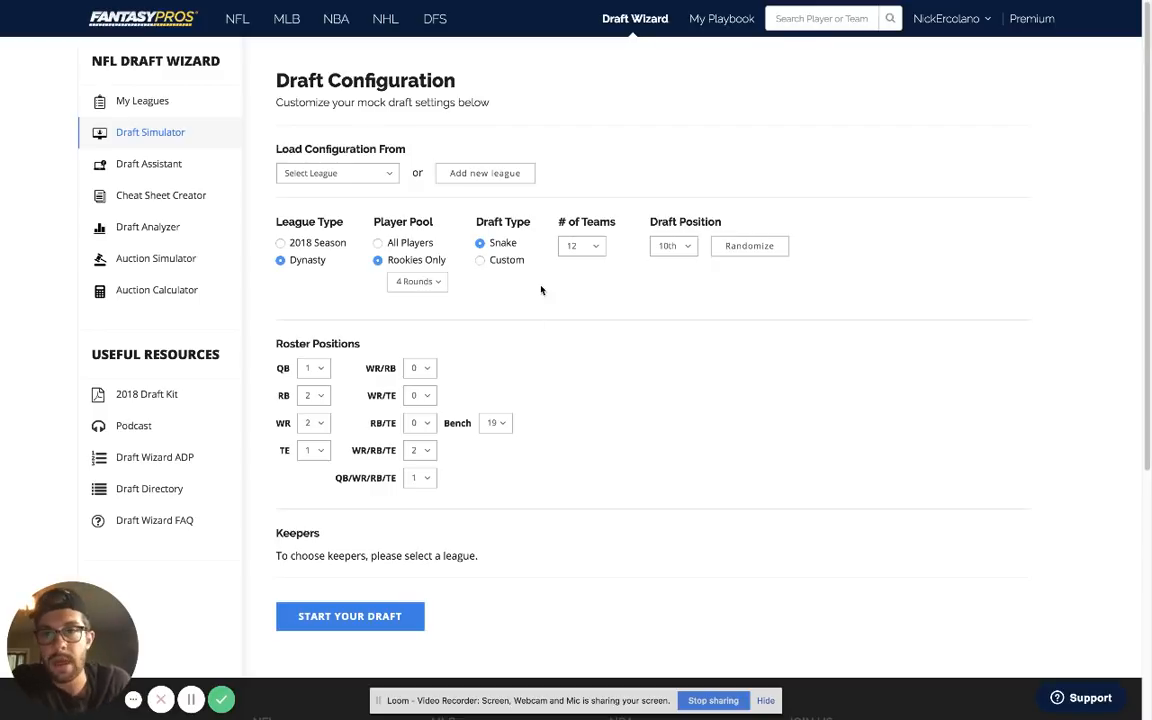
{"action": "mouse_move", "coordinate": [244, 52]}
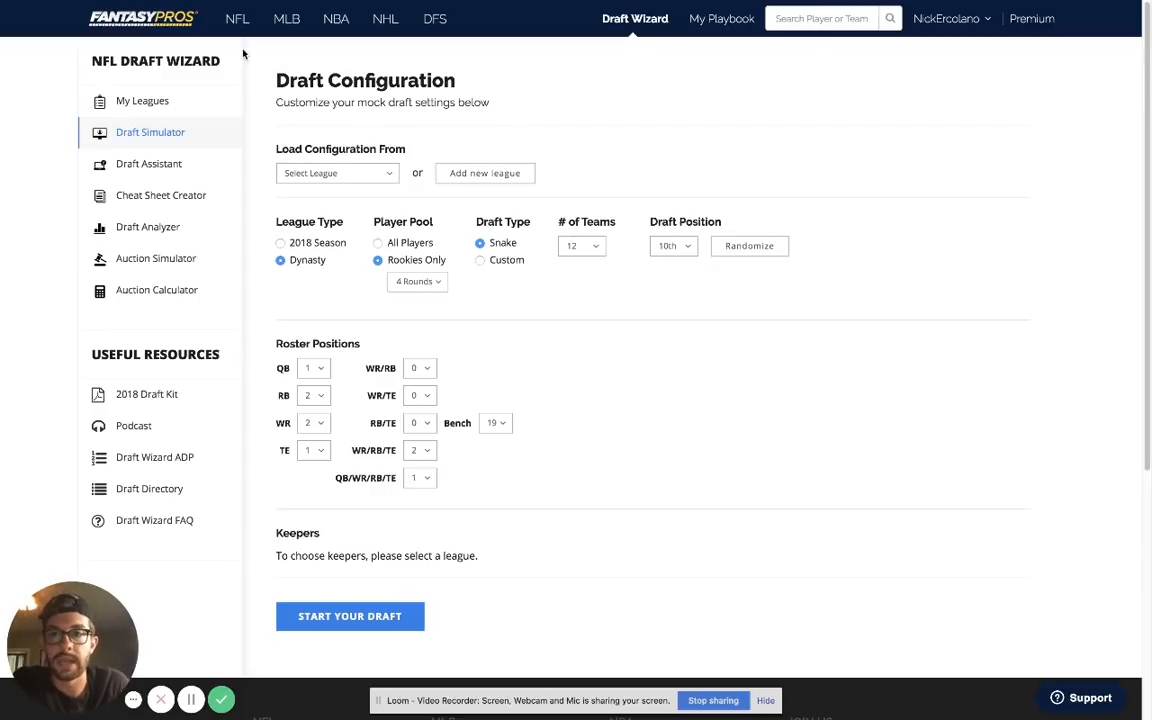
{"action": "mouse_move", "coordinate": [650, 340]}
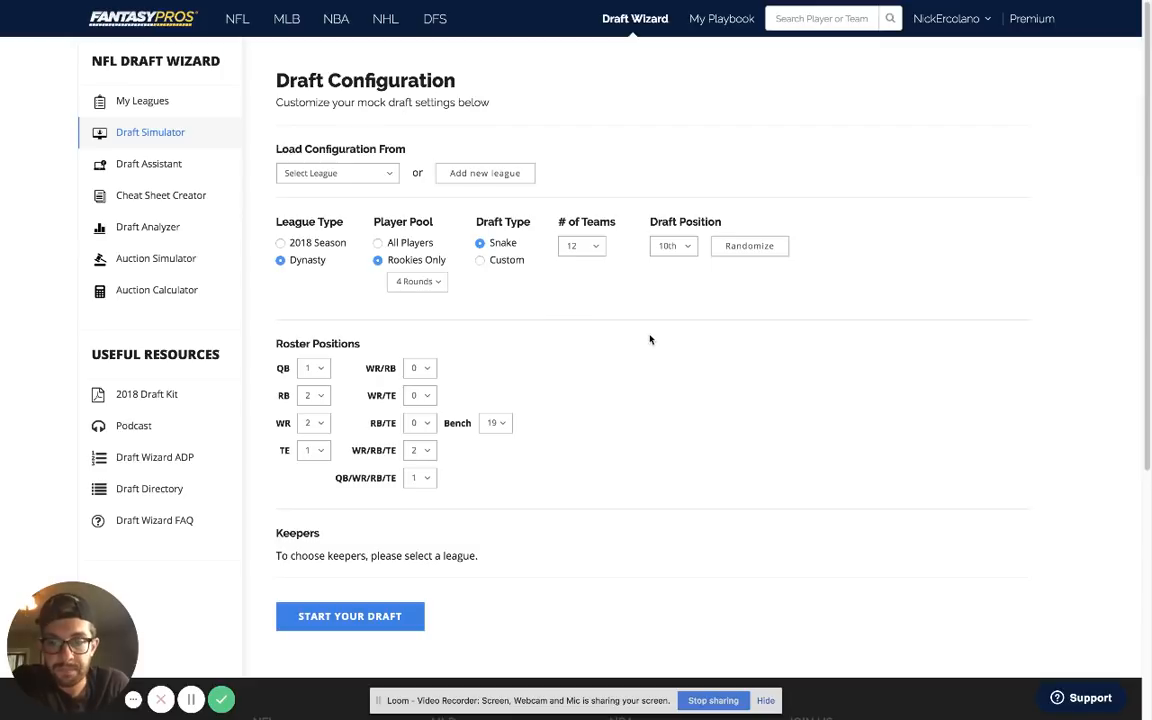
{"action": "mouse_move", "coordinate": [658, 332]}
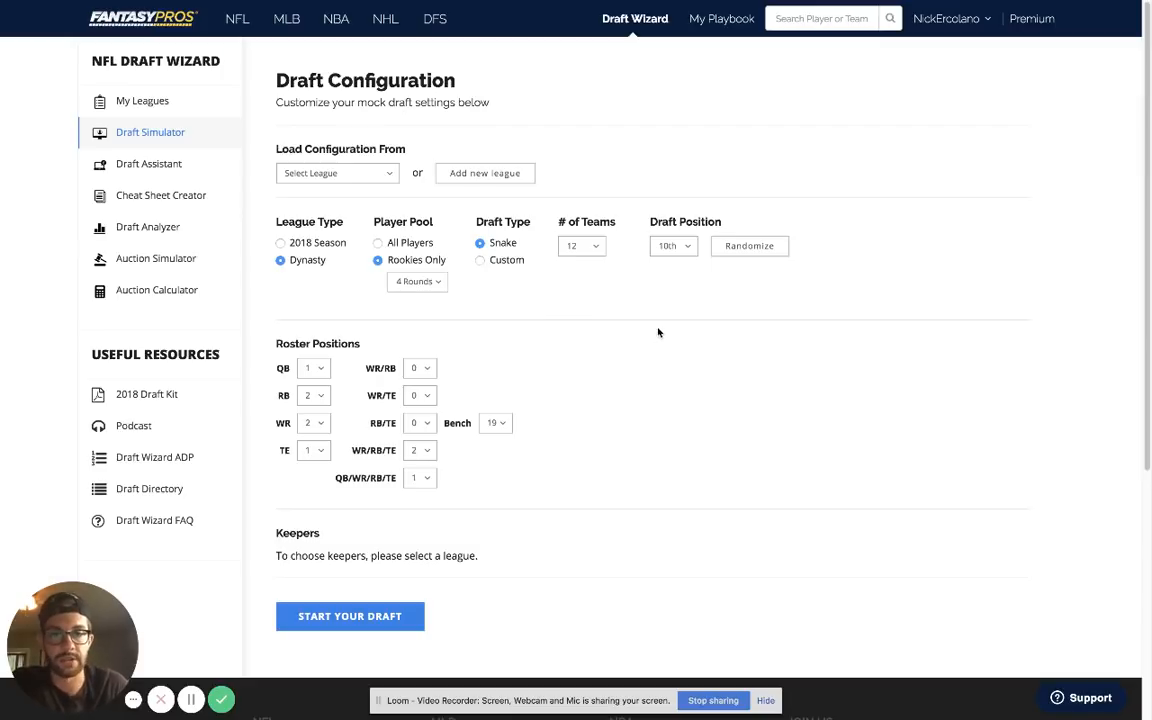
{"action": "mouse_move", "coordinate": [662, 352]}
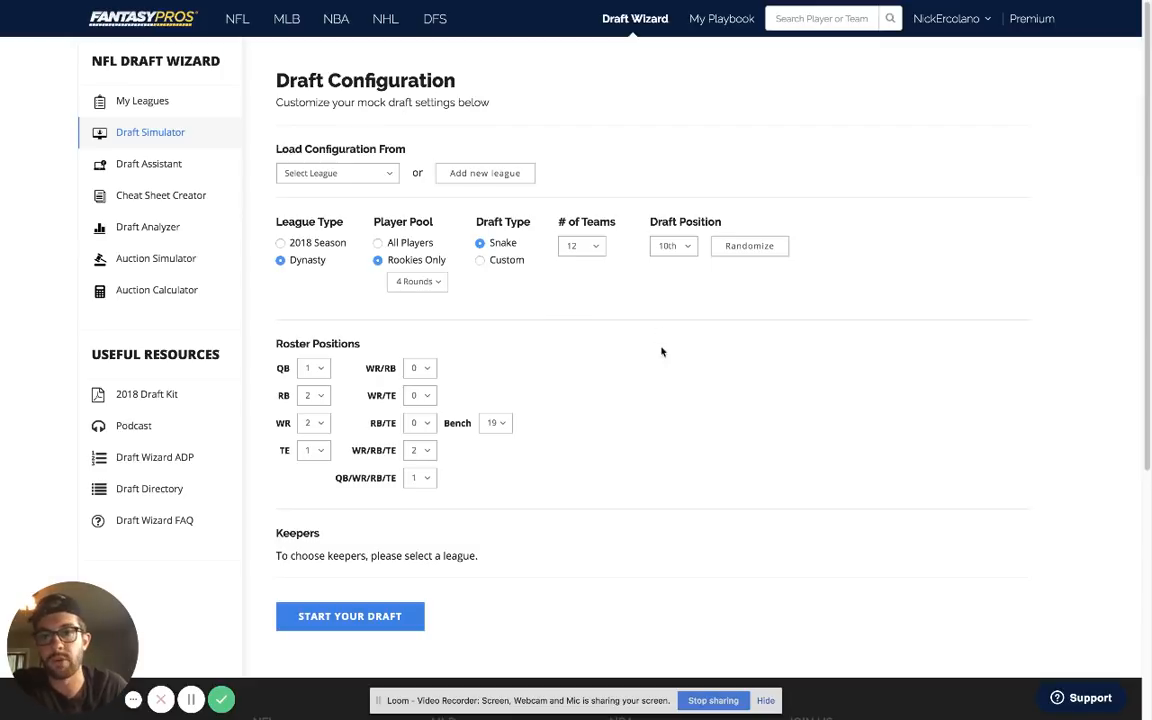
{"action": "mouse_move", "coordinate": [438, 272]}
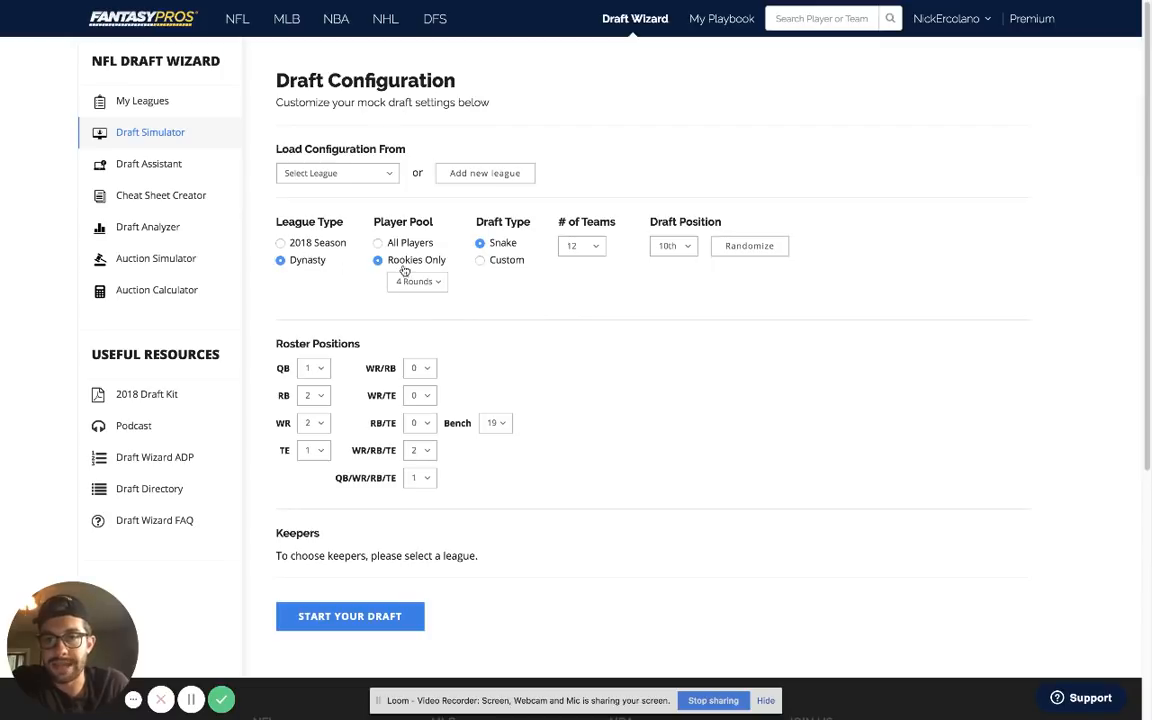
Step: Keep the mock draft length at 4 Rounds in the rounds dropdown
{"action": "left_click", "coordinate": [416, 280]}
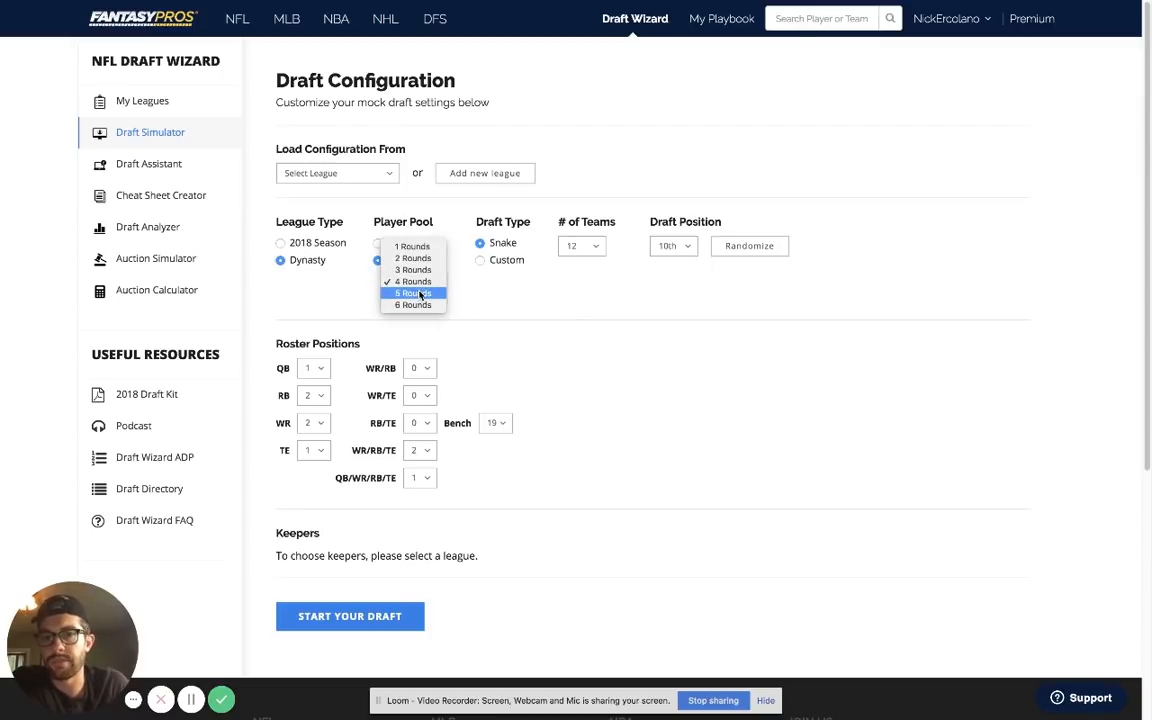
{"action": "left_click", "coordinate": [412, 280]}
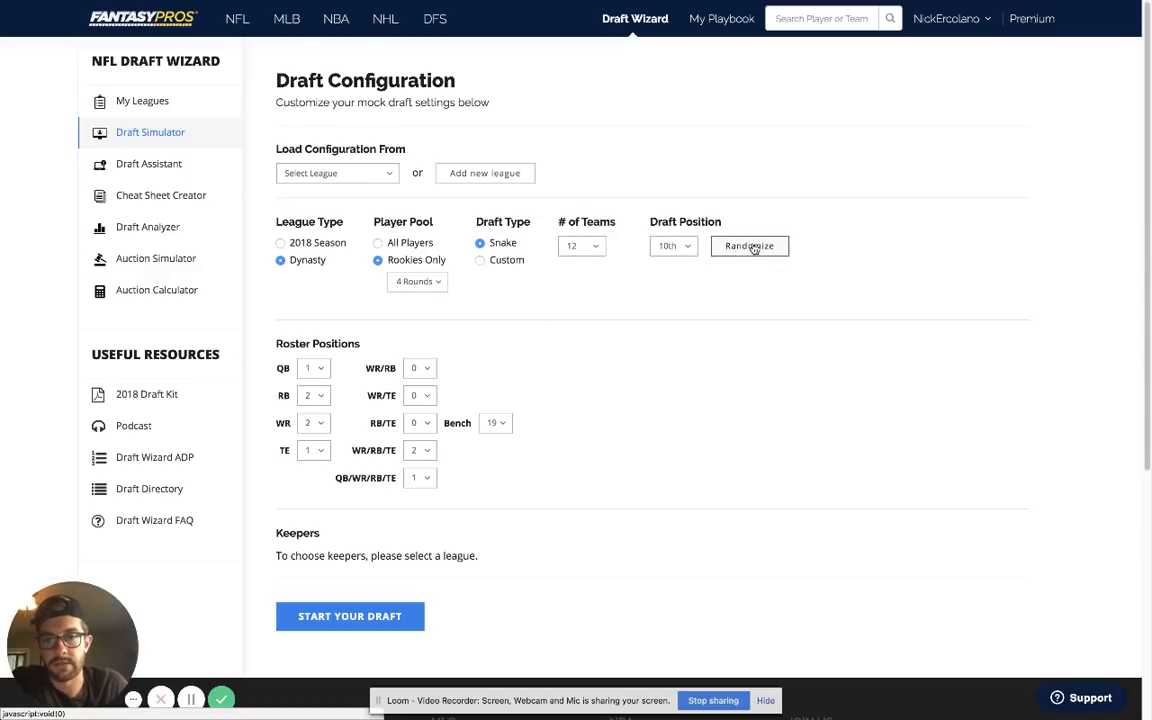
Step: Randomize the draft position to 7th and remove the QB/WR/RB/TE superflex slot
{"action": "left_click", "coordinate": [748, 246]}
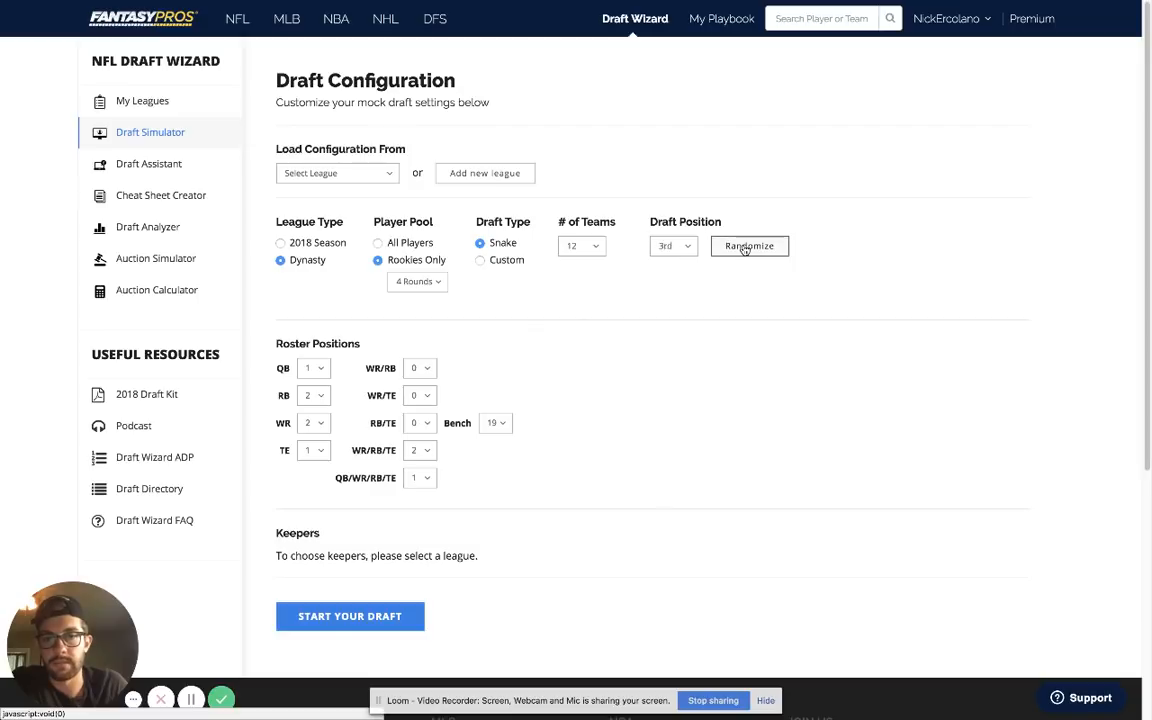
{"action": "left_click", "coordinate": [750, 246]}
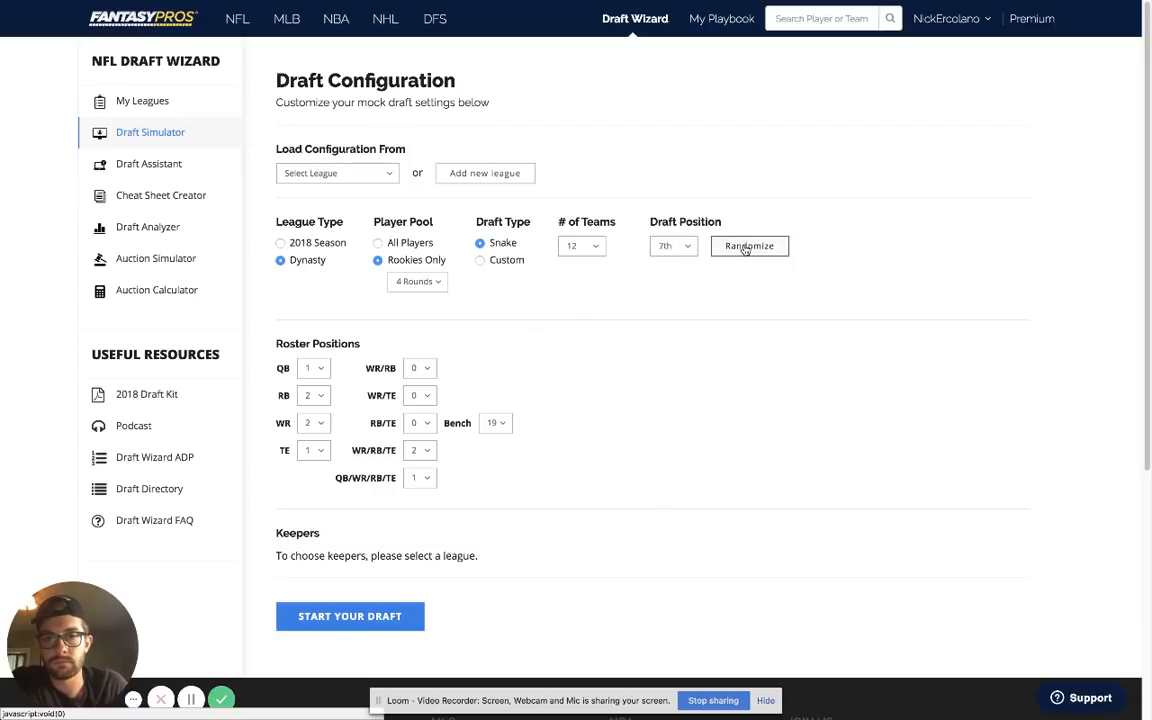
{"action": "mouse_move", "coordinate": [712, 332]}
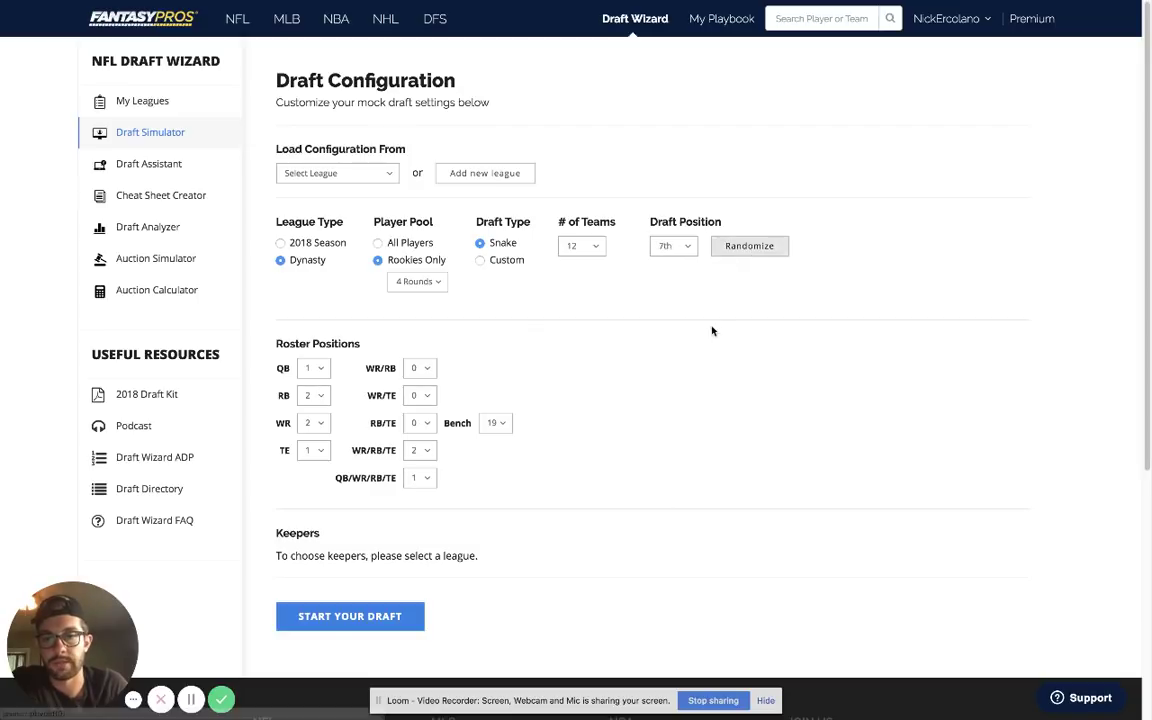
{"action": "mouse_move", "coordinate": [358, 616]}
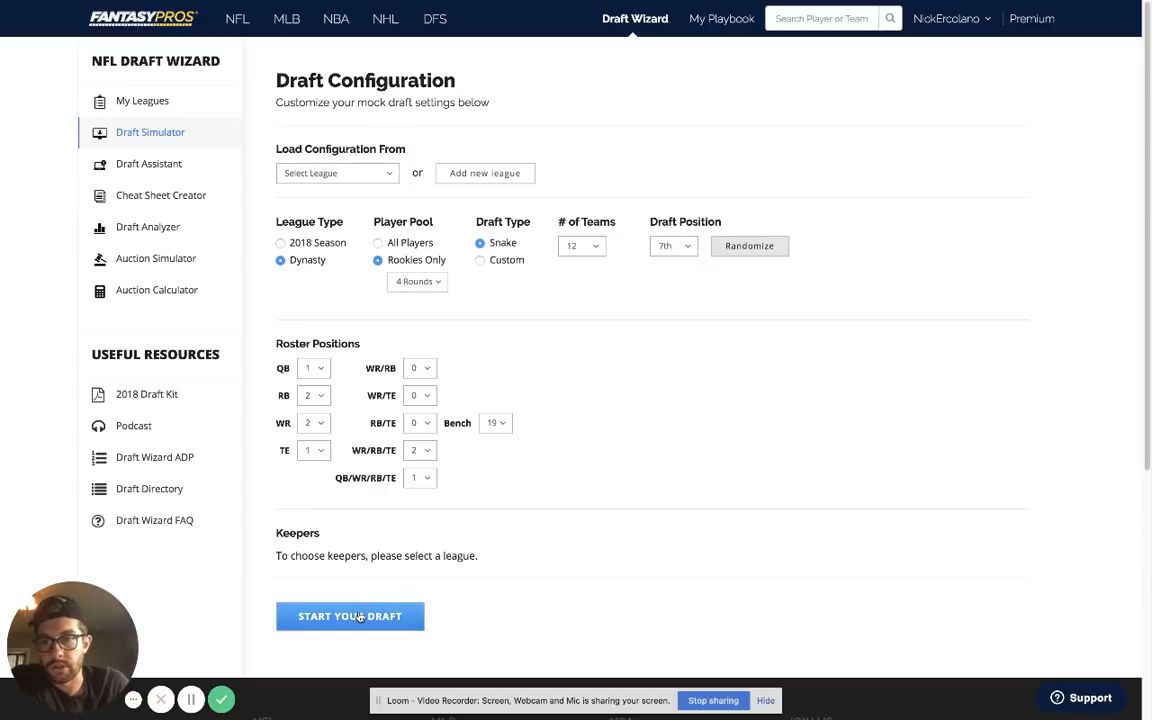
{"action": "mouse_move", "coordinate": [336, 332]}
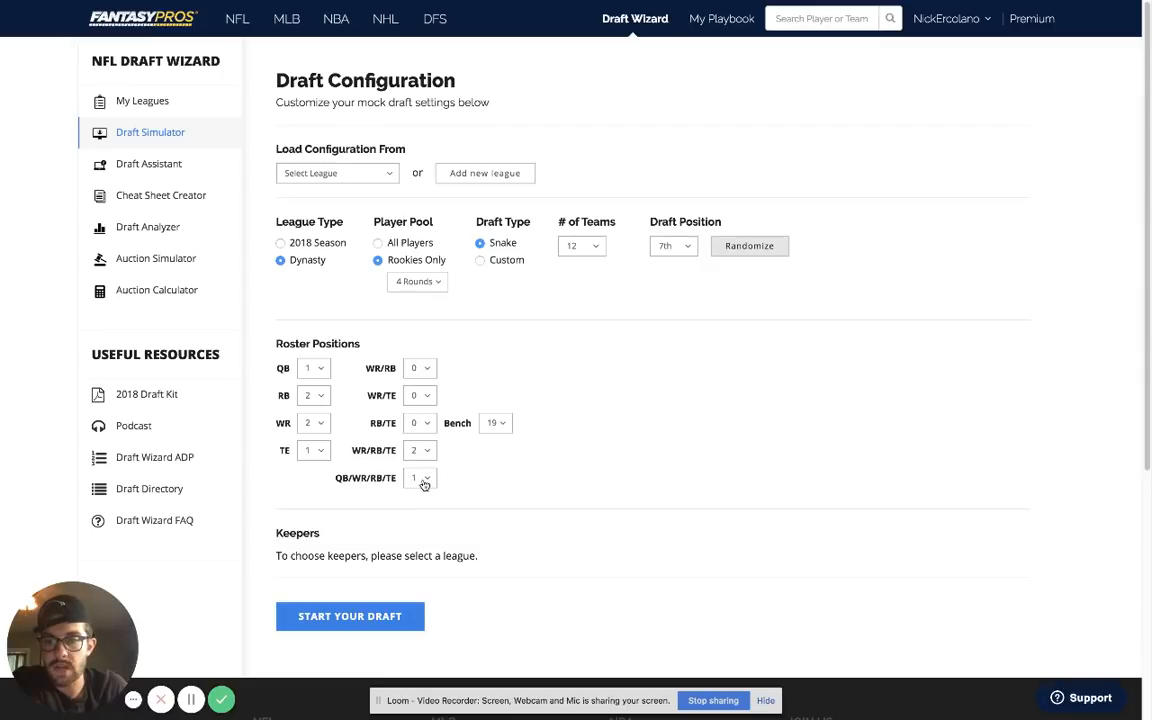
{"action": "left_click", "coordinate": [416, 478]}
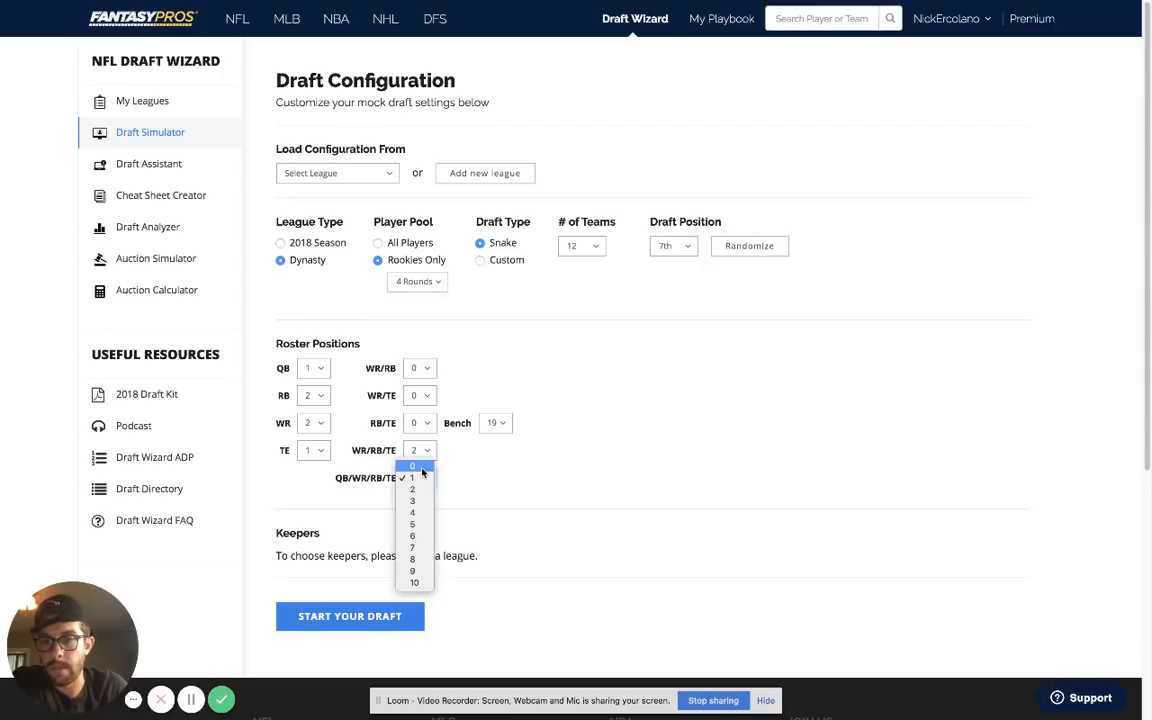
{"action": "left_click", "coordinate": [412, 468]}
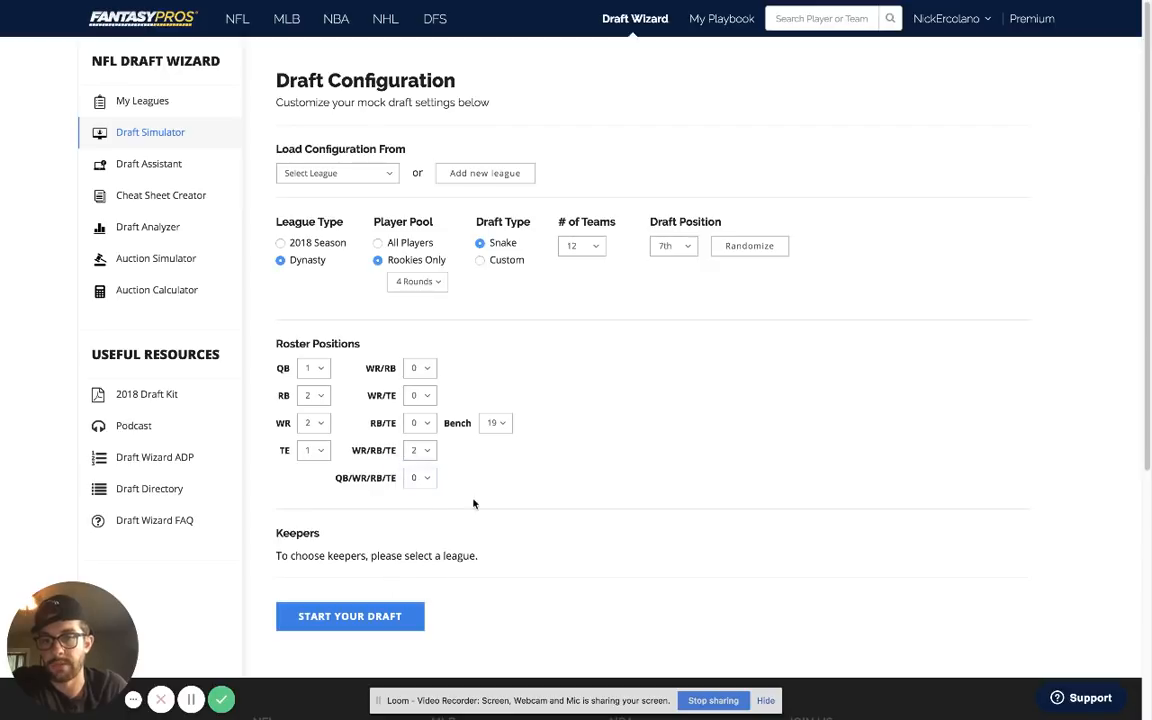
{"action": "mouse_move", "coordinate": [496, 492]}
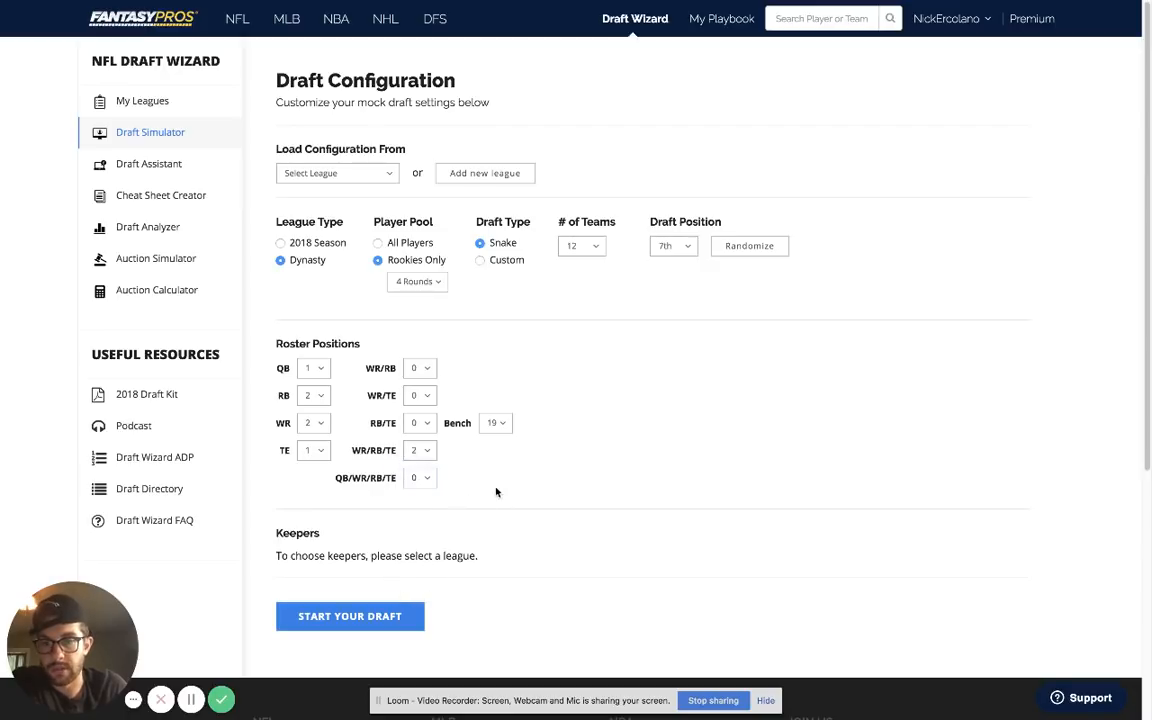
{"action": "mouse_move", "coordinate": [358, 616]}
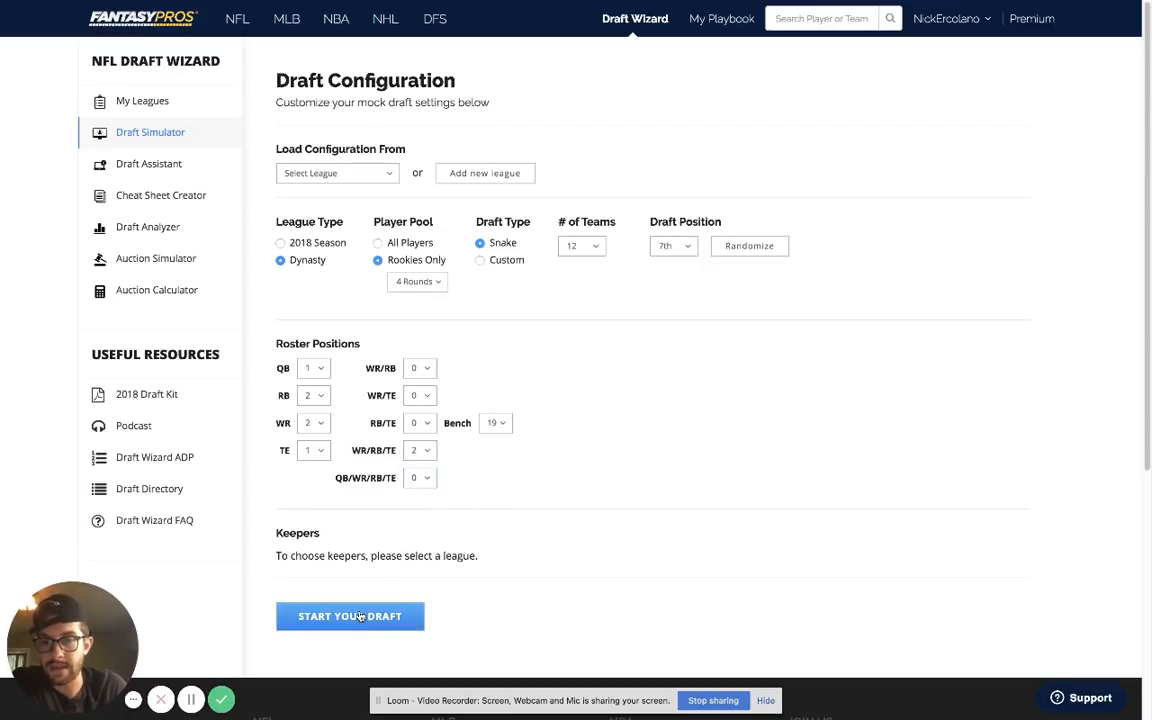
Step: Start the 12-team rookies-only snake mock draft with these settings
{"action": "left_click", "coordinate": [350, 616]}
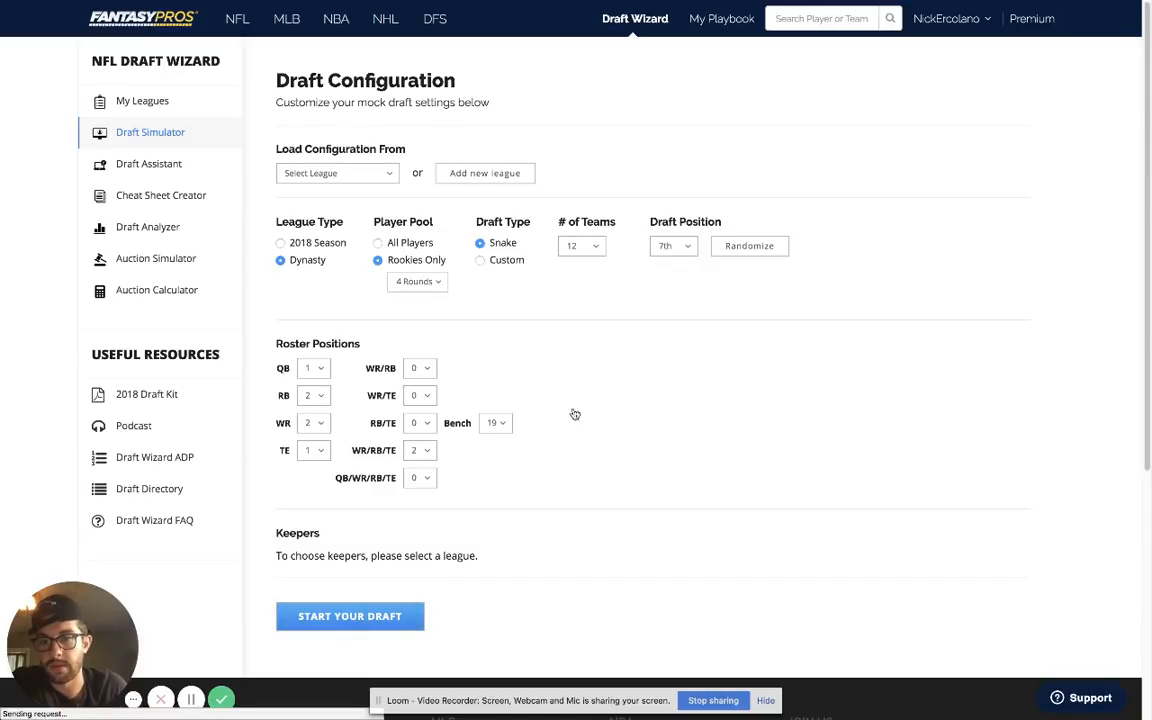
{"action": "left_click", "coordinate": [350, 616]}
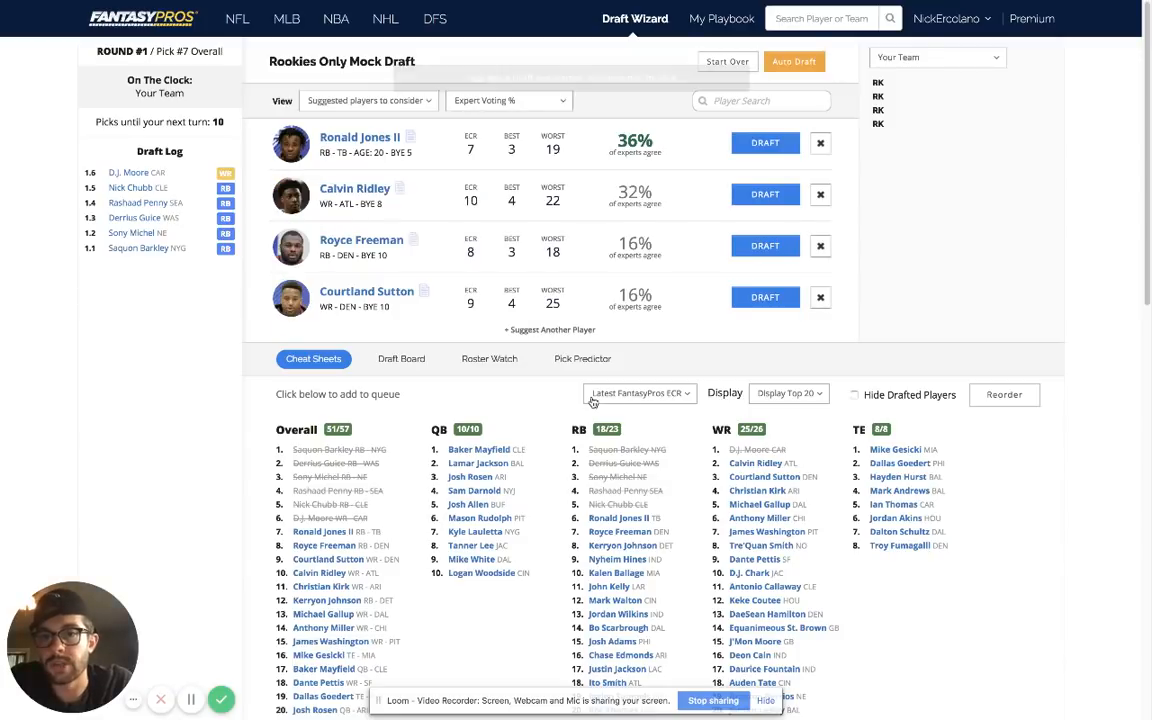
{"action": "mouse_move", "coordinate": [540, 334]}
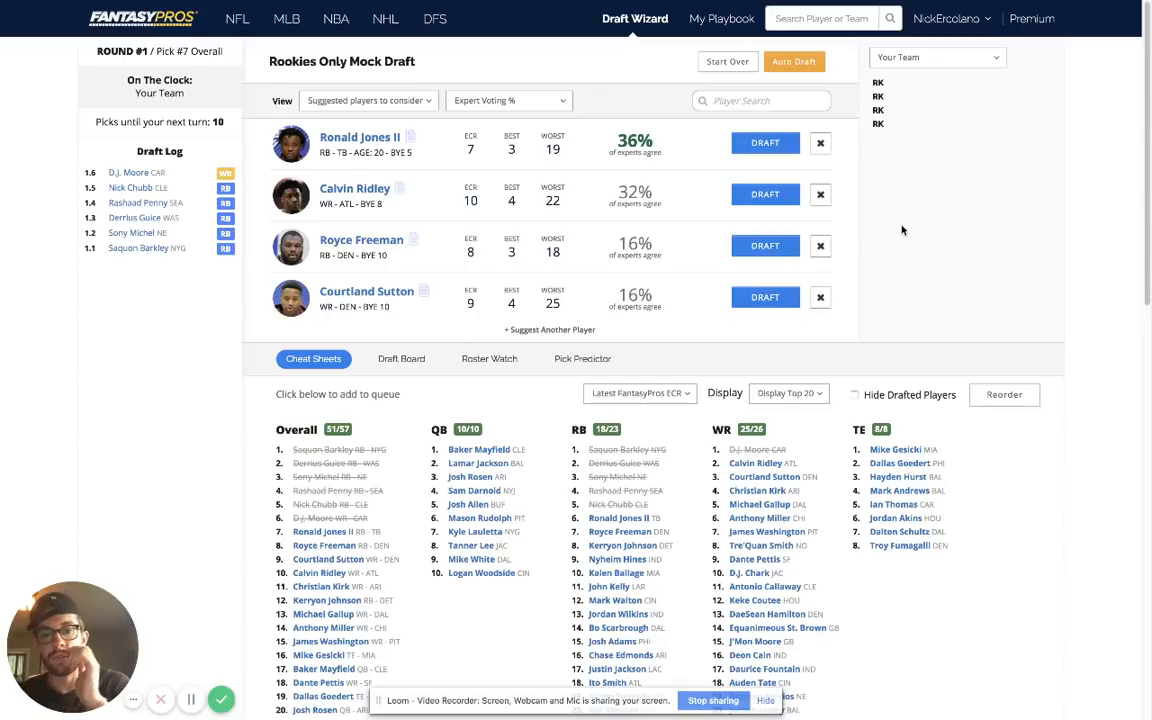
Step: Enable Hide Drafted Players on the cheat sheet and look down the rankings
{"action": "left_click", "coordinate": [856, 396]}
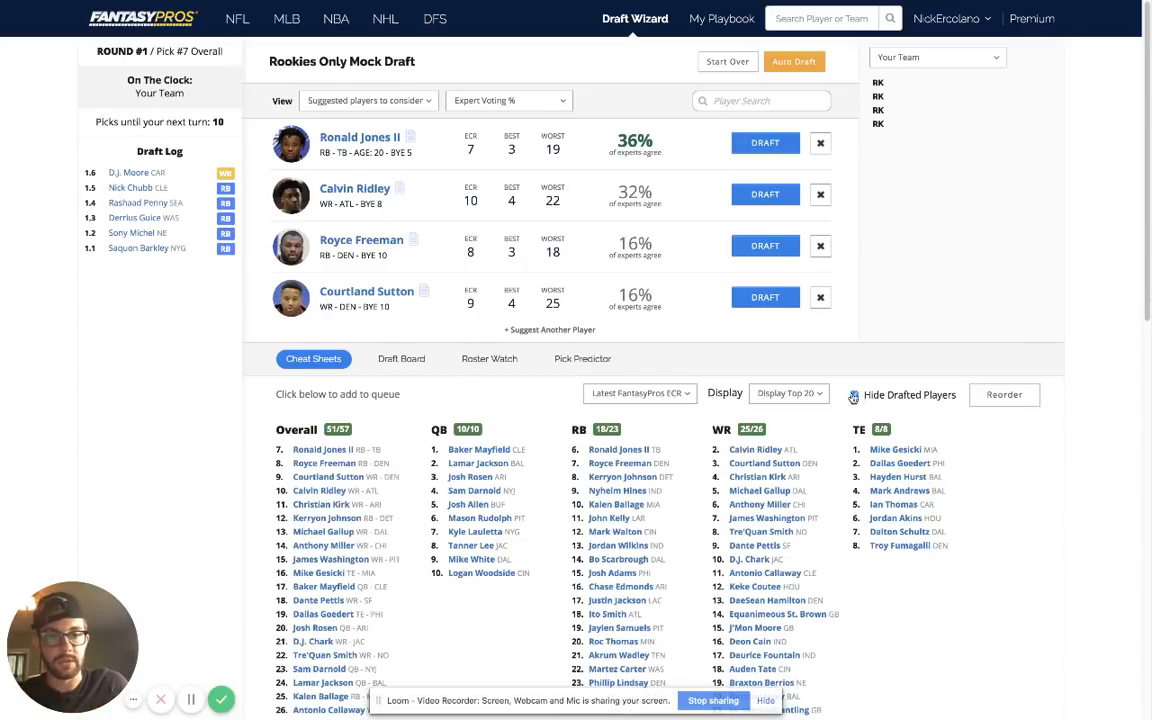
{"action": "scroll", "scroll_direction": "down", "scroll_amount": 3}
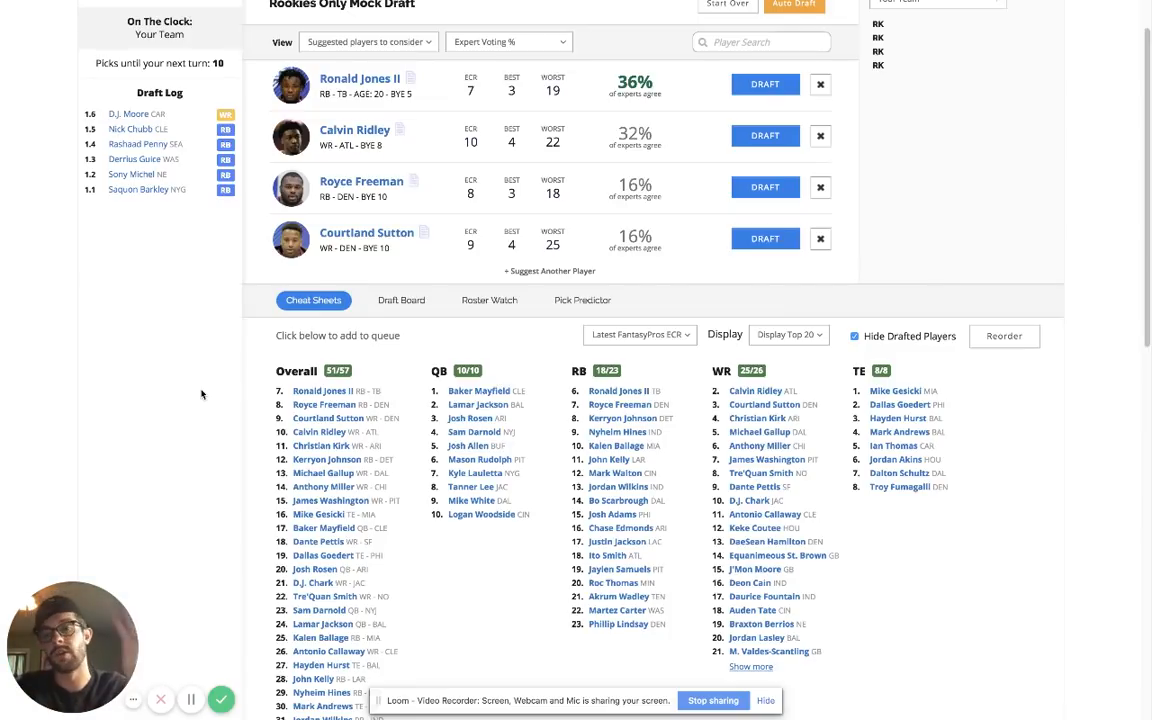
{"action": "mouse_move", "coordinate": [146, 536]}
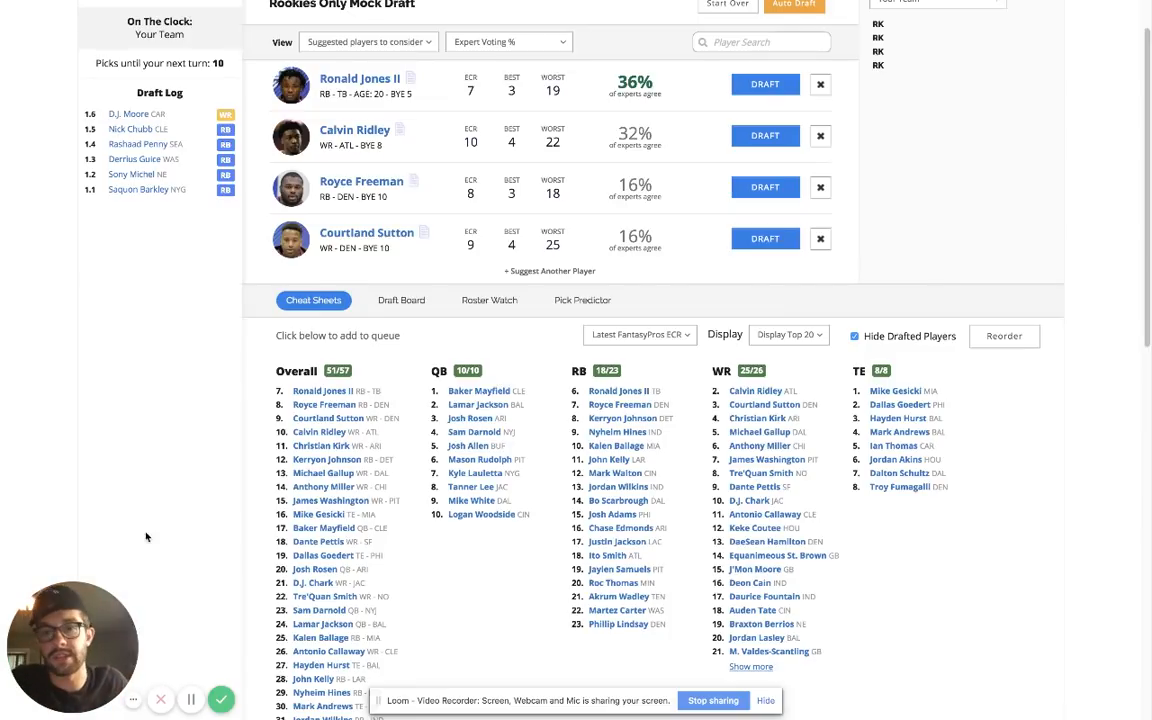
{"action": "mouse_move", "coordinate": [320, 500]}
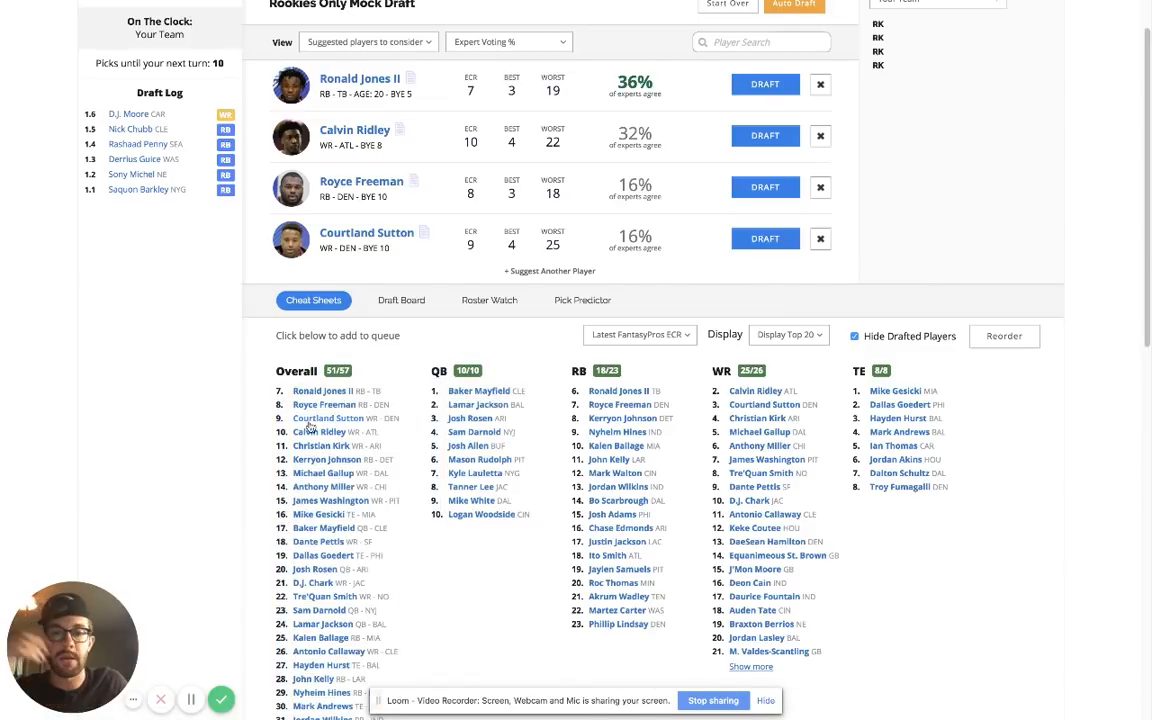
{"action": "mouse_move", "coordinate": [500, 540]}
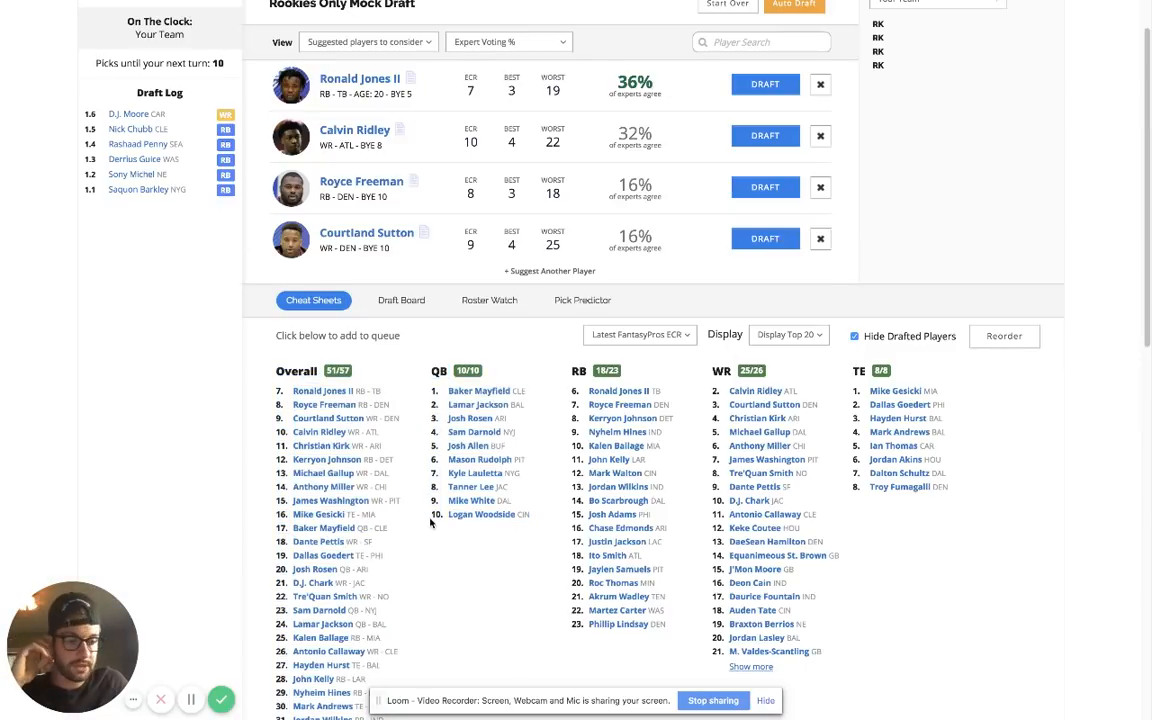
{"action": "mouse_move", "coordinate": [264, 464]}
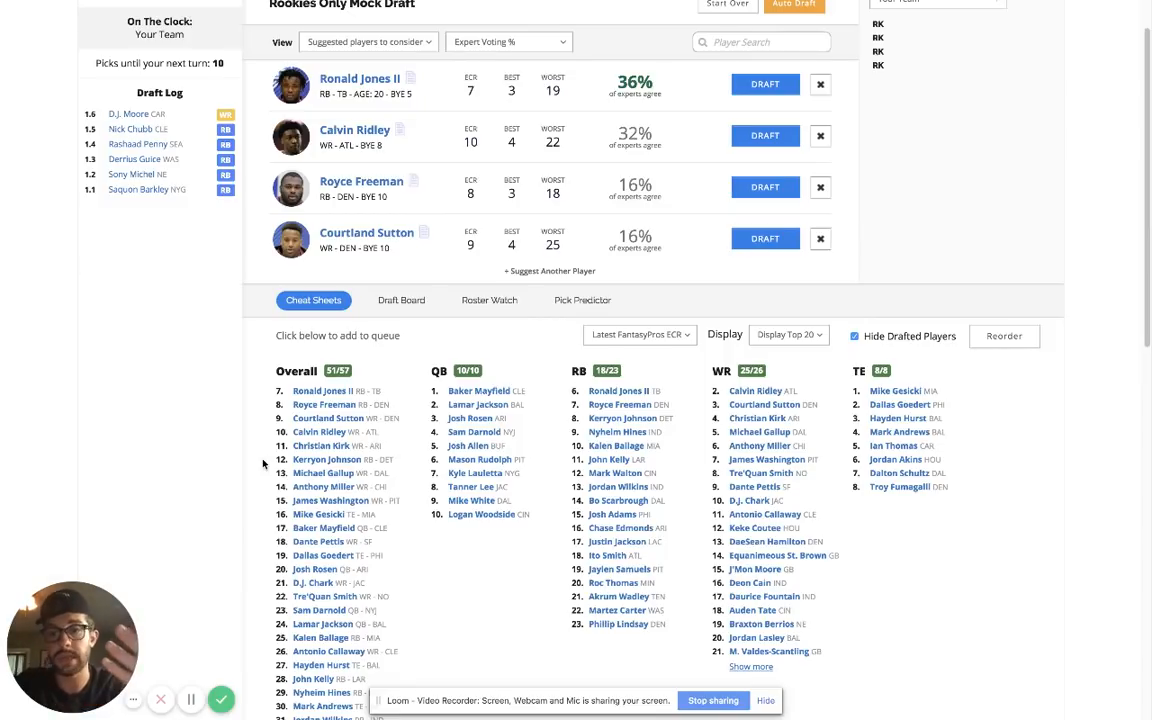
{"action": "mouse_move", "coordinate": [464, 596]}
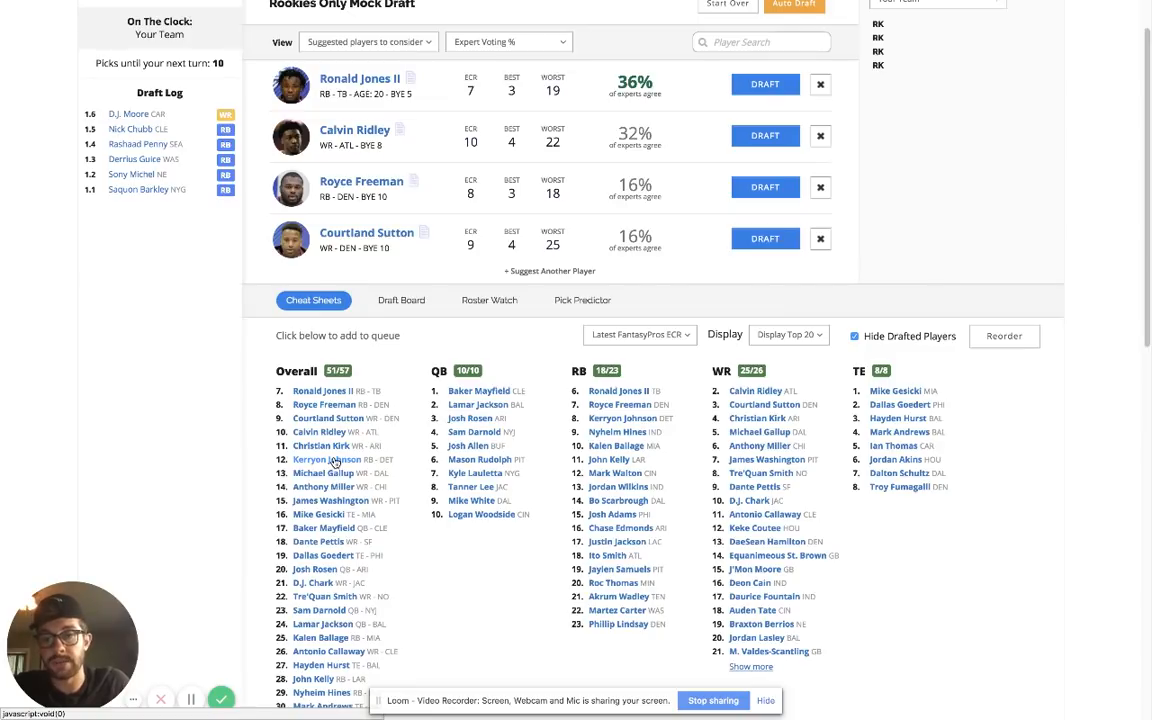
{"action": "mouse_move", "coordinate": [264, 432]}
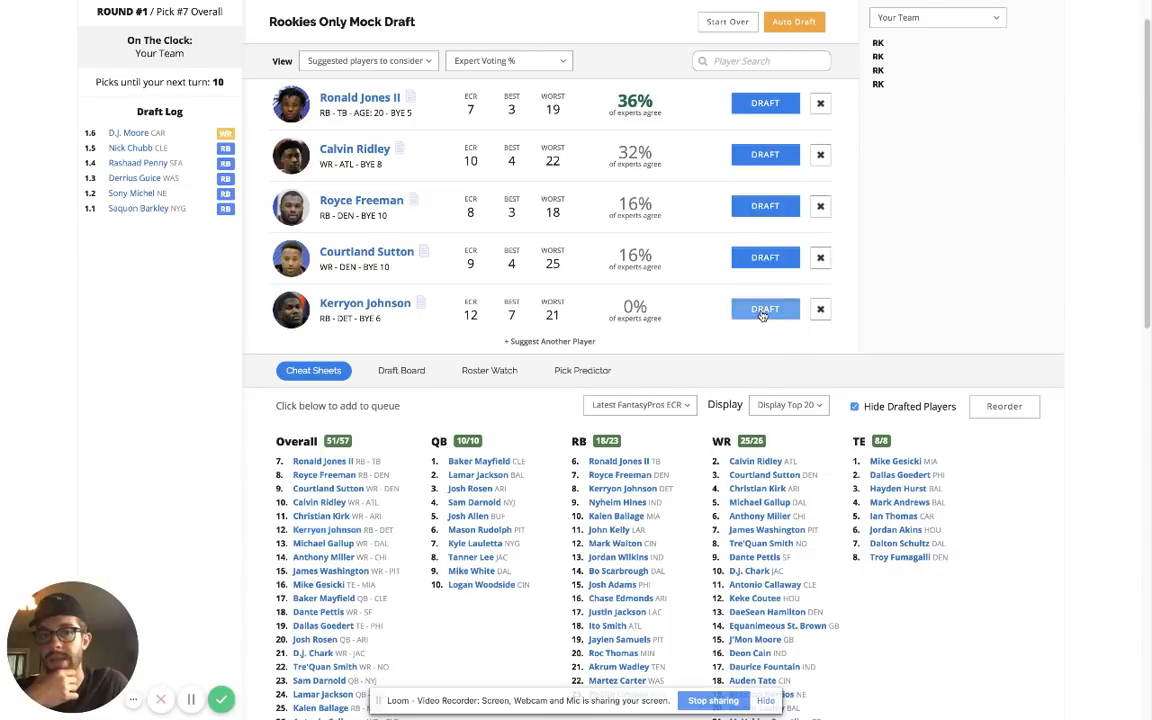
{"action": "left_click", "coordinate": [764, 308]}
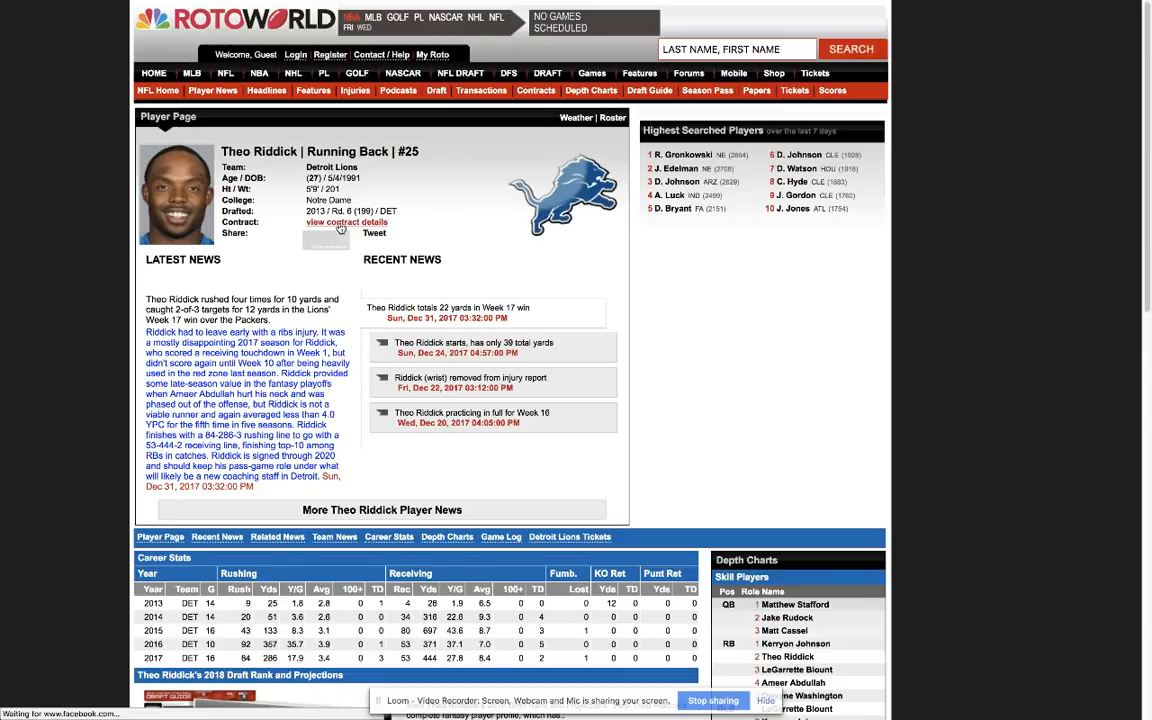
Step: View Theo Riddick's contract details popup, then return to the Draft Wizard tab
{"action": "left_click", "coordinate": [344, 220]}
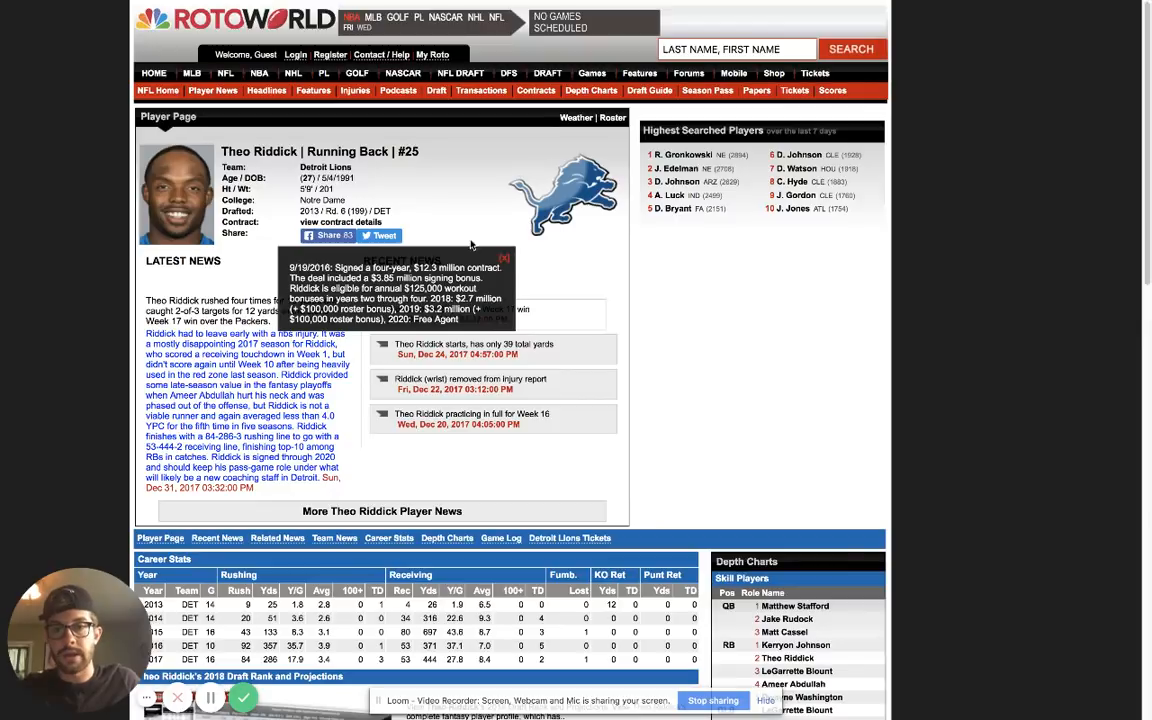
{"action": "left_click", "coordinate": [100, 30]}
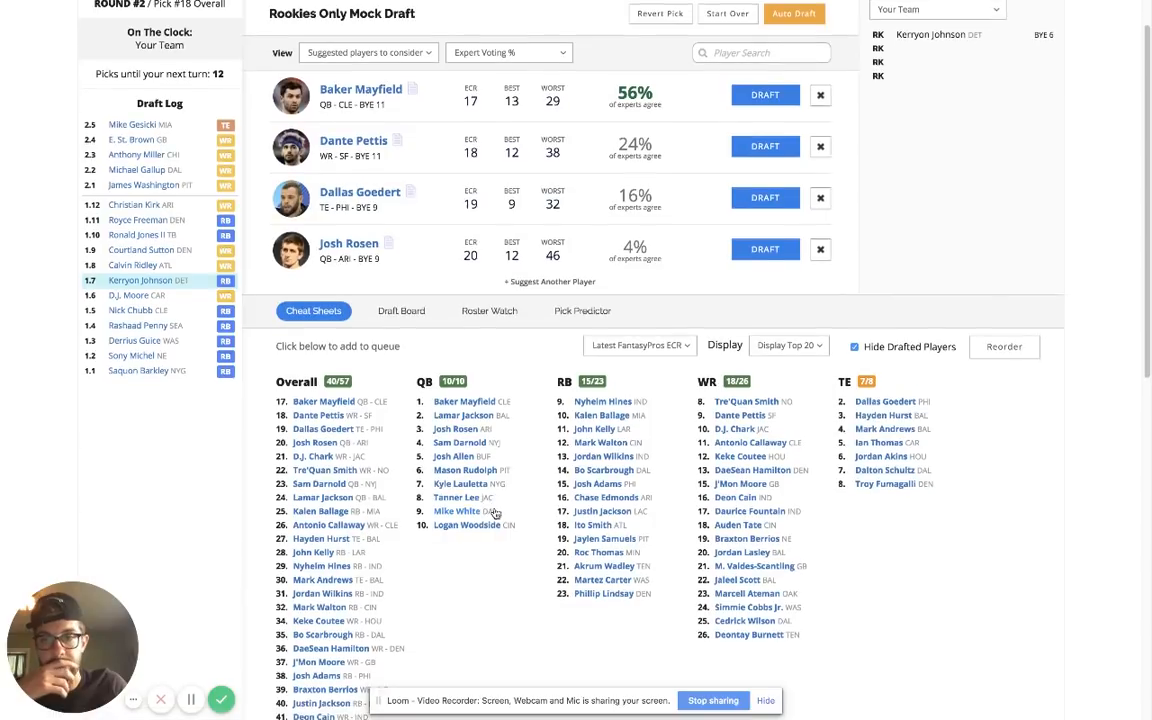
{"action": "scroll", "scroll_direction": "down", "scroll_amount": 3}
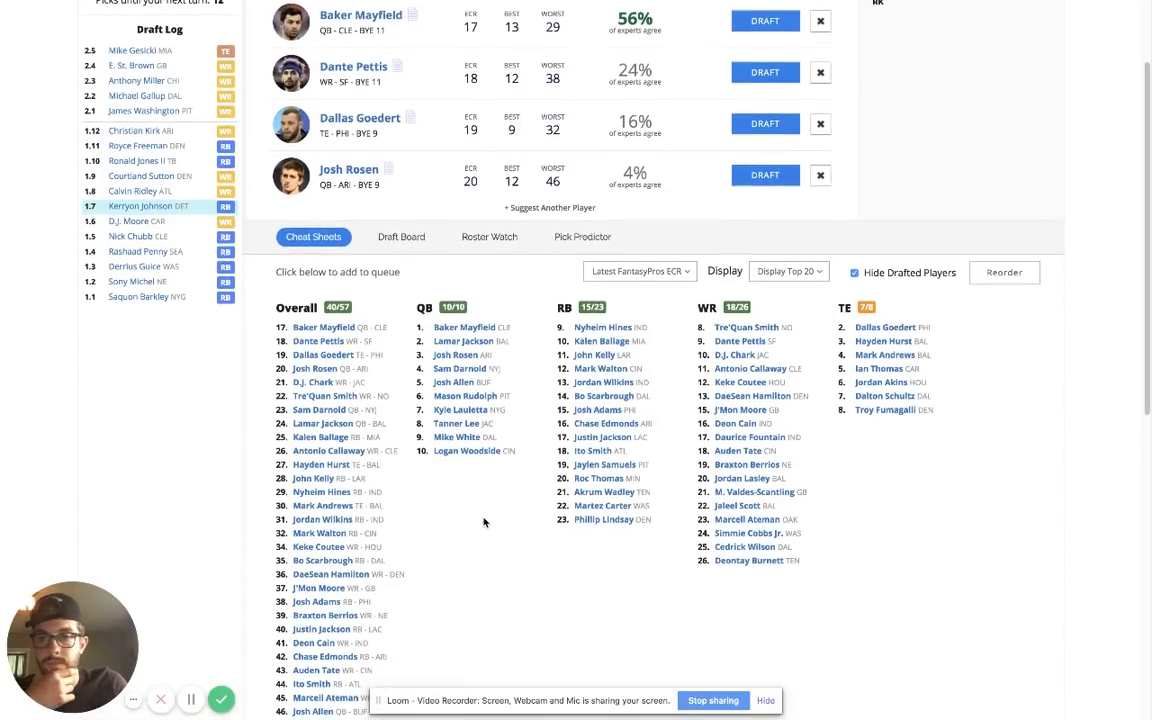
{"action": "scroll", "scroll_direction": "down", "scroll_amount": 3}
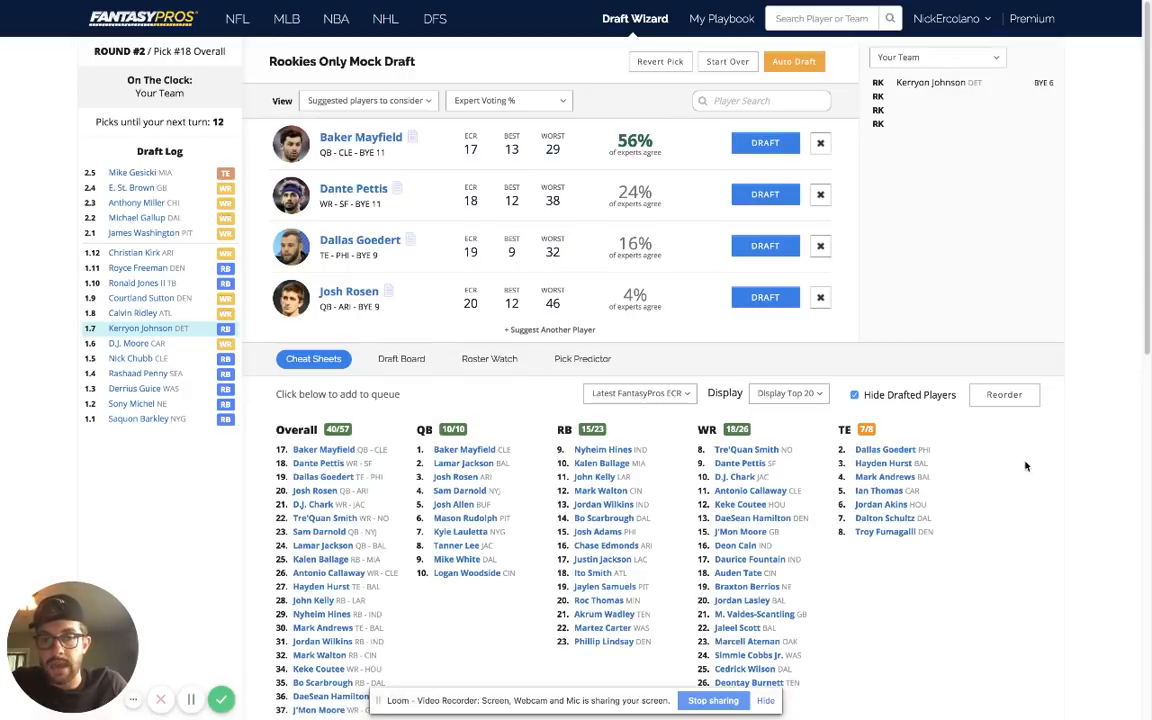
{"action": "mouse_move", "coordinate": [912, 450]}
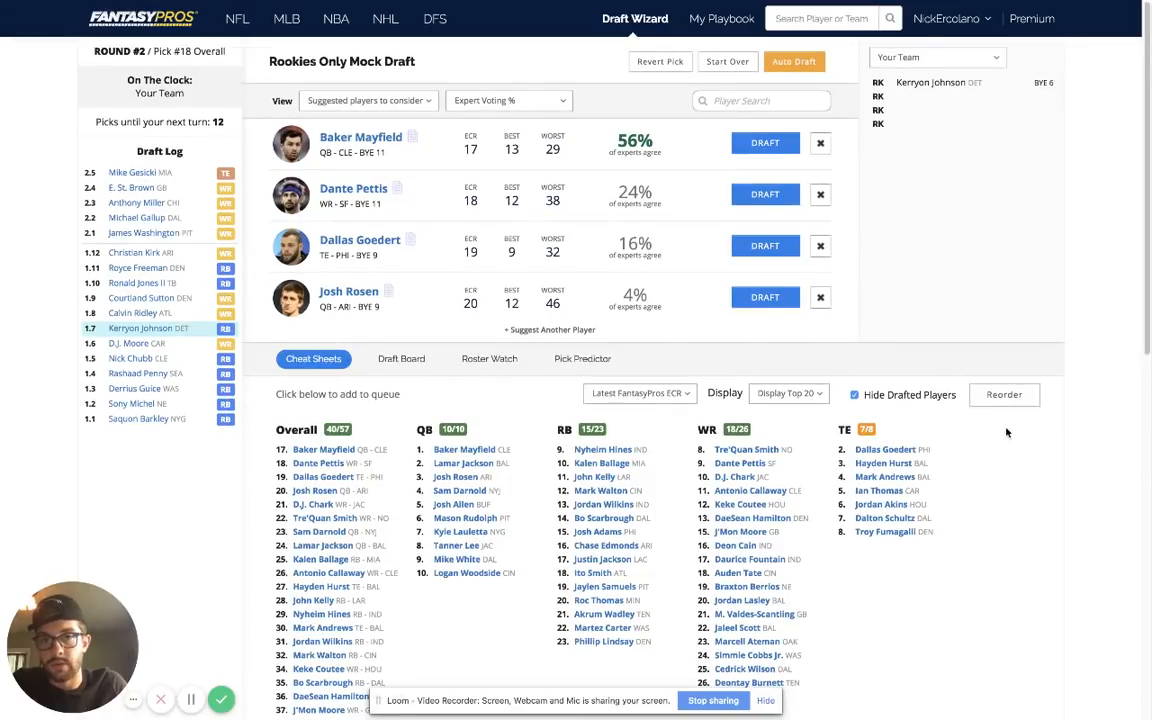
{"action": "scroll", "scroll_direction": "down", "scroll_amount": 3}
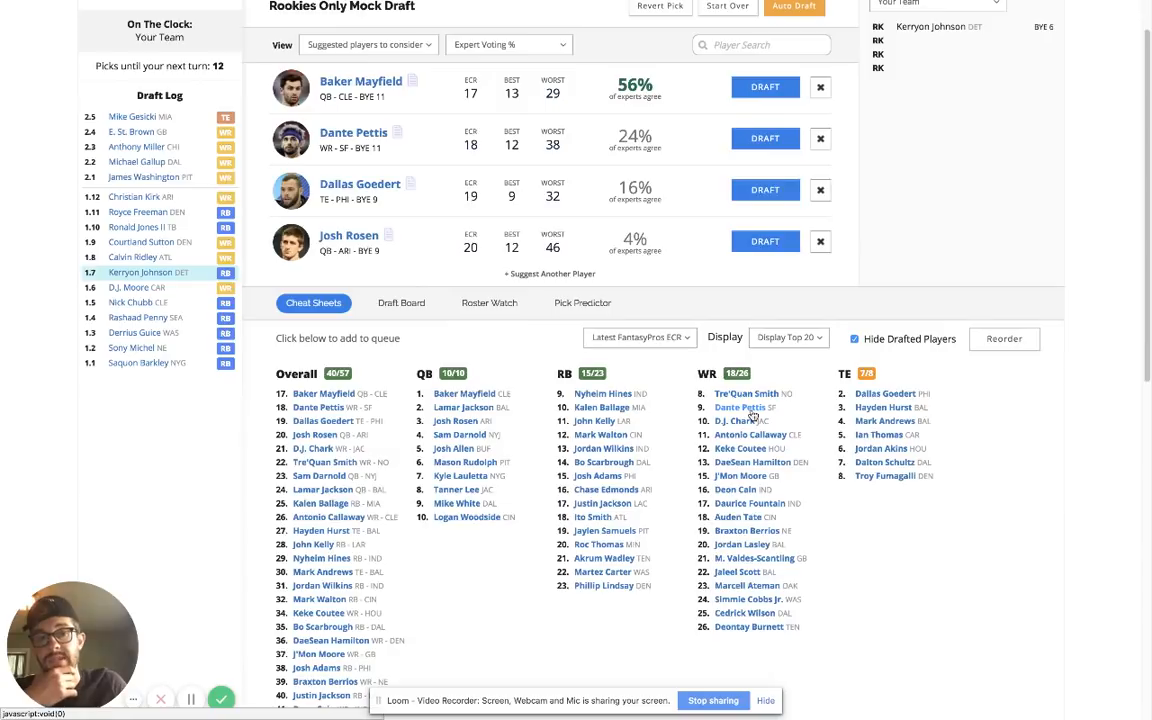
{"action": "mouse_move", "coordinate": [742, 448]}
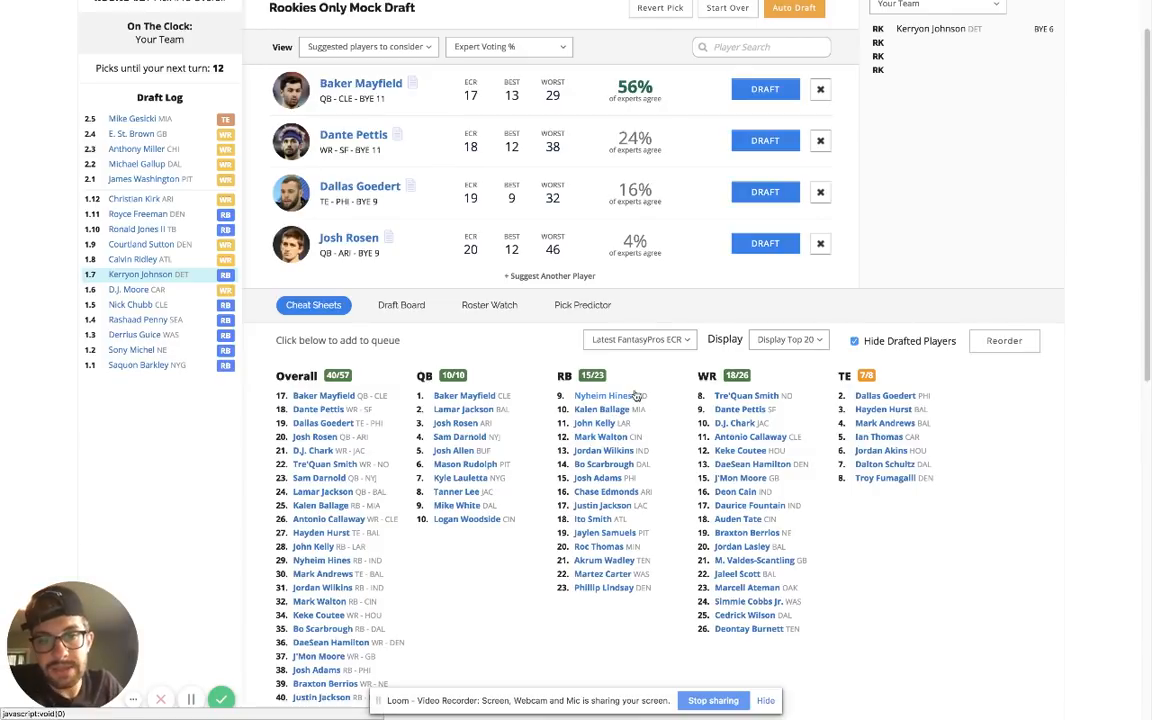
{"action": "mouse_move", "coordinate": [650, 402]}
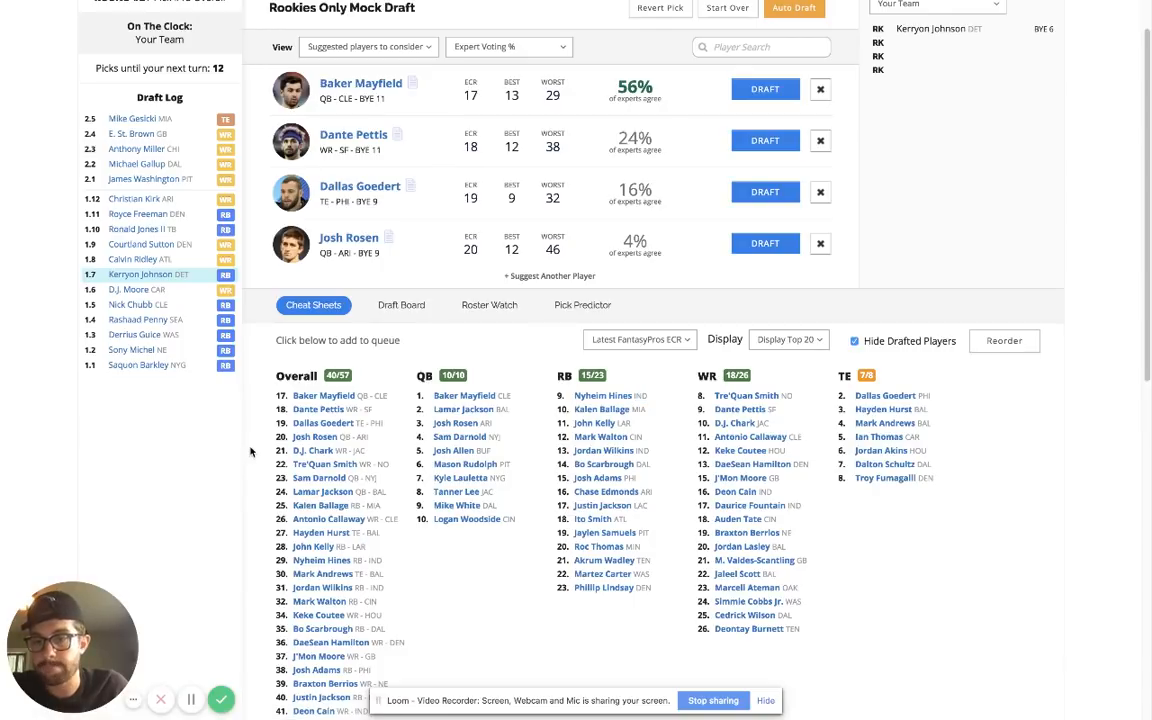
{"action": "mouse_move", "coordinate": [254, 450]}
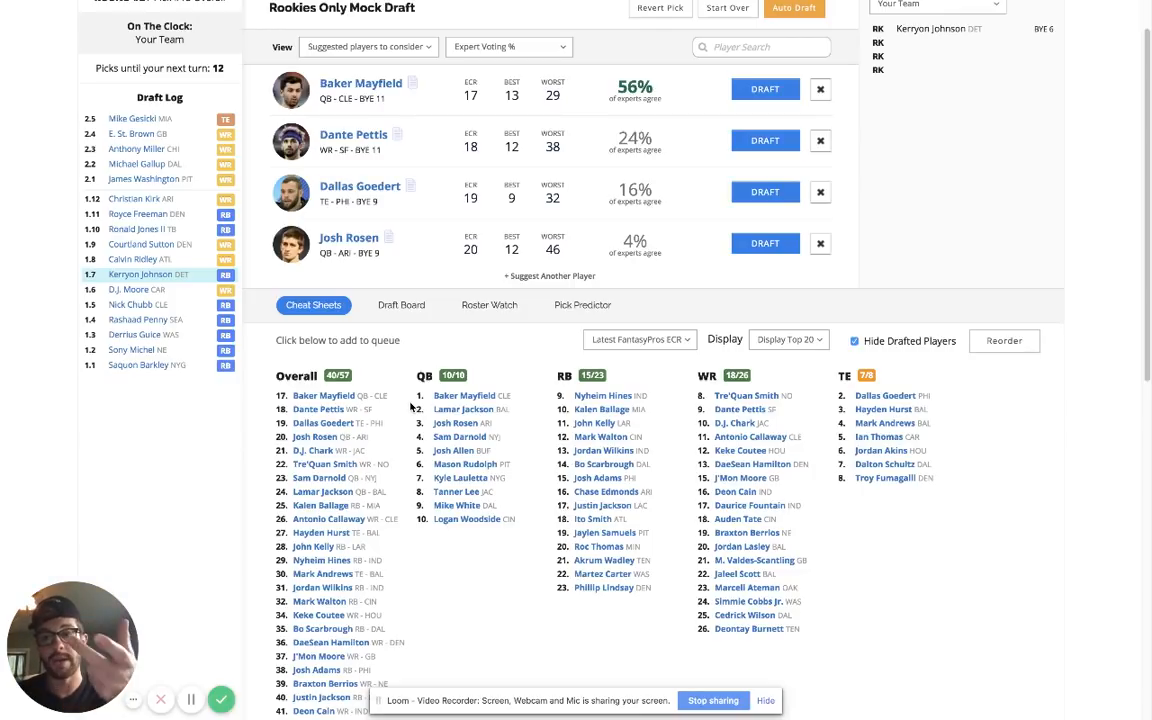
{"action": "mouse_move", "coordinate": [696, 410]}
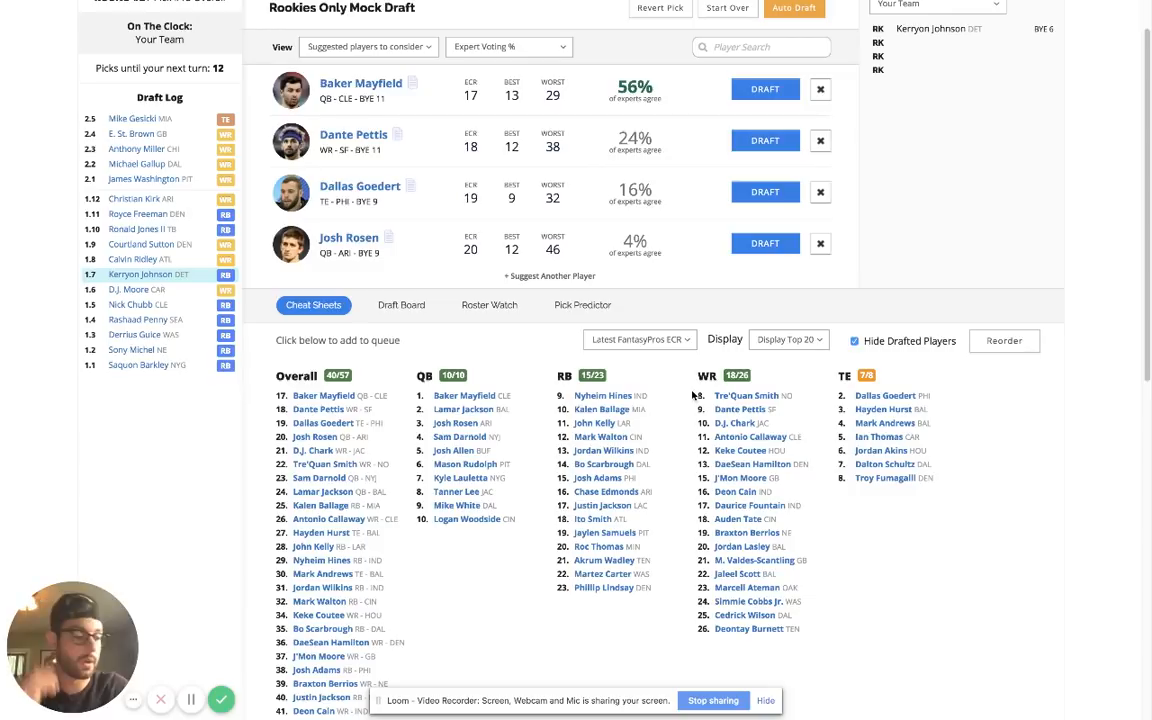
{"action": "mouse_move", "coordinate": [502, 356]}
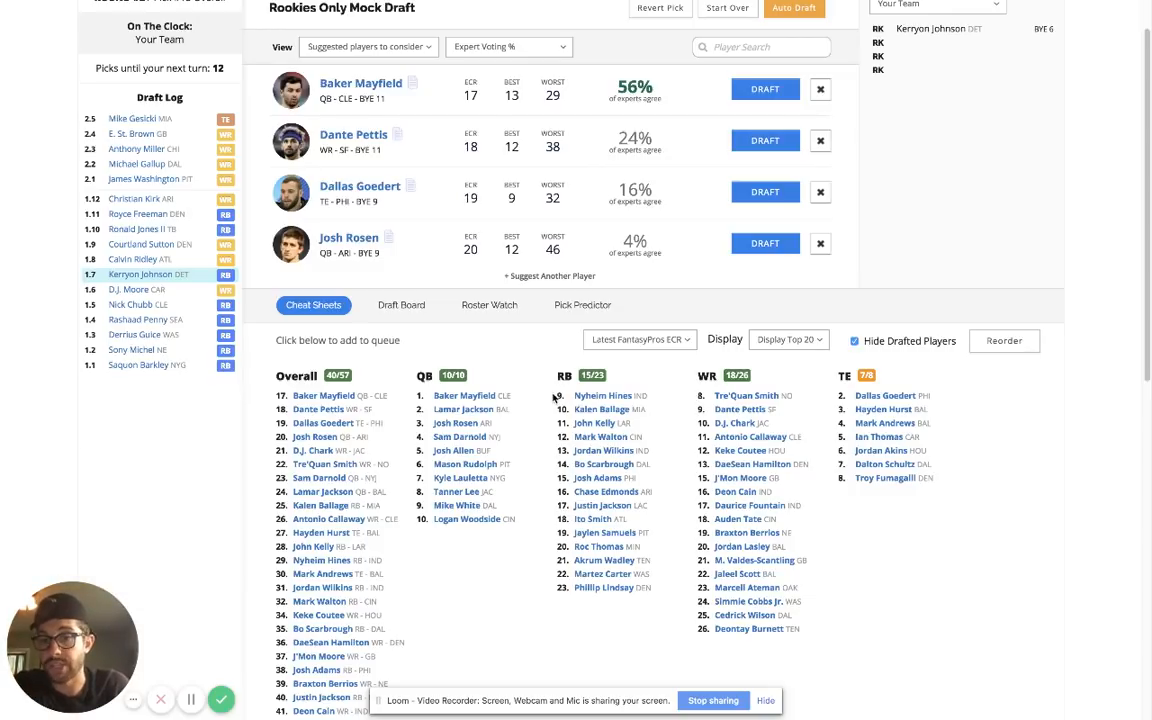
{"action": "scroll", "scroll_direction": "down", "scroll_amount": 3}
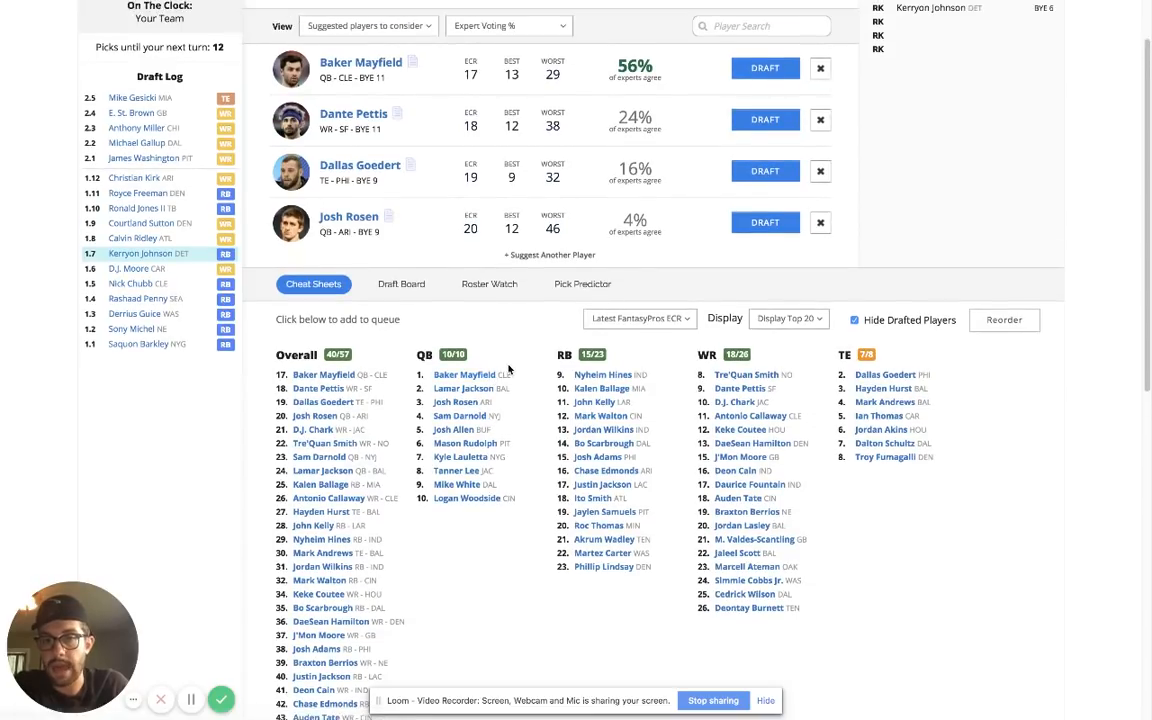
{"action": "mouse_move", "coordinate": [530, 358]}
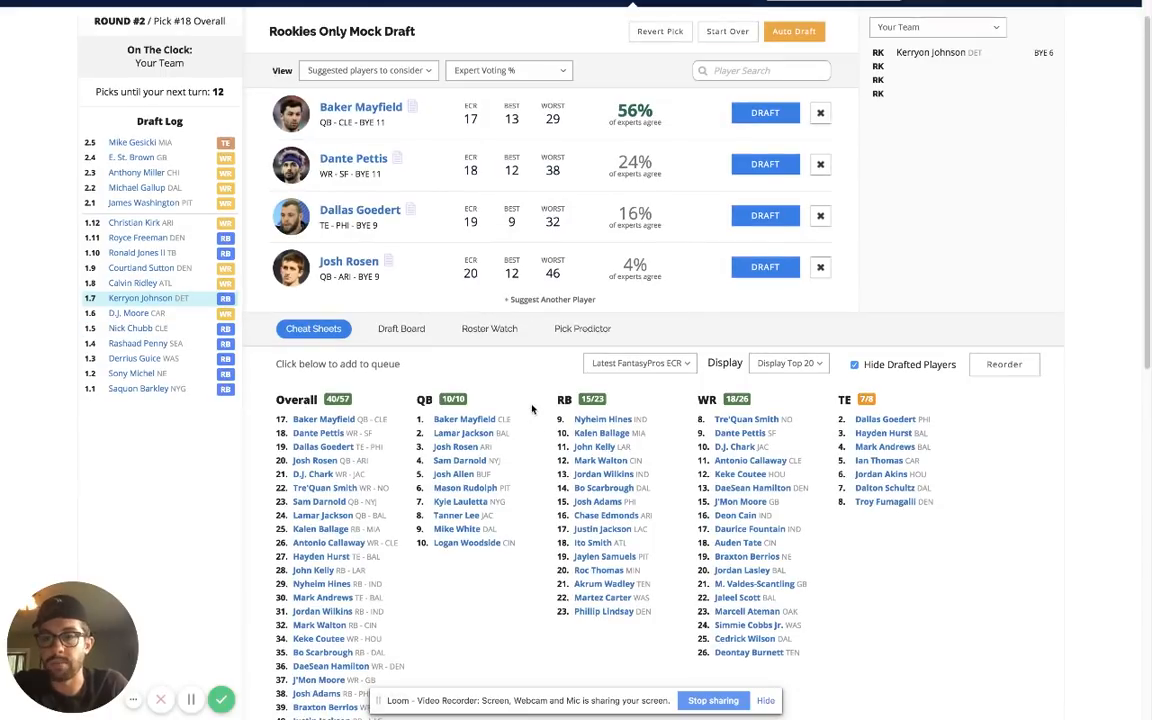
{"action": "mouse_move", "coordinate": [536, 410]}
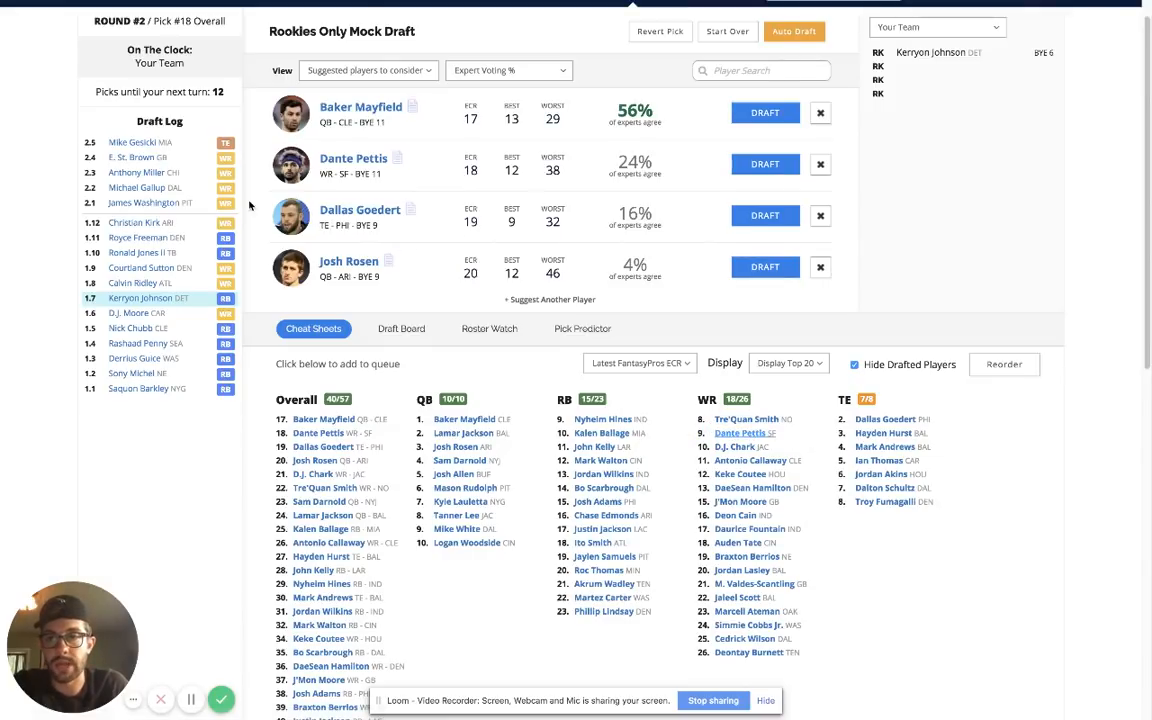
Step: Select Dante Pettis from the WR column with pick #18
{"action": "left_click", "coordinate": [764, 164]}
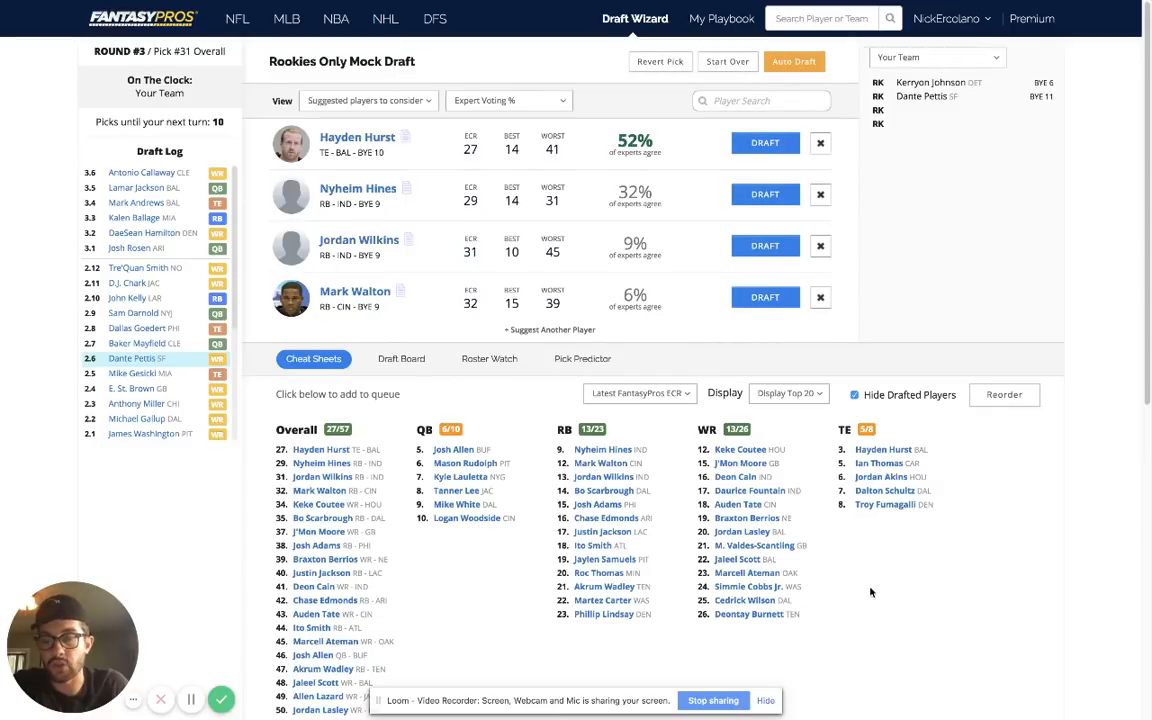
{"action": "mouse_move", "coordinate": [876, 588]}
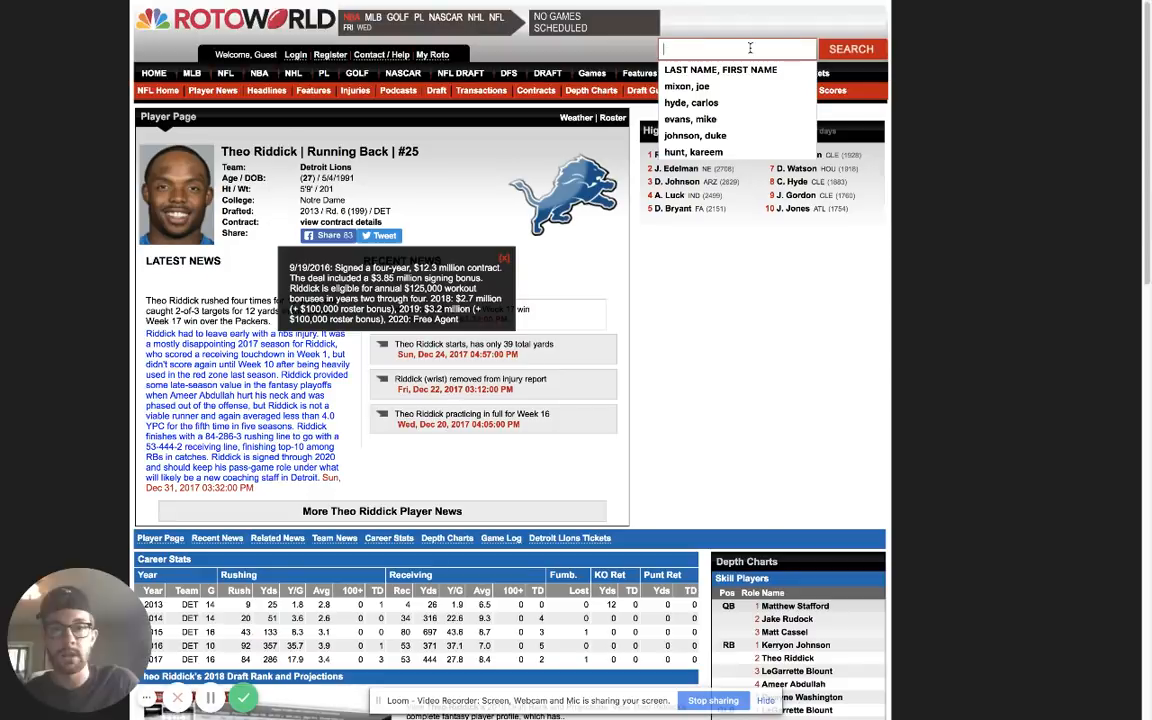
Step: Enter "petti" in the RotoWorld player search box to look up Pettis
{"action": "type", "text": "pettis"}
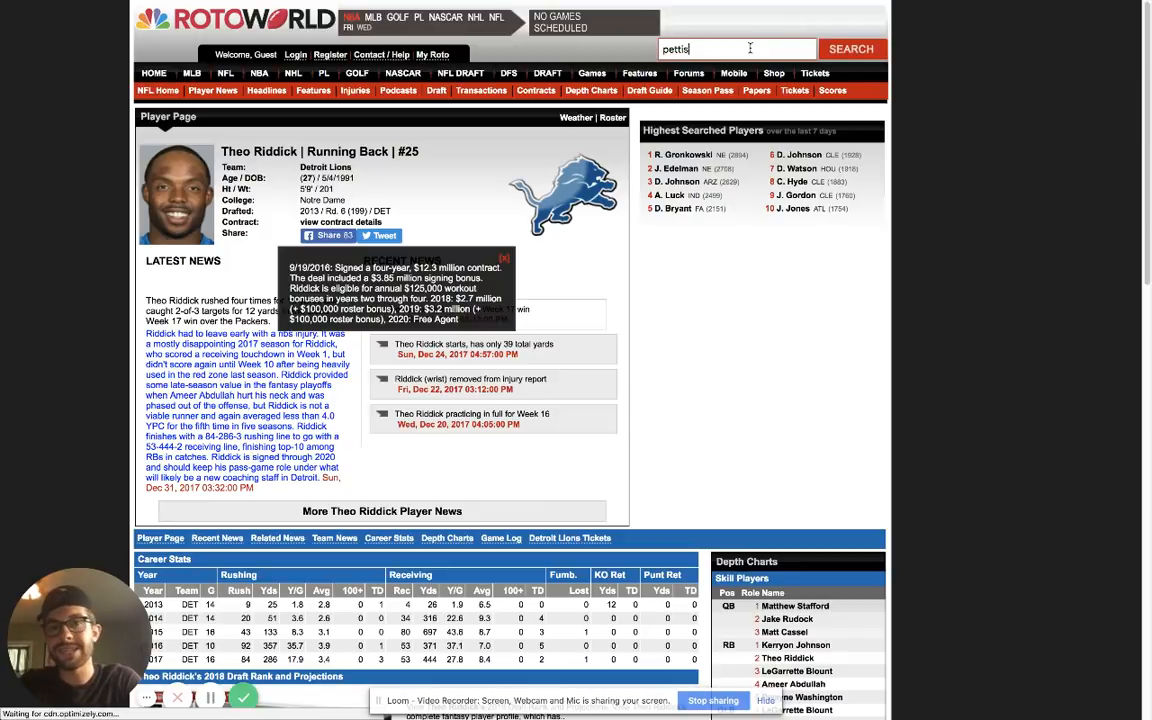
Step: Run the Pettis search and open Dante Pettis's 49ers player page
{"action": "left_click", "coordinate": [860, 48]}
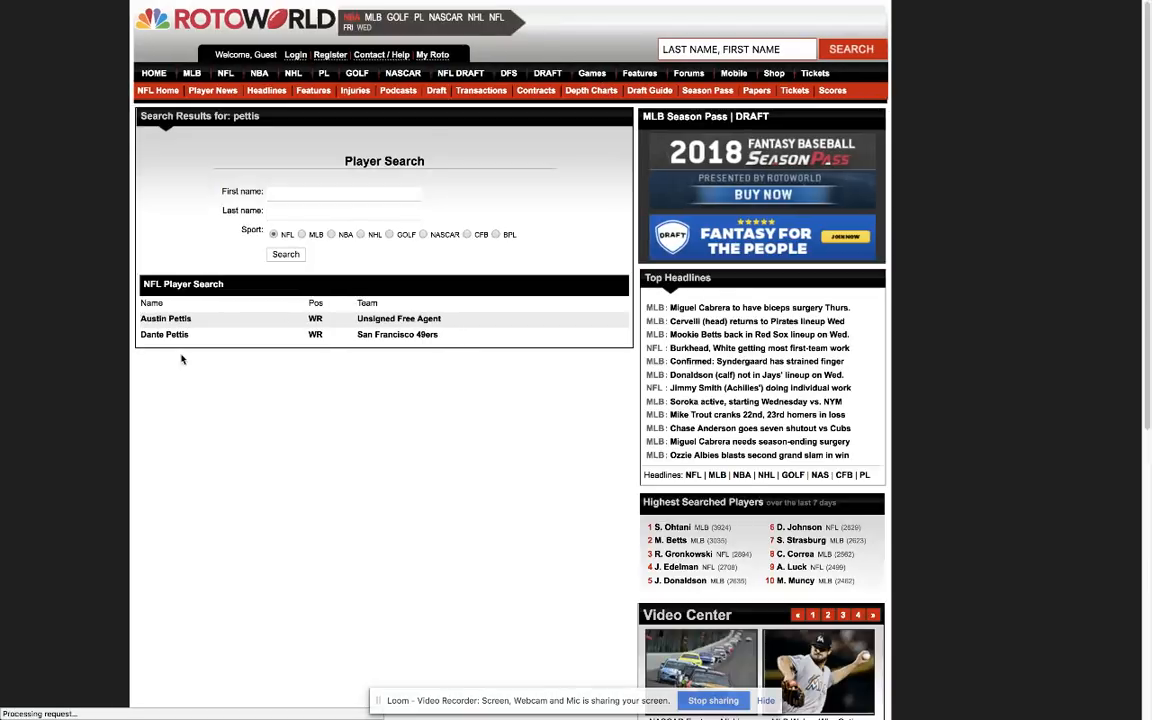
{"action": "left_click", "coordinate": [164, 334]}
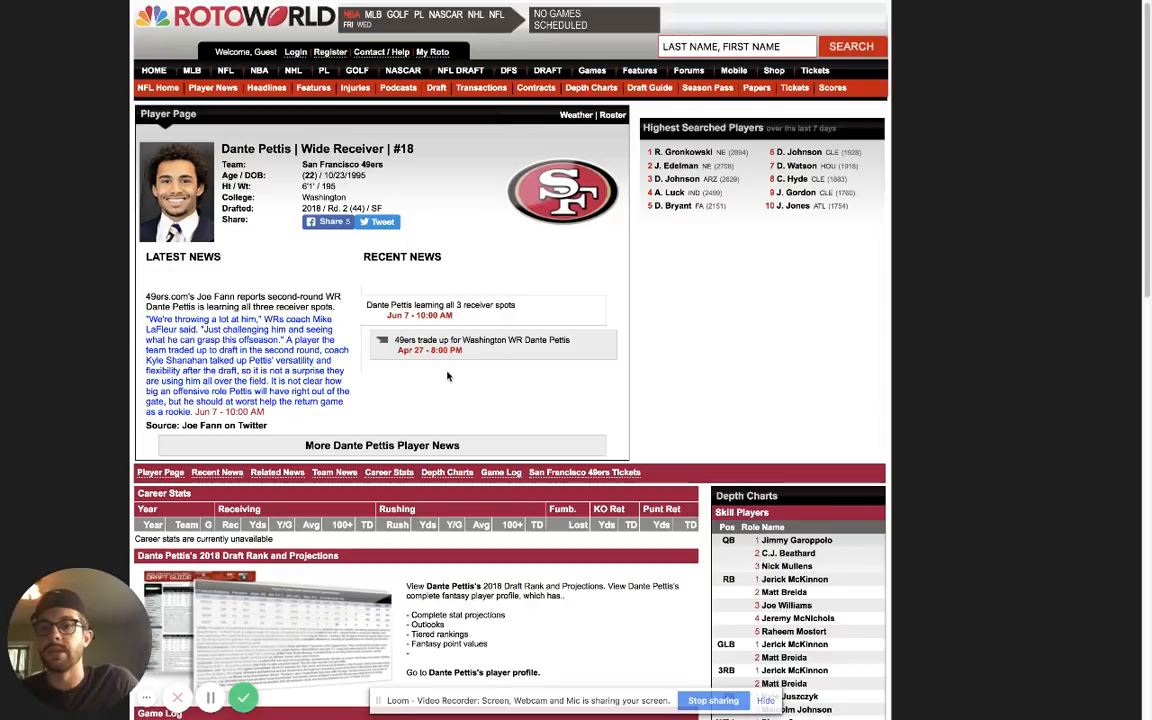
{"action": "mouse_move", "coordinate": [444, 392]}
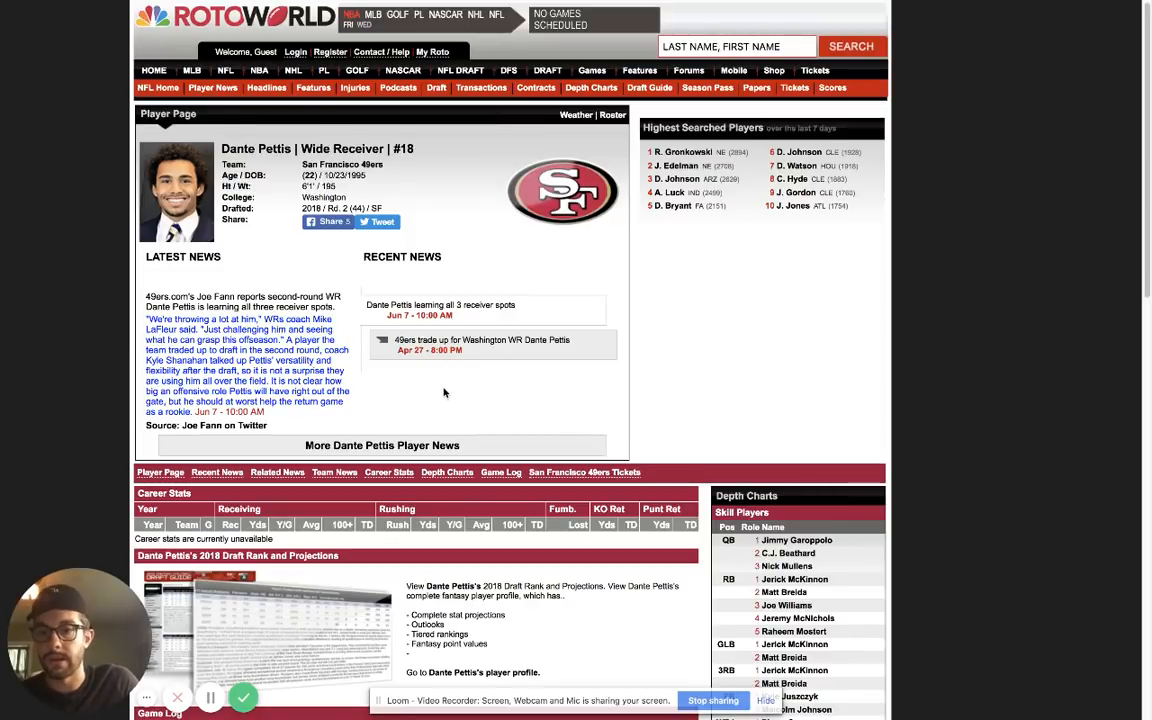
{"action": "mouse_move", "coordinate": [436, 394]}
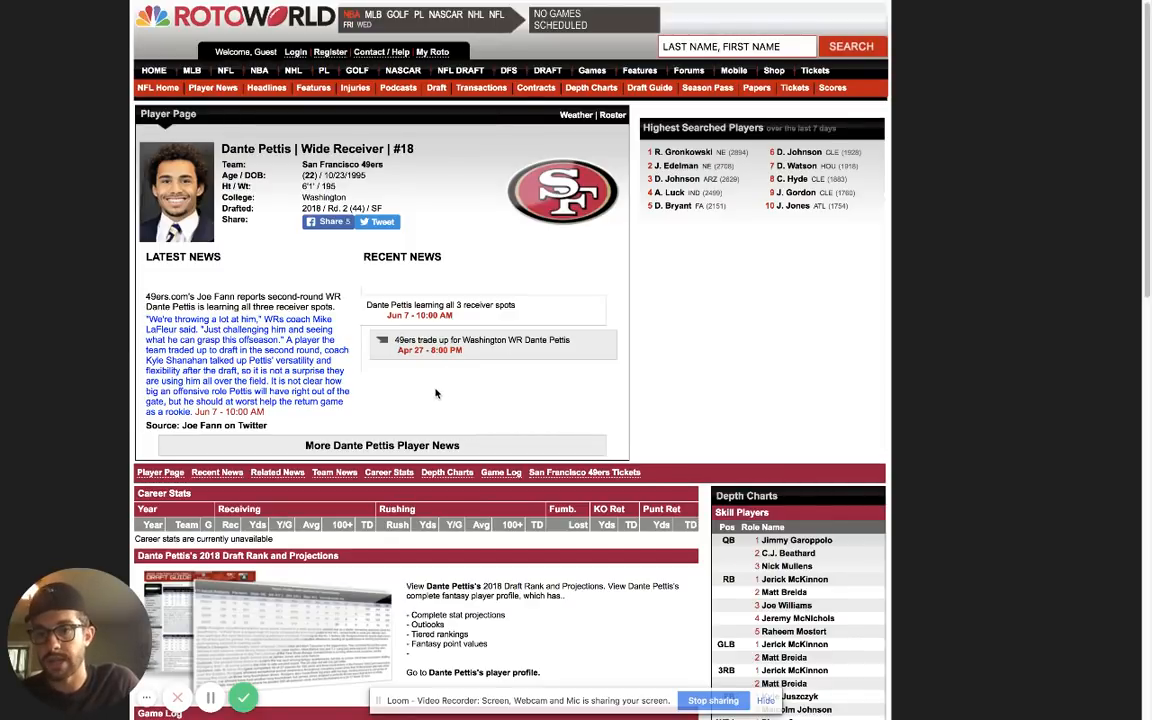
{"action": "mouse_move", "coordinate": [392, 402]}
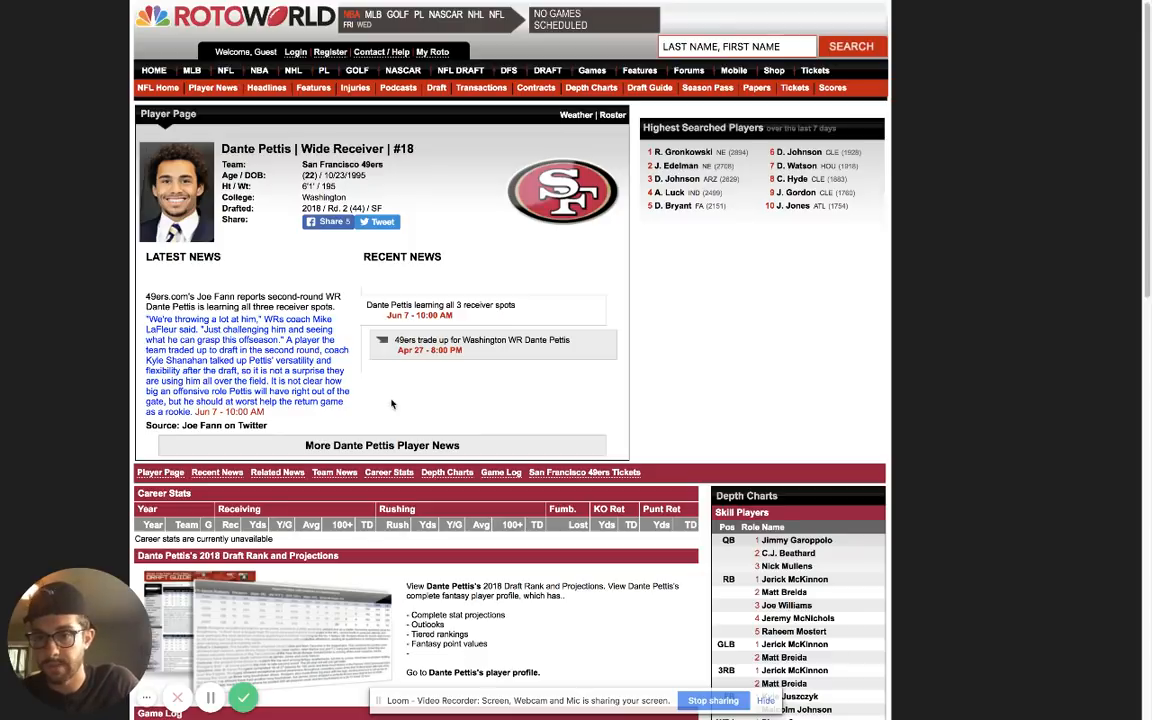
{"action": "mouse_move", "coordinate": [408, 400]}
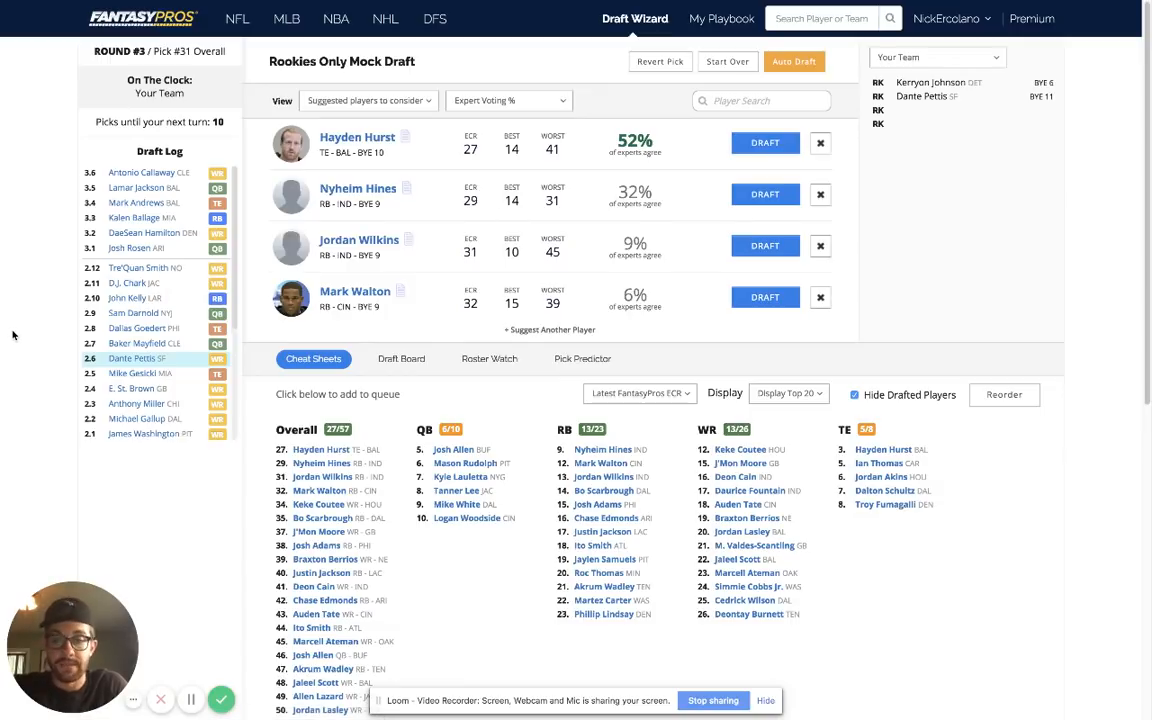
{"action": "mouse_move", "coordinate": [528, 532]}
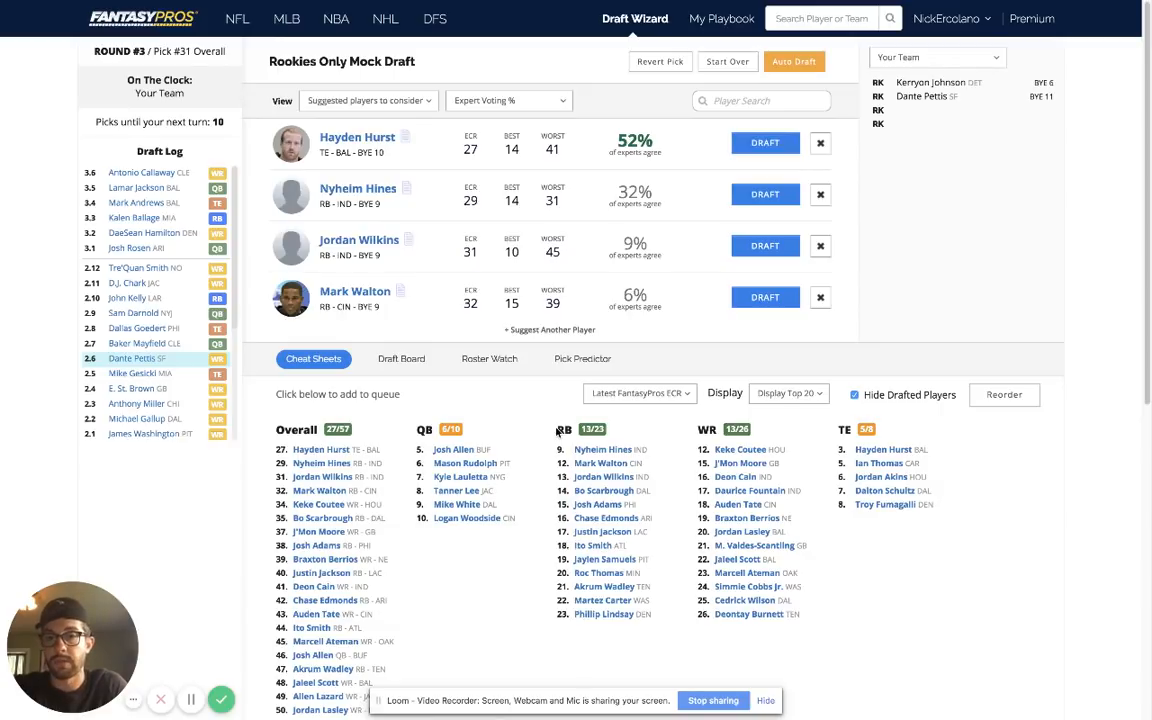
Step: Scroll down the Draft Wizard cheat sheet with pick 31 on the clock
{"action": "scroll", "scroll_direction": "down", "scroll_amount": 3}
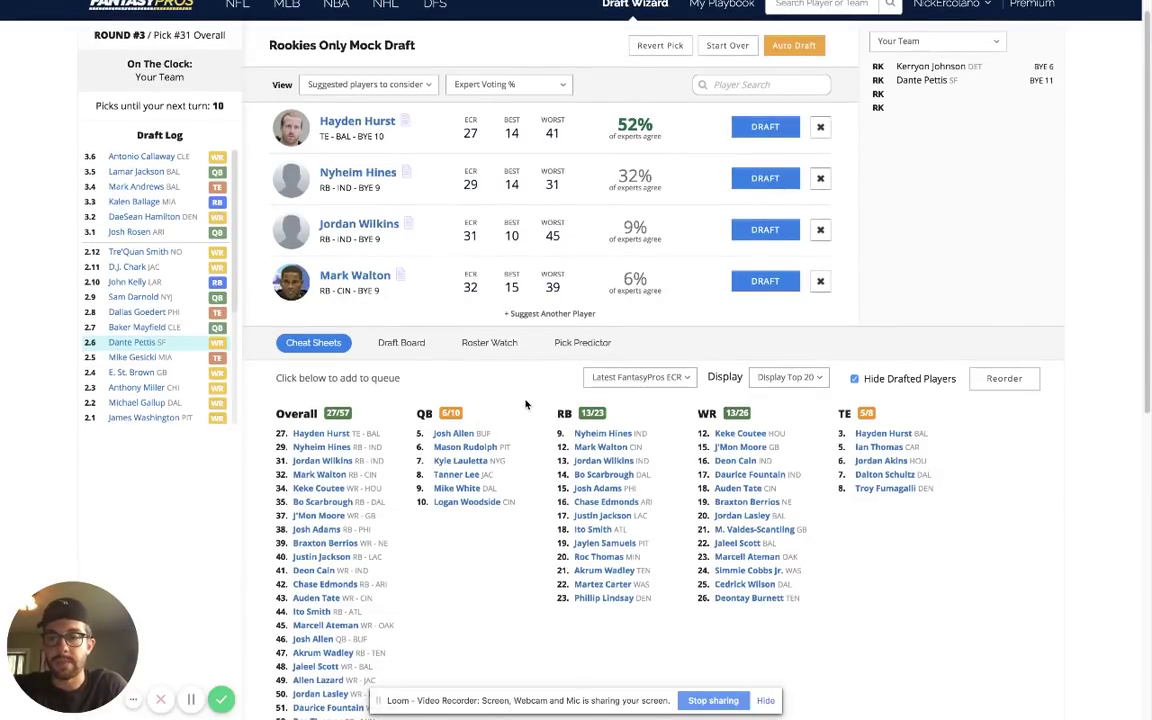
{"action": "scroll", "scroll_direction": "down", "scroll_amount": 3}
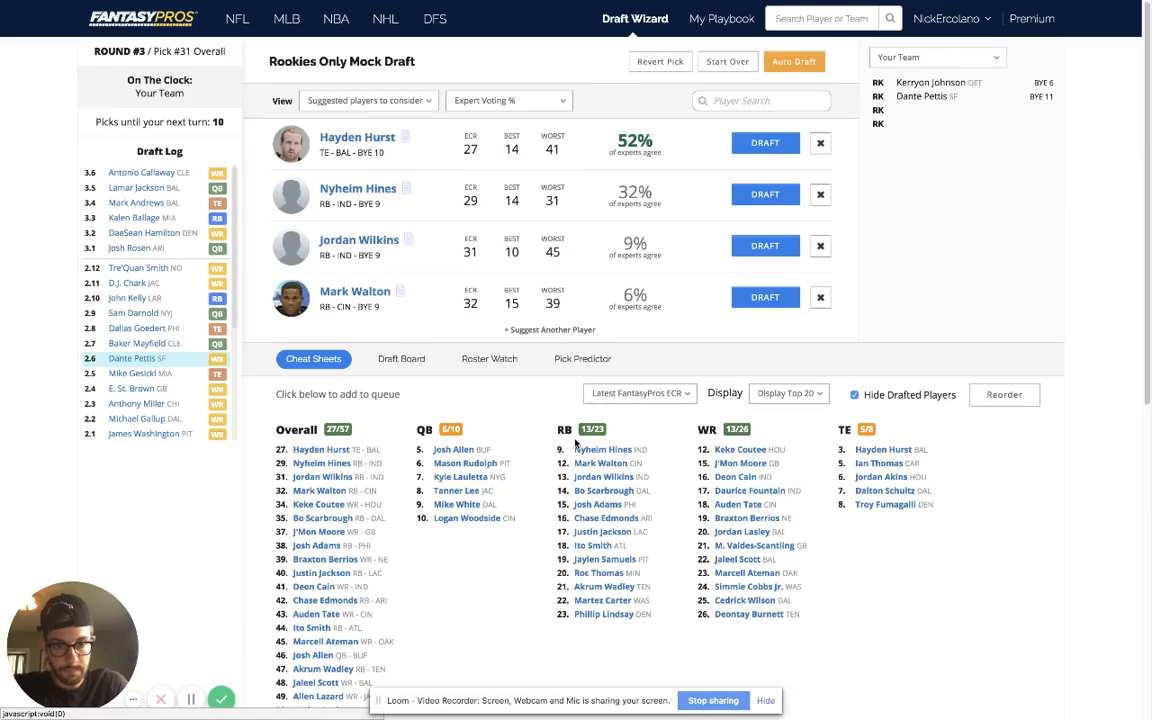
{"action": "scroll", "scroll_direction": "down", "scroll_amount": 3}
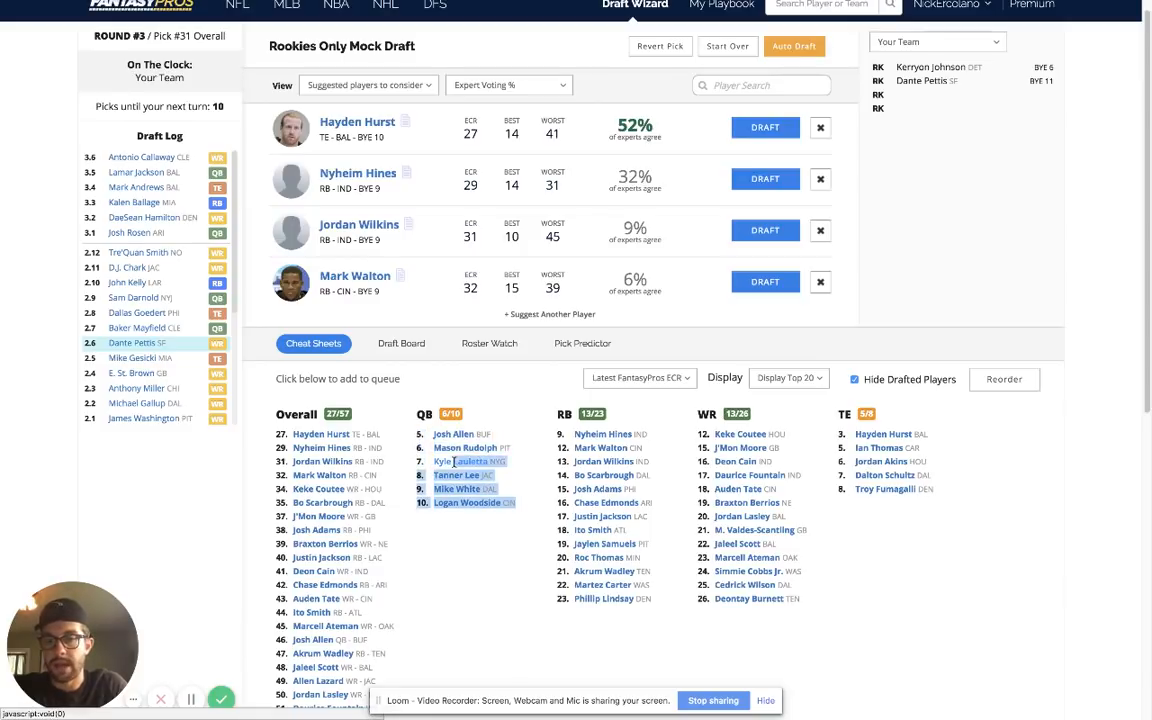
{"action": "left_click", "coordinate": [452, 8]}
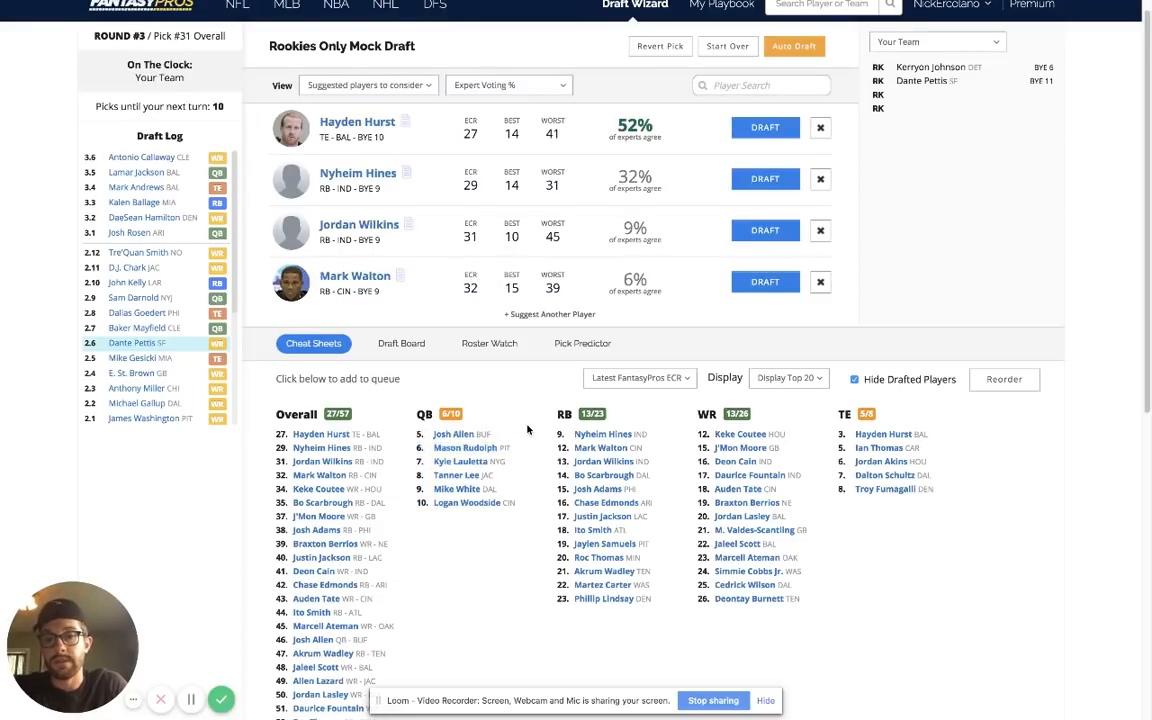
{"action": "mouse_move", "coordinate": [520, 448]}
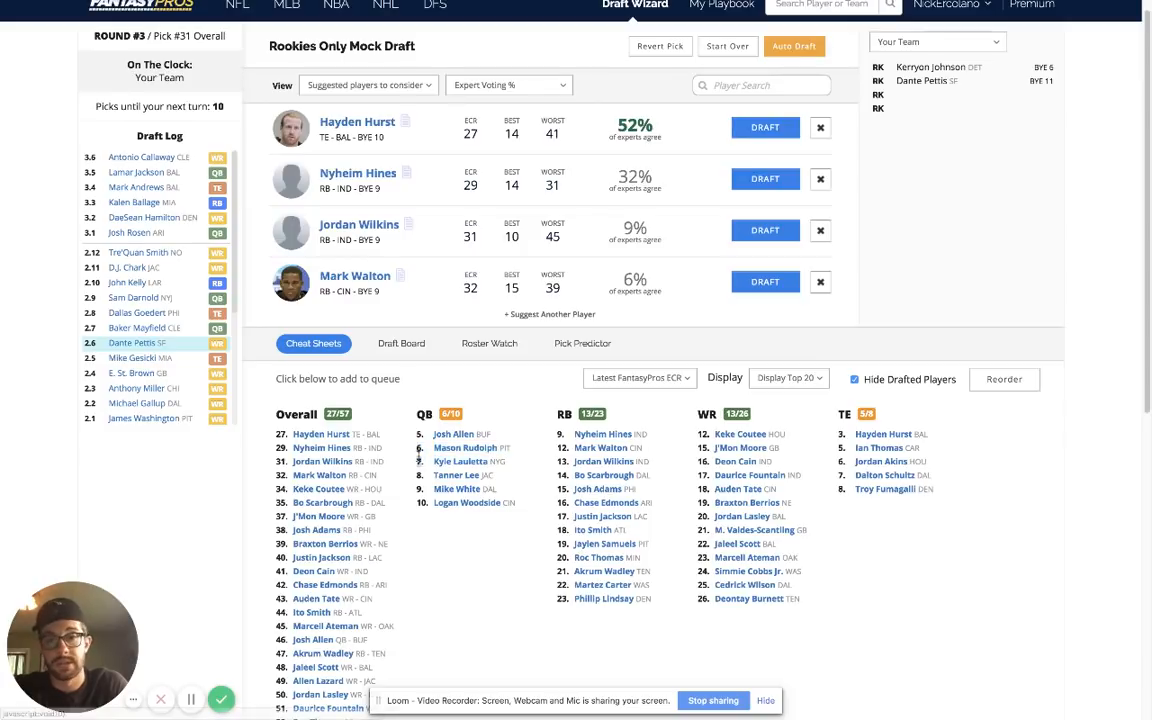
{"action": "mouse_move", "coordinate": [524, 428]}
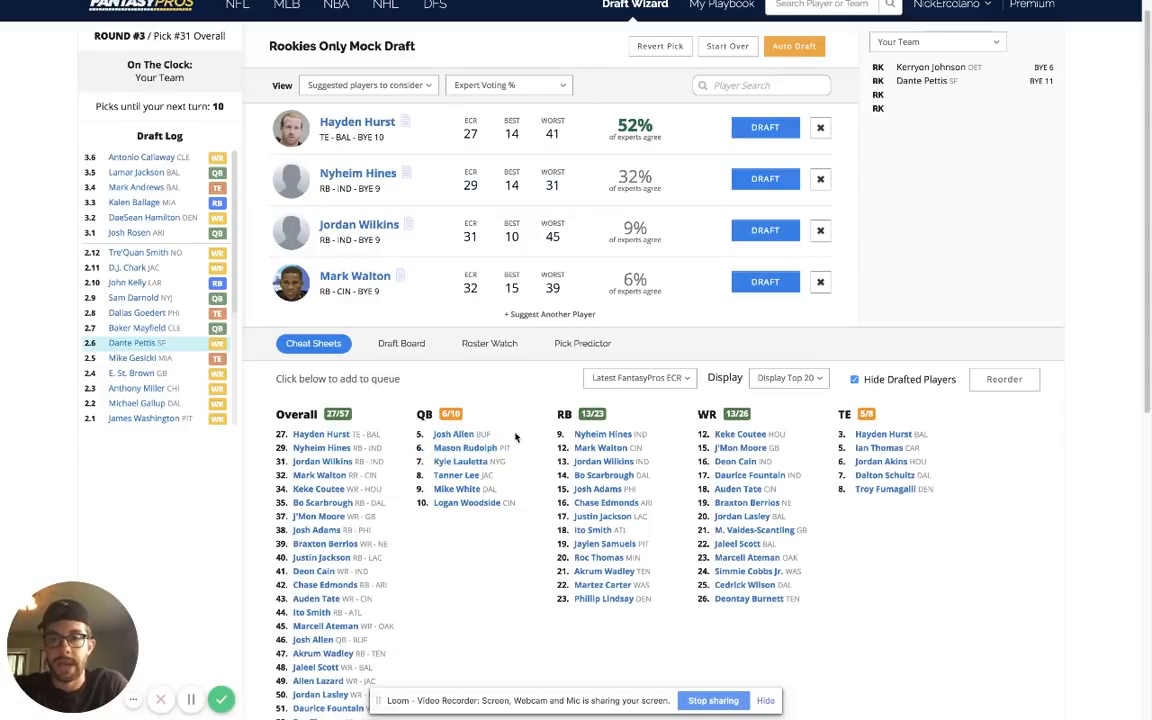
{"action": "mouse_move", "coordinate": [526, 438]}
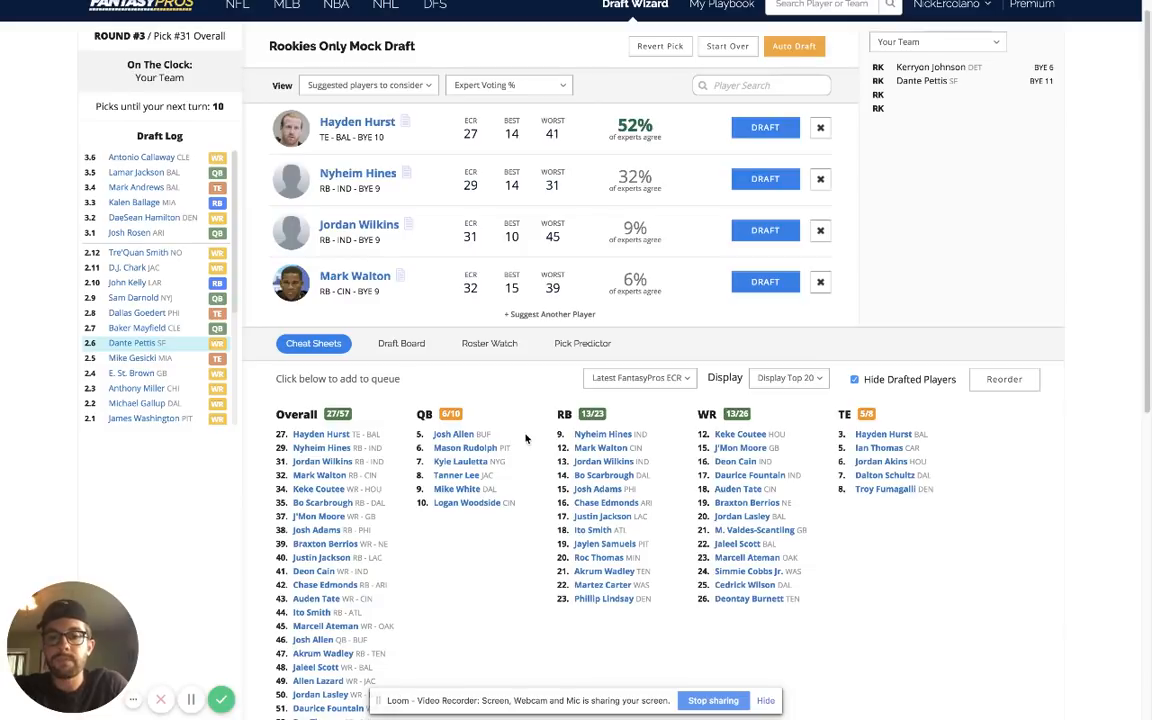
{"action": "mouse_move", "coordinate": [480, 510]}
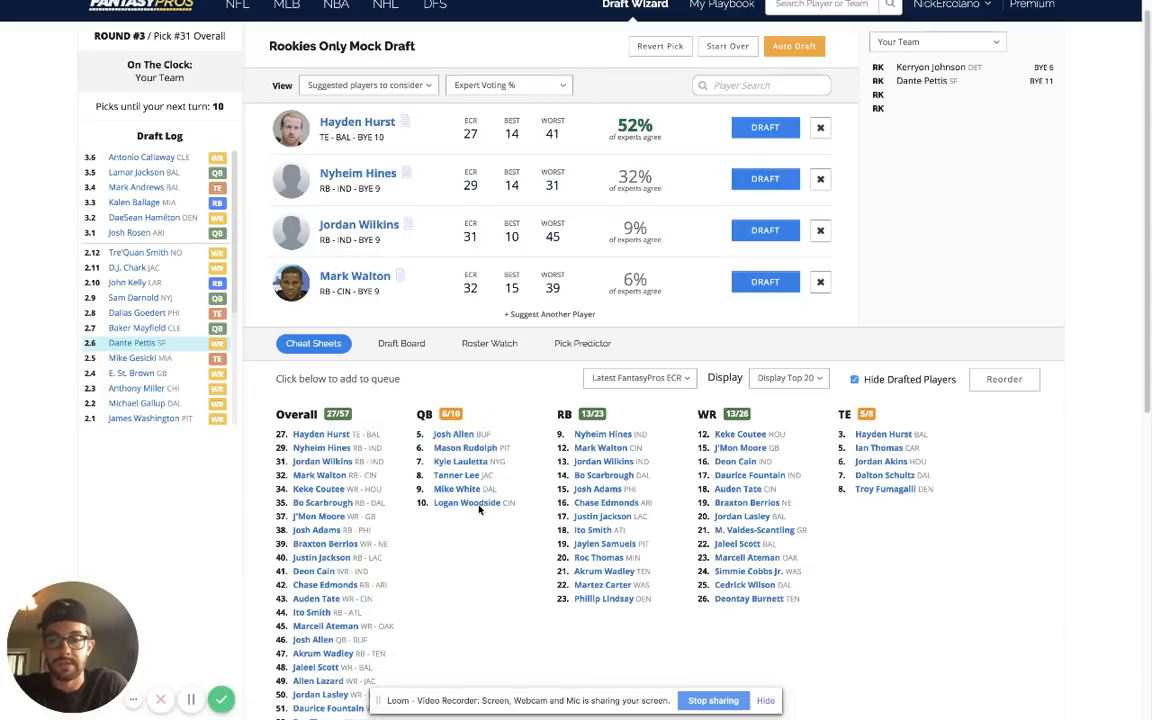
{"action": "mouse_move", "coordinate": [510, 548]}
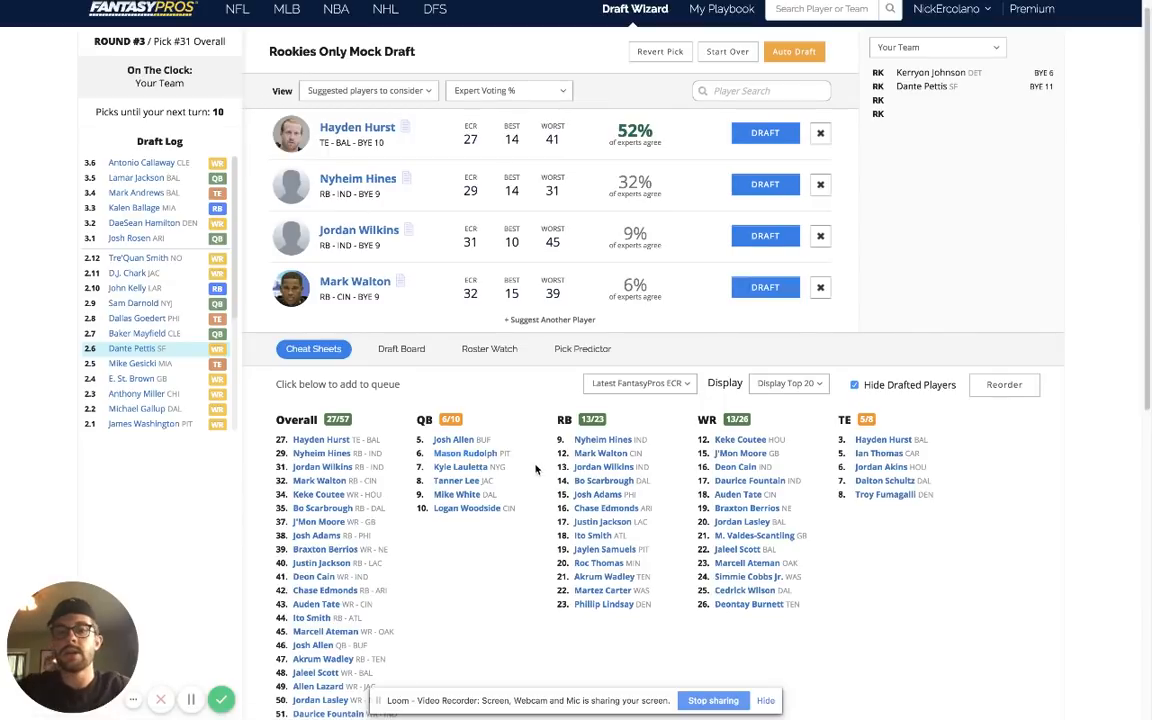
{"action": "scroll", "scroll_direction": "down", "scroll_amount": 3}
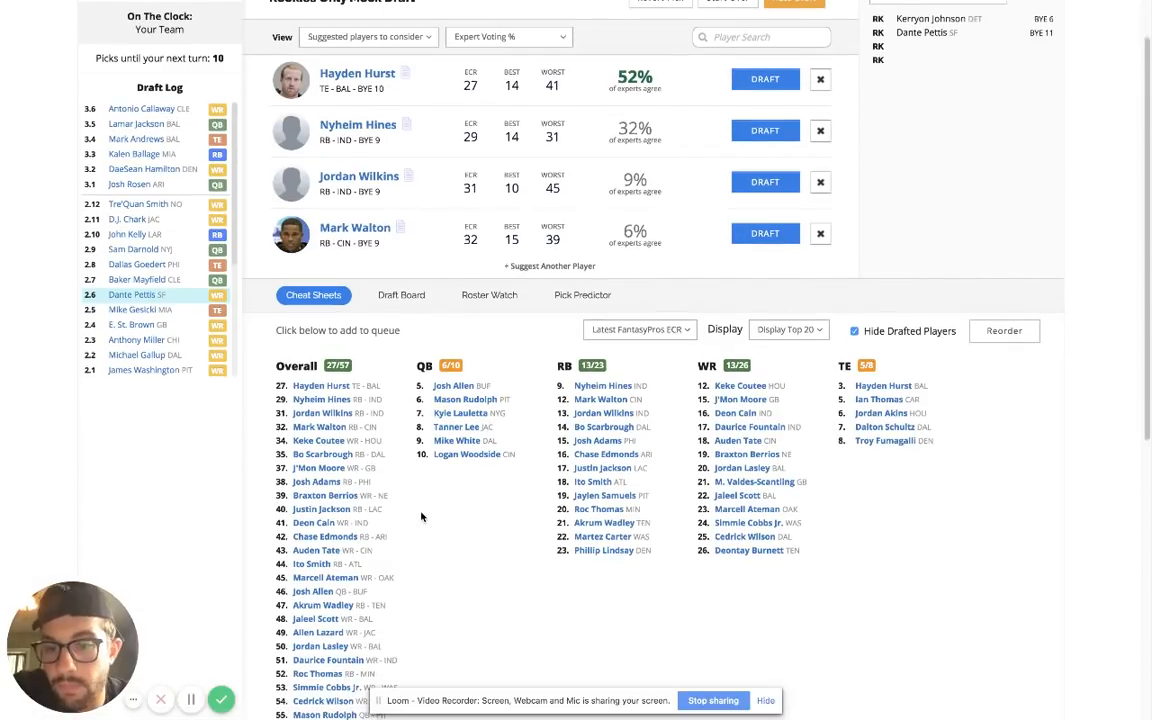
{"action": "scroll", "scroll_direction": "down", "scroll_amount": 3}
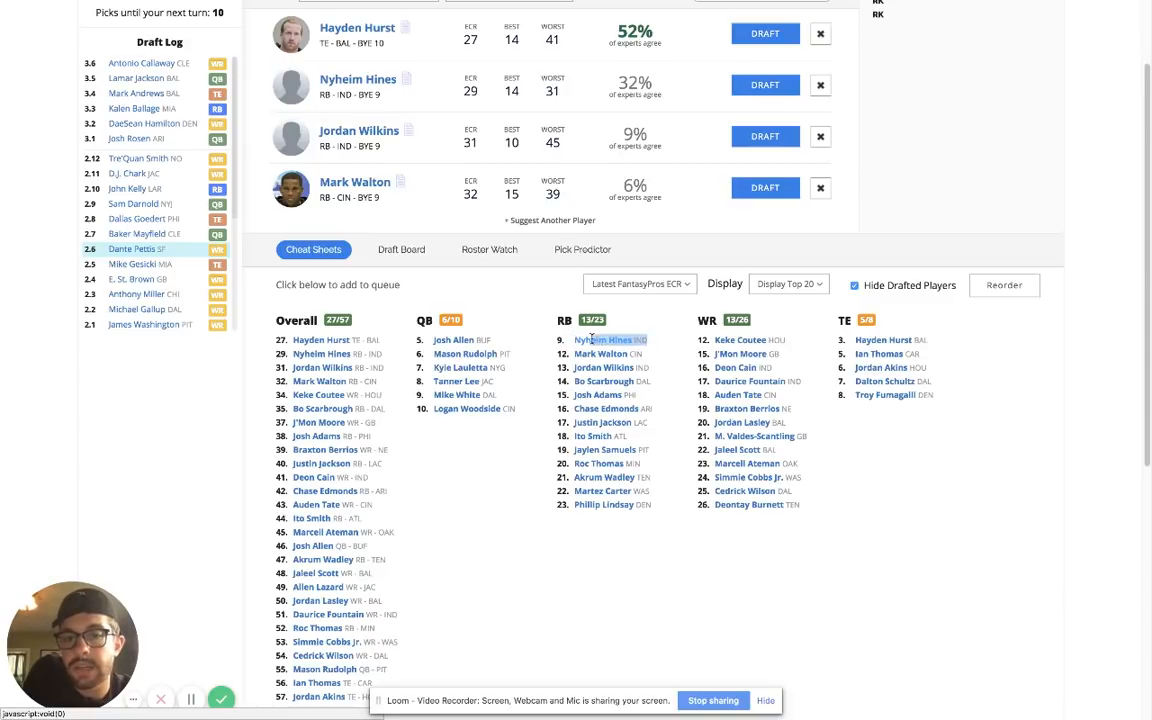
{"action": "mouse_move", "coordinate": [668, 358]}
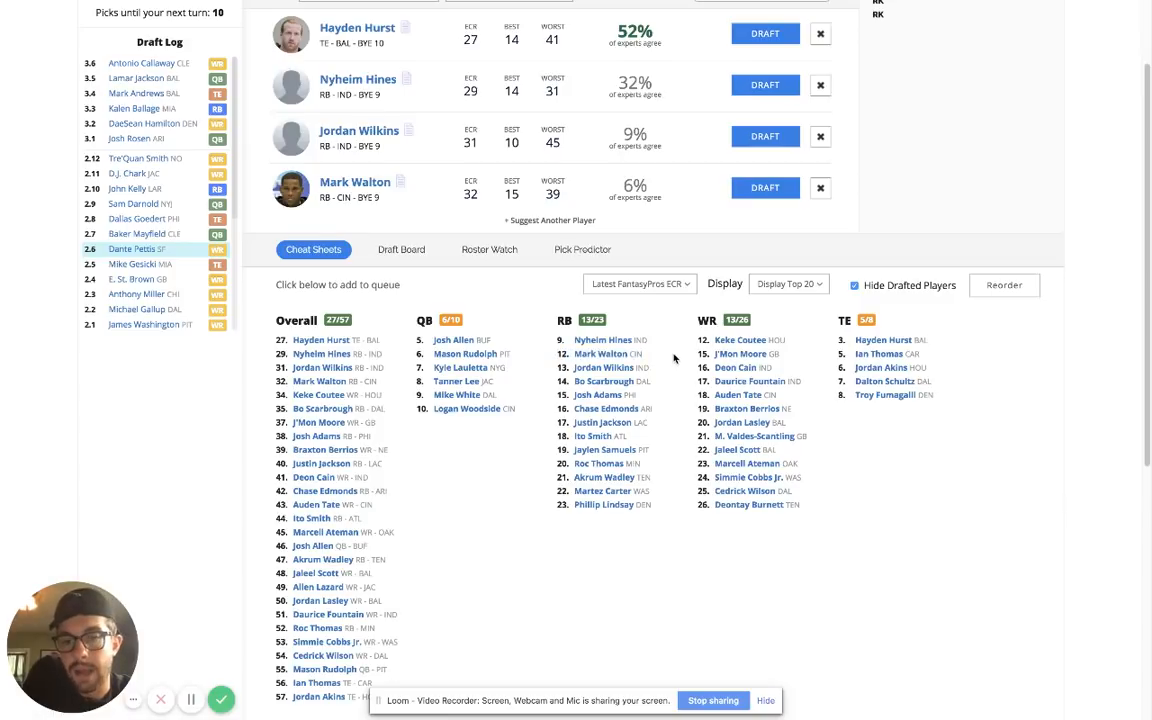
{"action": "mouse_move", "coordinate": [664, 352]}
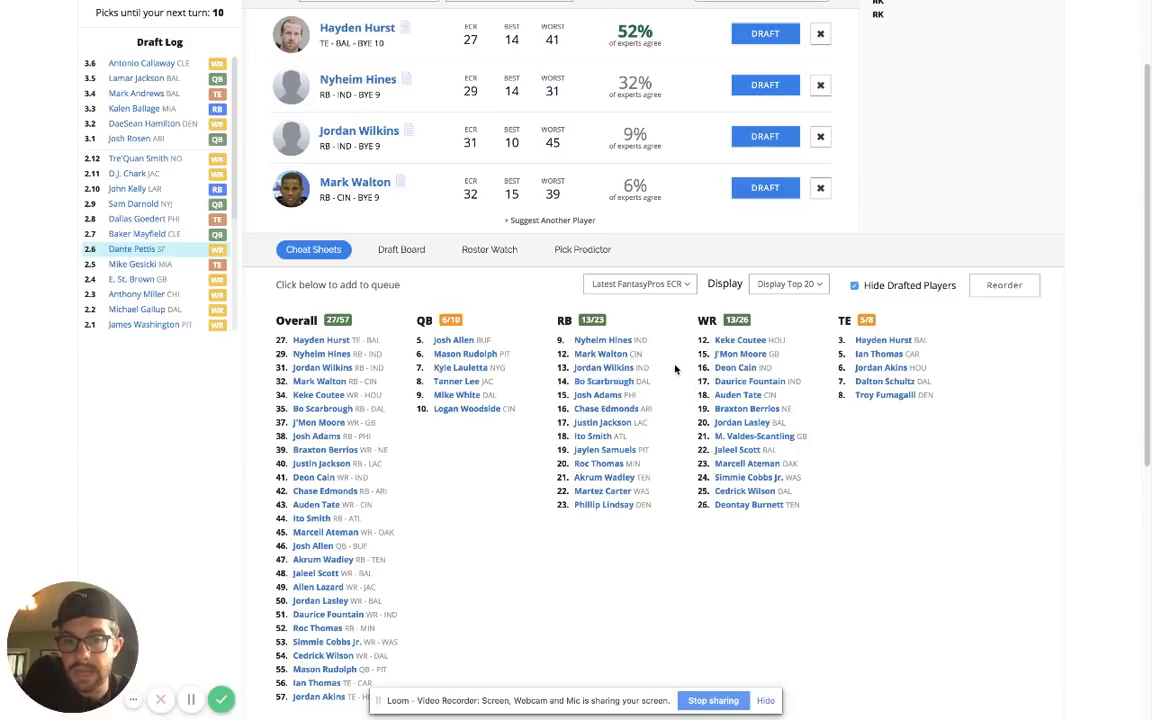
{"action": "mouse_move", "coordinate": [512, 484]}
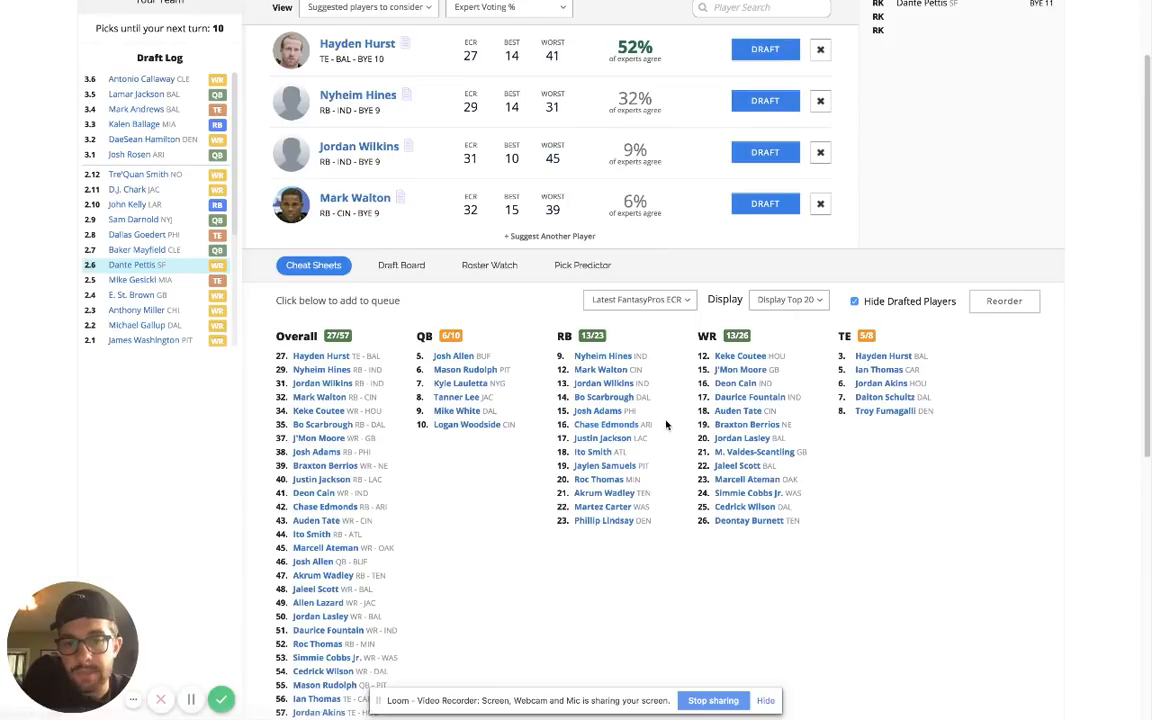
{"action": "left_click", "coordinate": [602, 424]}
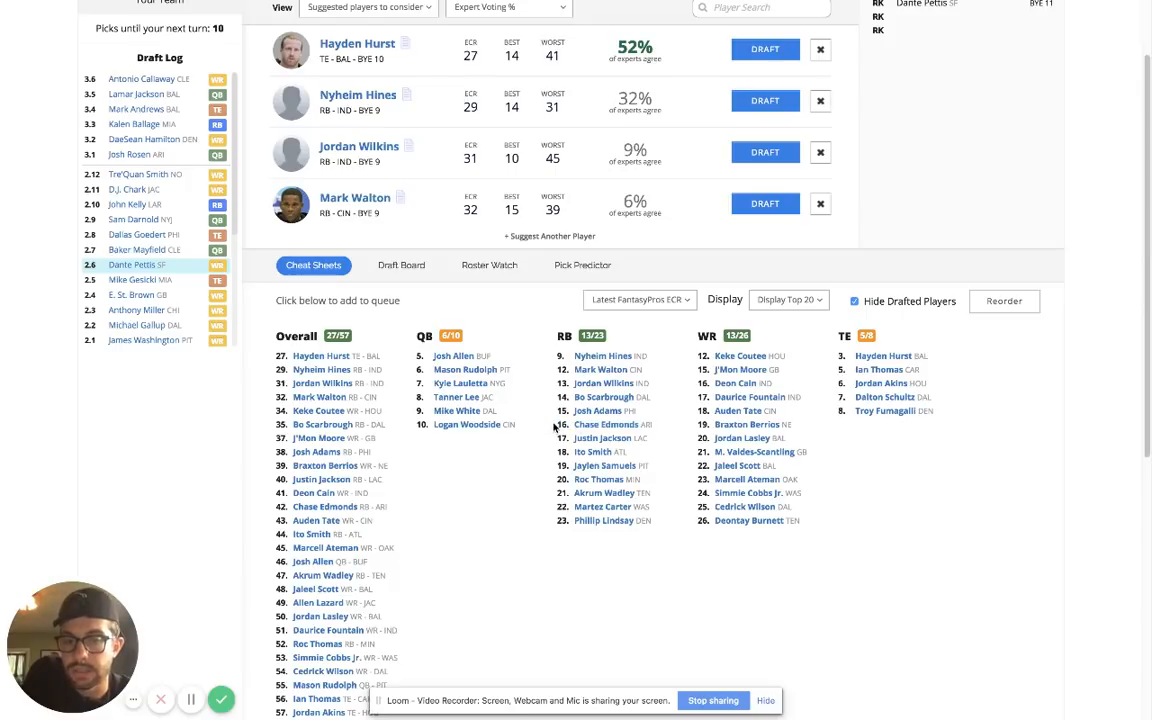
{"action": "left_click", "coordinate": [606, 424]}
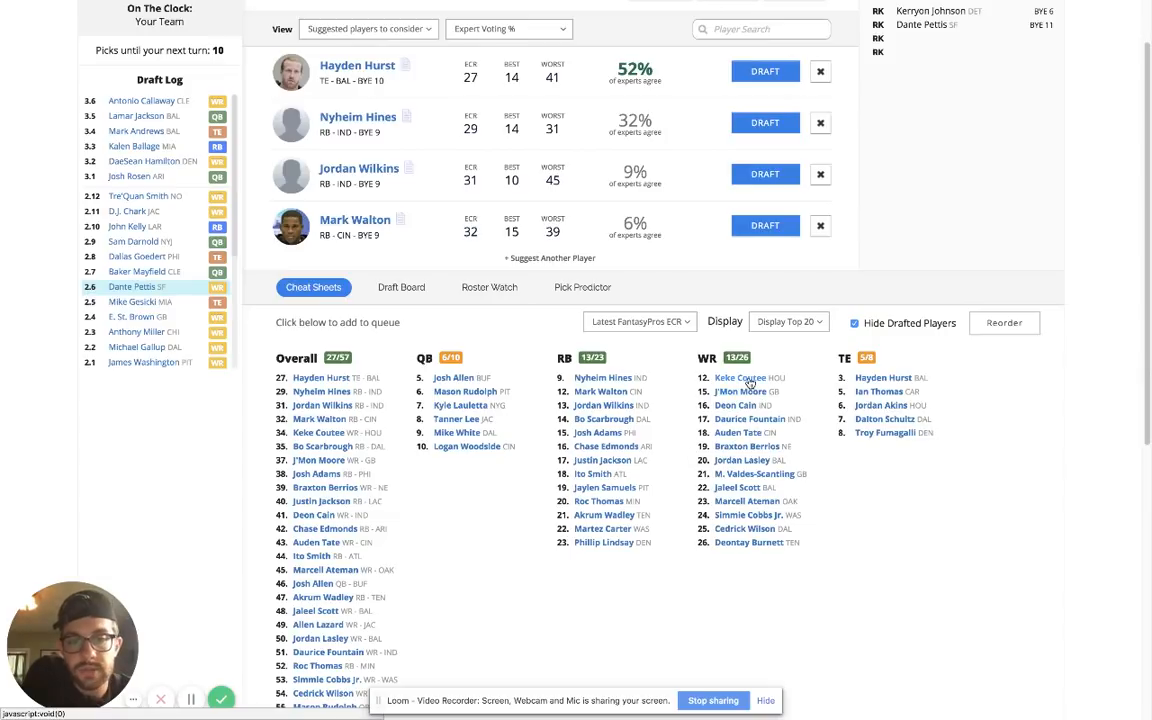
{"action": "mouse_move", "coordinate": [780, 380]}
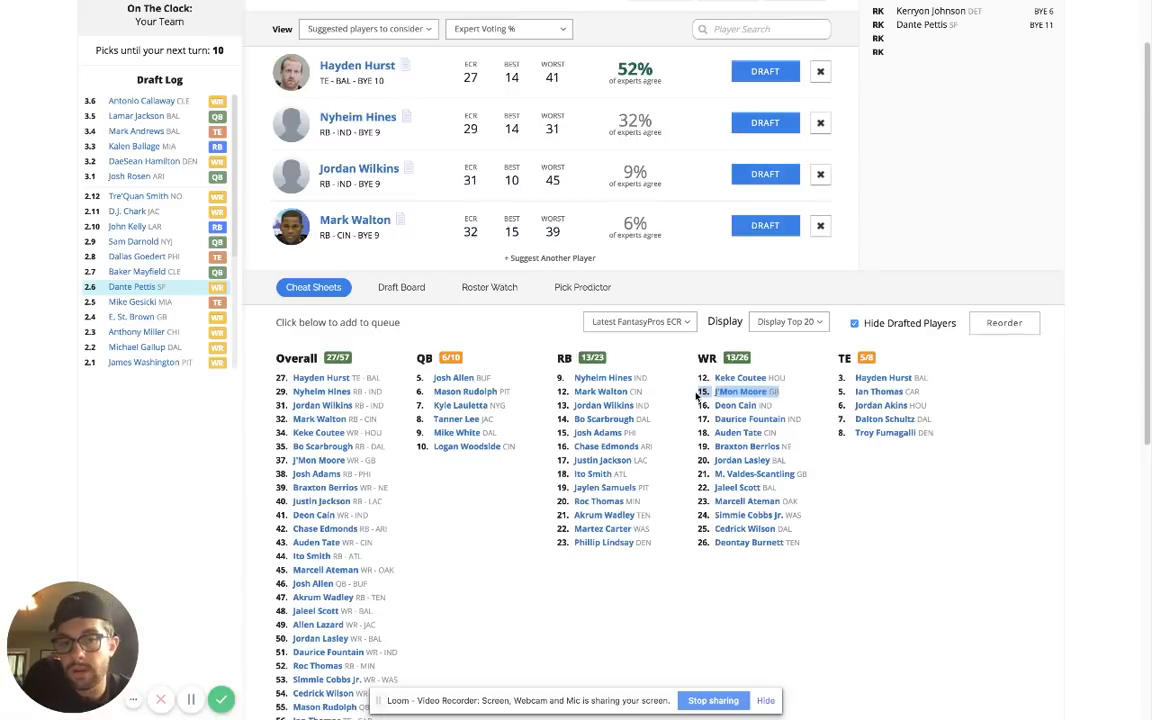
{"action": "mouse_move", "coordinate": [456, 468]}
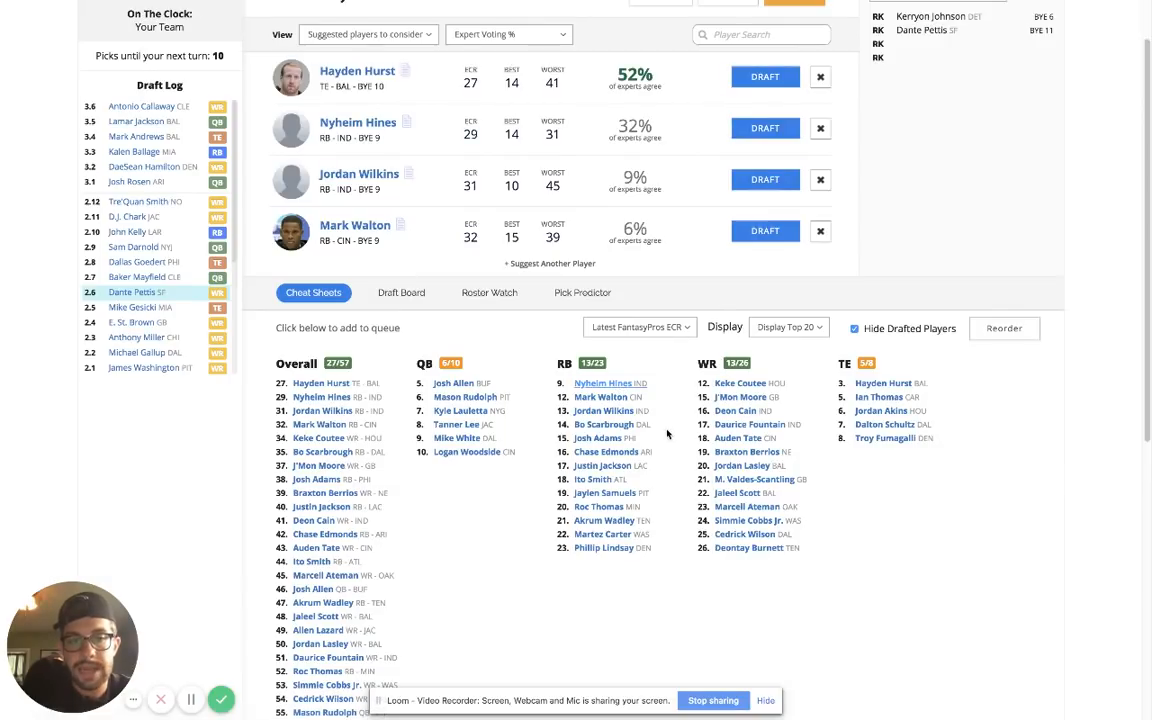
{"action": "mouse_move", "coordinate": [988, 396]}
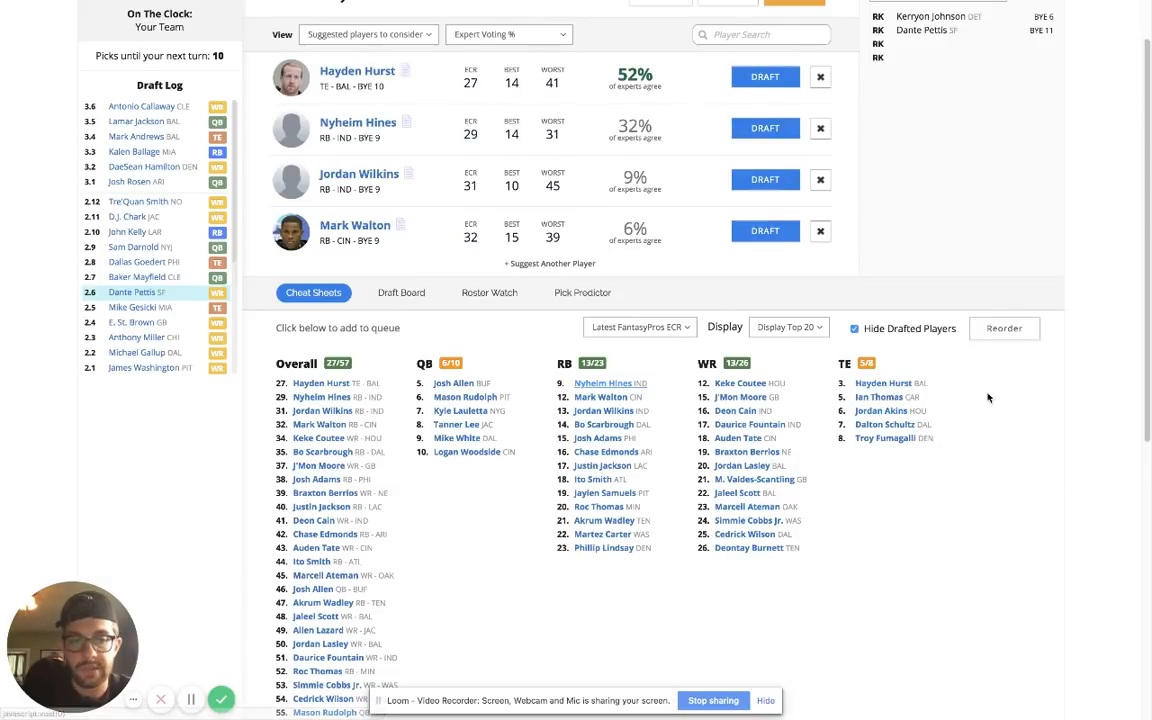
{"action": "mouse_move", "coordinate": [548, 406]}
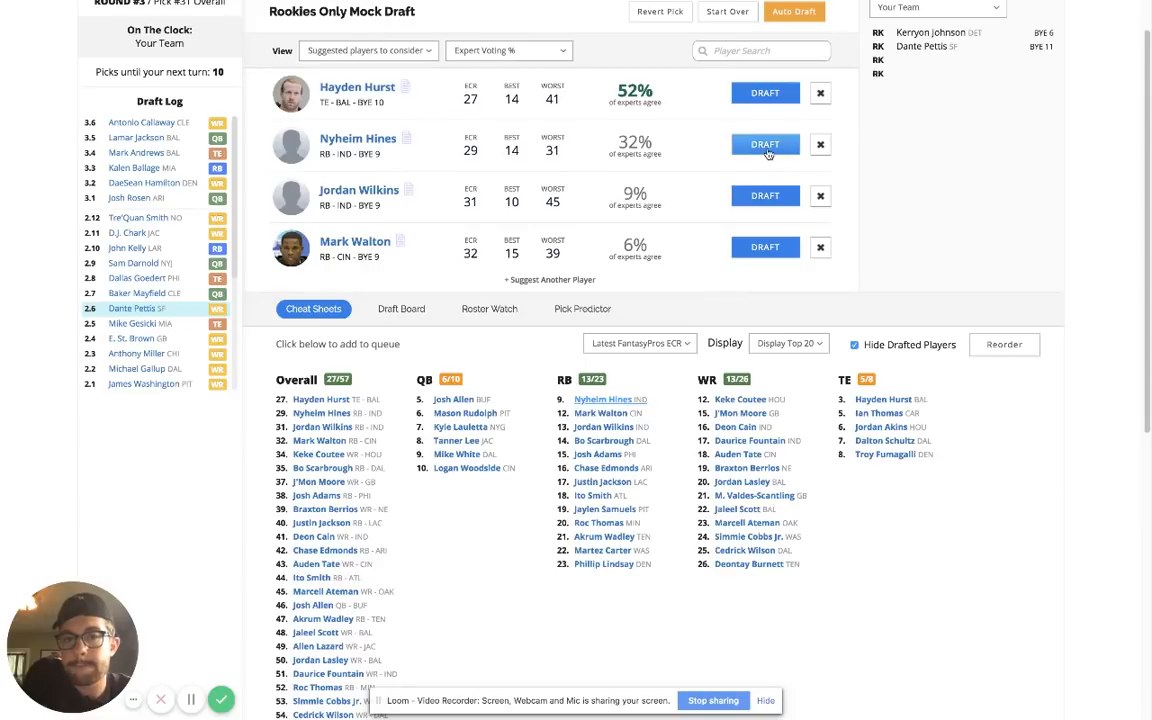
Step: Draft Nyheim Hines from the suggested players list
{"action": "left_click", "coordinate": [764, 144]}
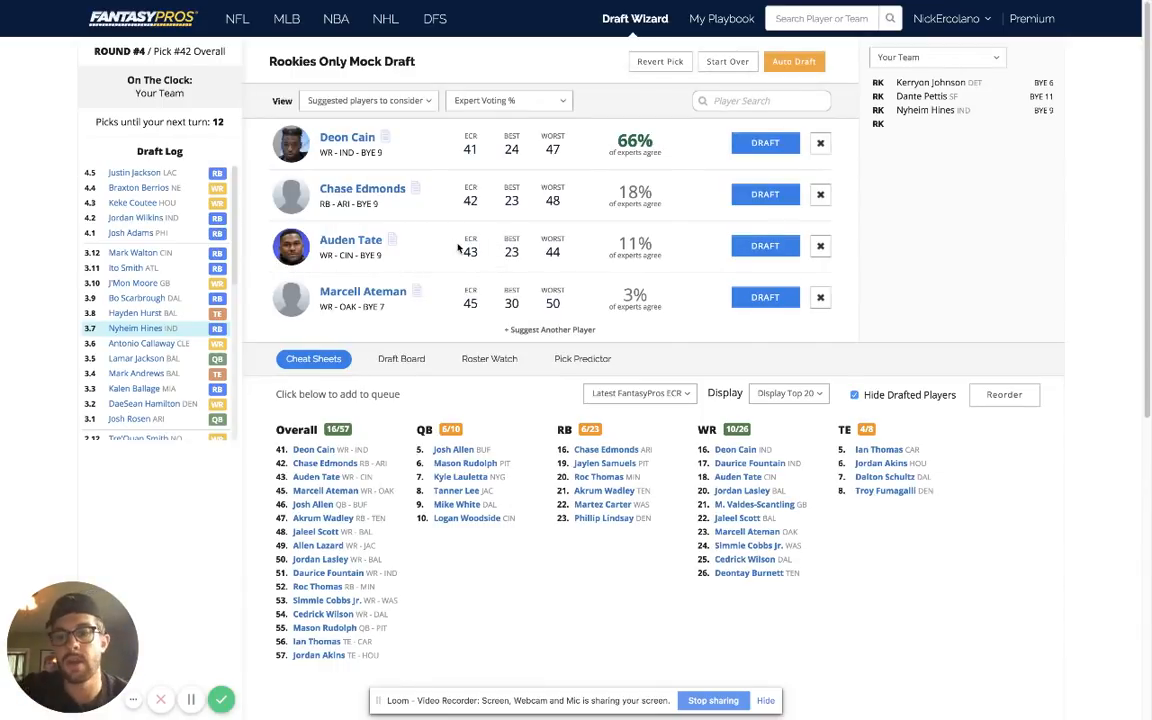
{"action": "mouse_move", "coordinate": [640, 600]}
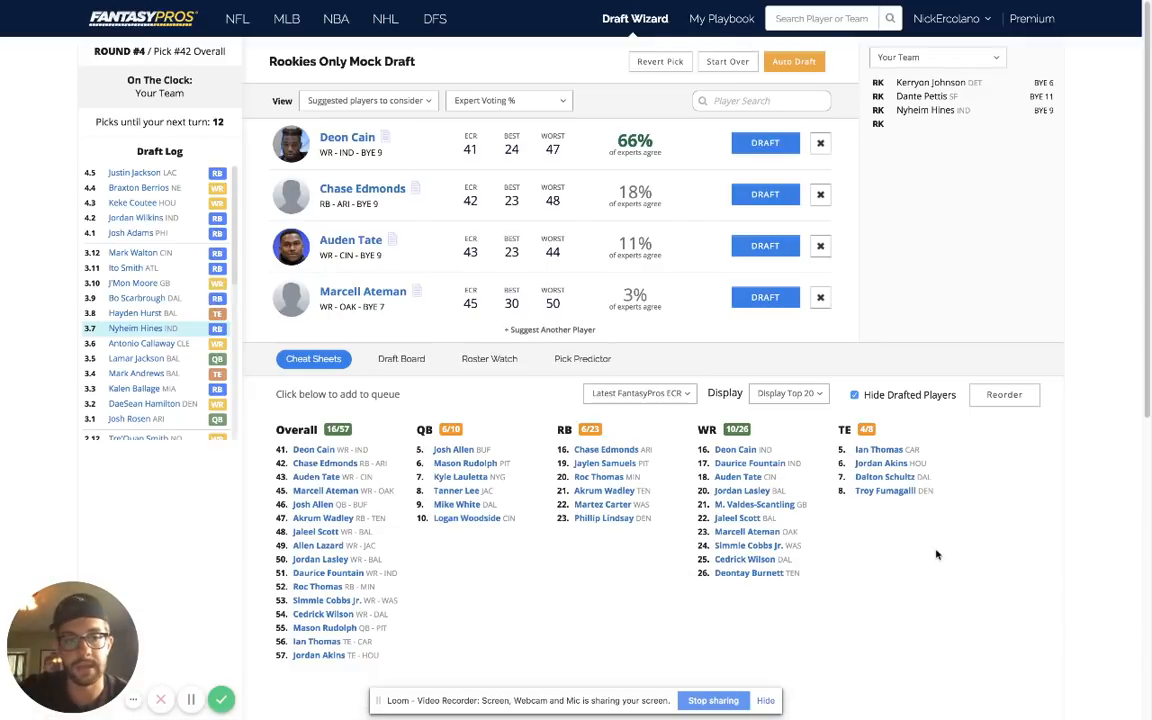
{"action": "mouse_move", "coordinate": [584, 528]}
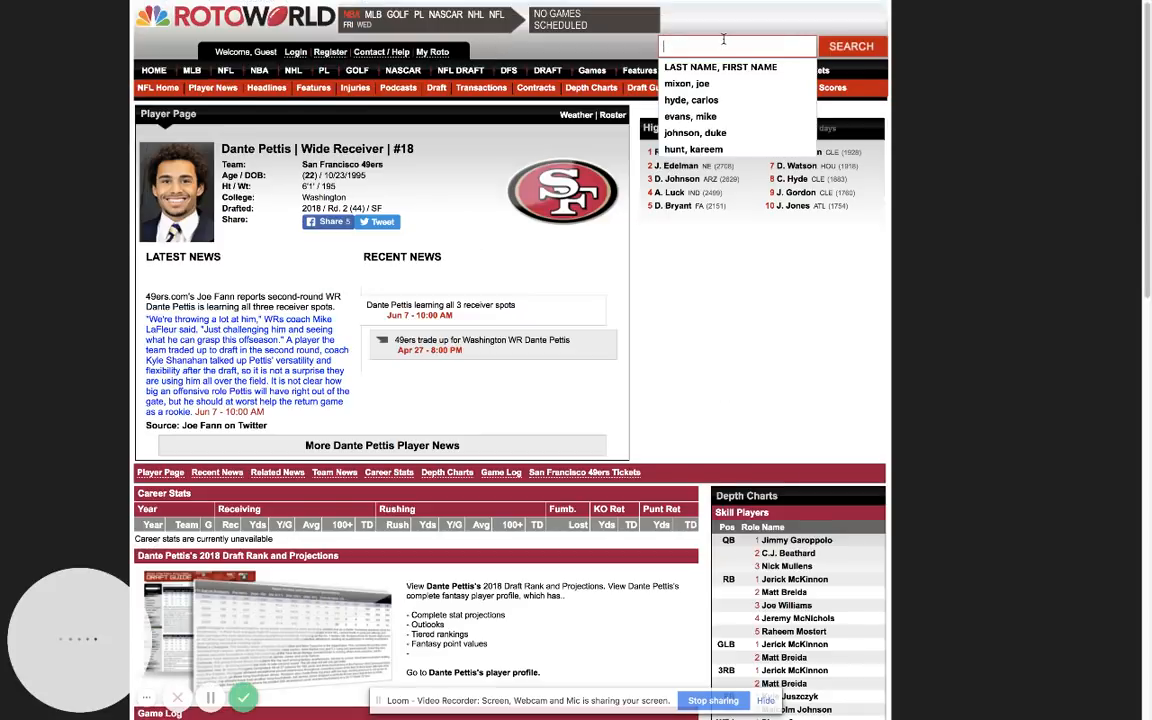
Step: Search "thomas, ian" to bring up Ian Thomas's Panthers player page
{"action": "type", "text": "thomas, ian"}
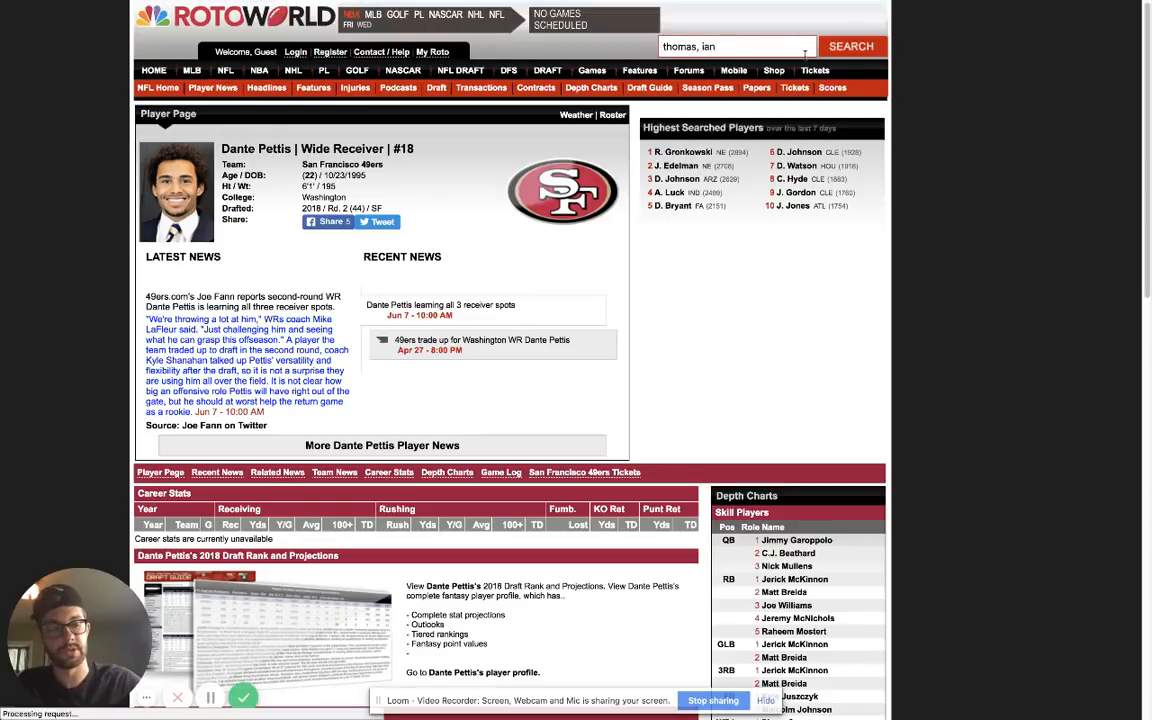
{"action": "left_click", "coordinate": [852, 48]}
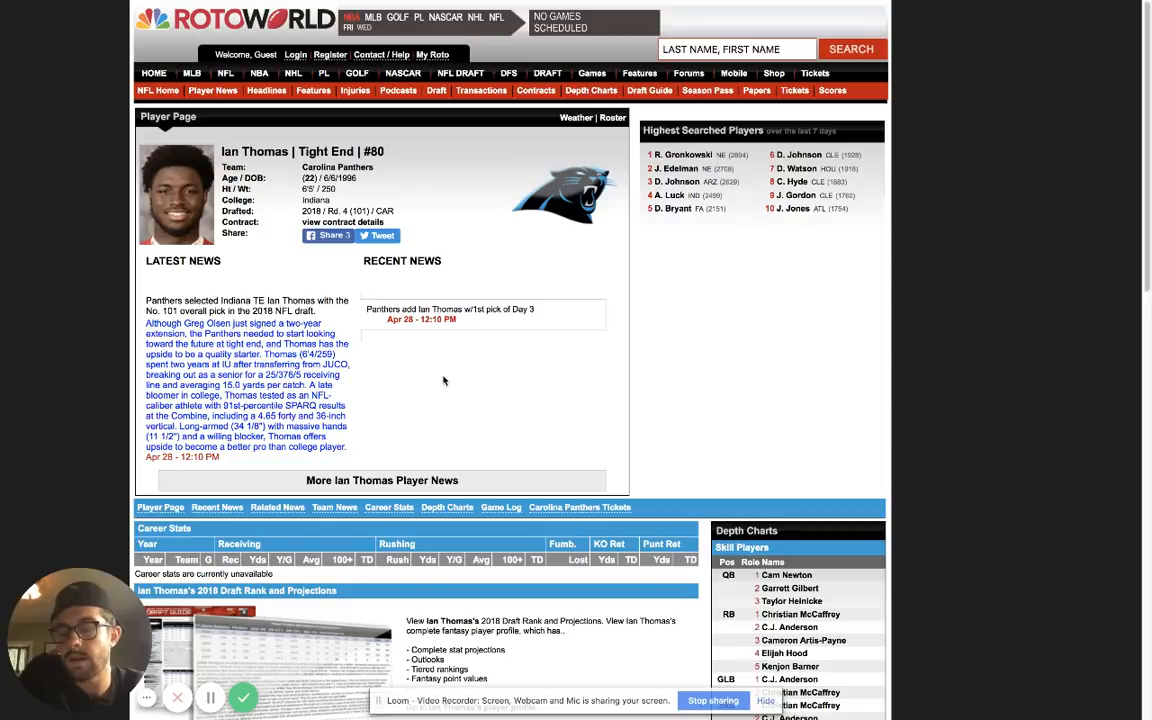
{"action": "mouse_move", "coordinate": [440, 384]}
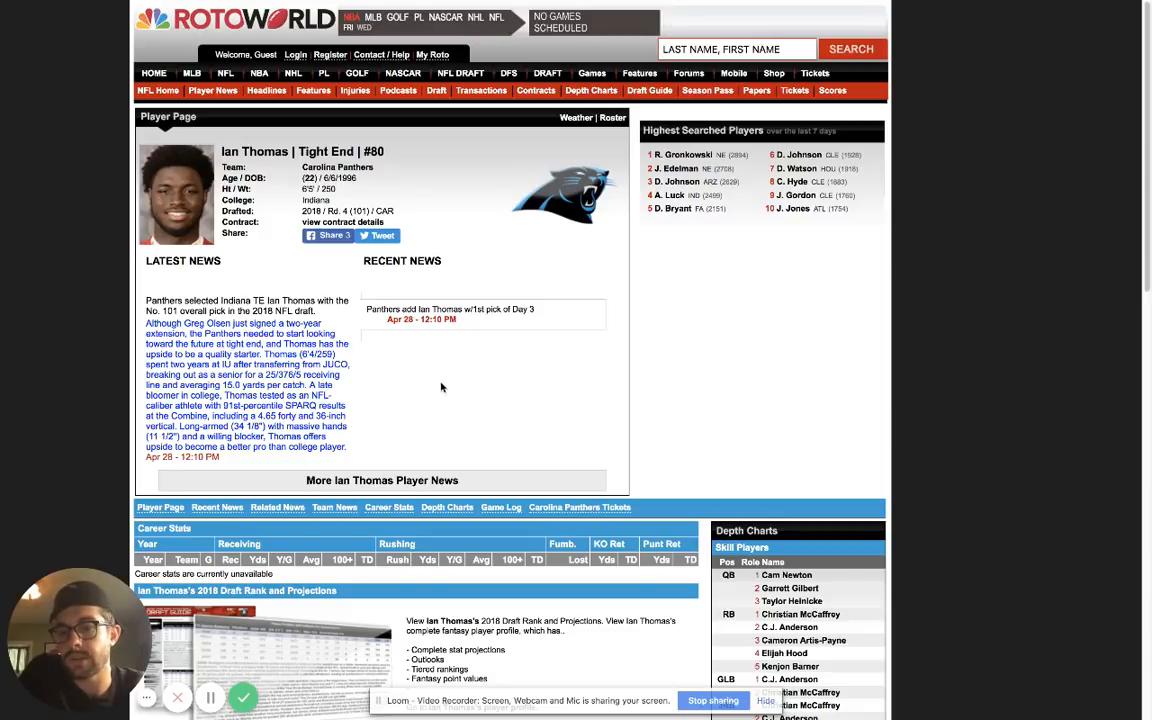
{"action": "mouse_move", "coordinate": [440, 386]}
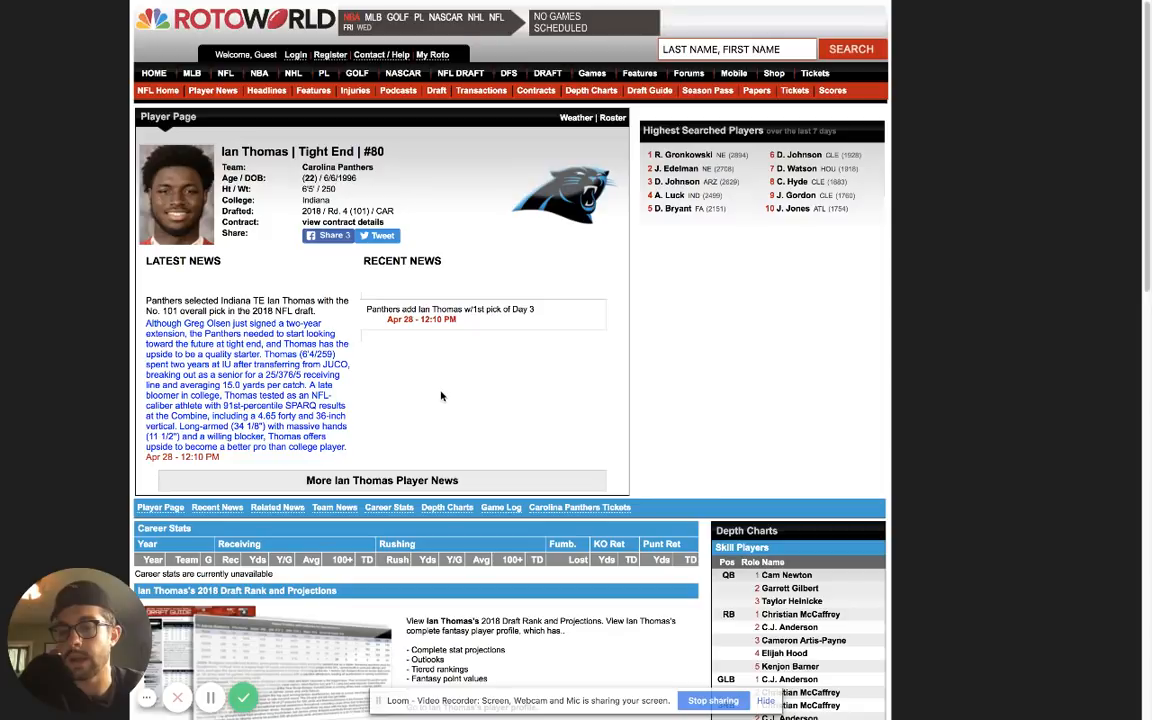
{"action": "mouse_move", "coordinate": [400, 424]}
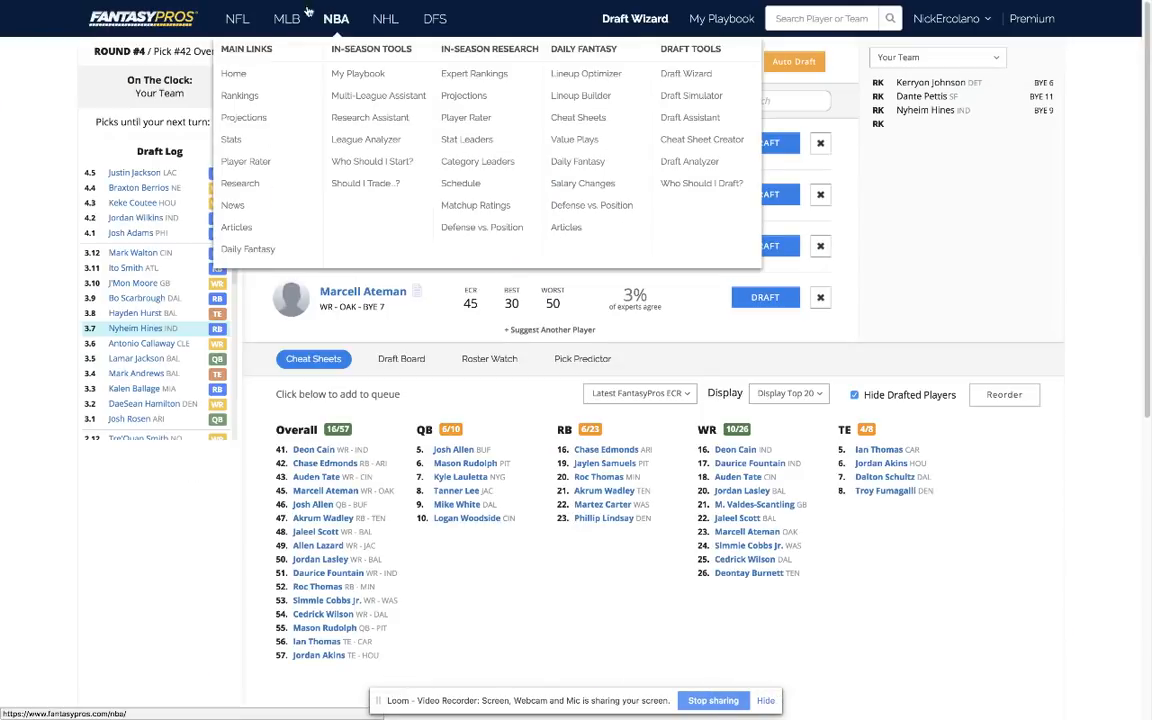
{"action": "left_click", "coordinate": [120, 32]}
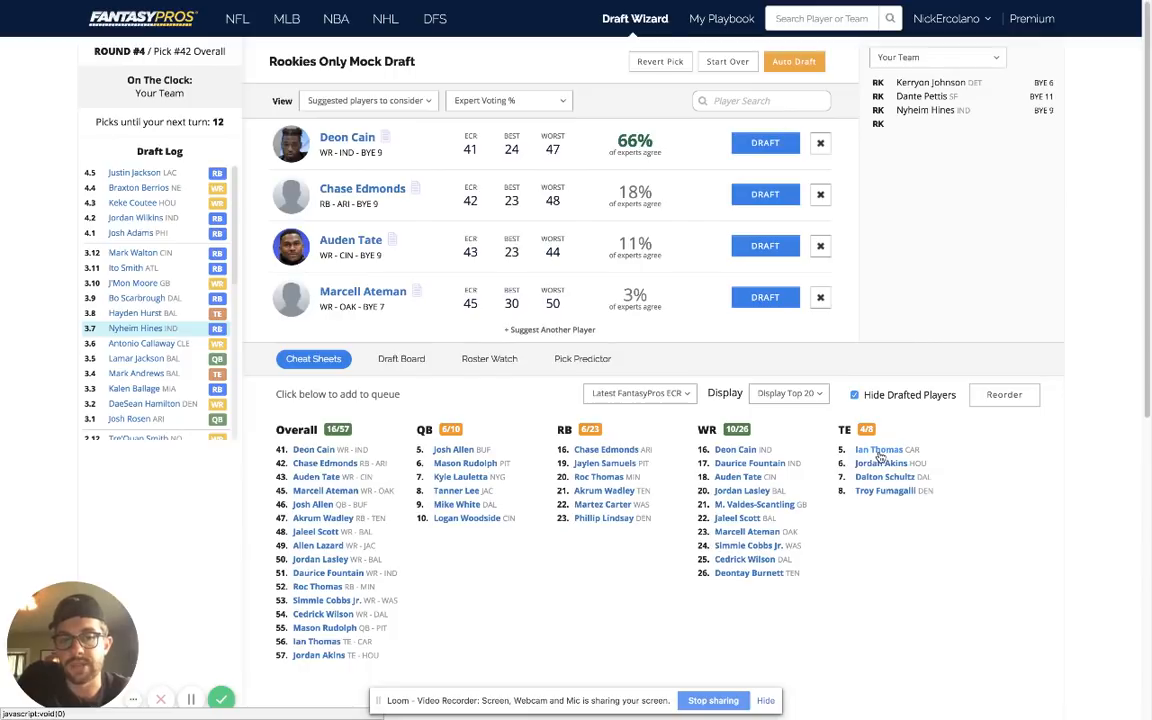
{"action": "mouse_move", "coordinate": [928, 450]}
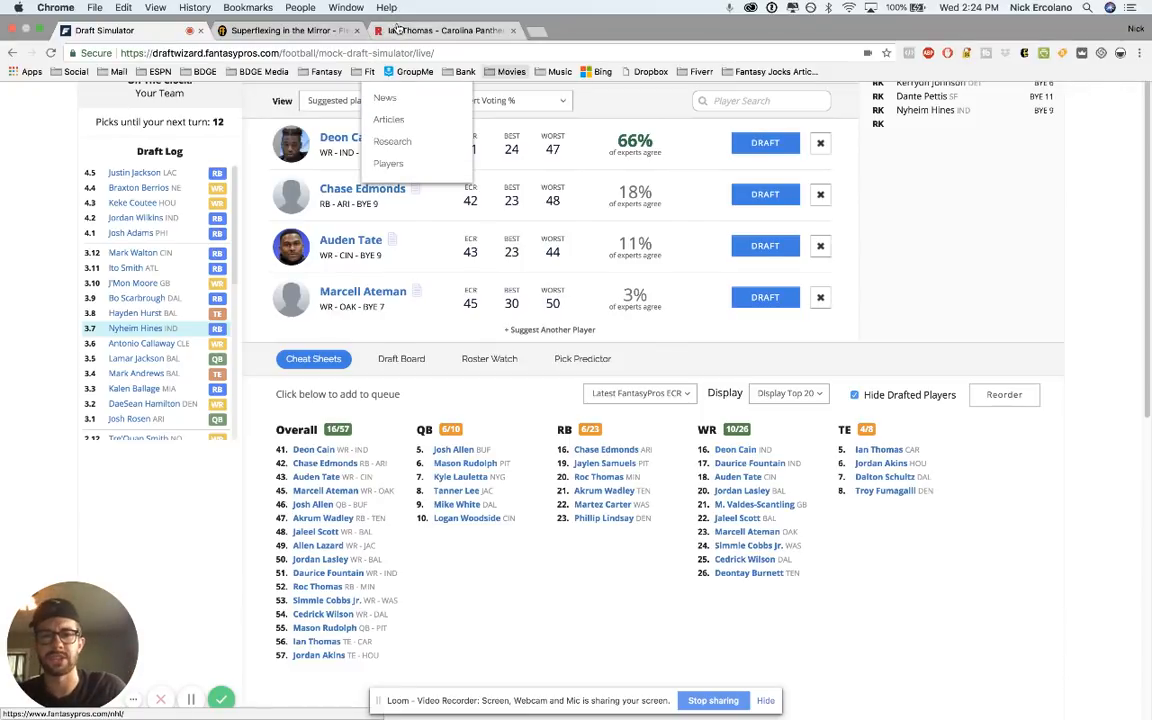
Step: Search "rogers," and open Chester Rogers's Colts player page to read his news
{"action": "left_click", "coordinate": [444, 30]}
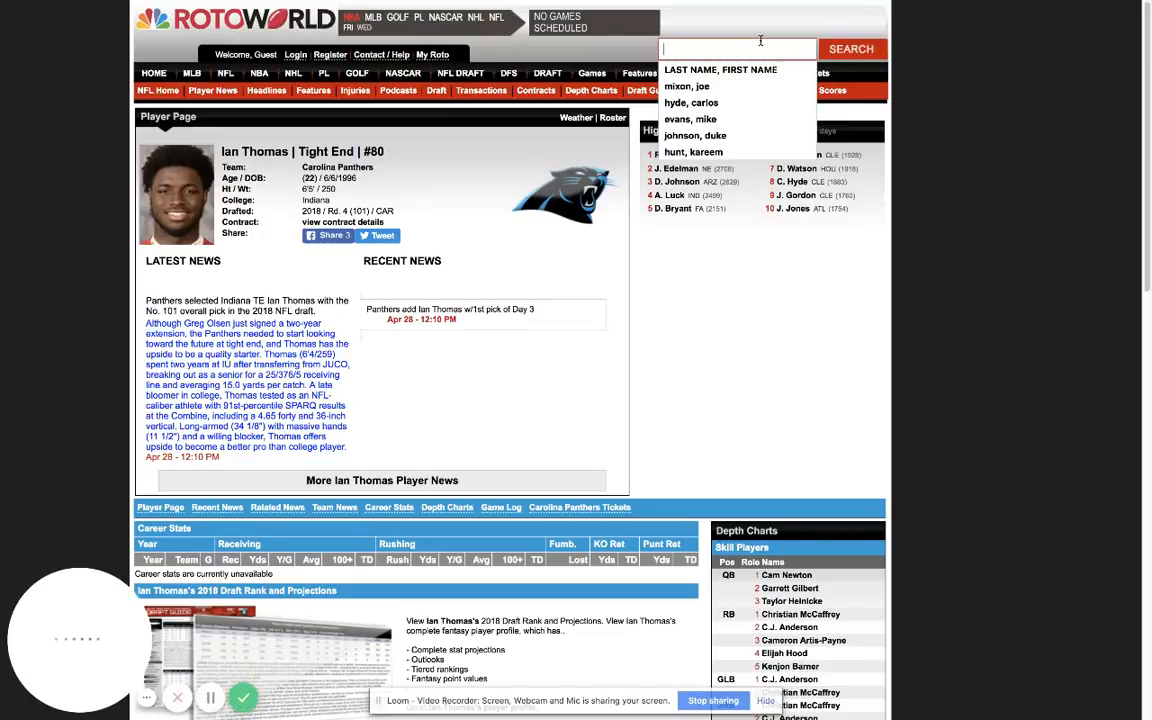
{"action": "type", "text": "rogers,"}
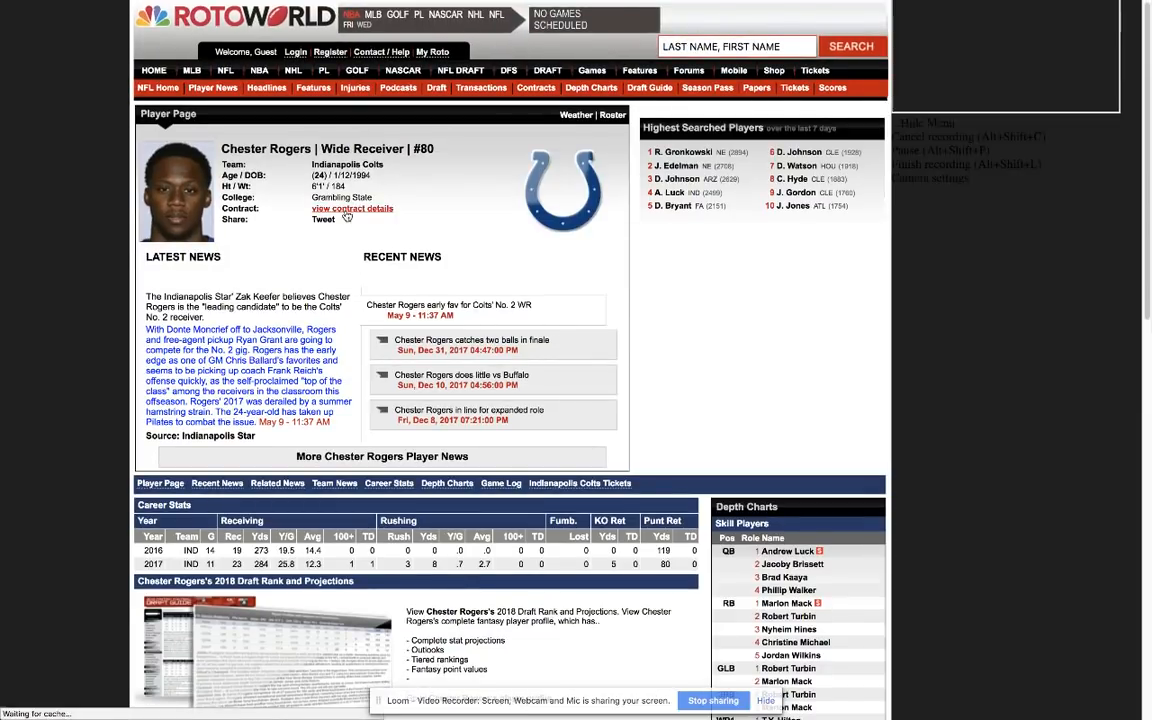
{"action": "left_click", "coordinate": [352, 208]}
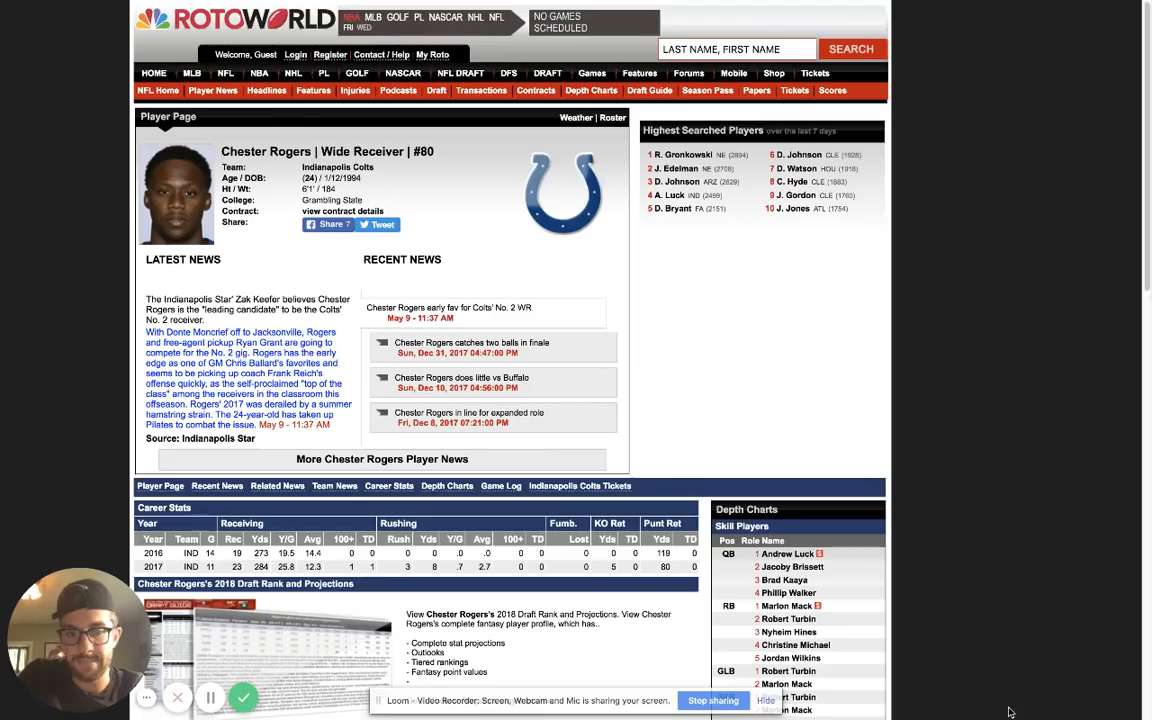
{"action": "scroll", "scroll_direction": "down", "scroll_amount": 3}
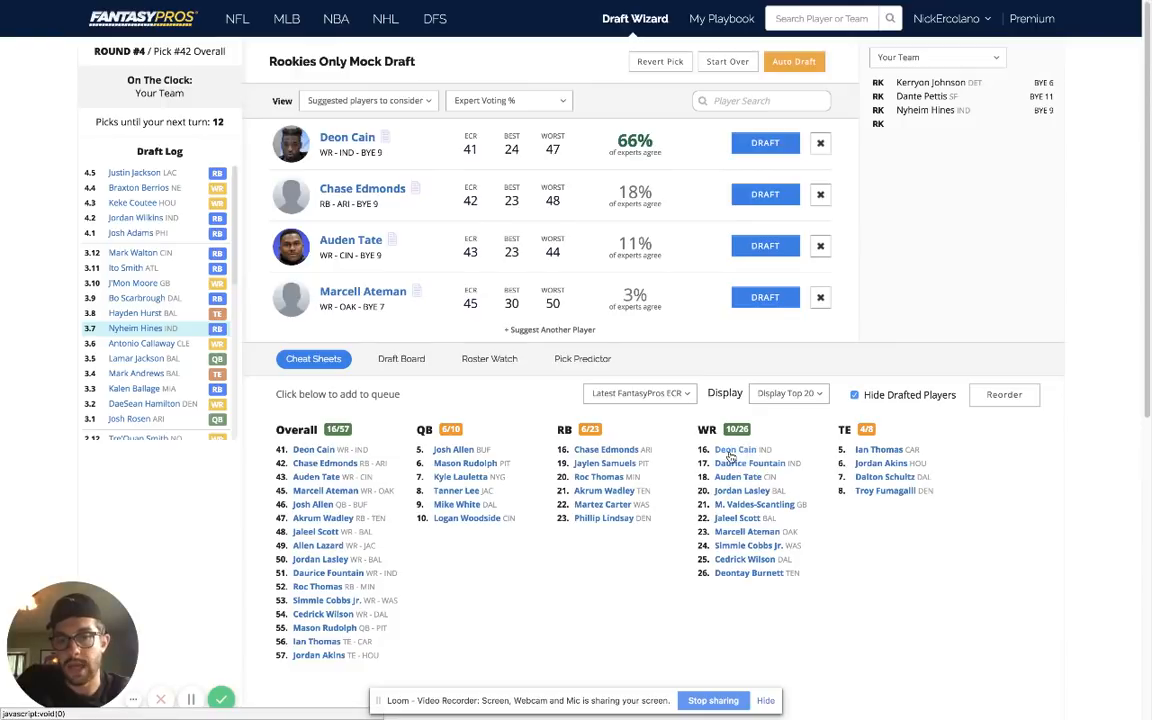
{"action": "mouse_move", "coordinate": [752, 472]}
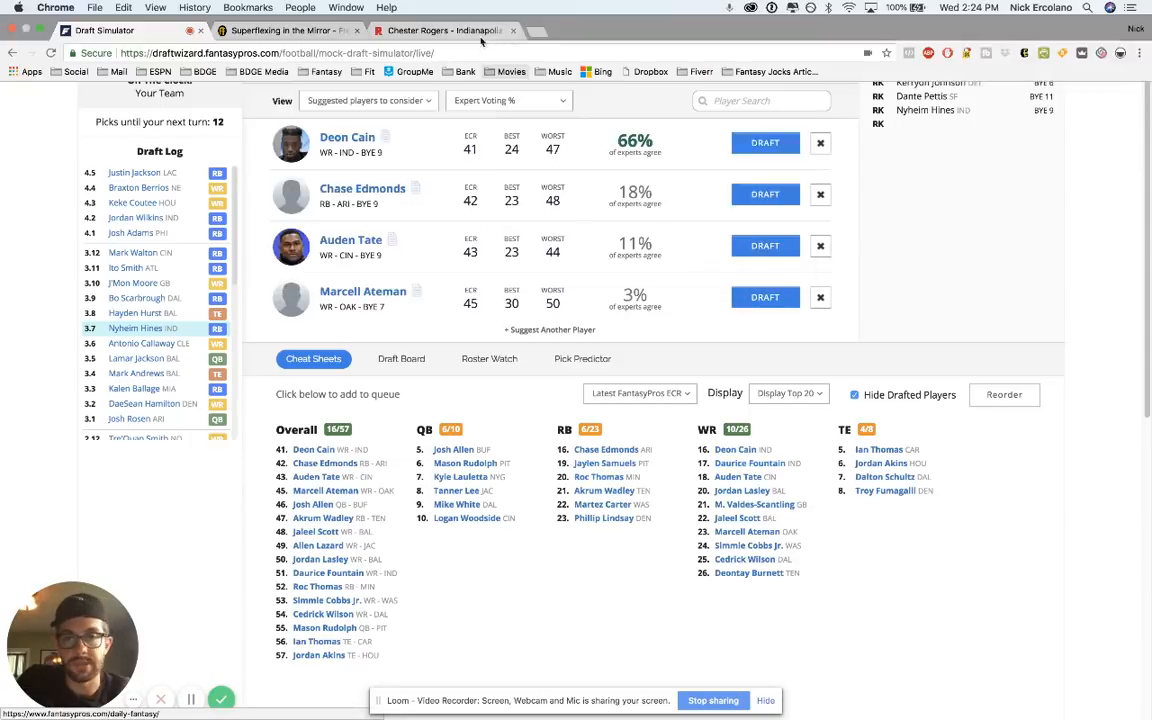
Step: Search "samuels, jaylen" and open Jaylen Samuels's Steelers page to read his news
{"action": "left_click", "coordinate": [456, 30]}
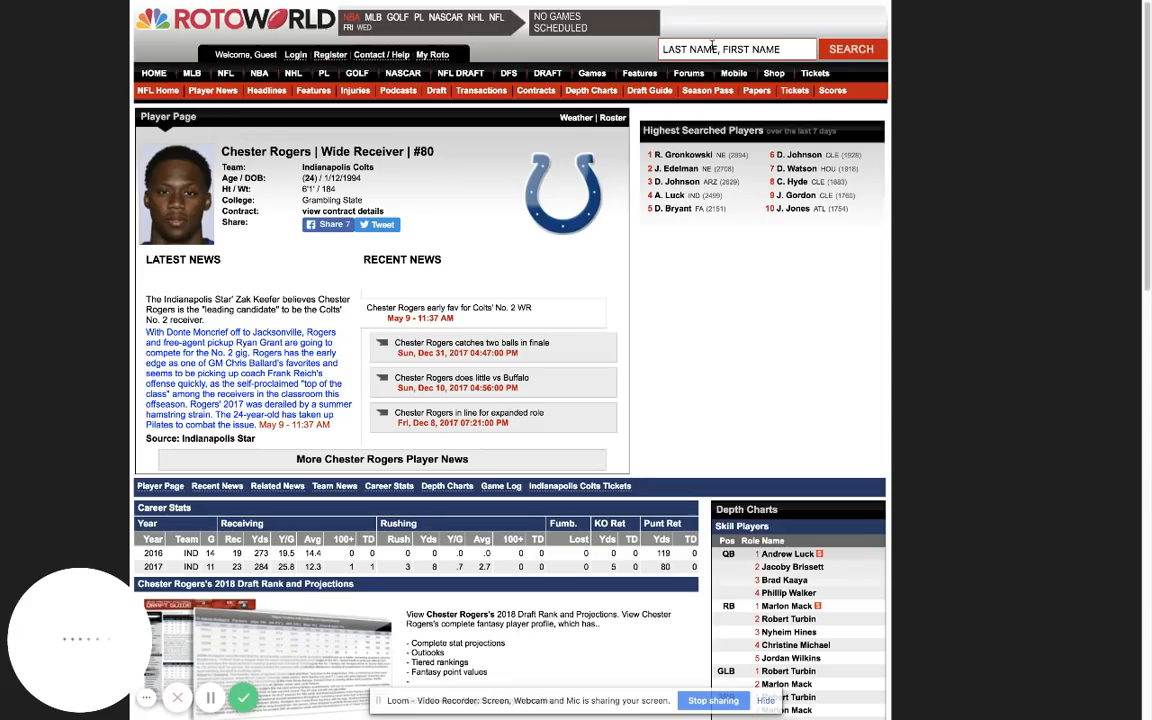
{"action": "type", "text": "samuels,"}
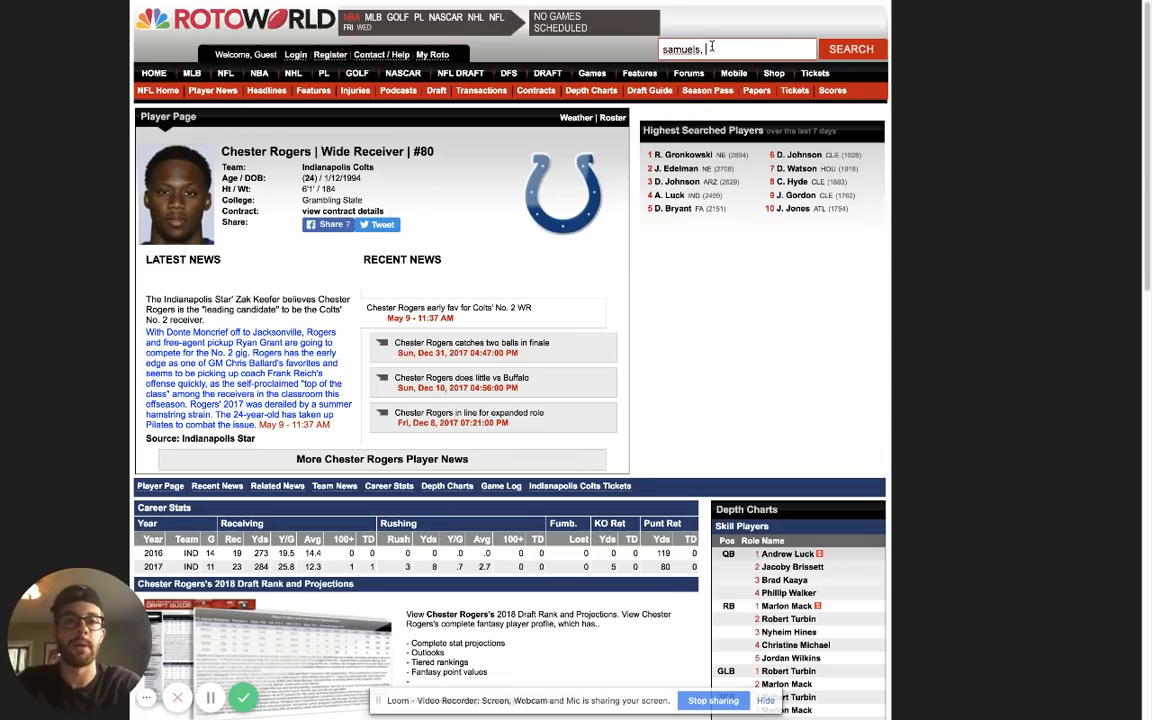
{"action": "type", "text": "jaylen"}
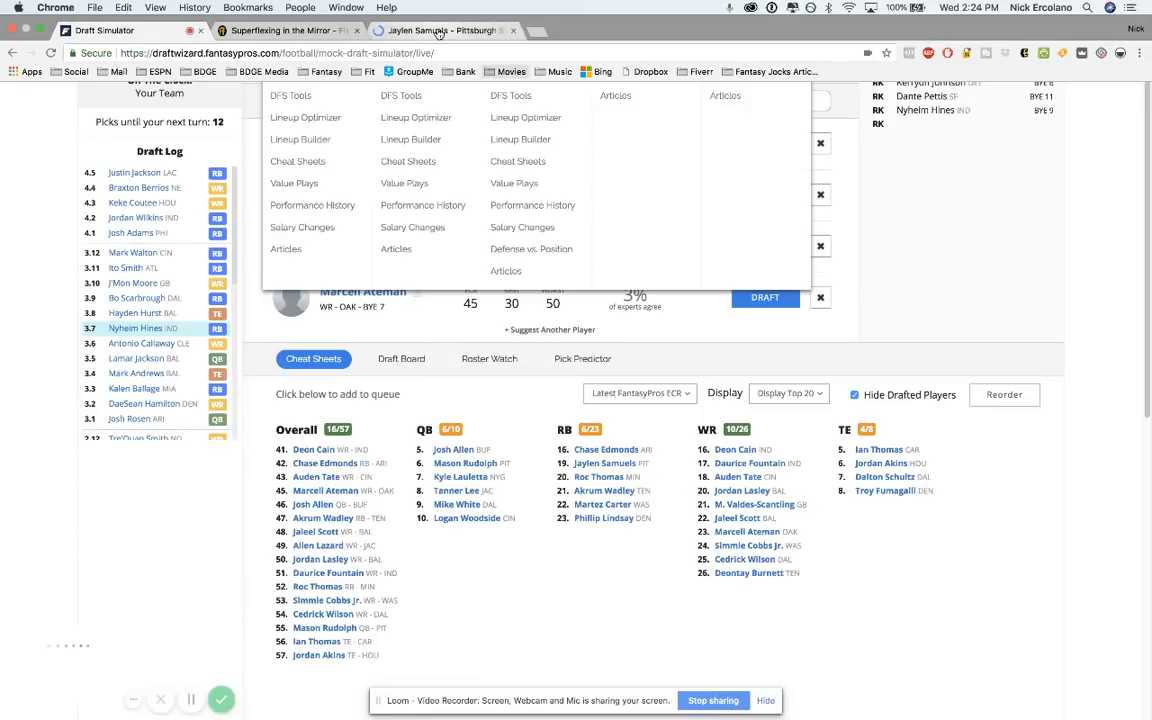
{"action": "left_click", "coordinate": [444, 32]}
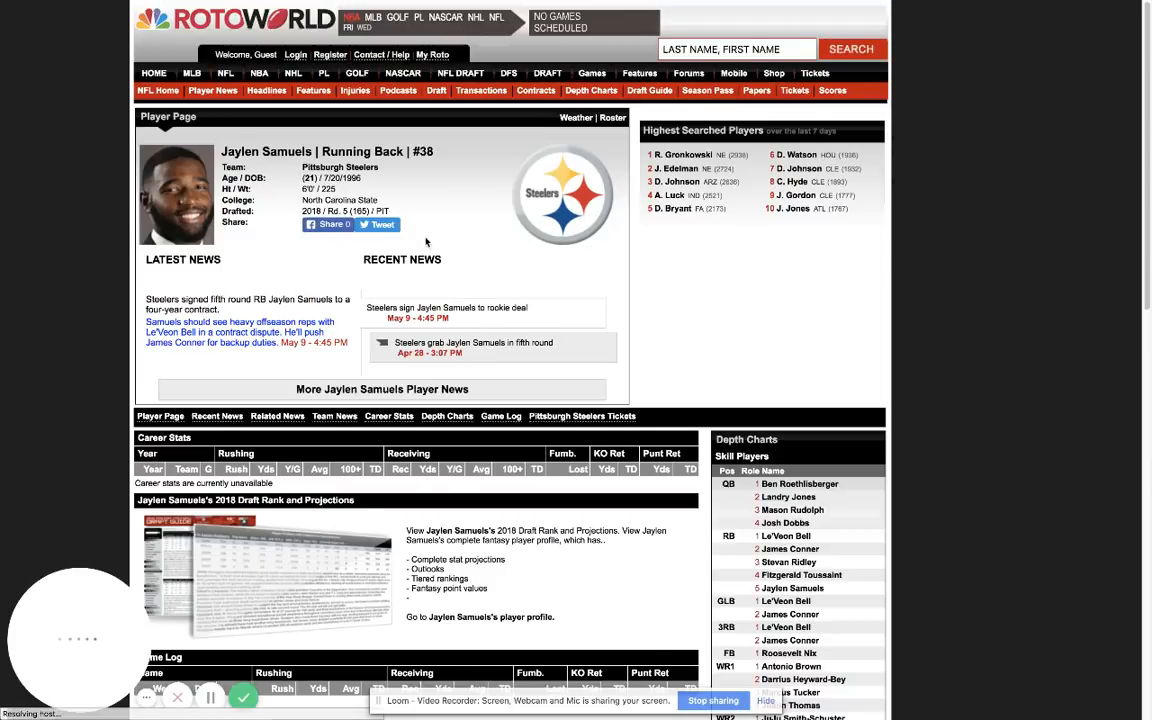
{"action": "scroll", "scroll_direction": "down", "scroll_amount": 3}
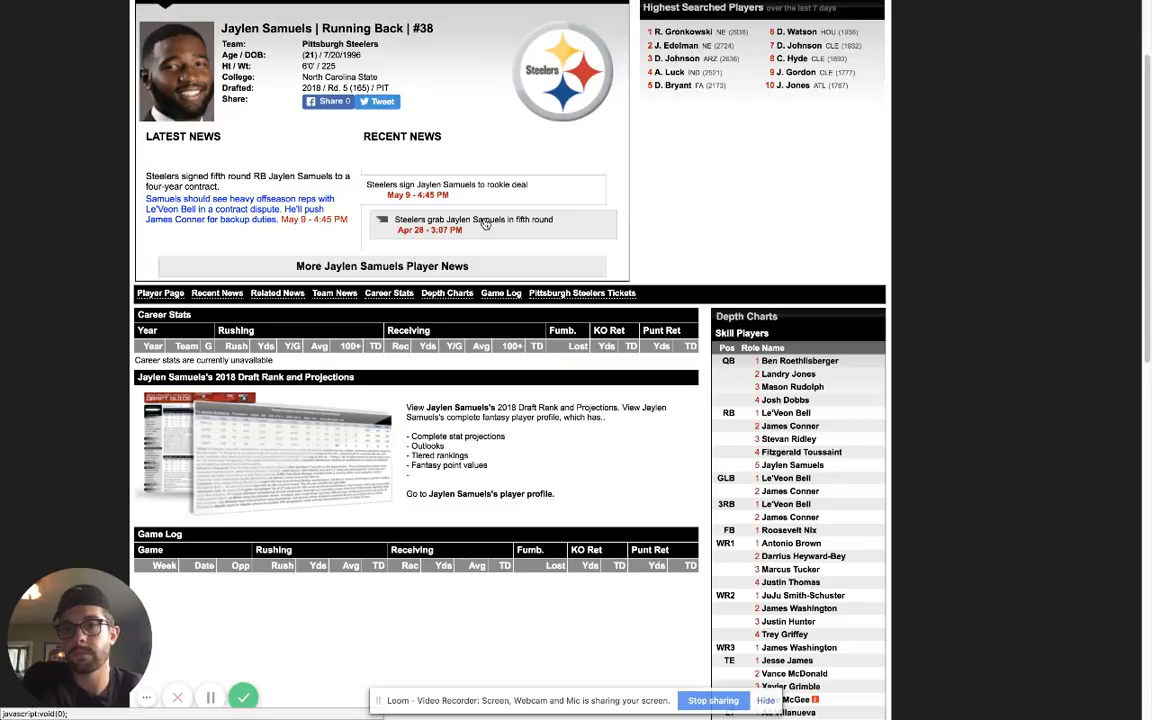
{"action": "mouse_move", "coordinate": [492, 218]}
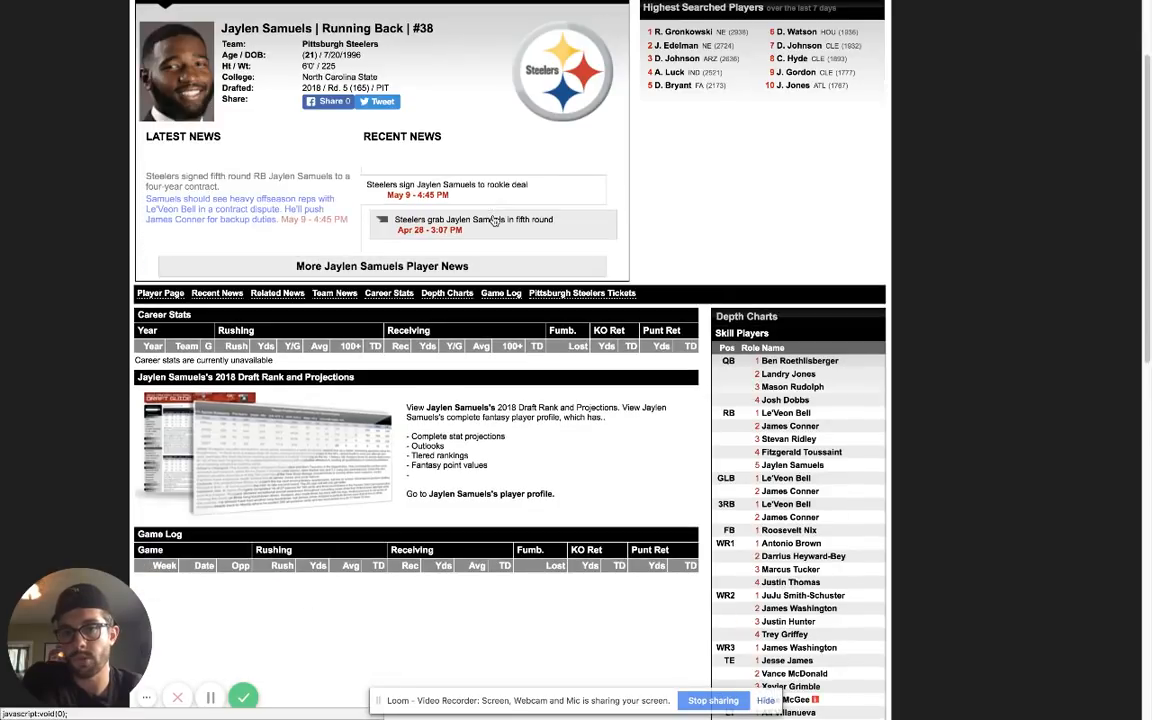
{"action": "mouse_move", "coordinate": [624, 408]}
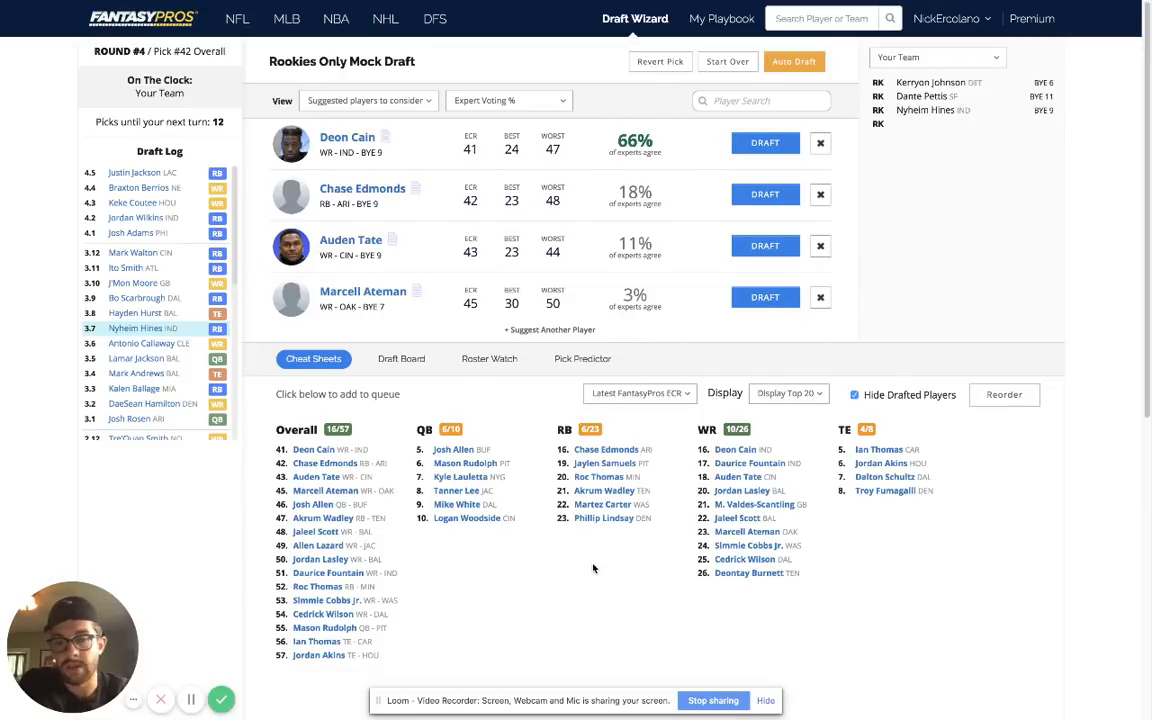
{"action": "mouse_move", "coordinate": [604, 568]}
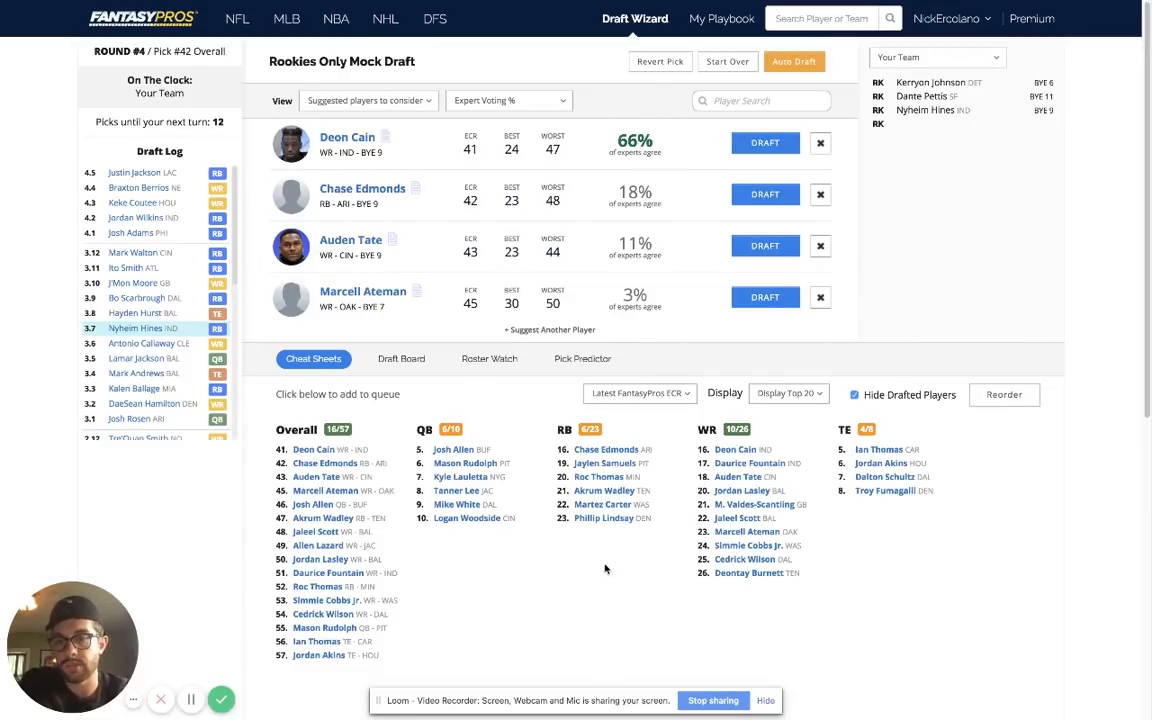
{"action": "mouse_move", "coordinate": [610, 568]}
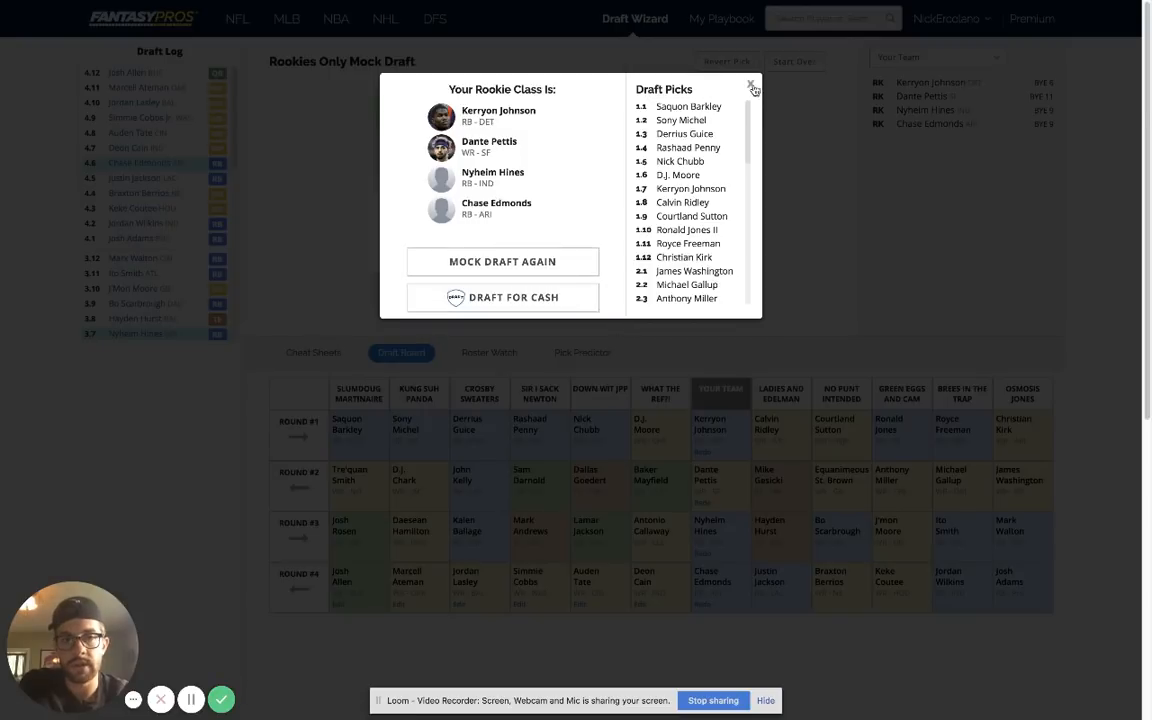
Step: Close the rookie results summary and switch to the Fleaflicker league draft board
{"action": "left_click", "coordinate": [750, 86]}
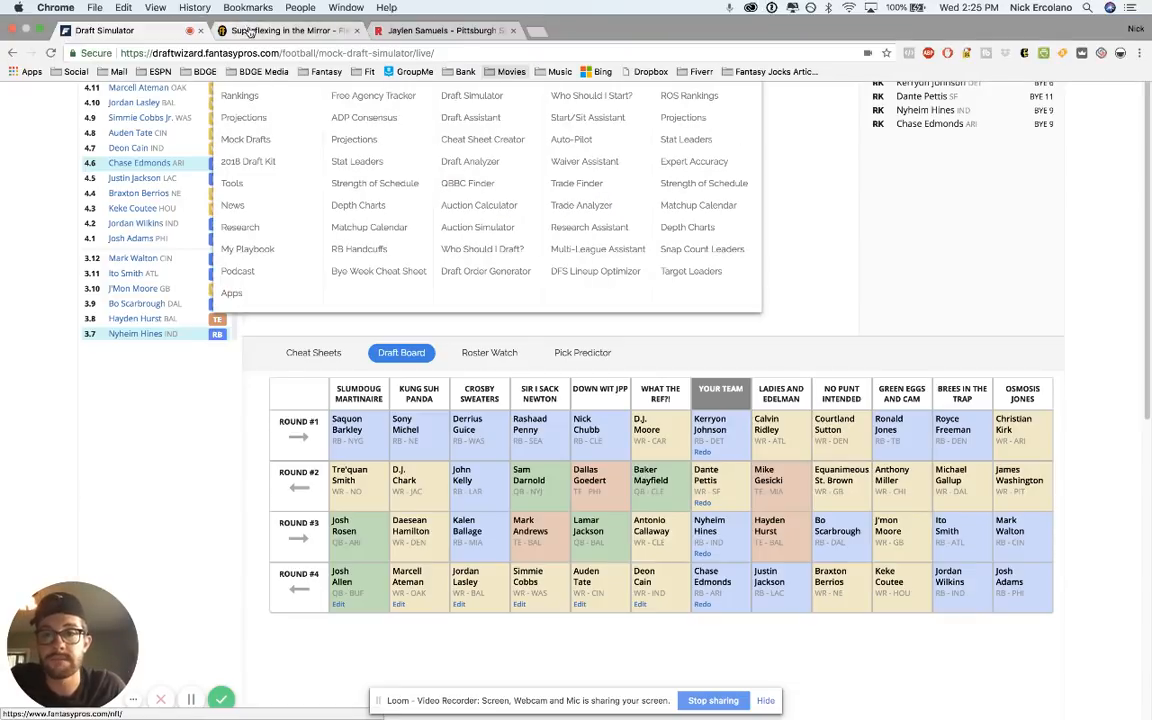
{"action": "left_click", "coordinate": [106, 32]}
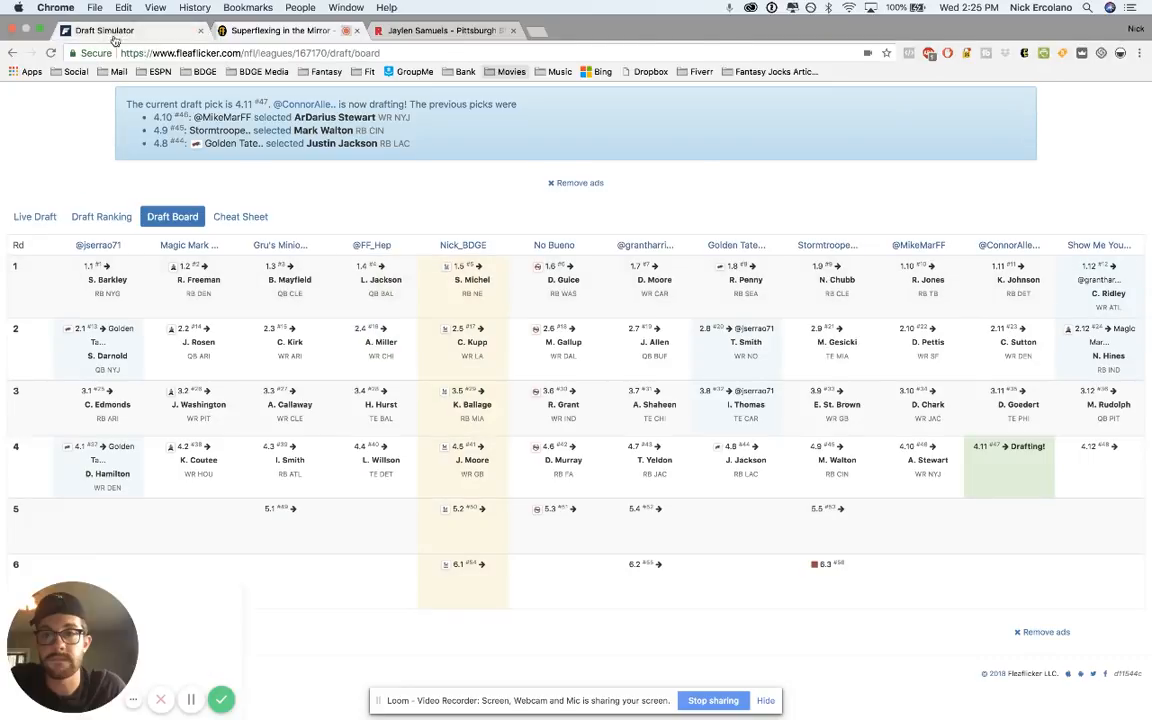